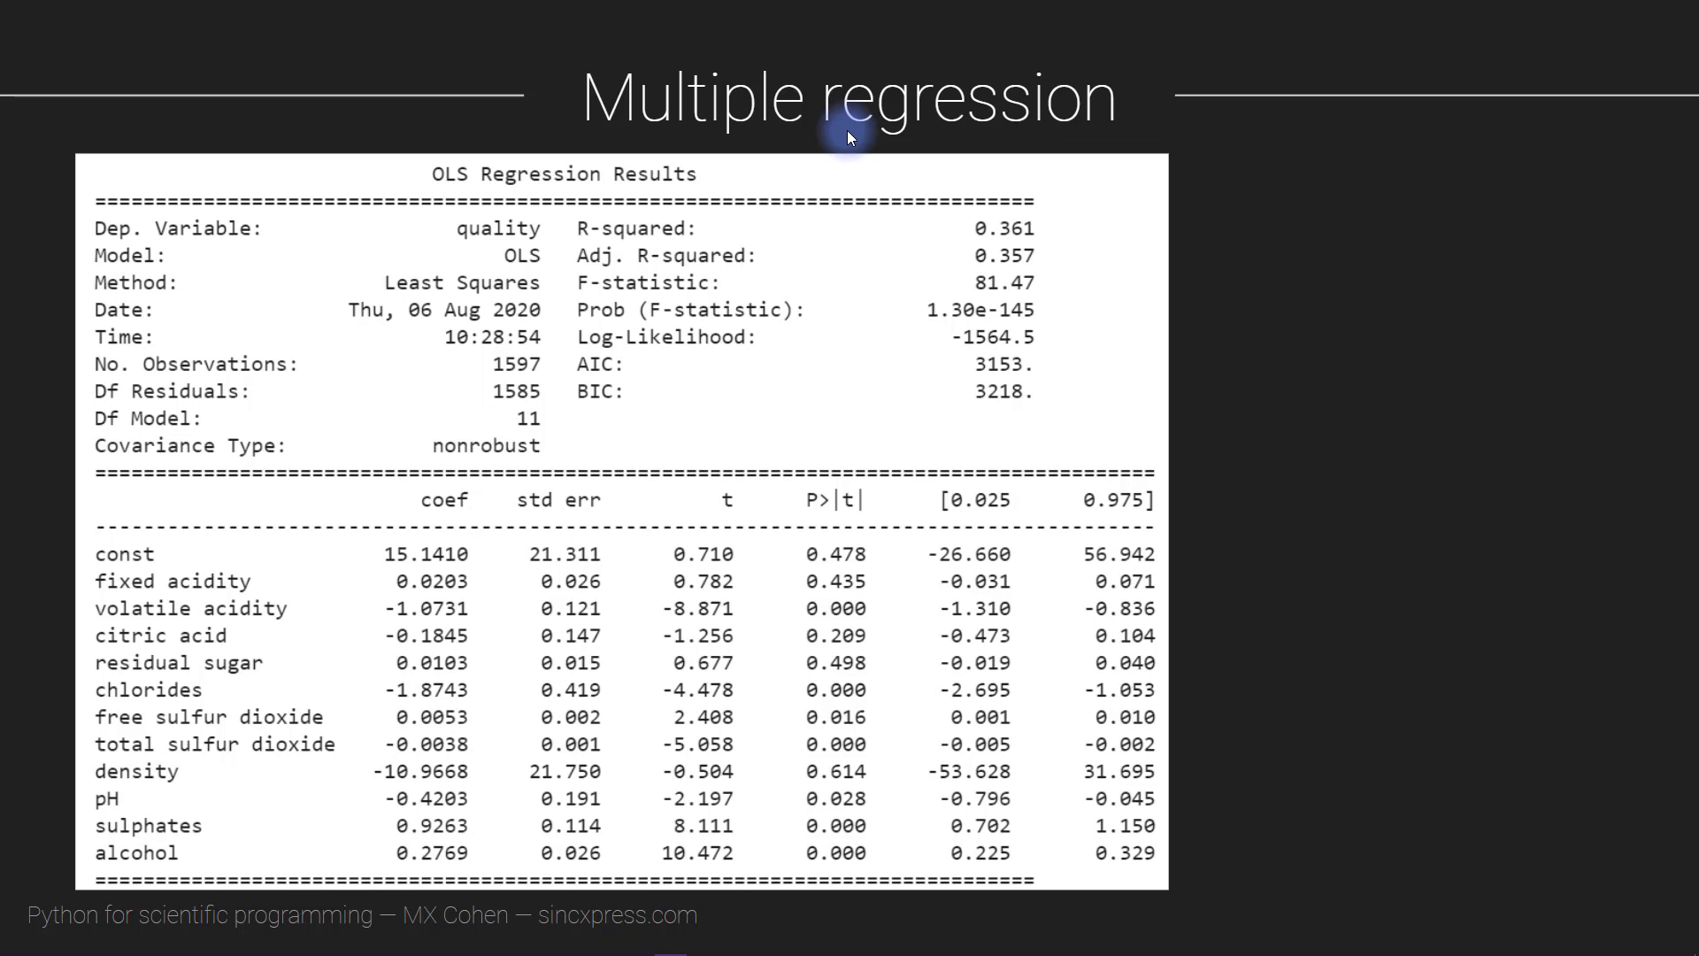
pyautogui.moveTo(609, 325)
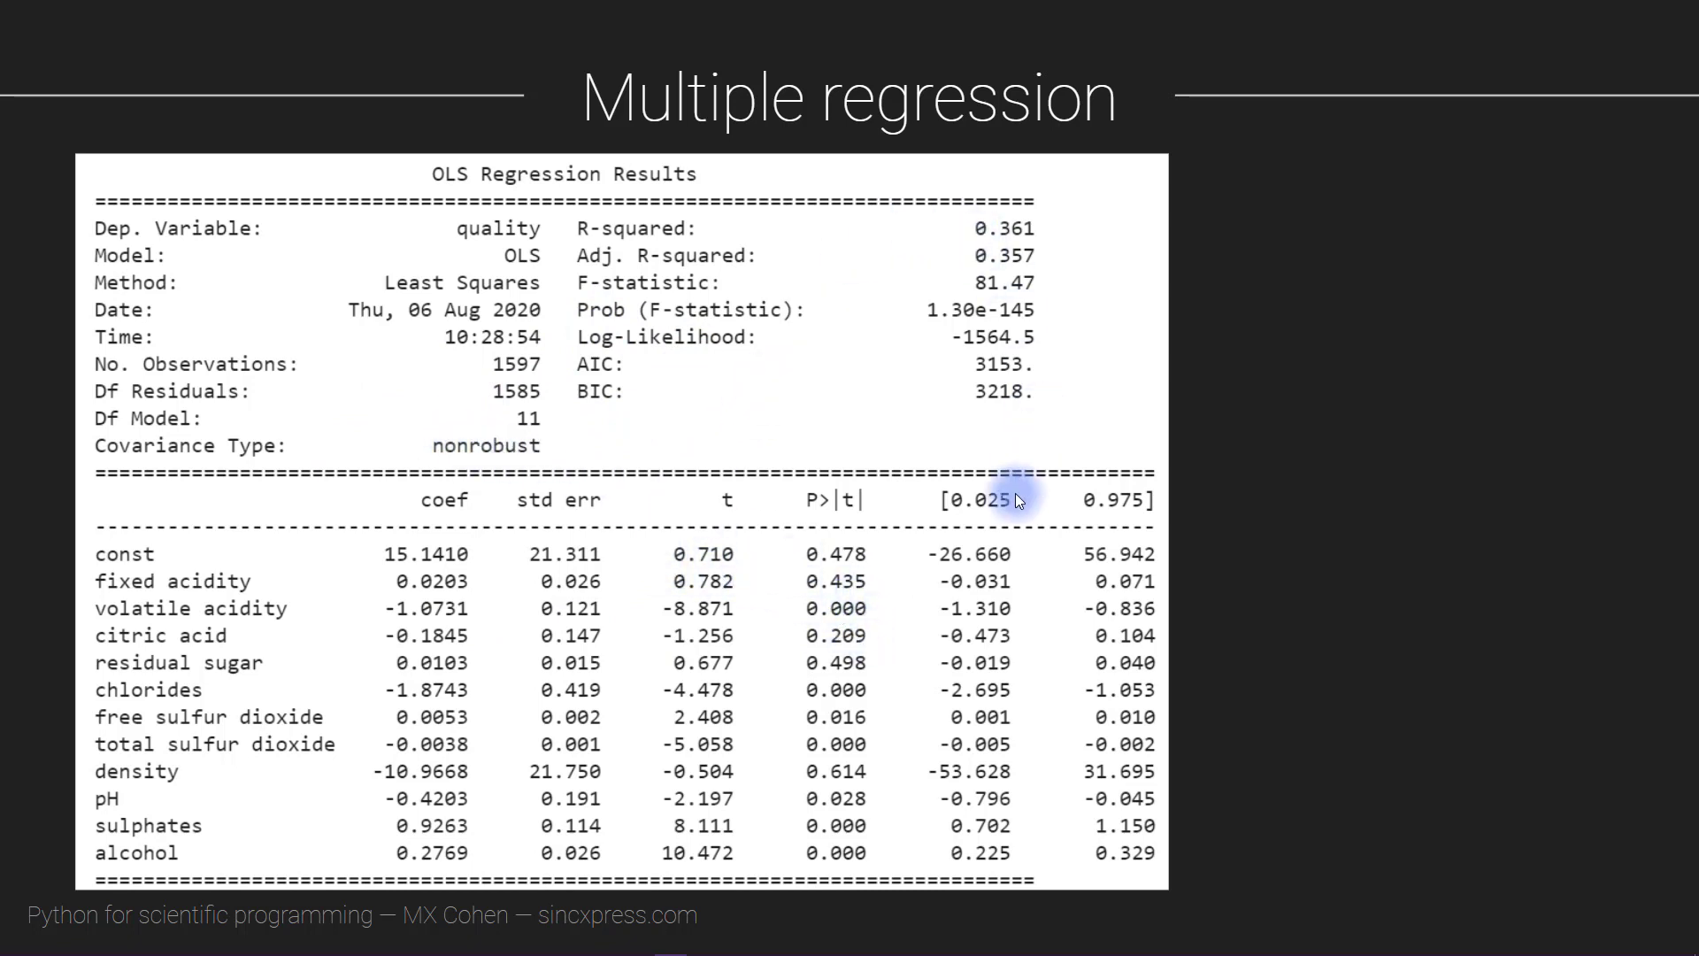
pyautogui.moveTo(135, 554)
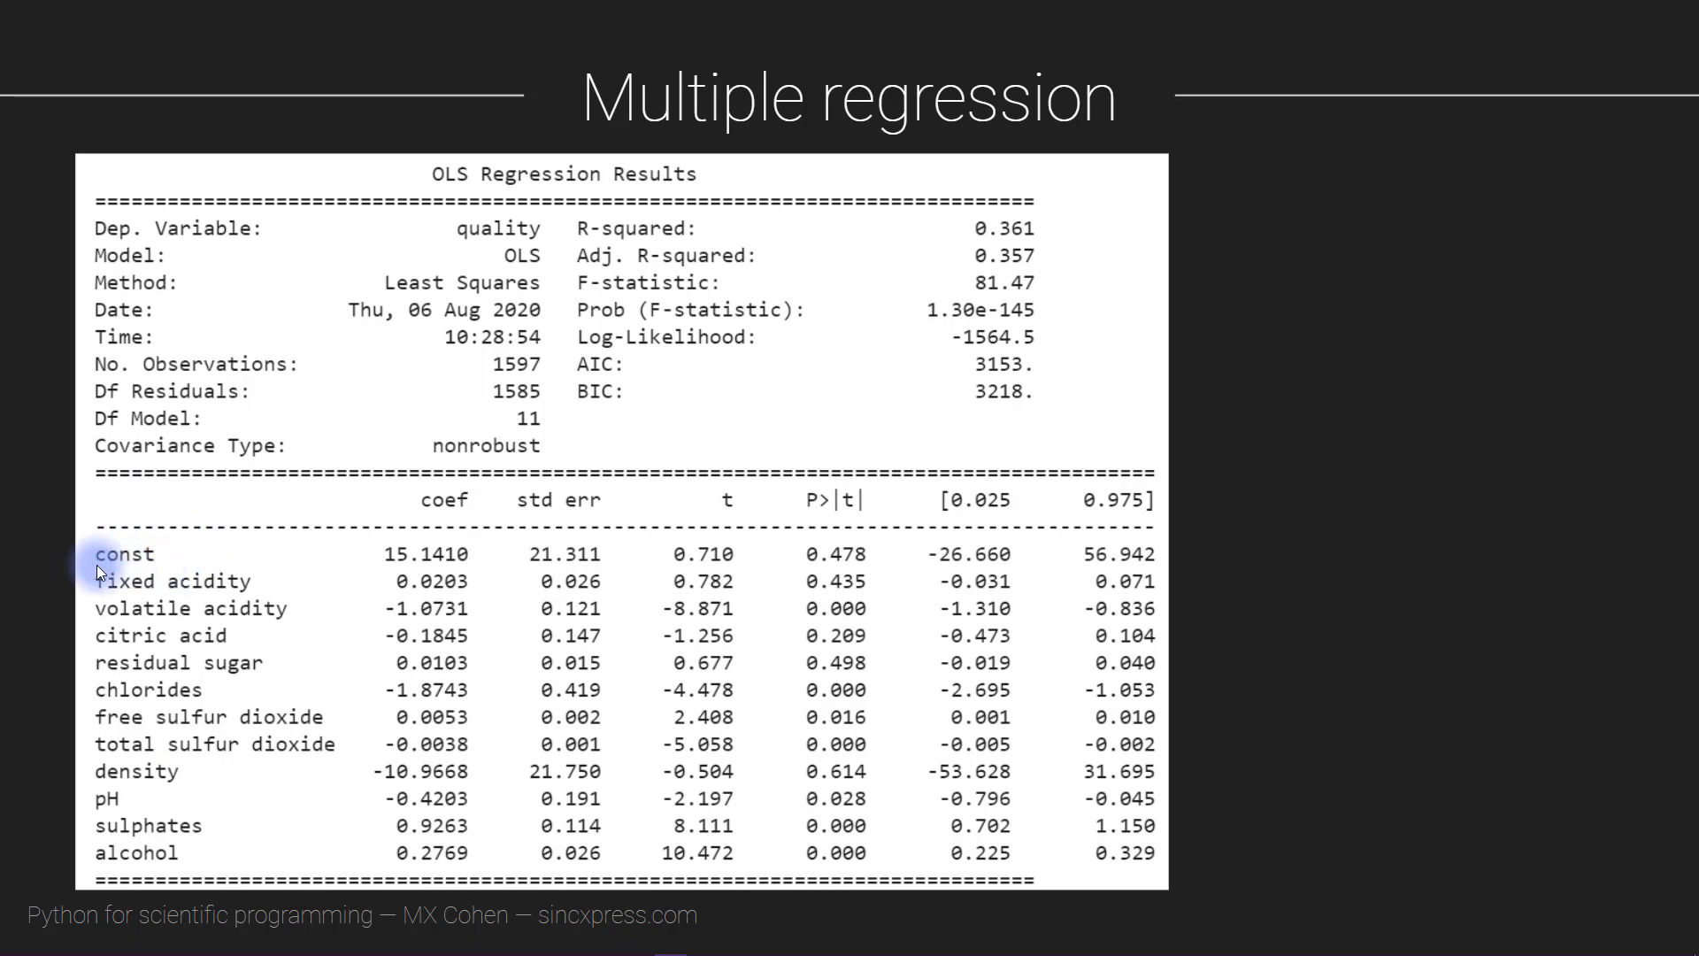
pyautogui.moveTo(836, 353)
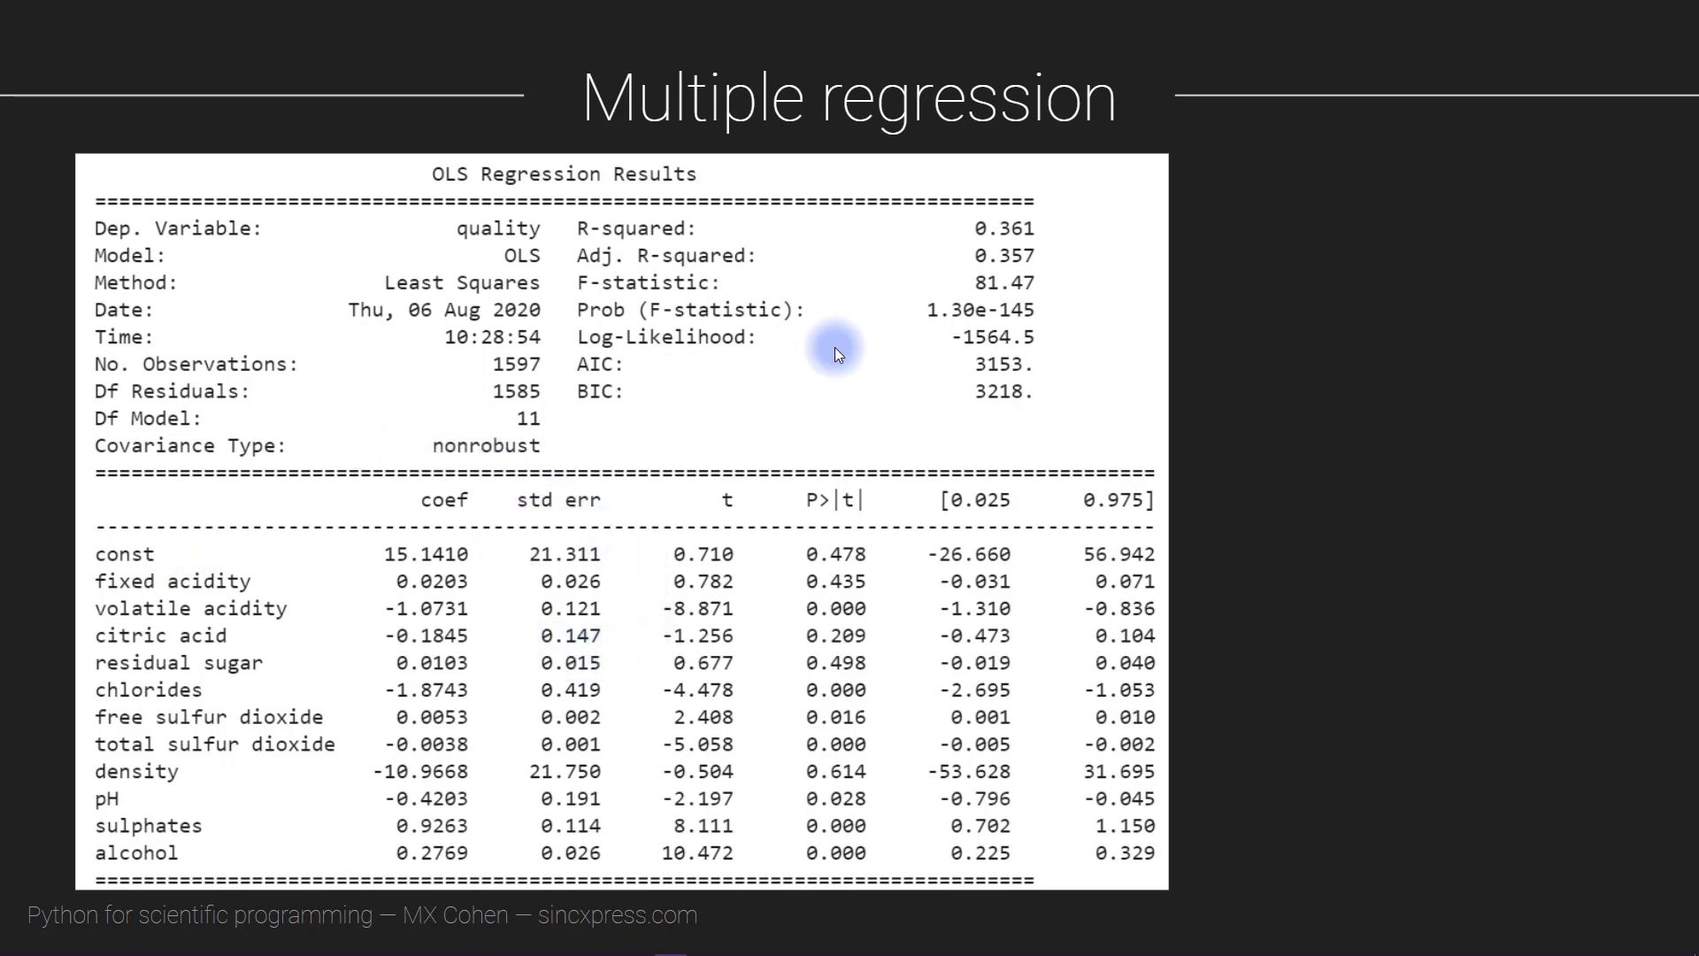
pyautogui.moveTo(821, 523)
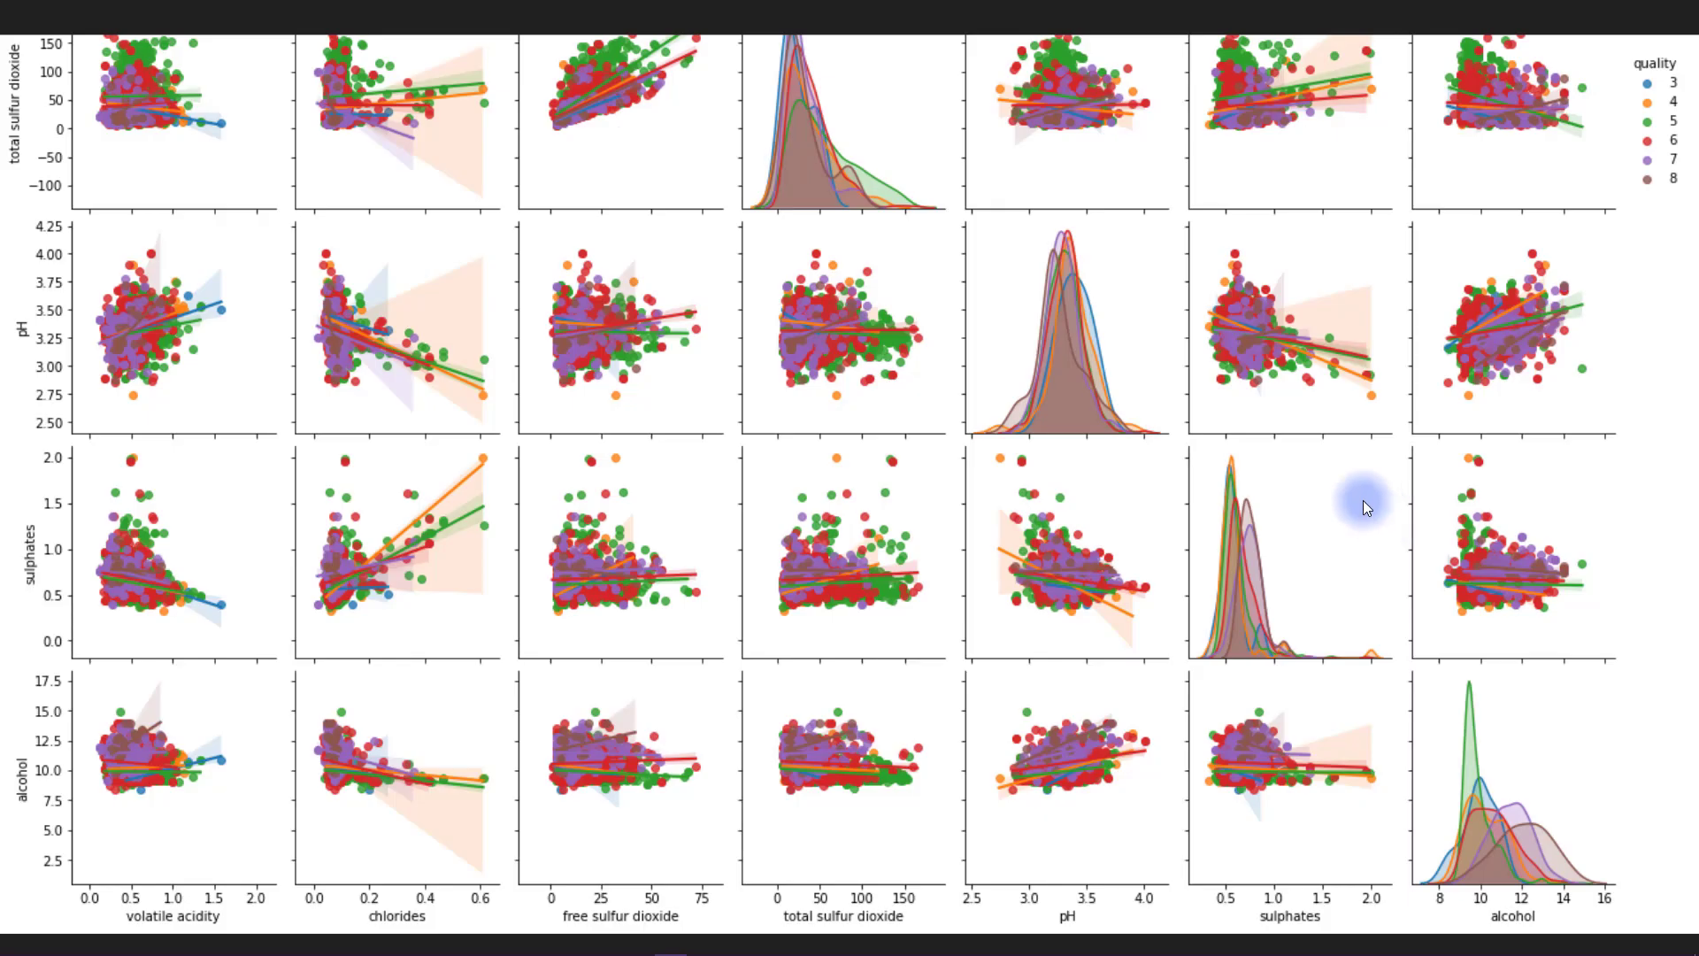
pyautogui.moveTo(563, 469)
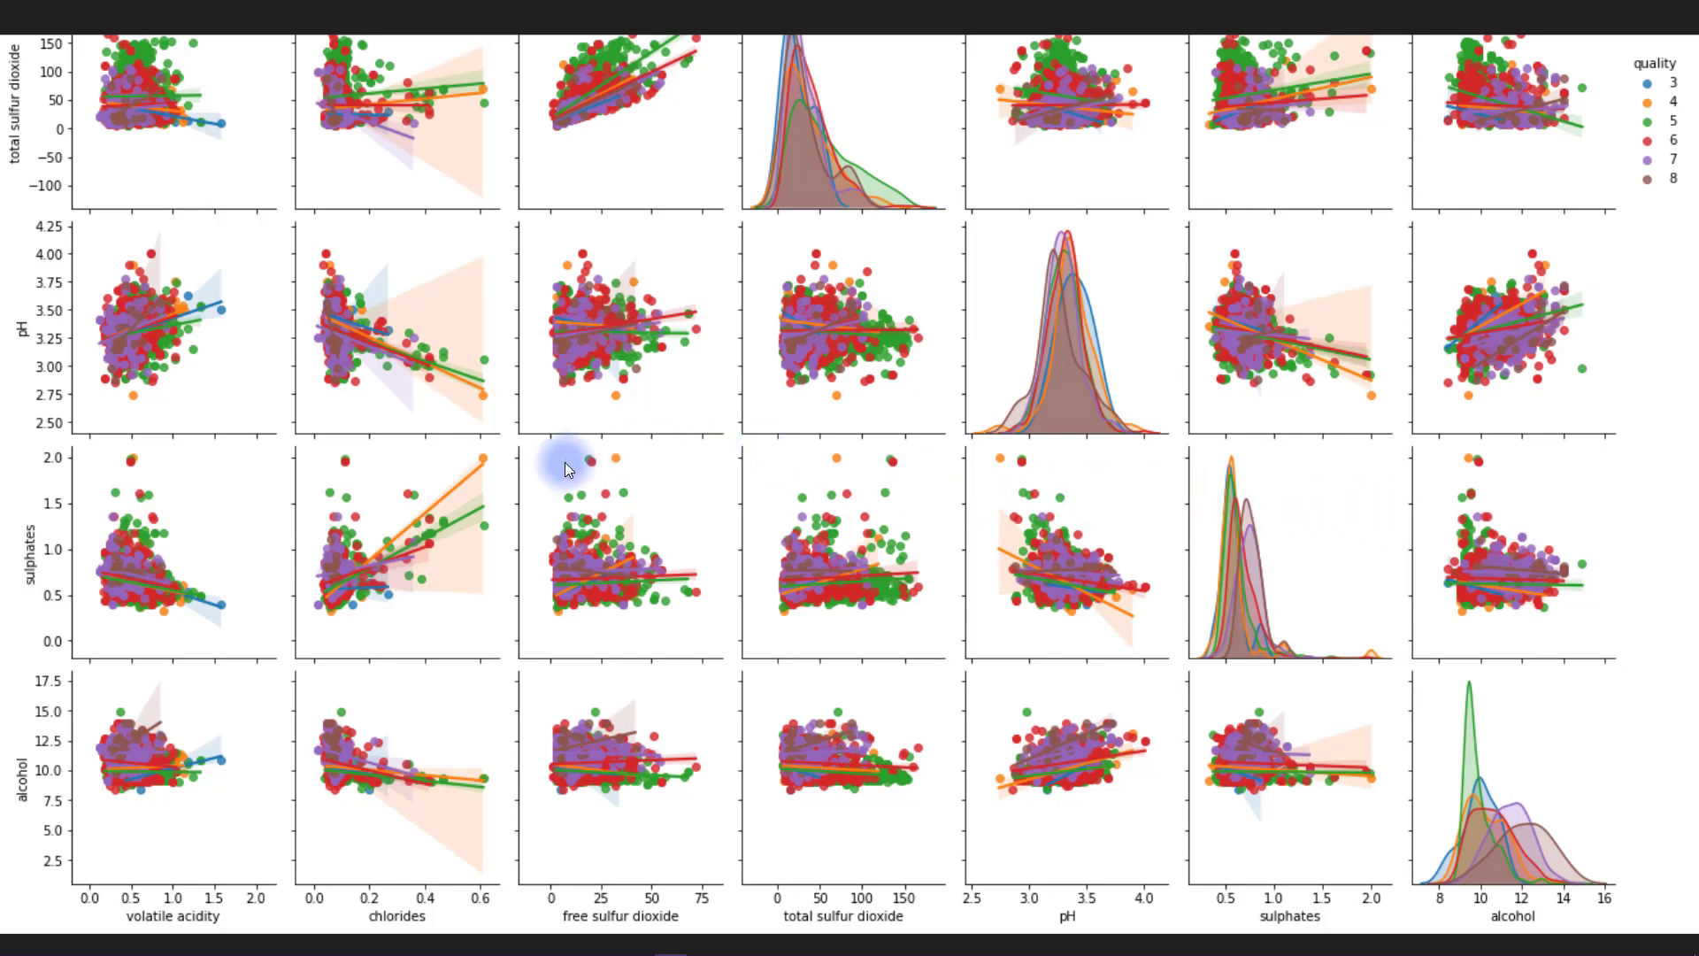
pyautogui.moveTo(455, 477)
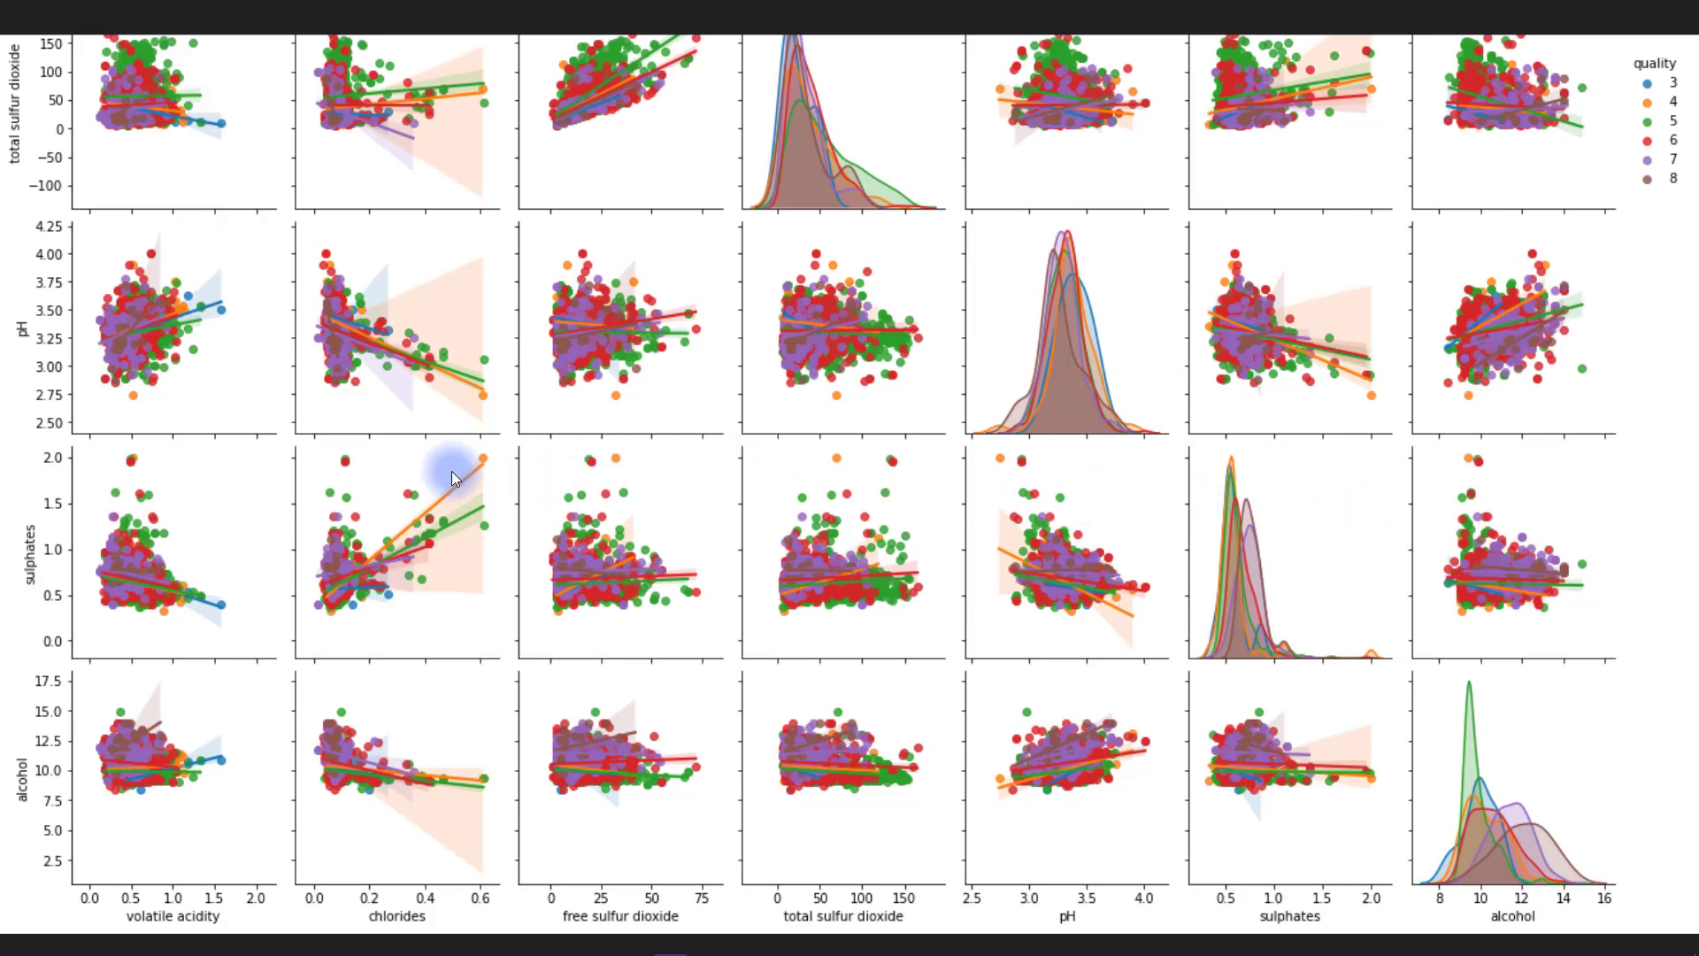
pyautogui.moveTo(194, 412)
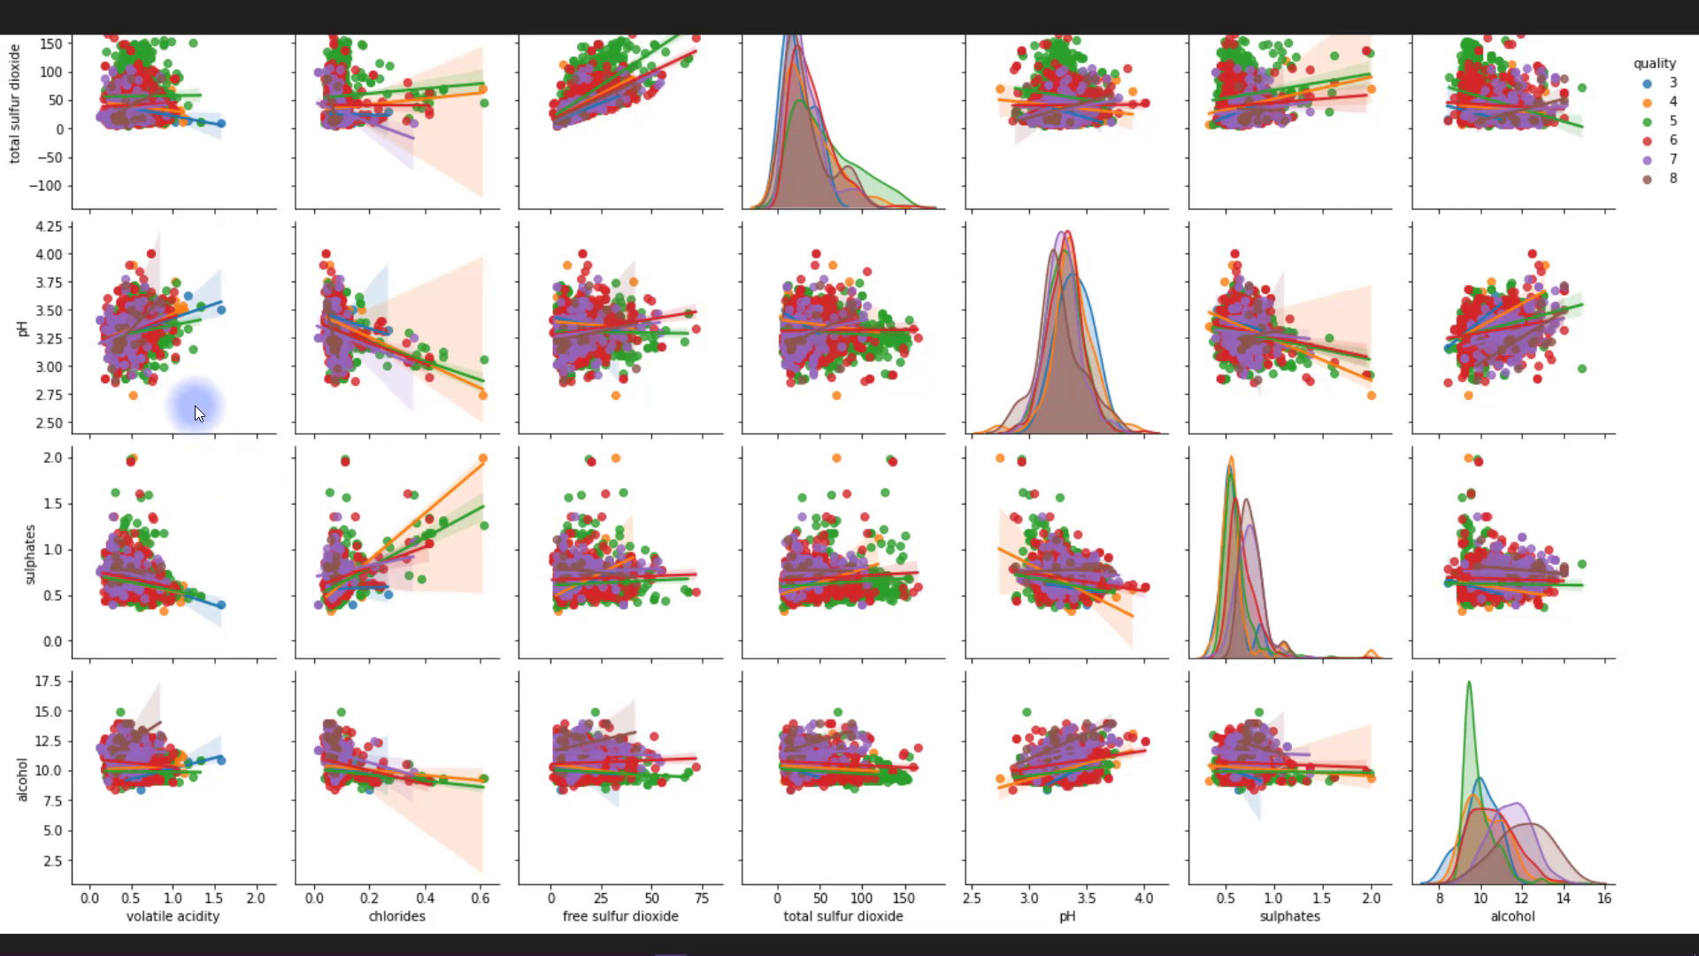
pyautogui.moveTo(87, 595)
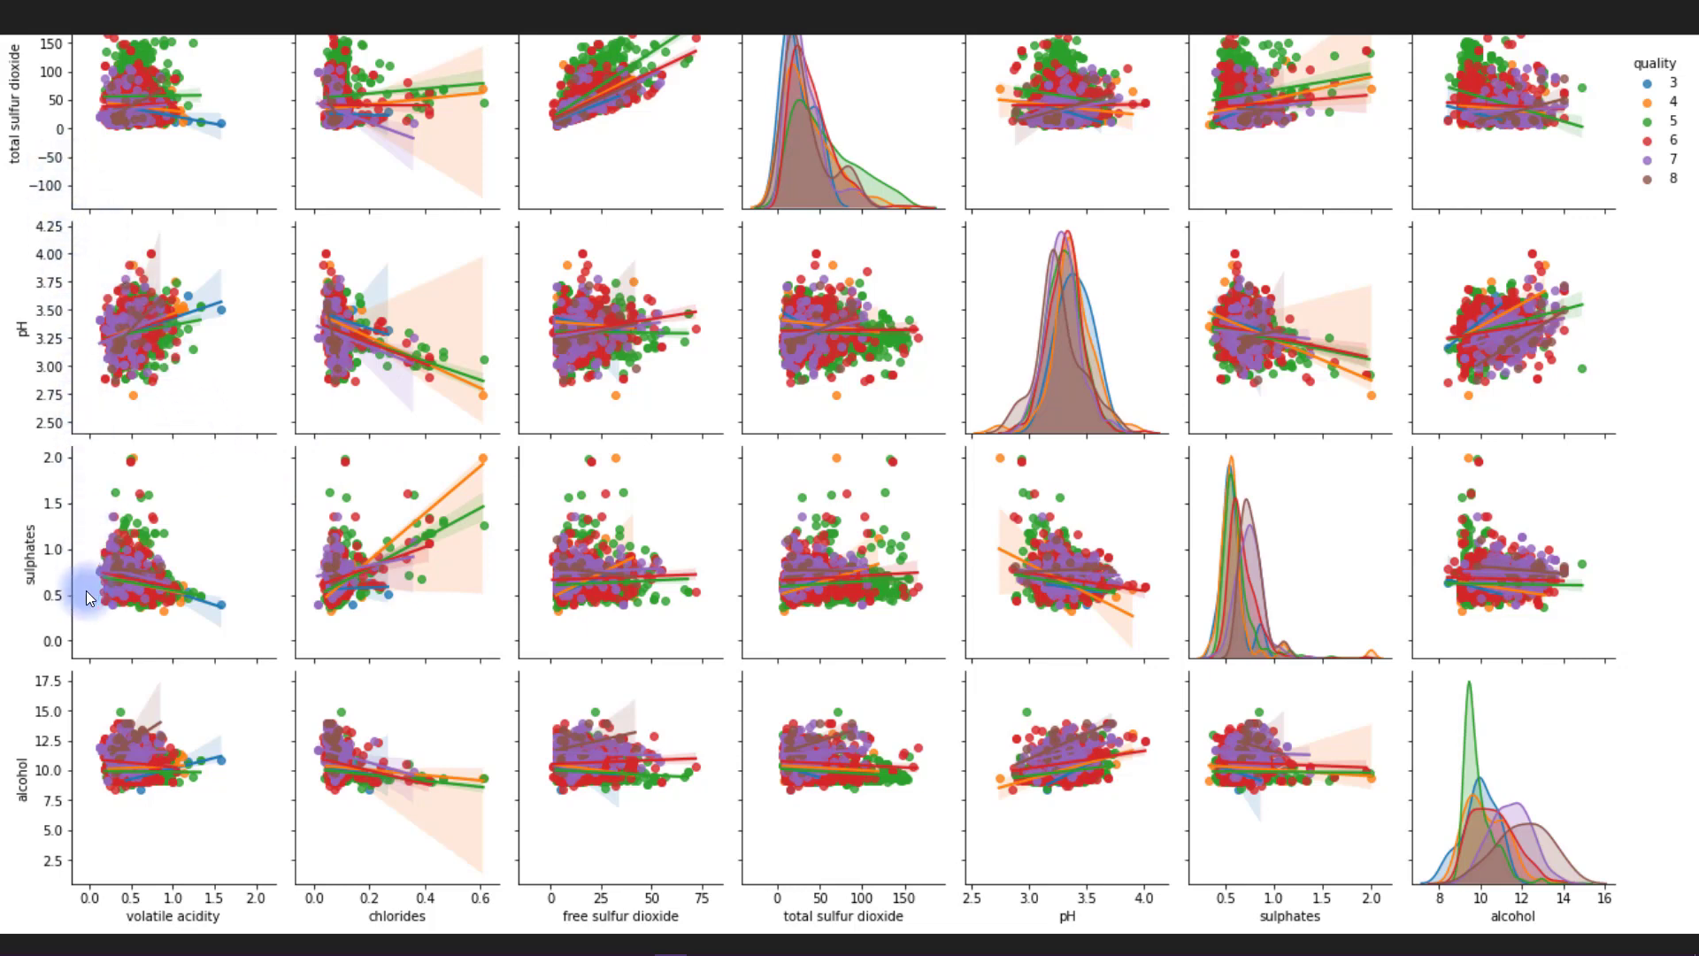
pyautogui.moveTo(1095, 206)
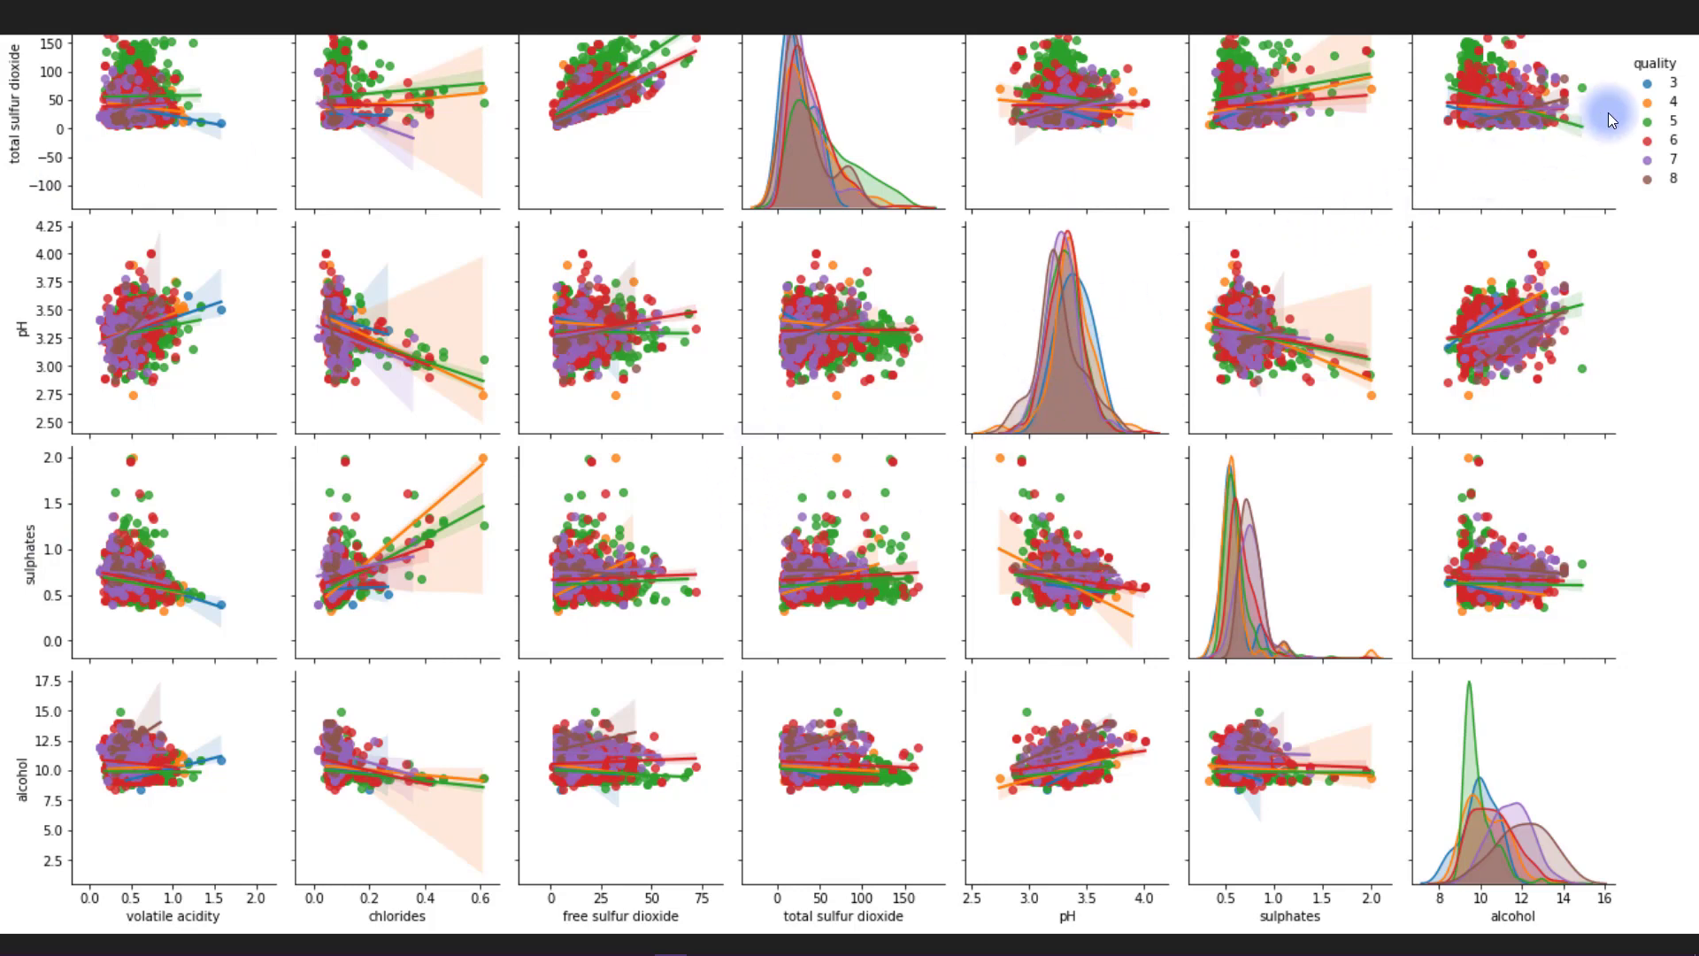
pyautogui.moveTo(1593, 131)
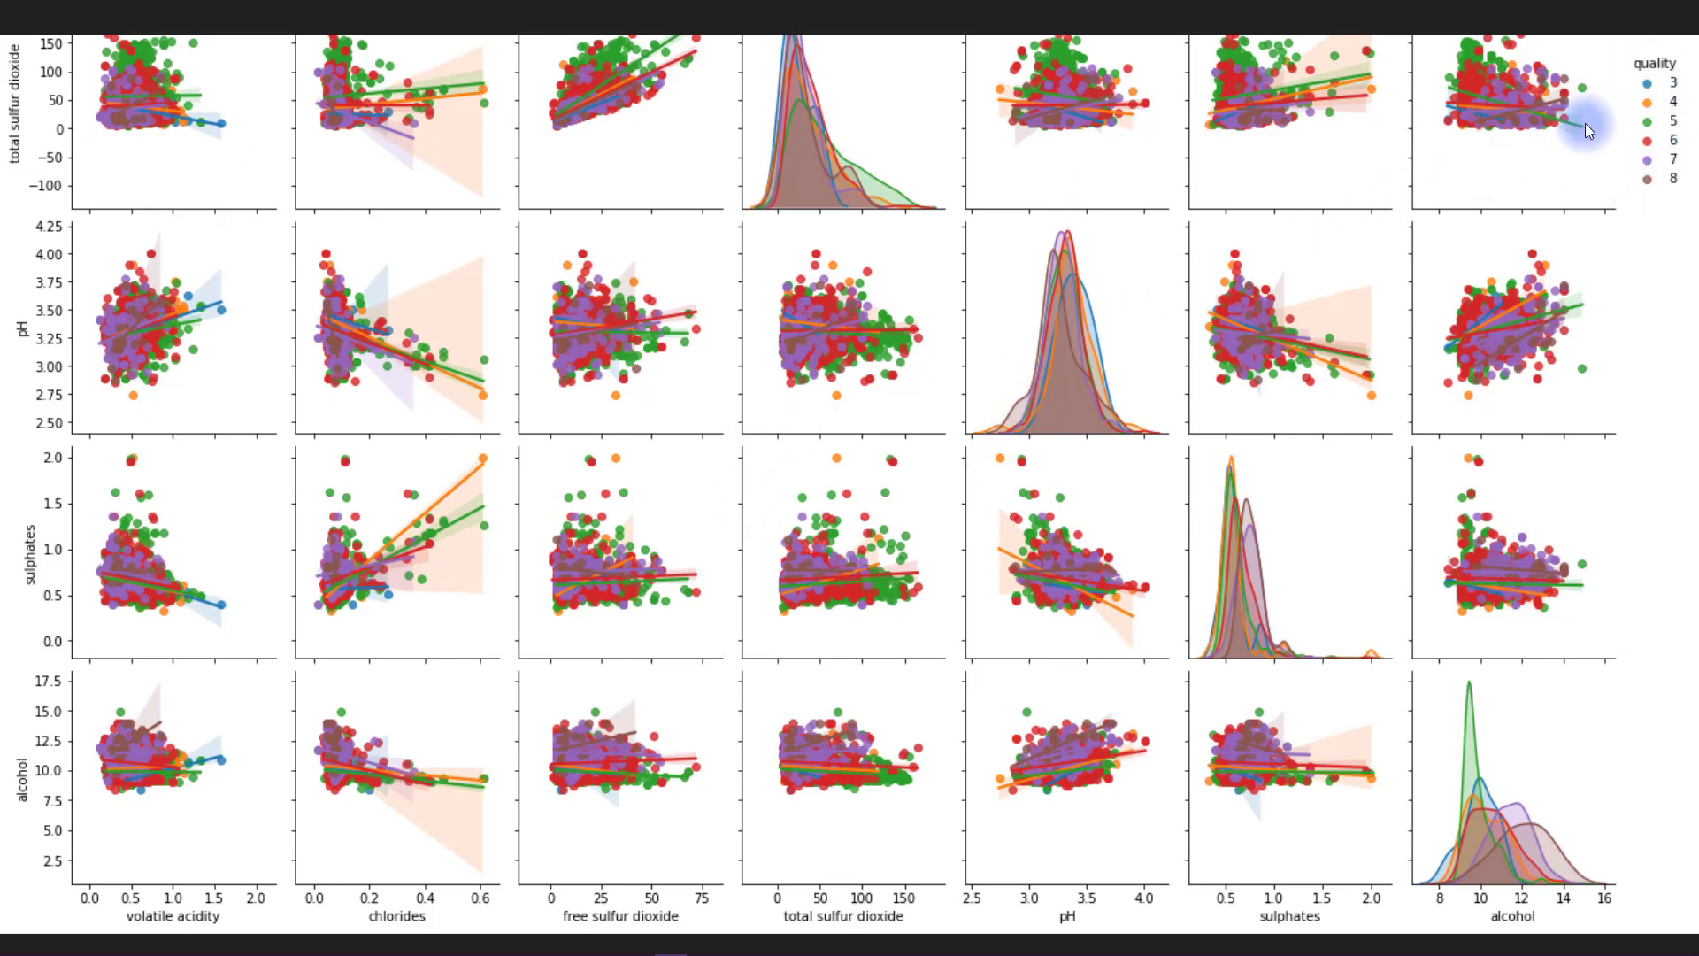
pyautogui.moveTo(669, 527)
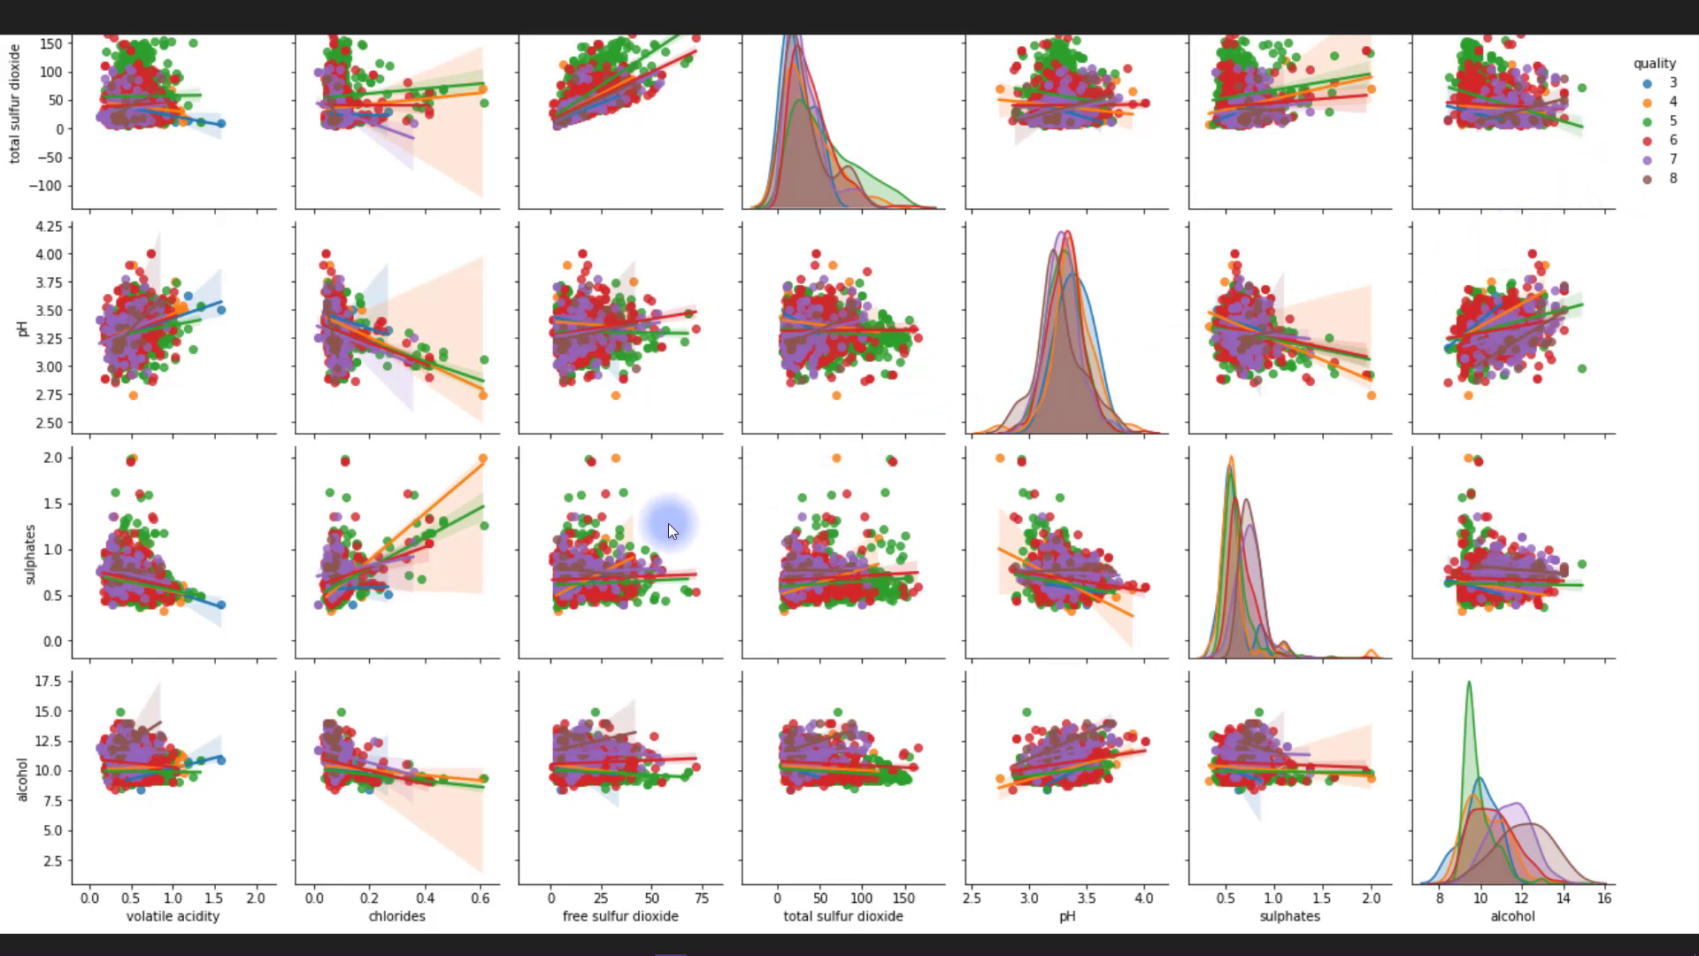
pyautogui.moveTo(1168, 274)
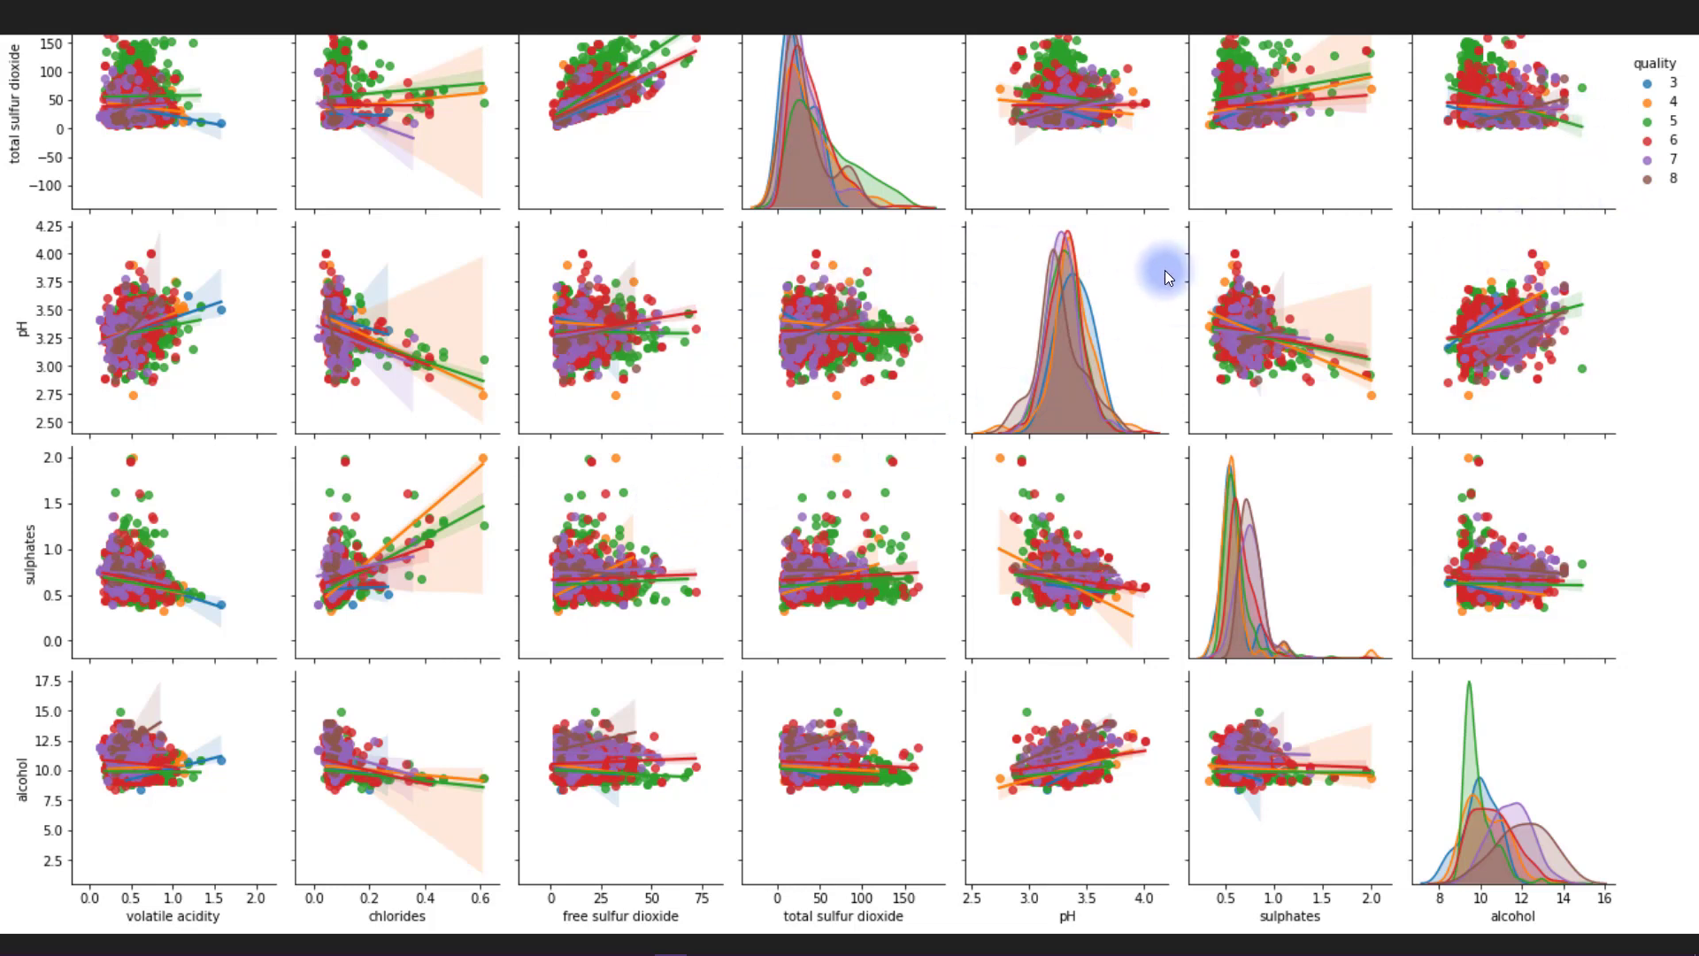
pyautogui.moveTo(1033, 434)
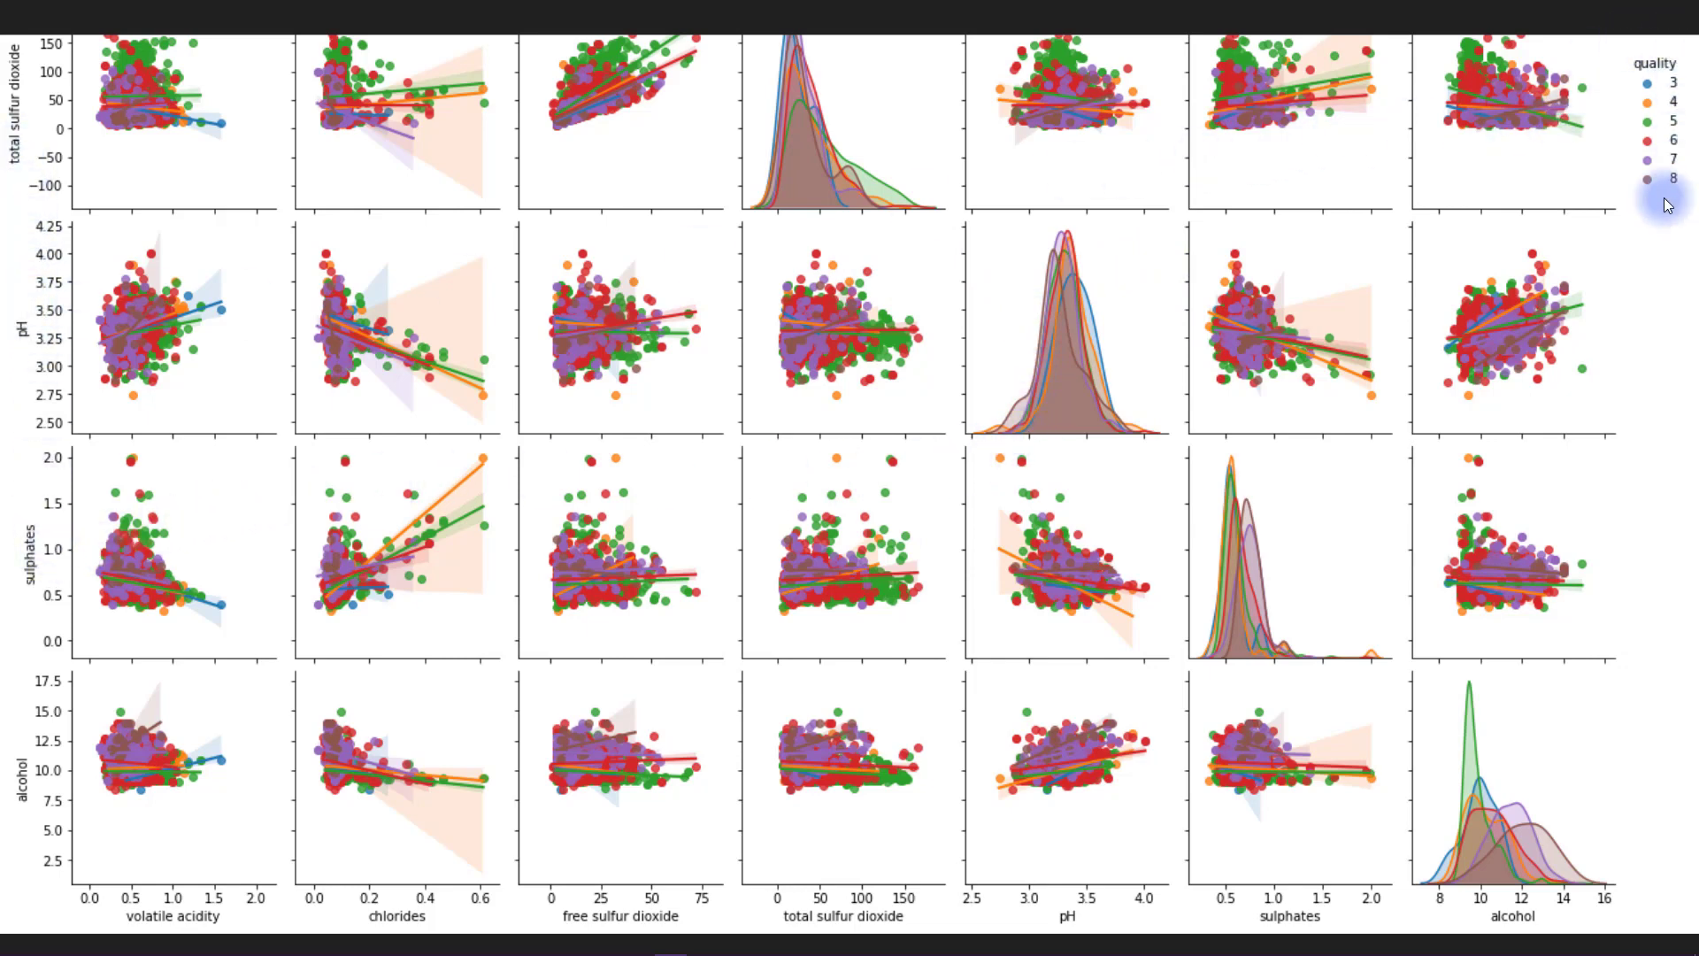
pyautogui.moveTo(919, 492)
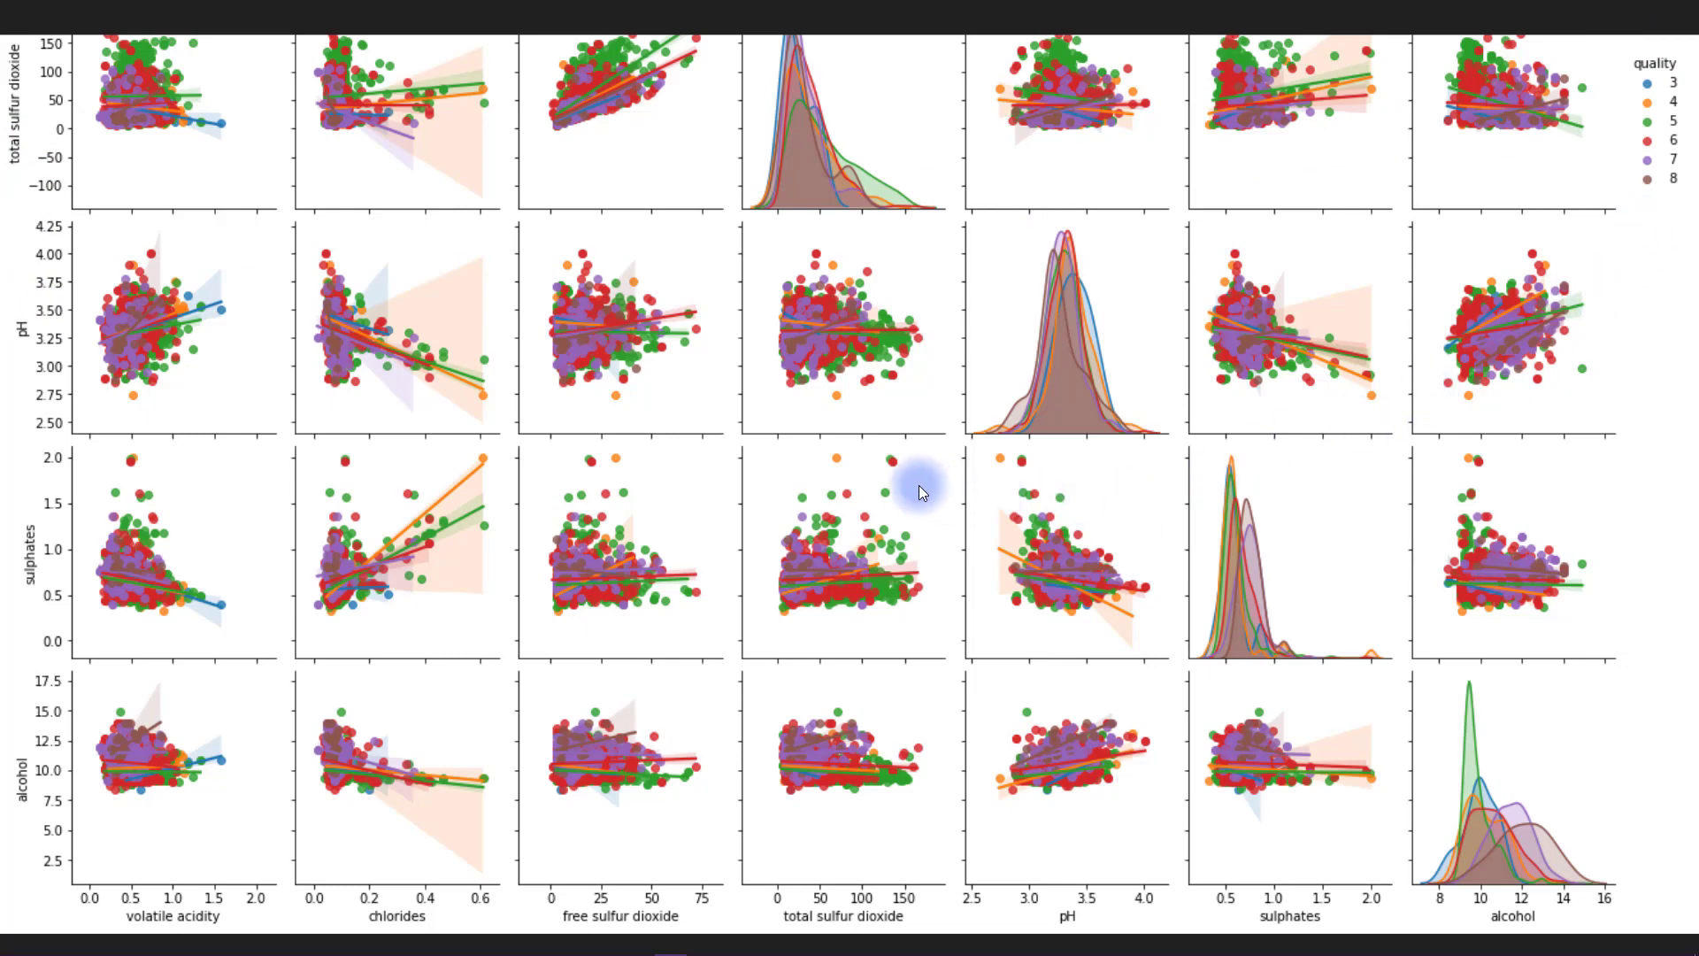
pyautogui.moveTo(980, 425)
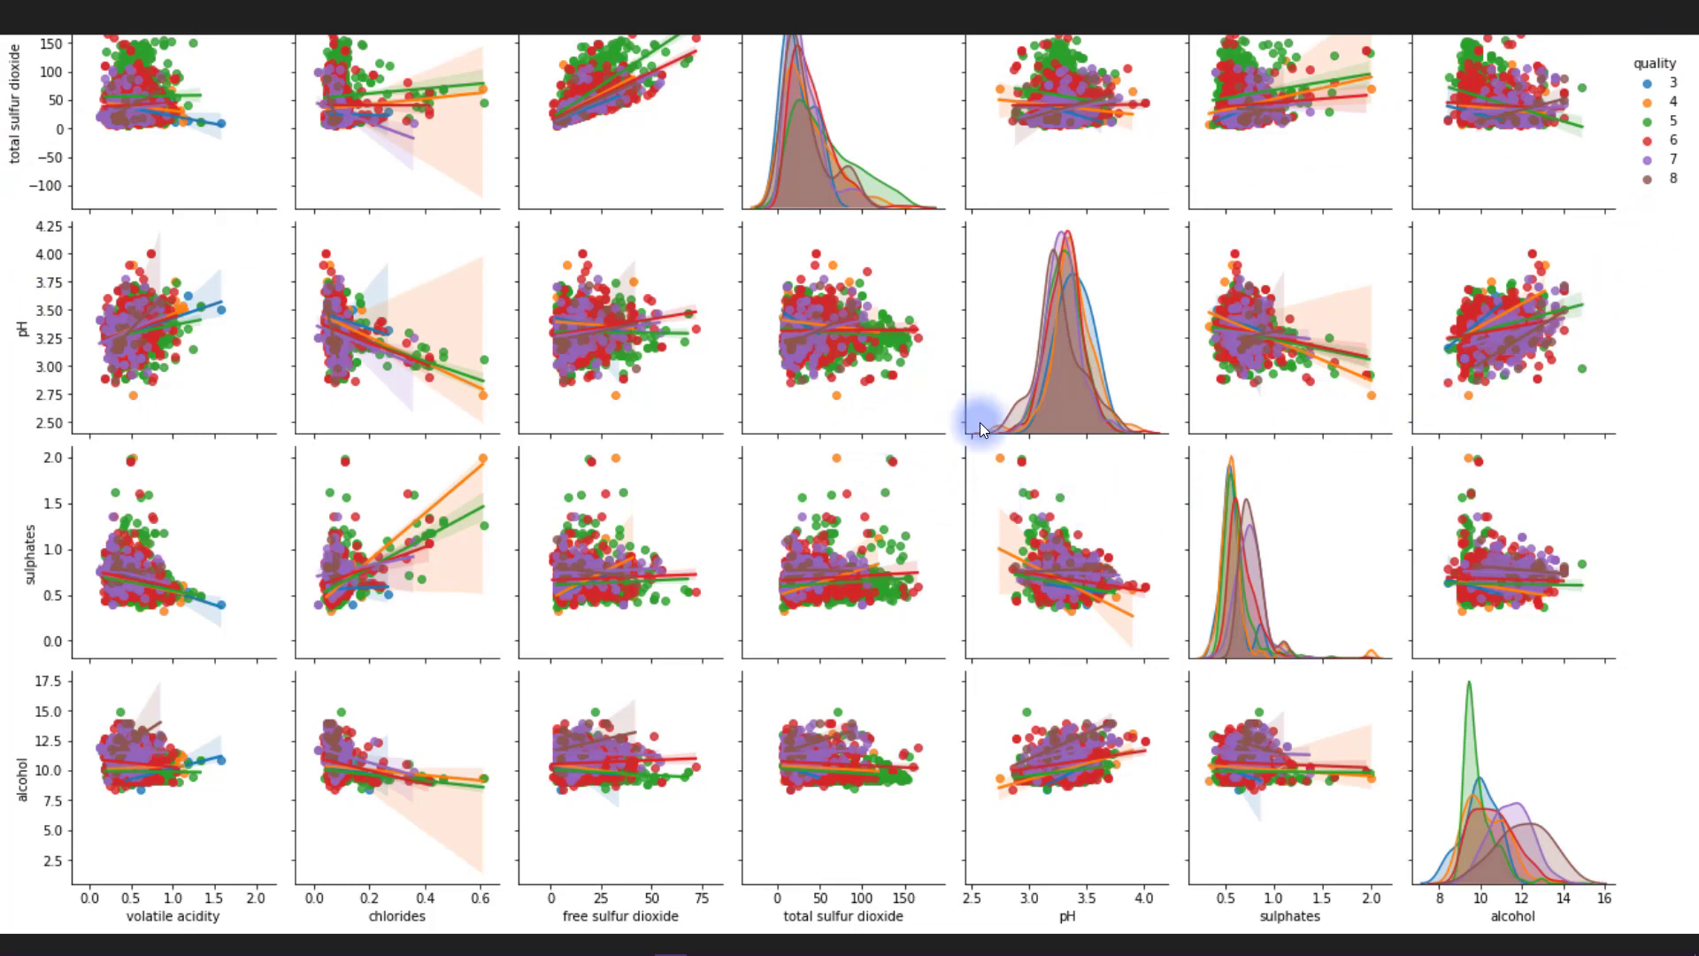
pyautogui.moveTo(780, 366)
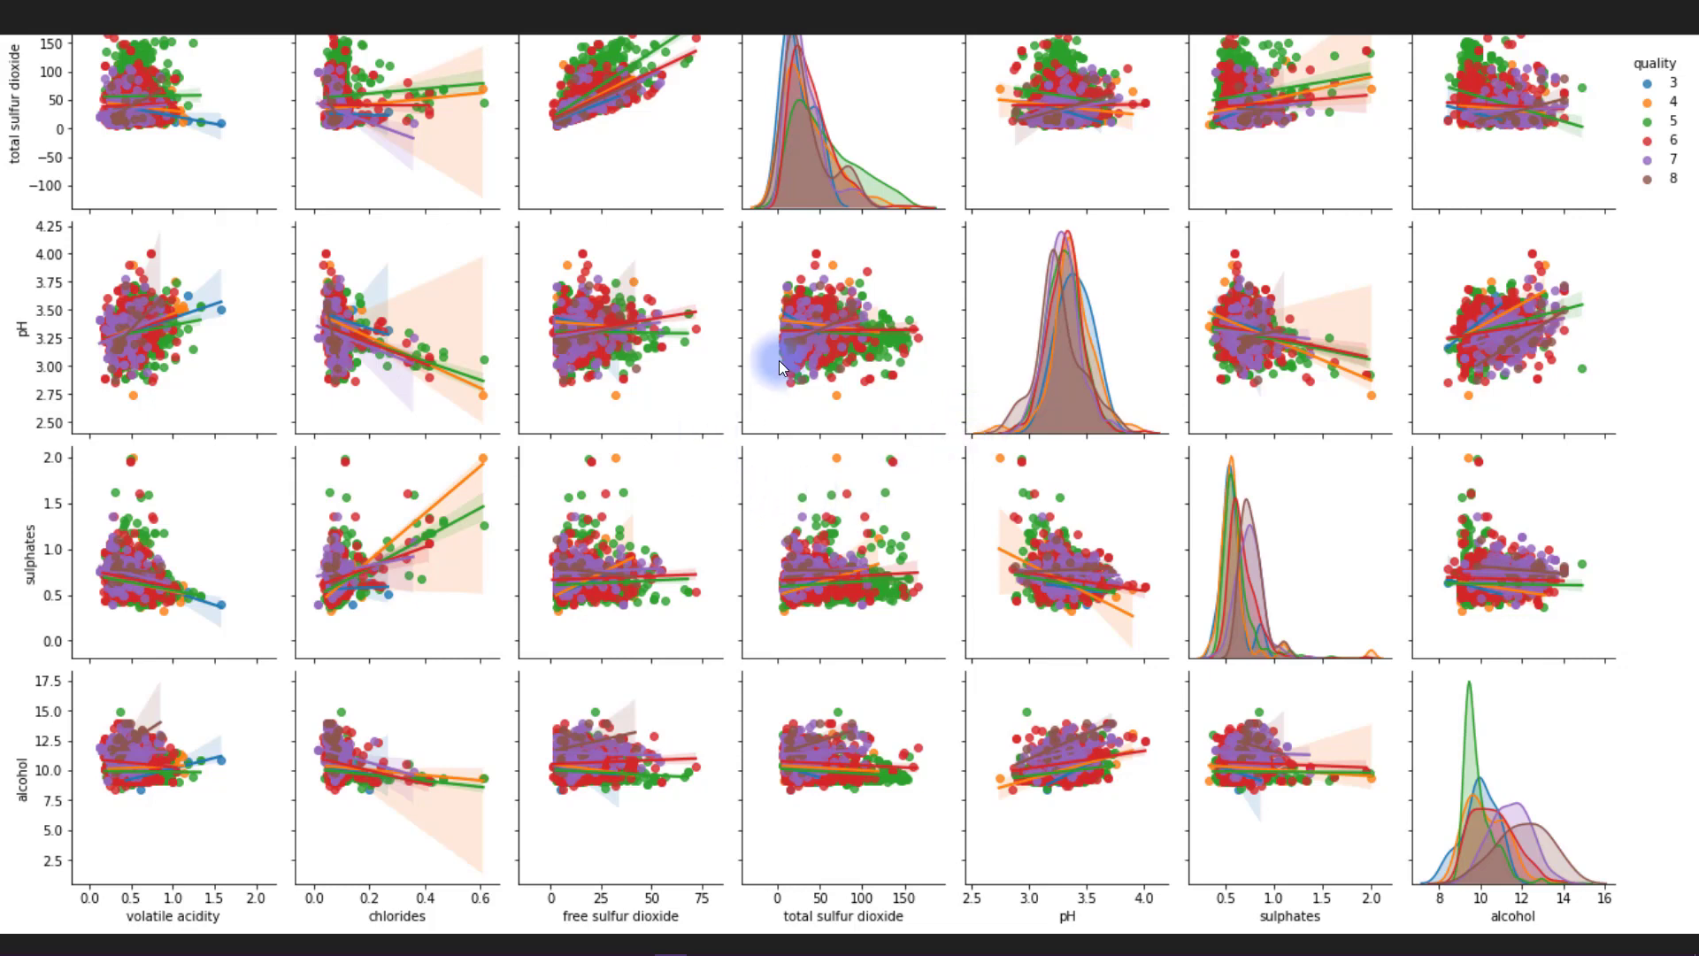
pyautogui.moveTo(998, 373)
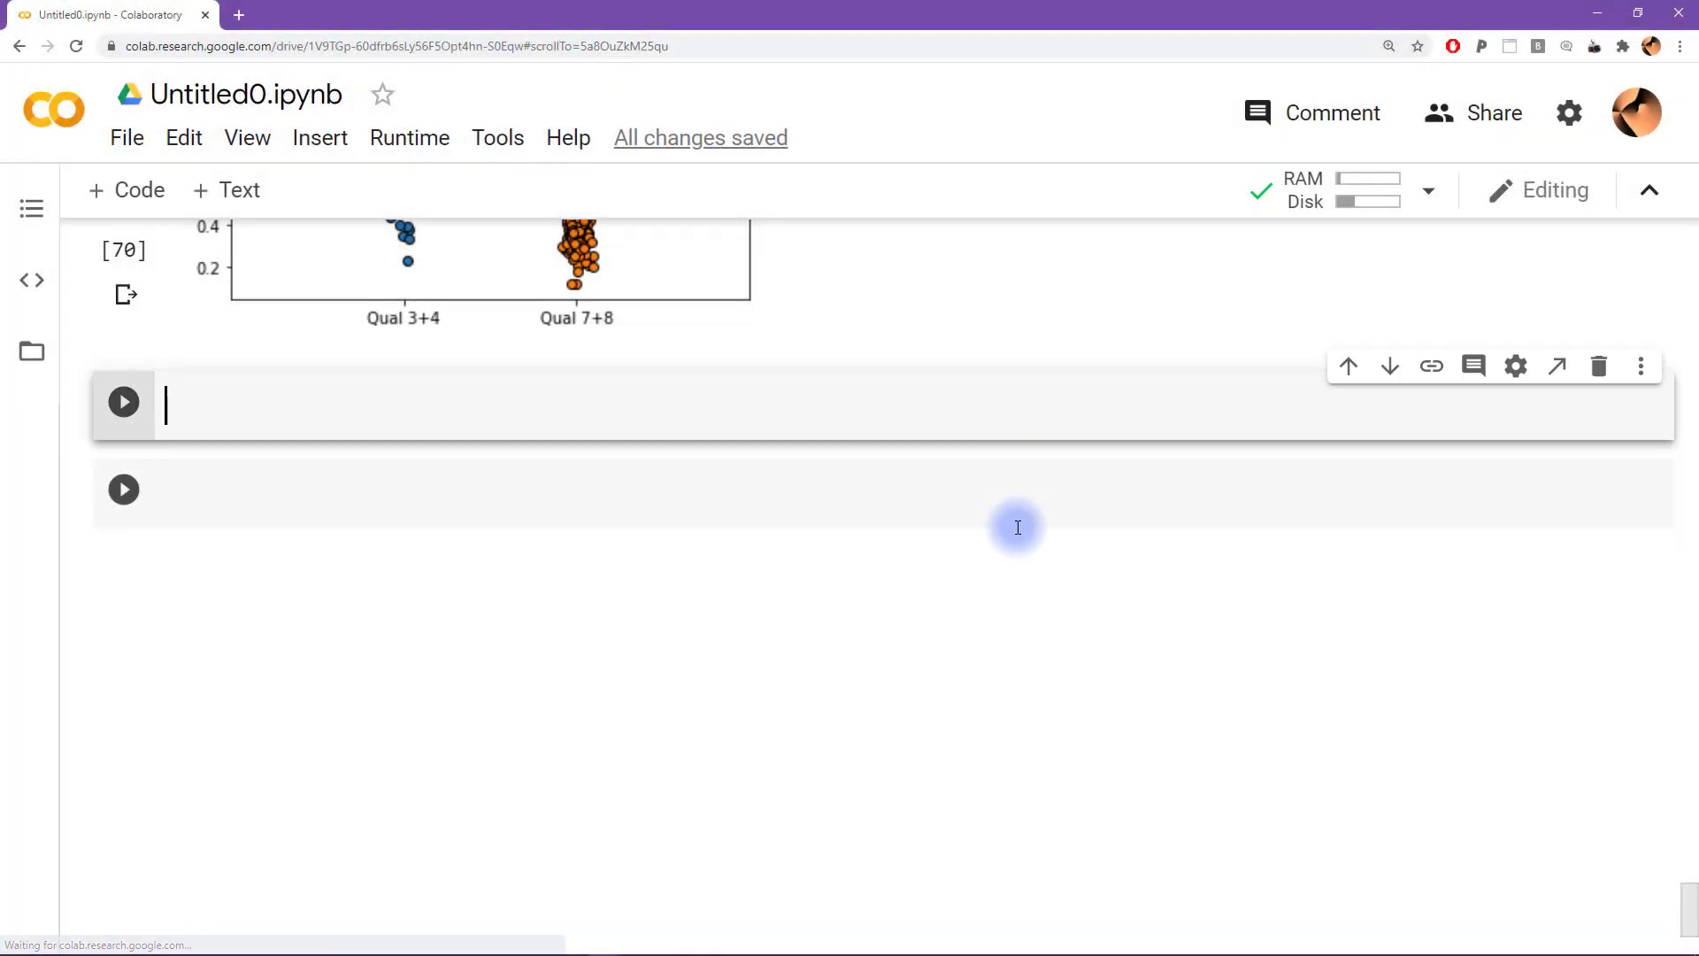
# Import statsmodels.api as sm in the empty code cell and run it
pyautogui.write('import')
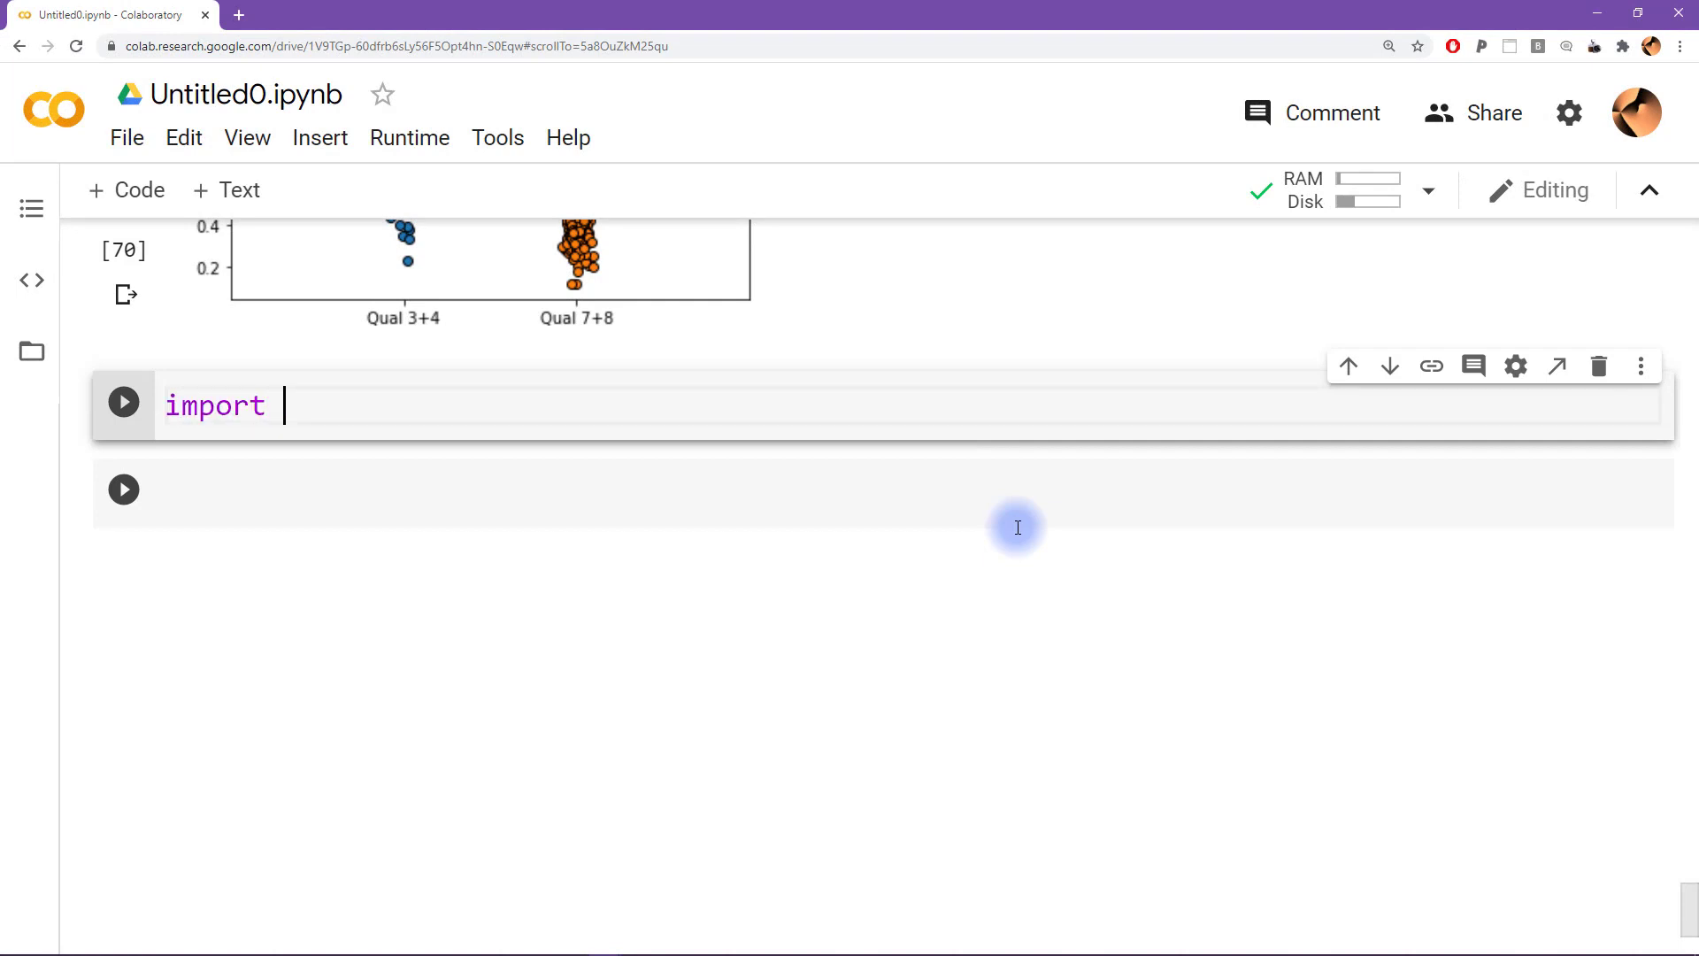
pyautogui.write('statsmod')
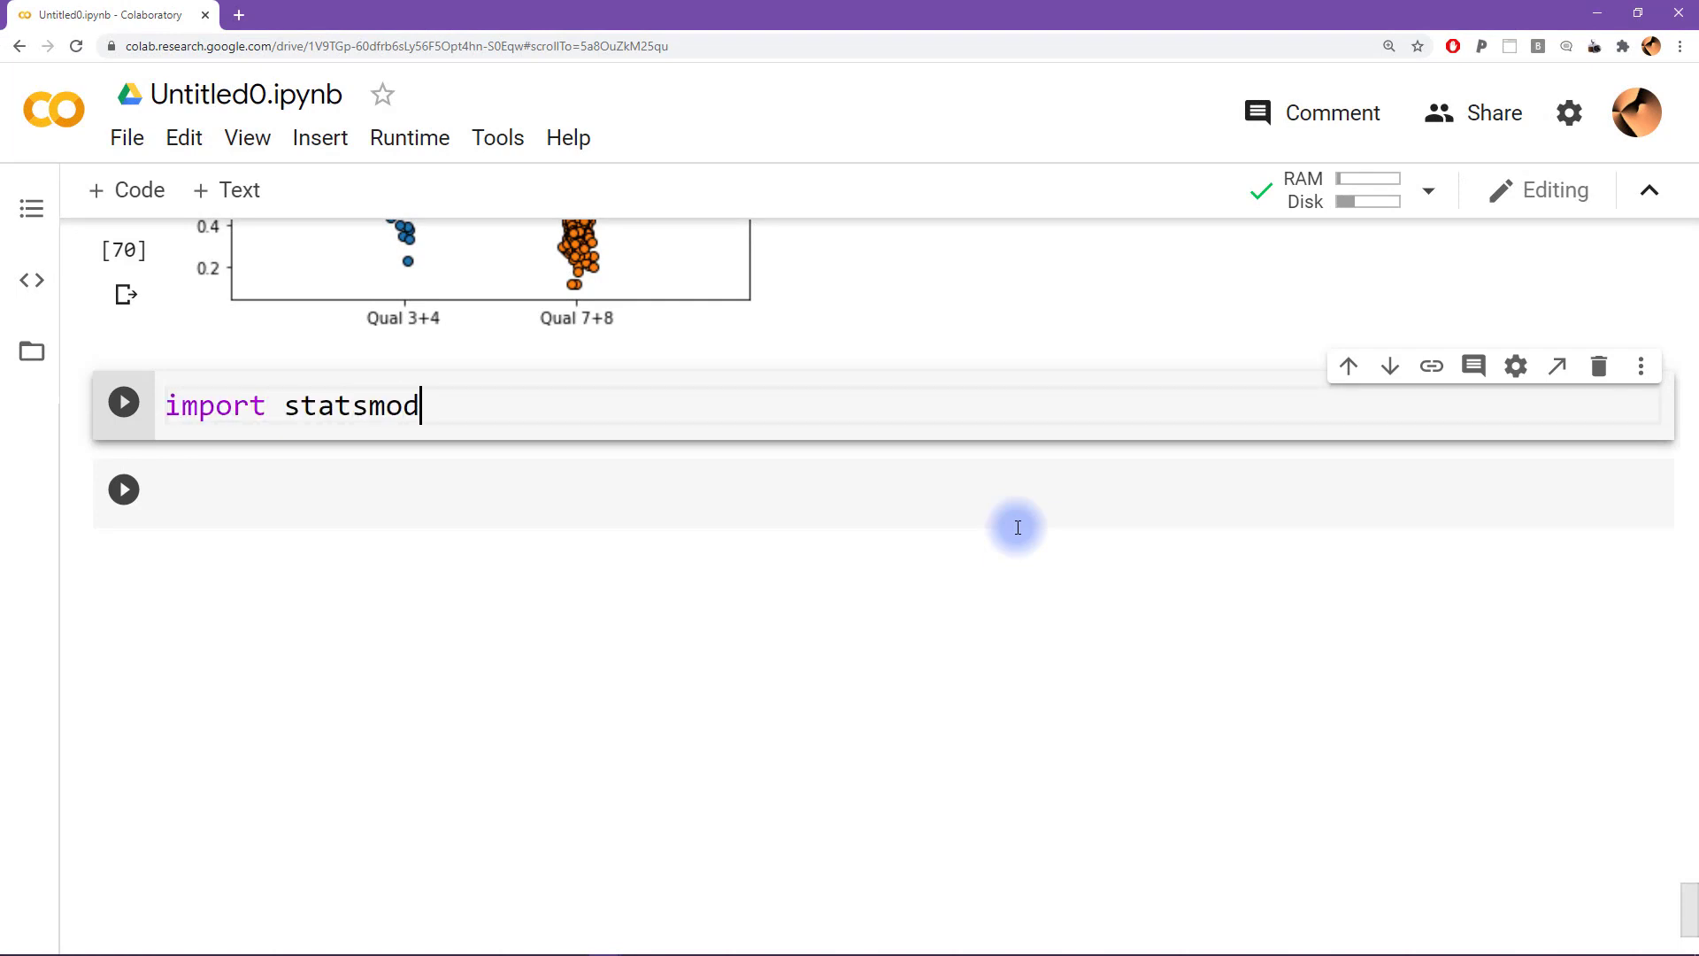
pyautogui.write('els.api')
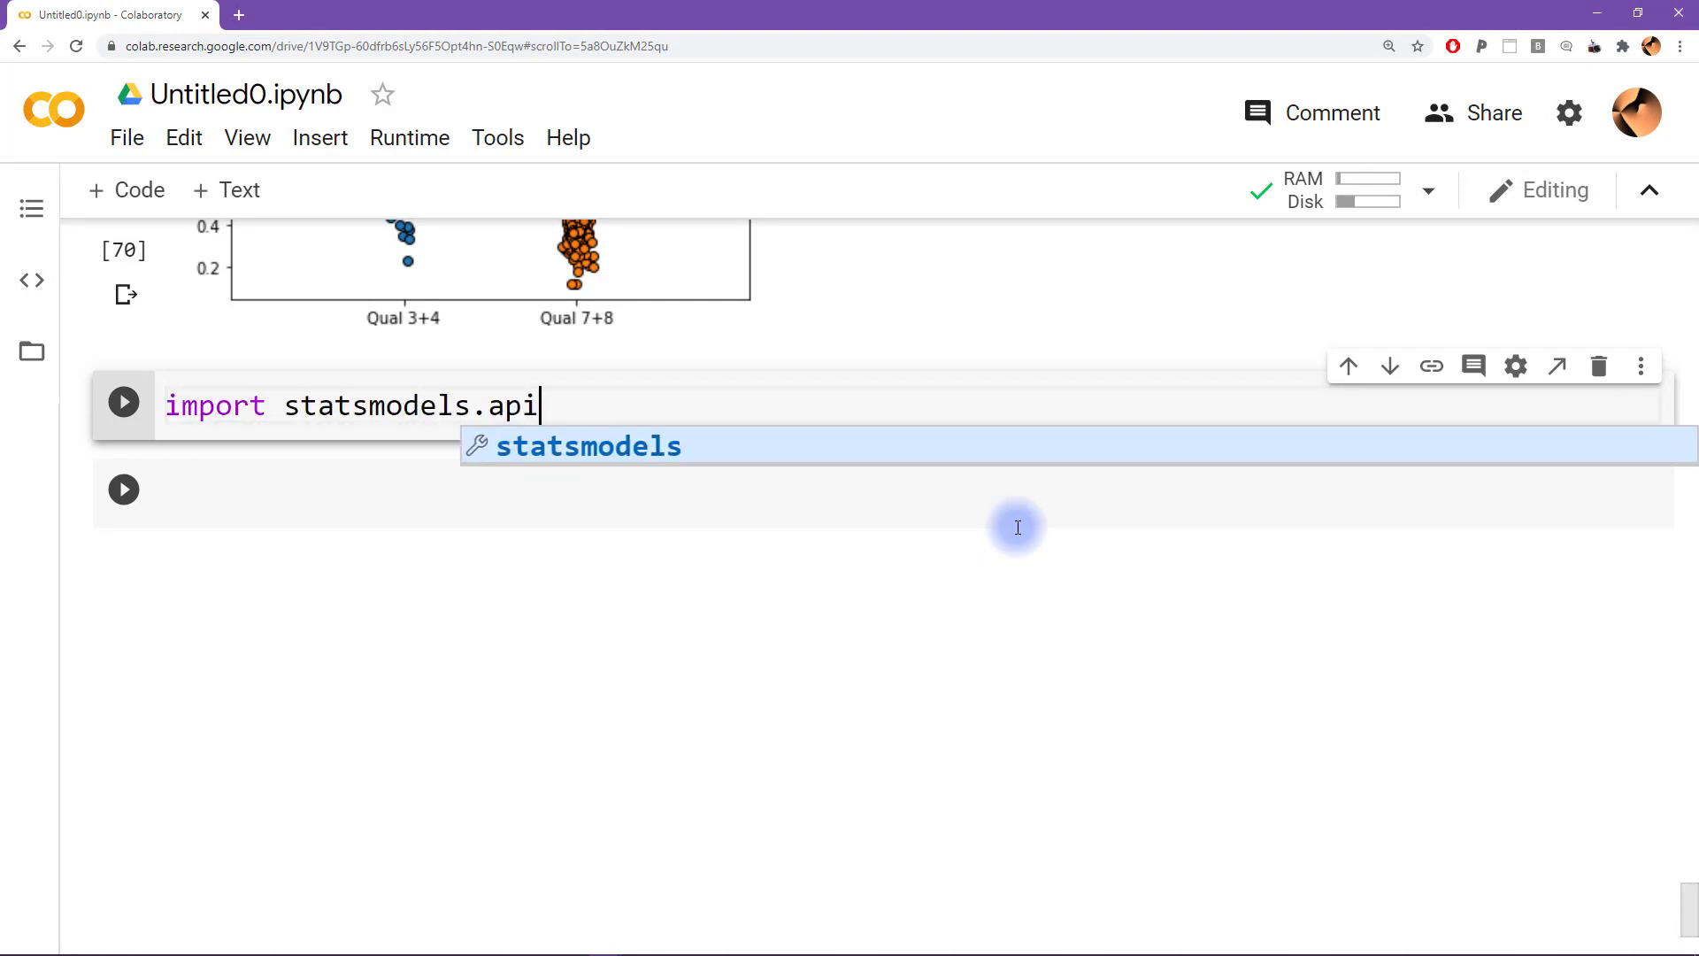
pyautogui.write('as sm')
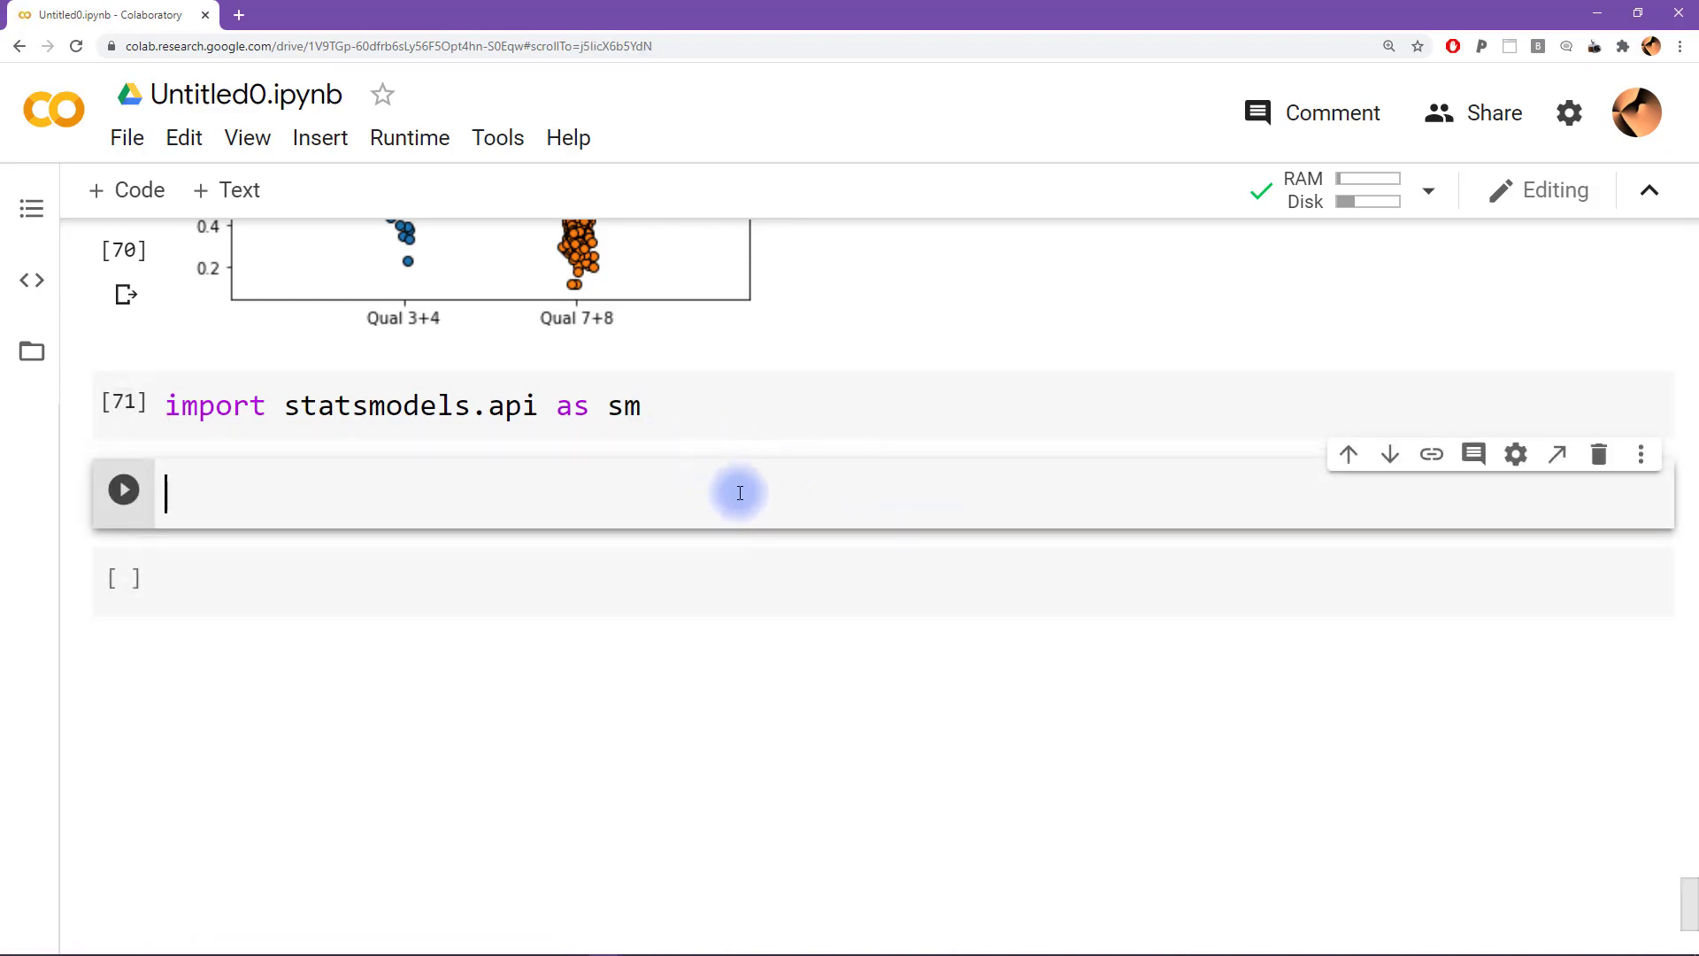
pyautogui.moveTo(861, 685)
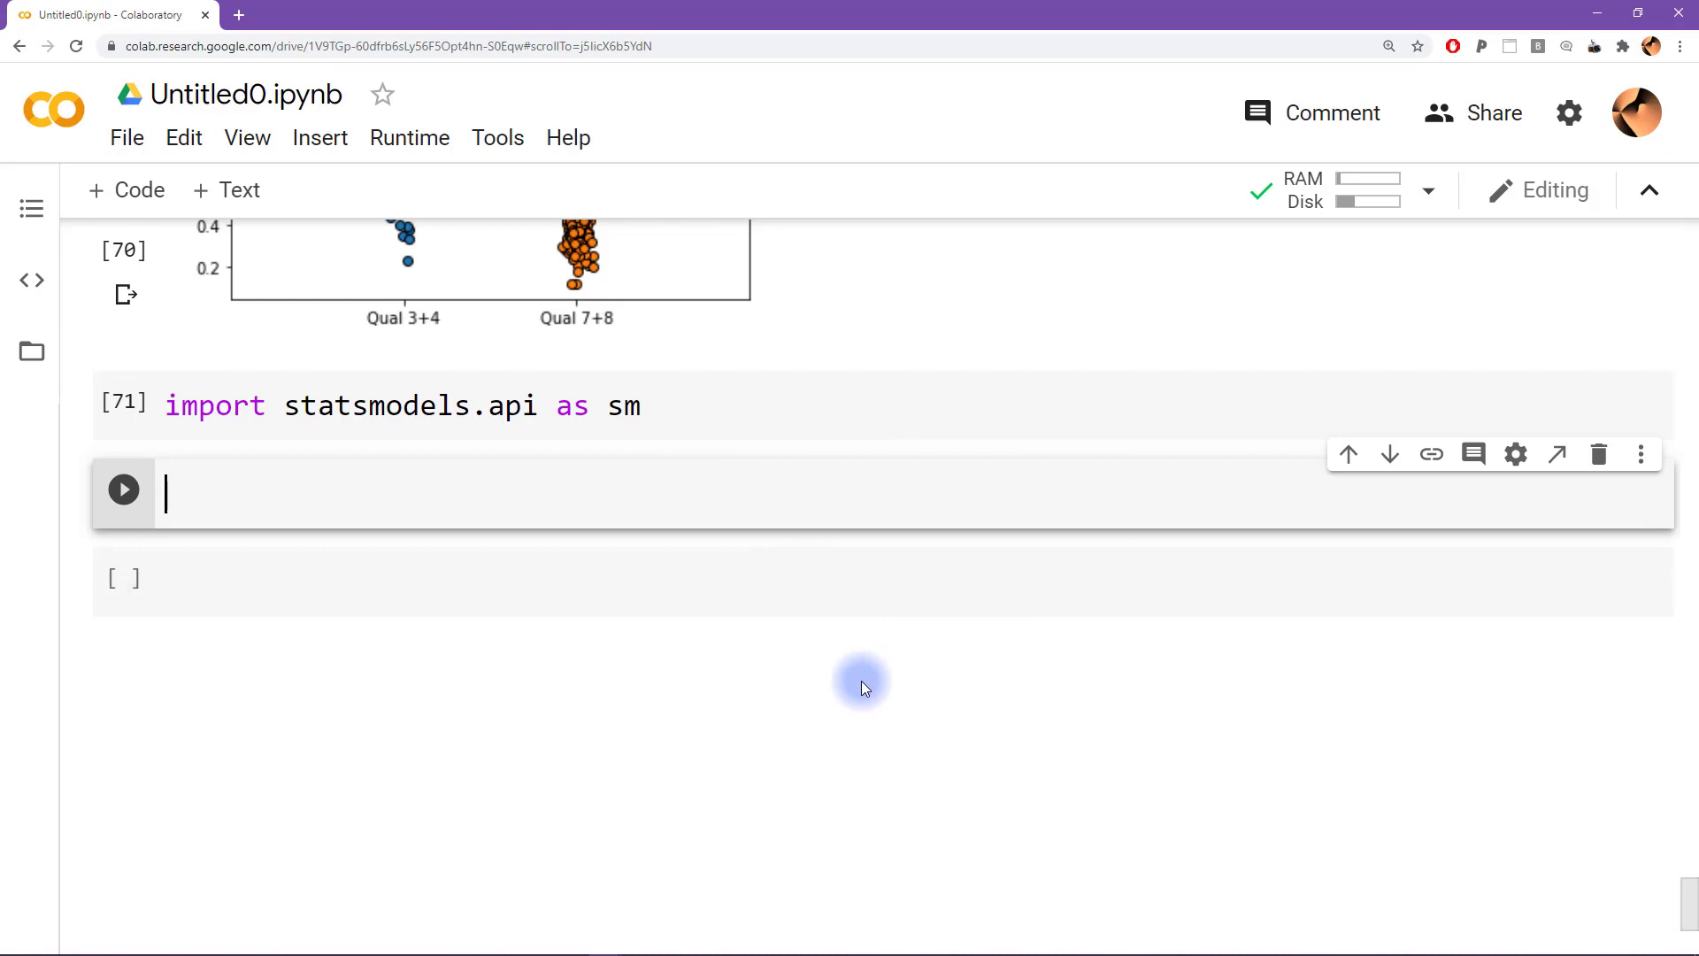
# Assign data['quality'] to dep_var and display its 1597 quality values
pyautogui.write('dep')
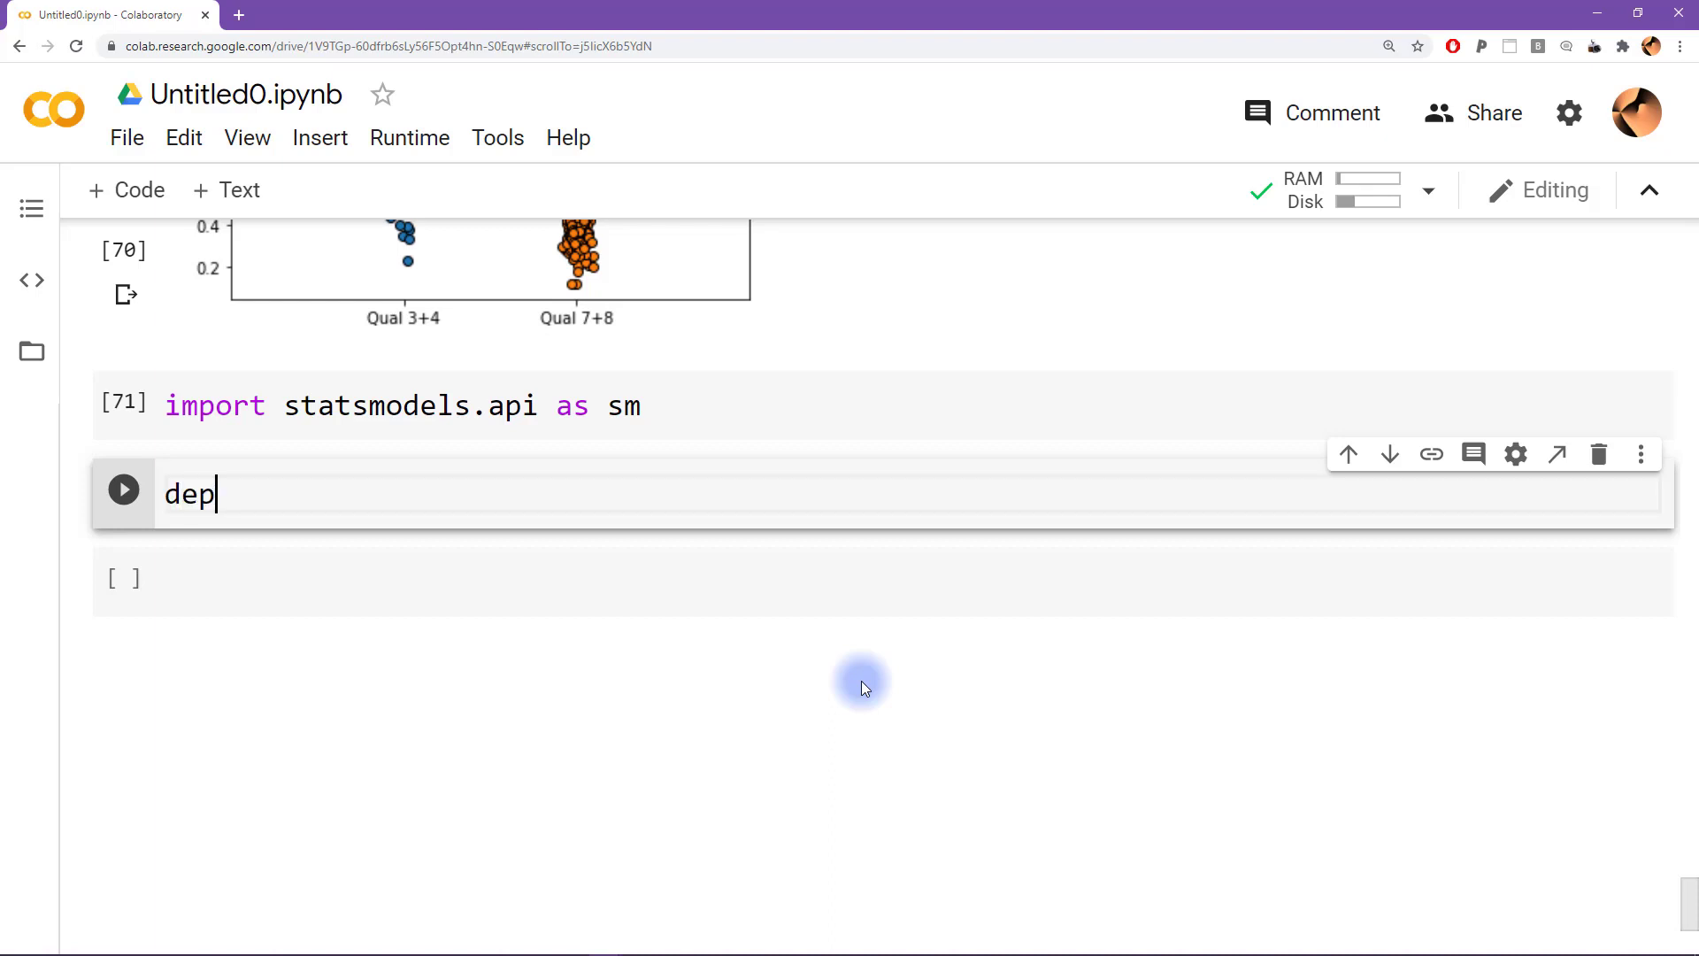
pyautogui.write('_var =')
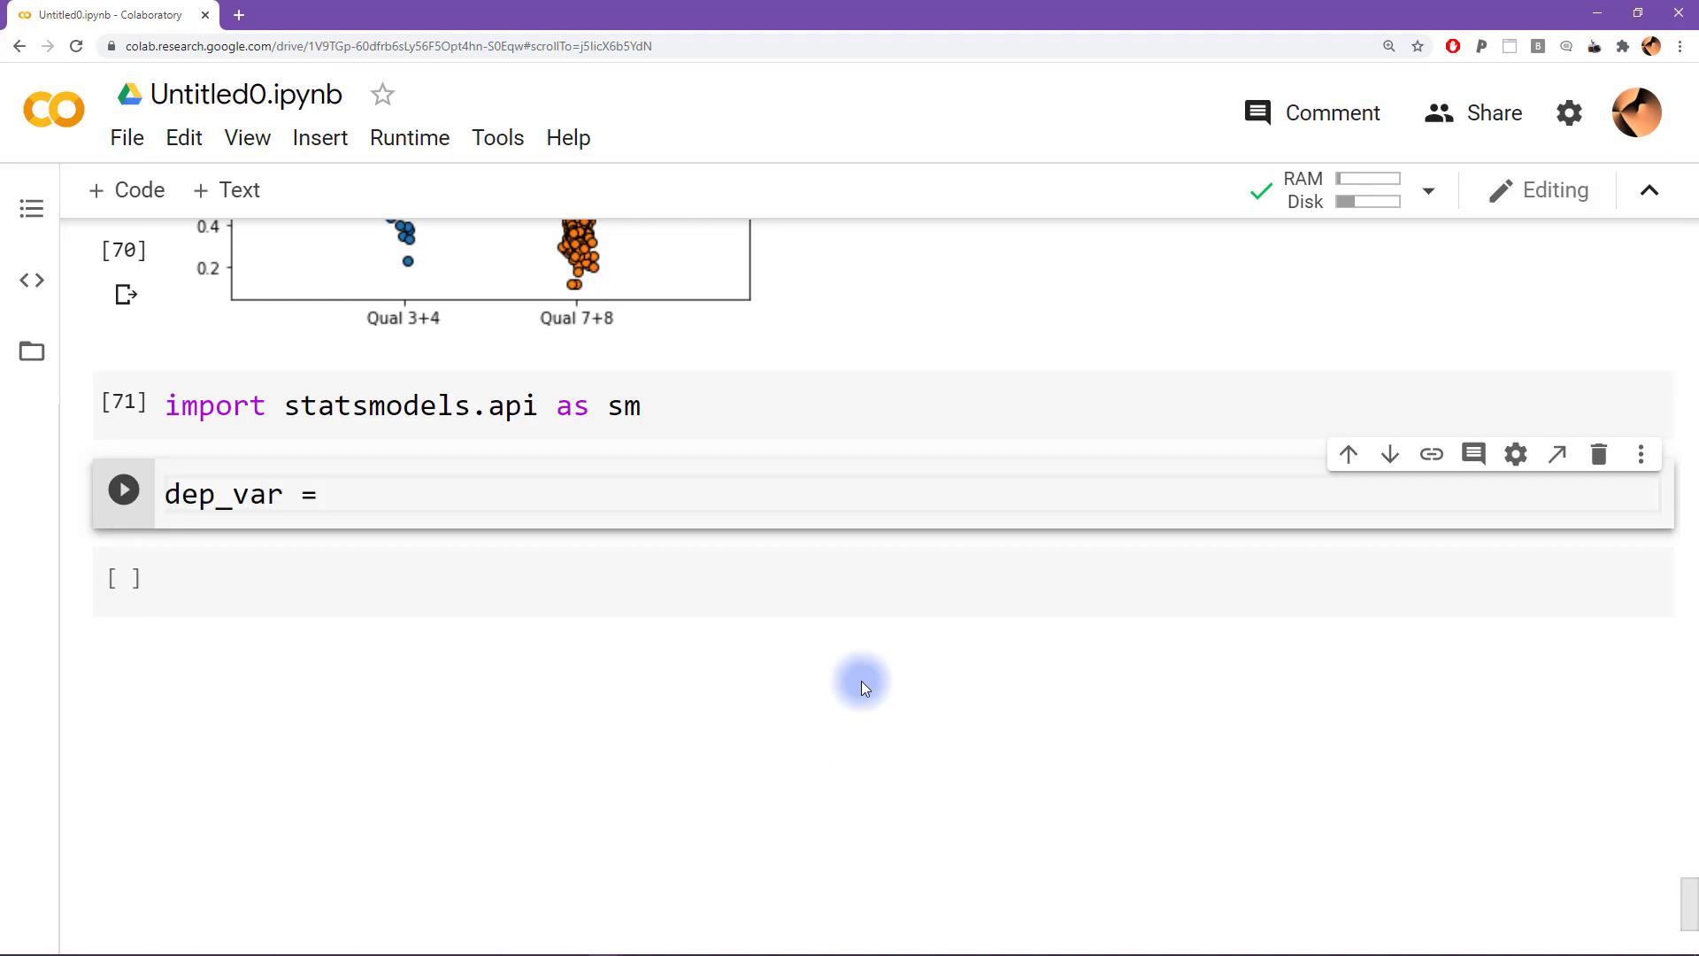
pyautogui.write("data['quality")
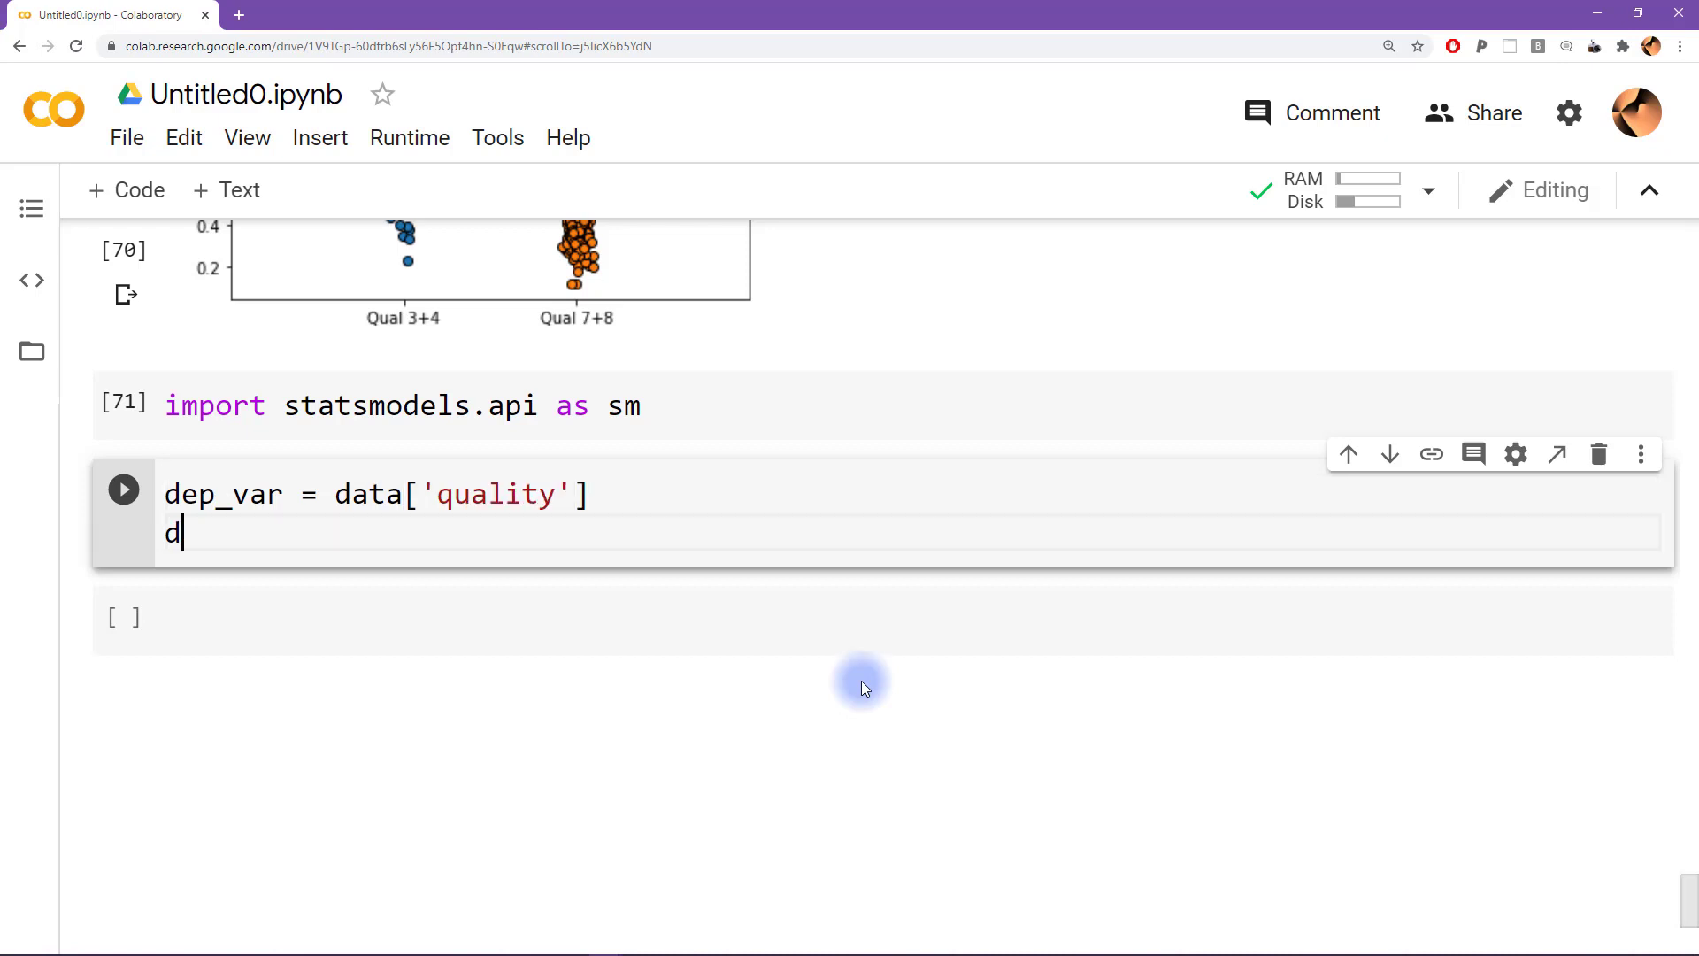
pyautogui.write('ep_var')
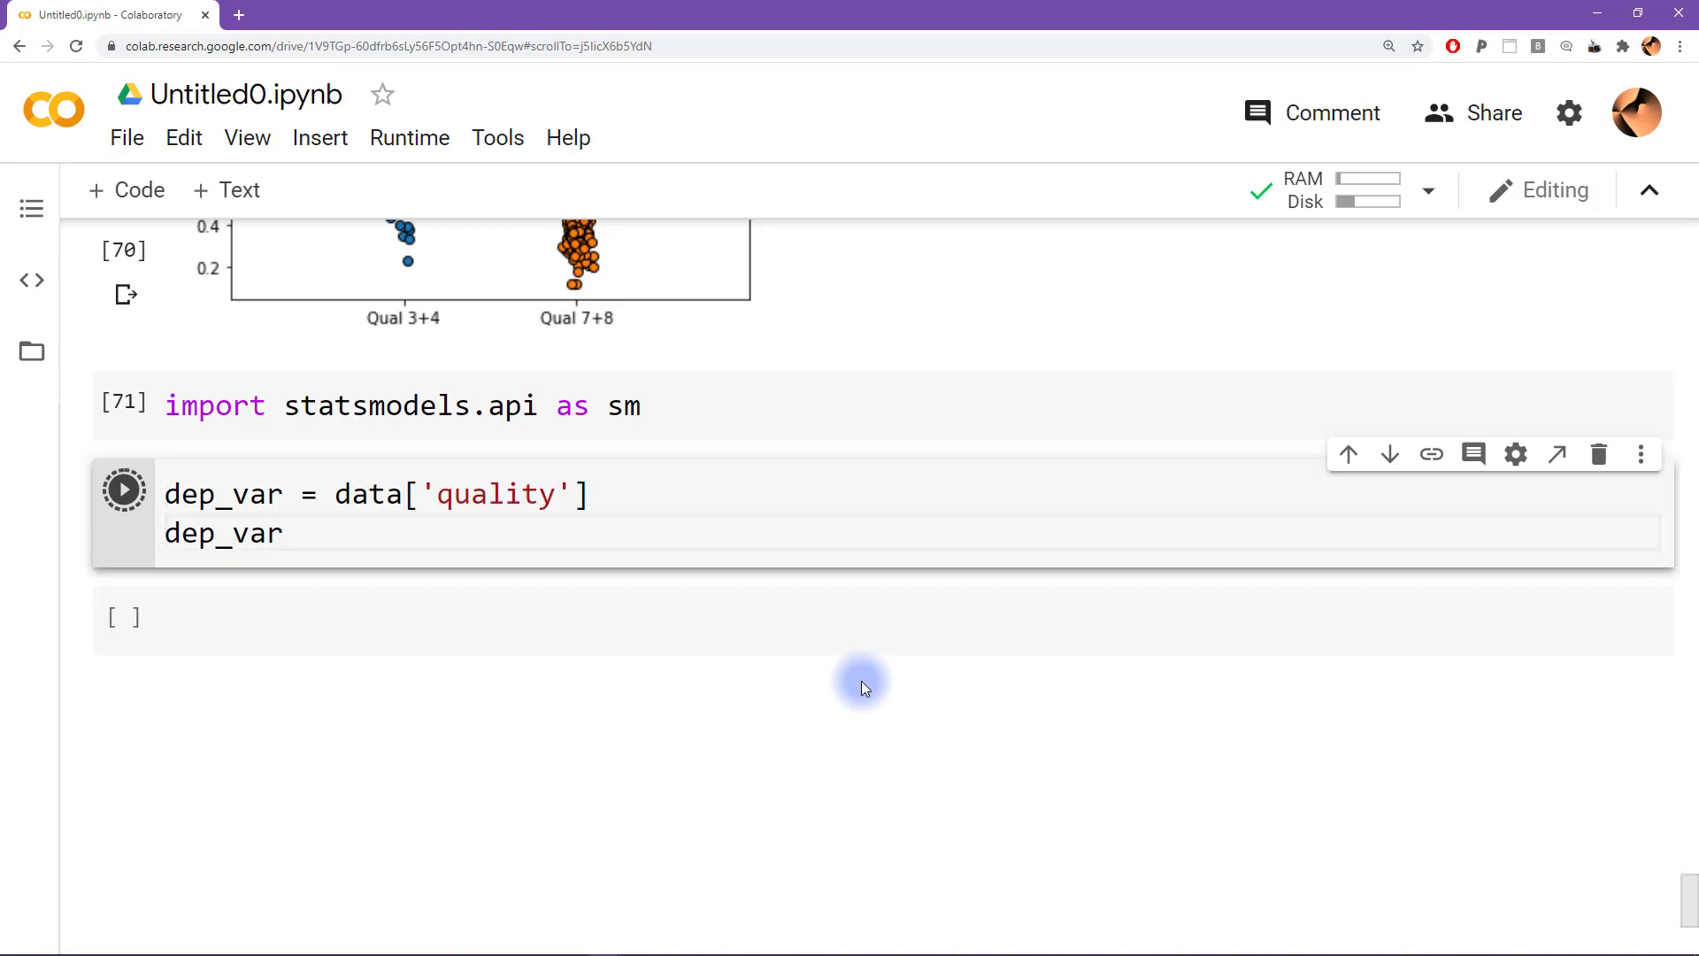
pyautogui.click(124, 488)
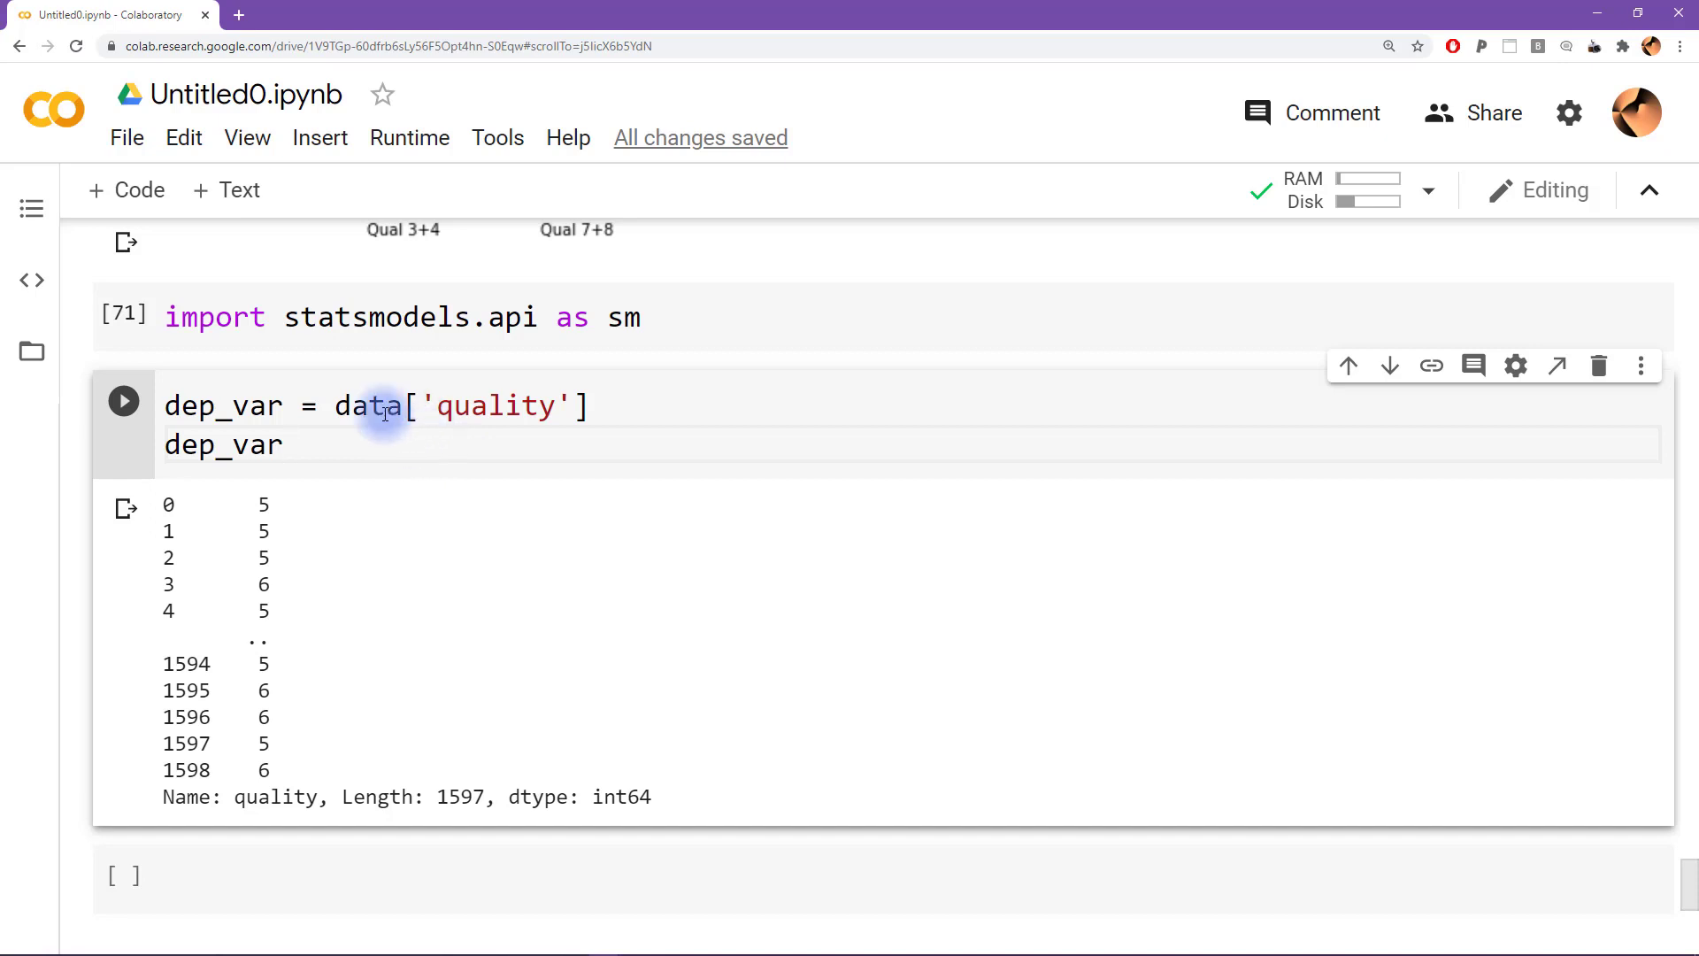
pyautogui.moveTo(374, 405)
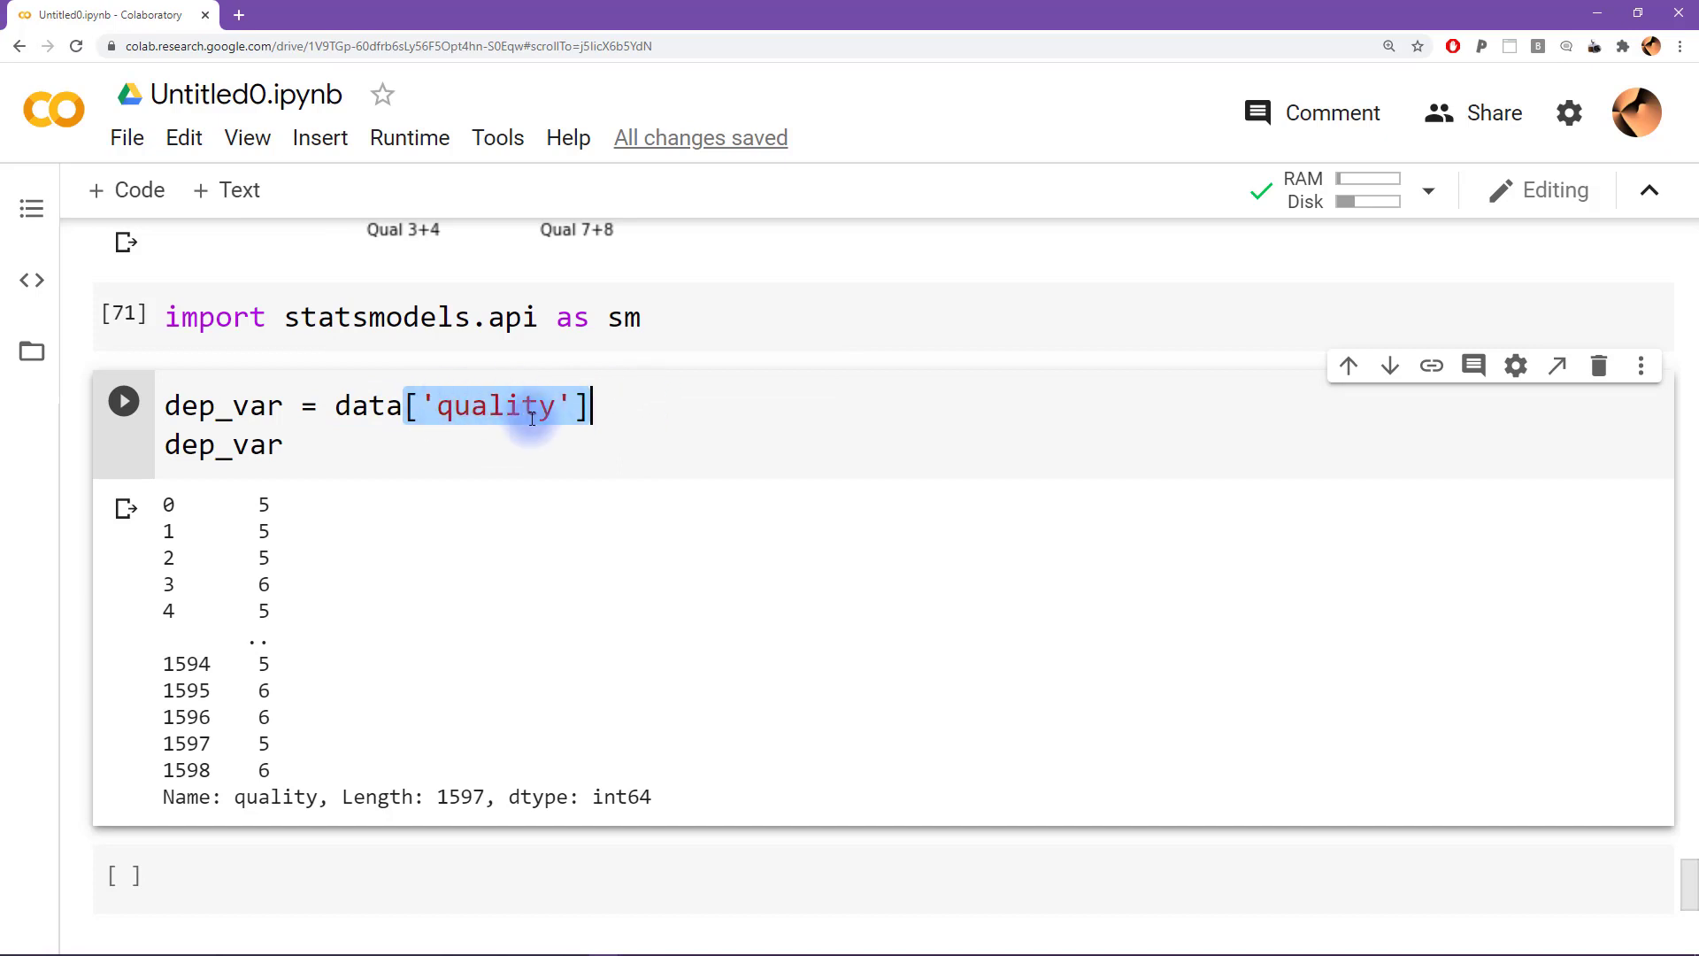
pyautogui.click(694, 445)
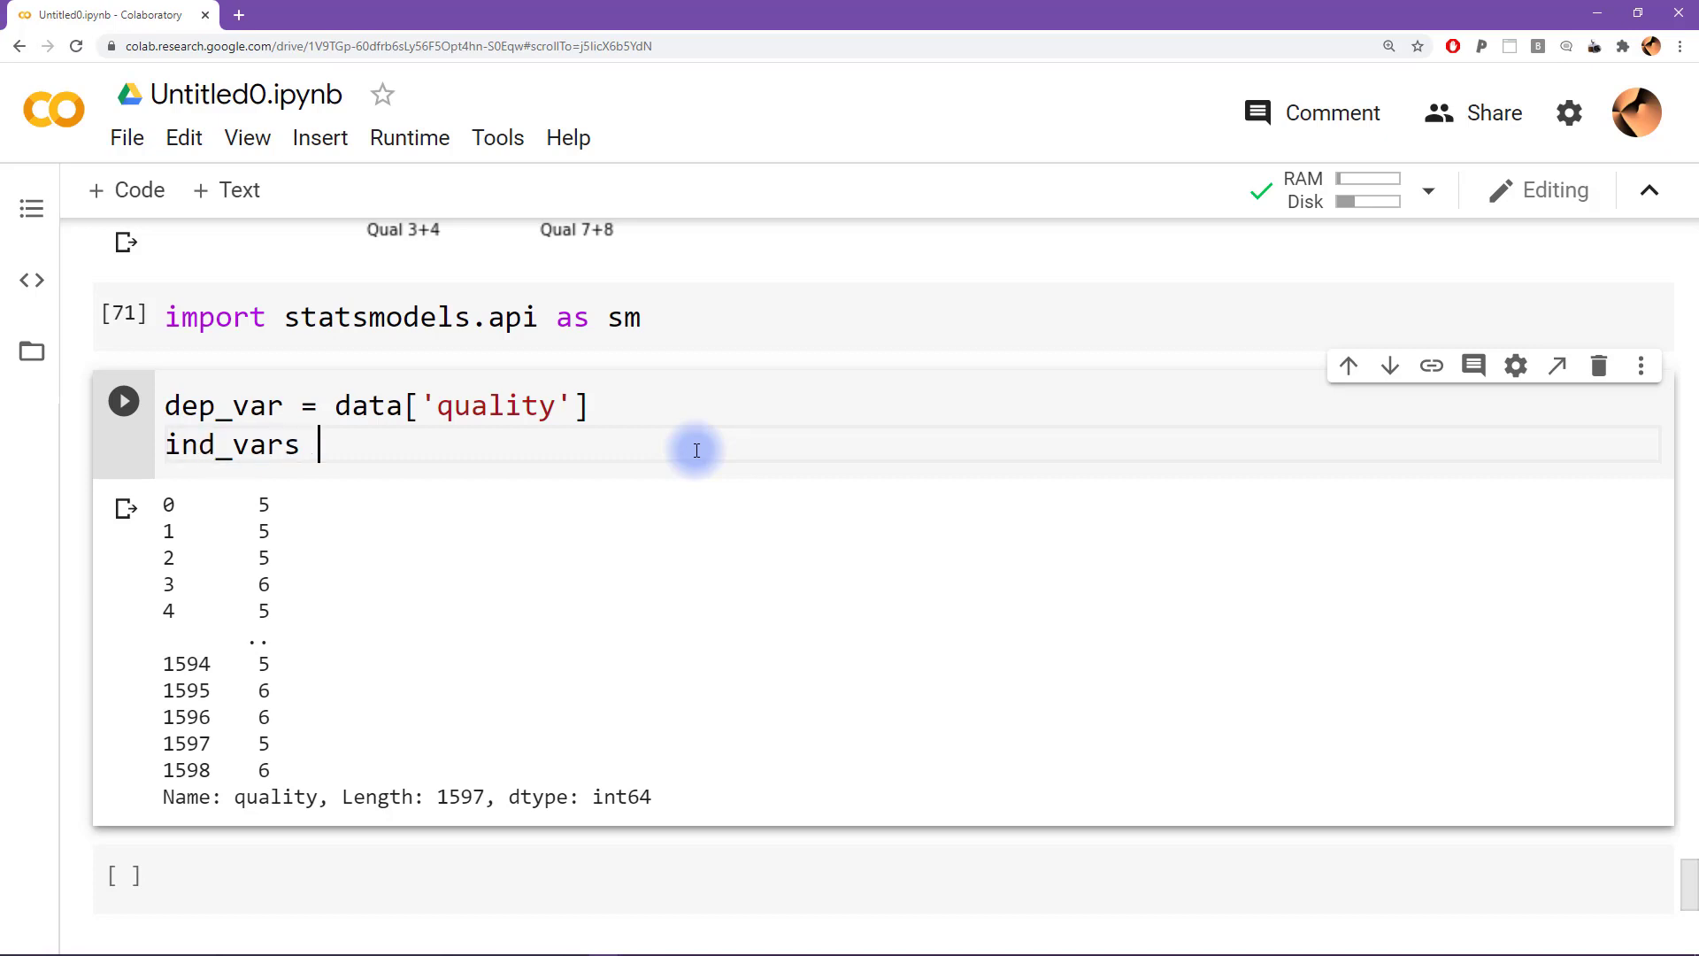
# Set ind_vars = data.drop(labels='quality') and display it, which raises a KeyError
pyautogui.write('=')
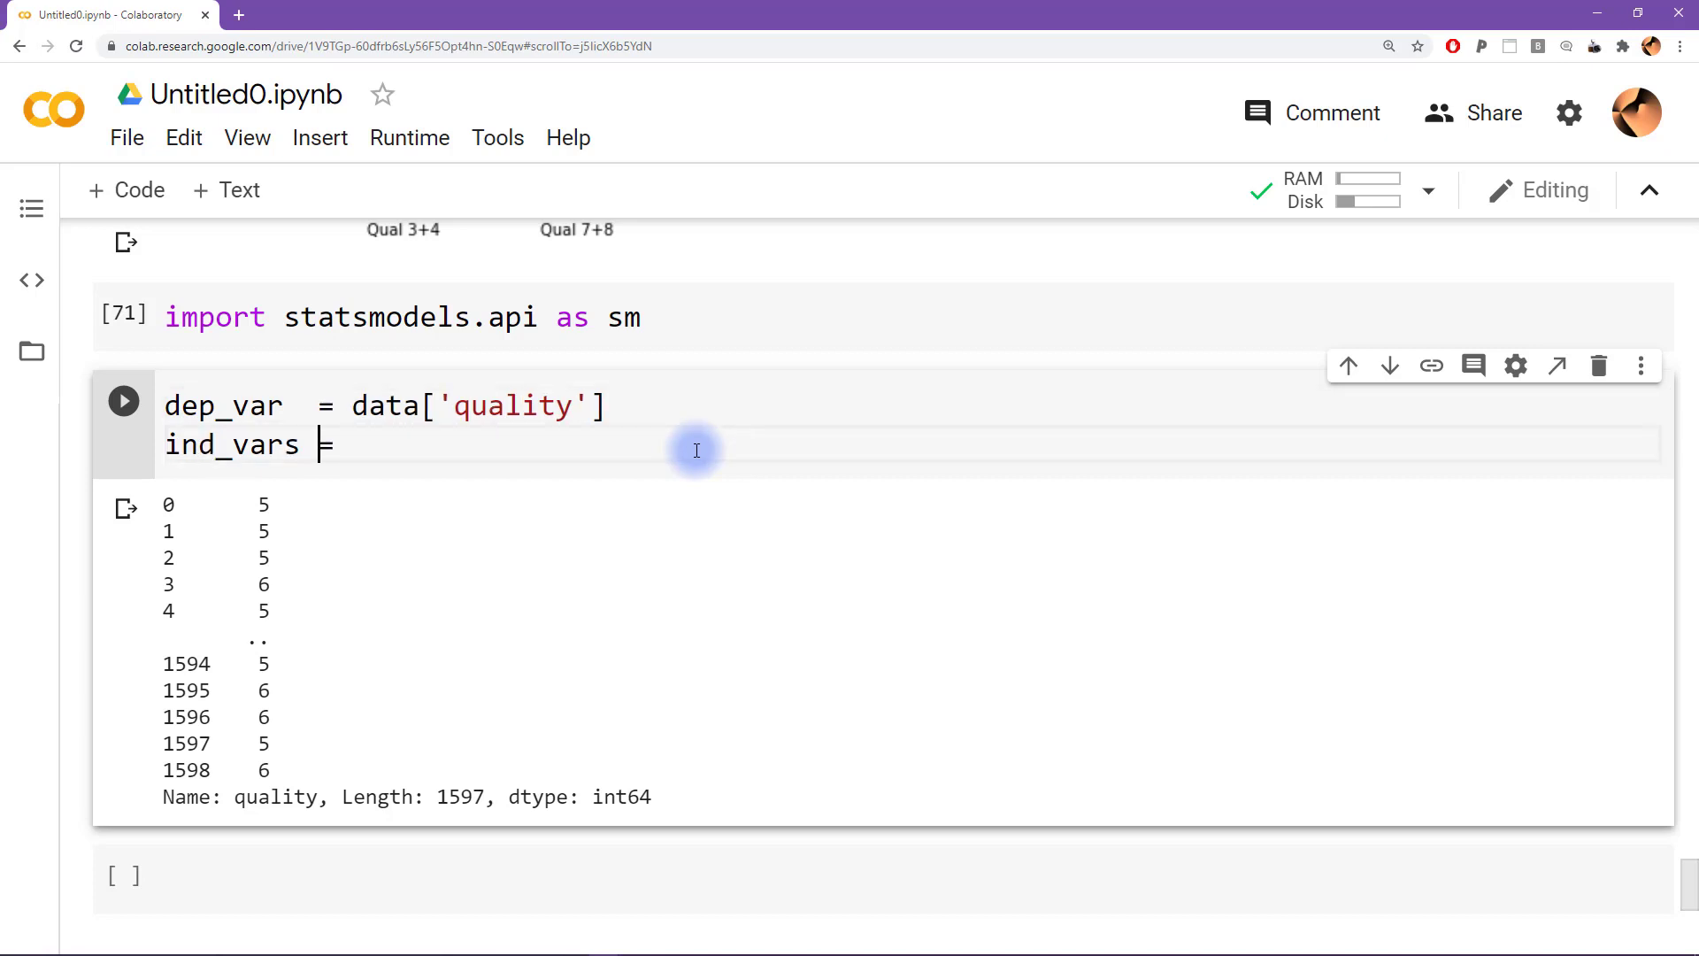
pyautogui.write('data.d')
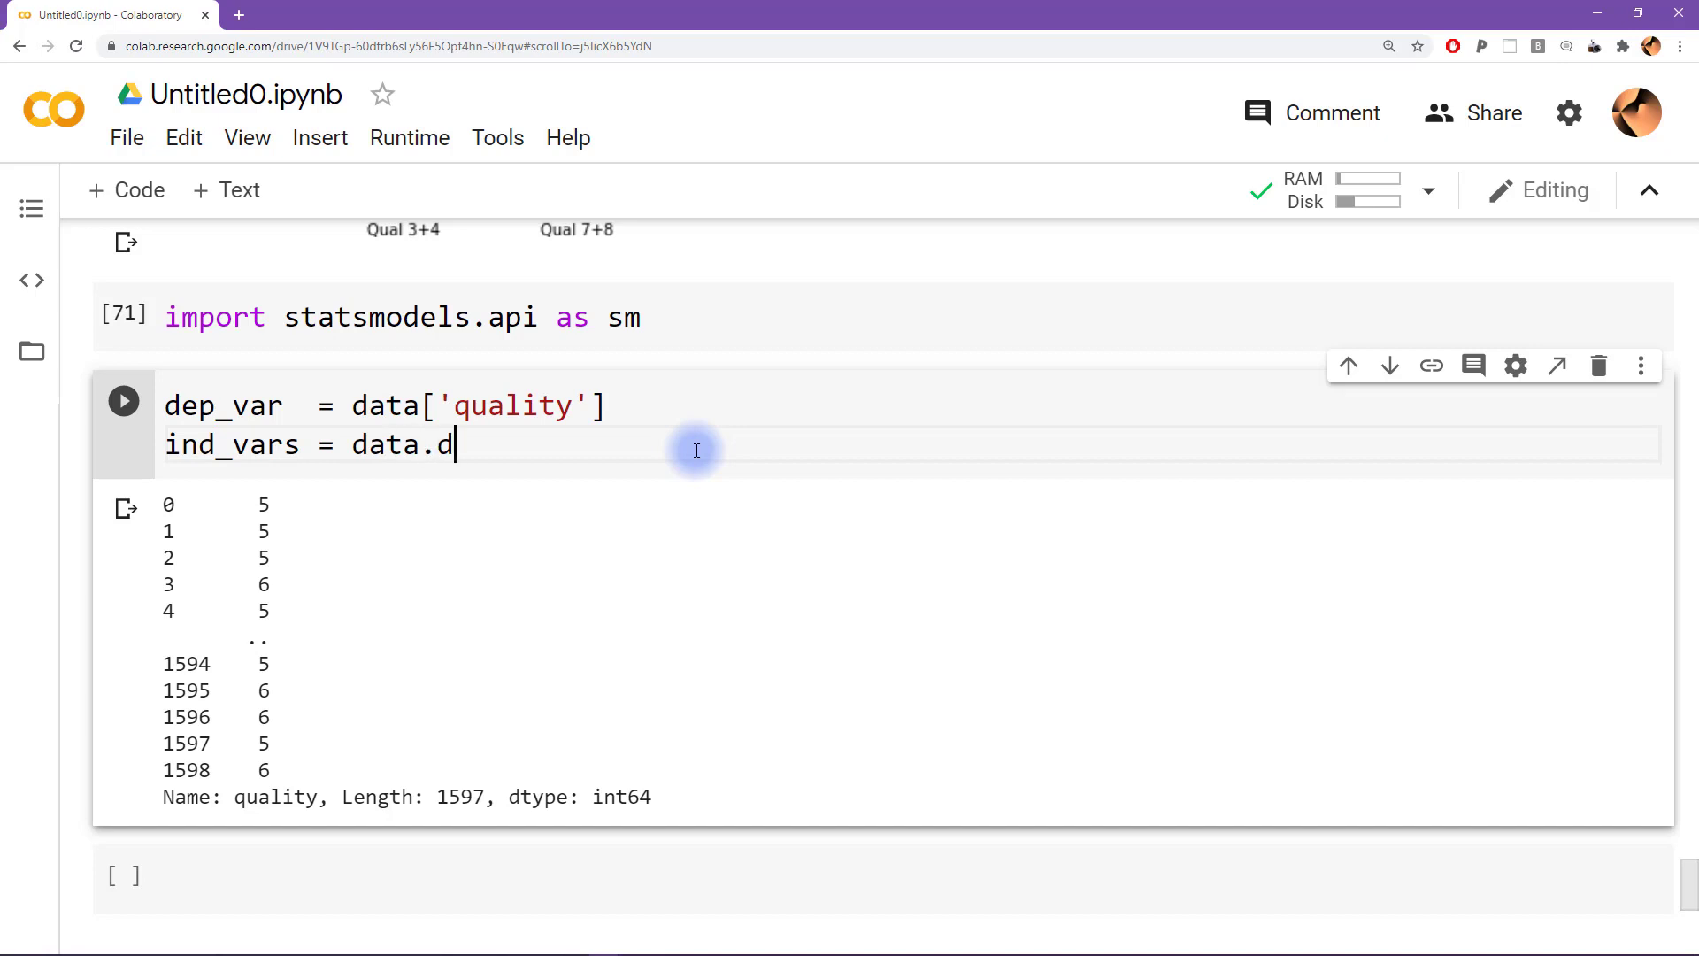
pyautogui.write('rop(')
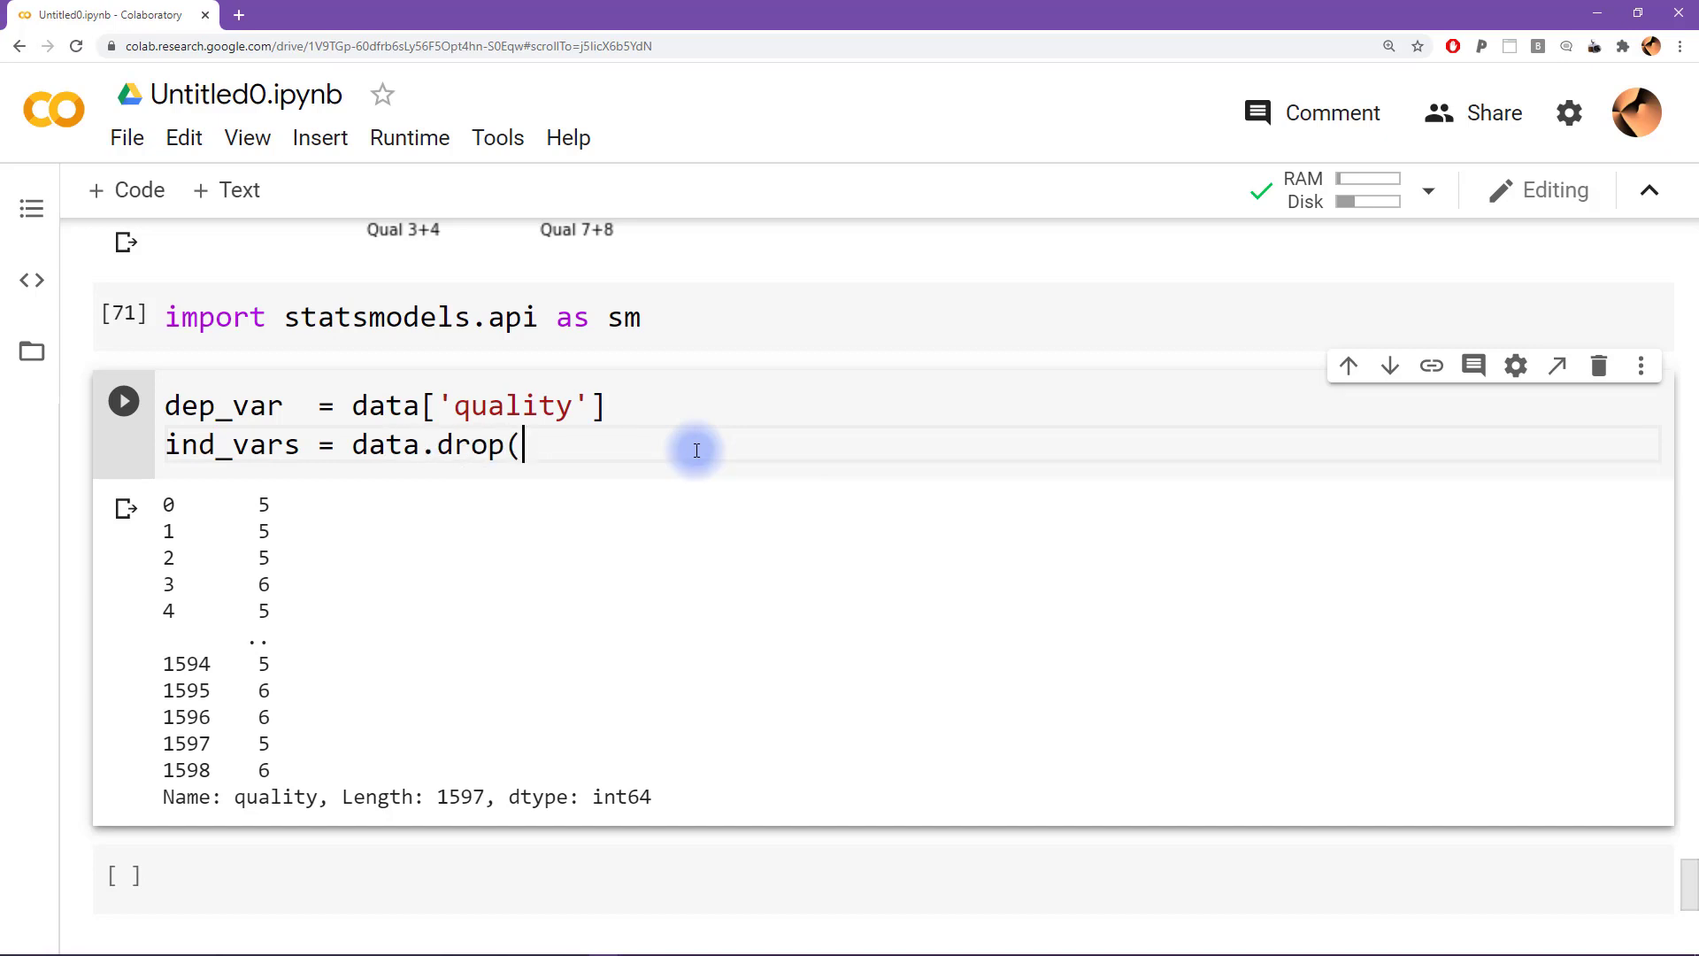
pyautogui.write('labels=')
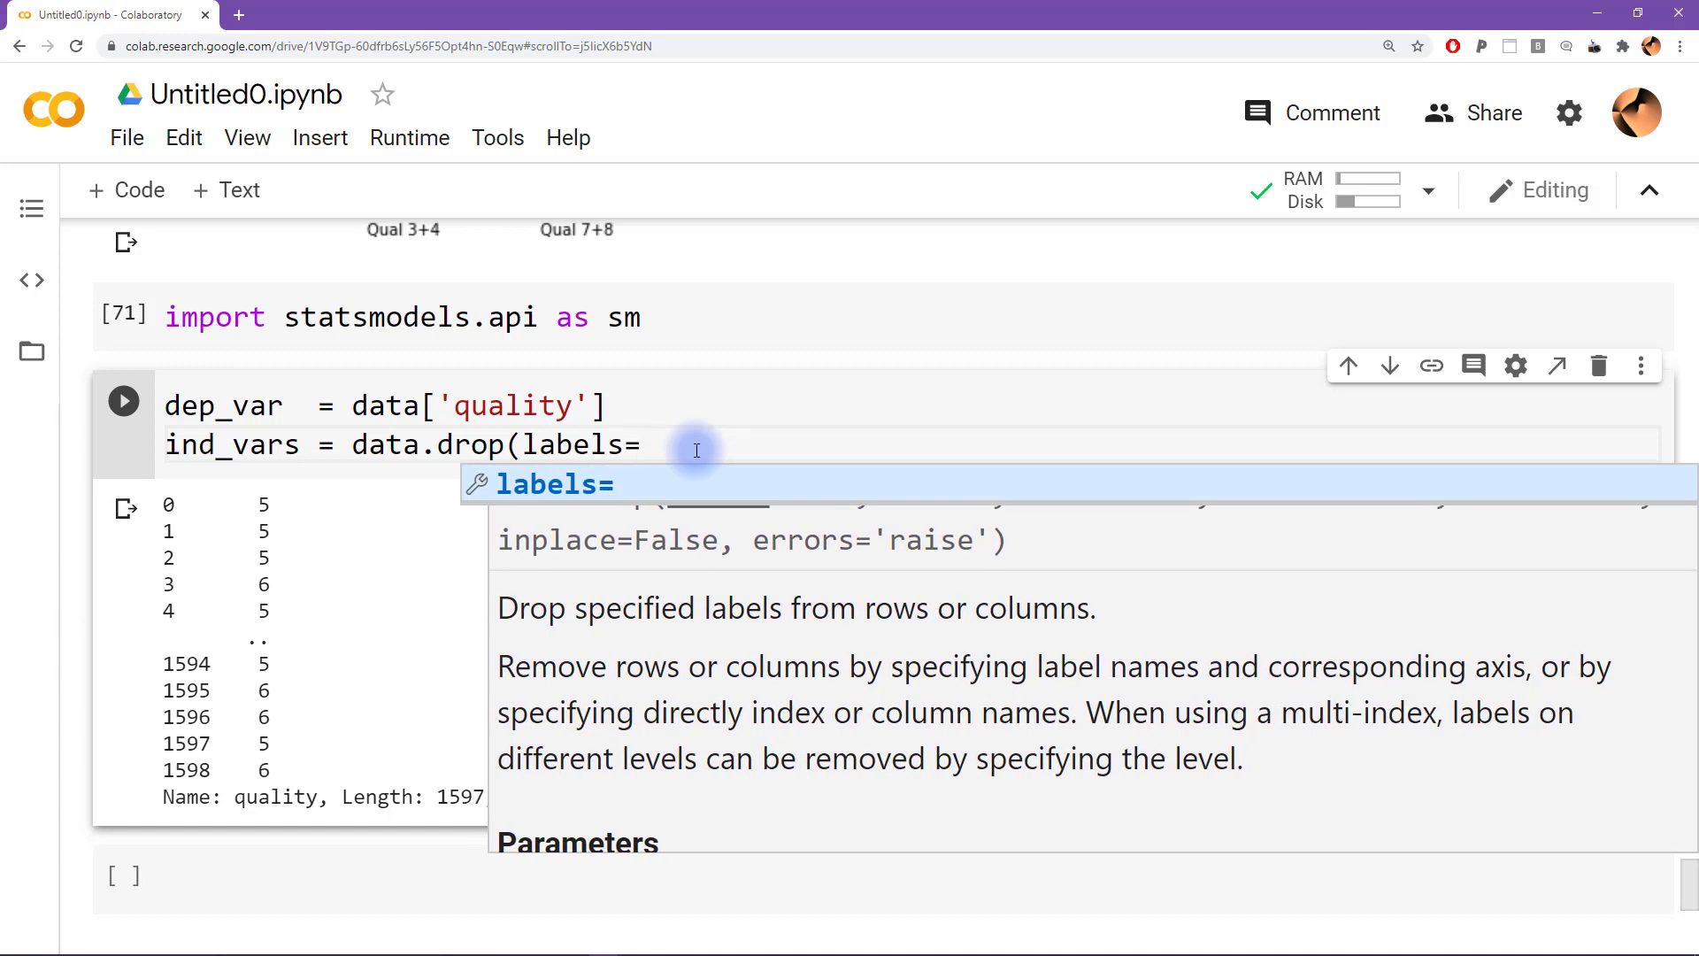
pyautogui.write("'quality'")
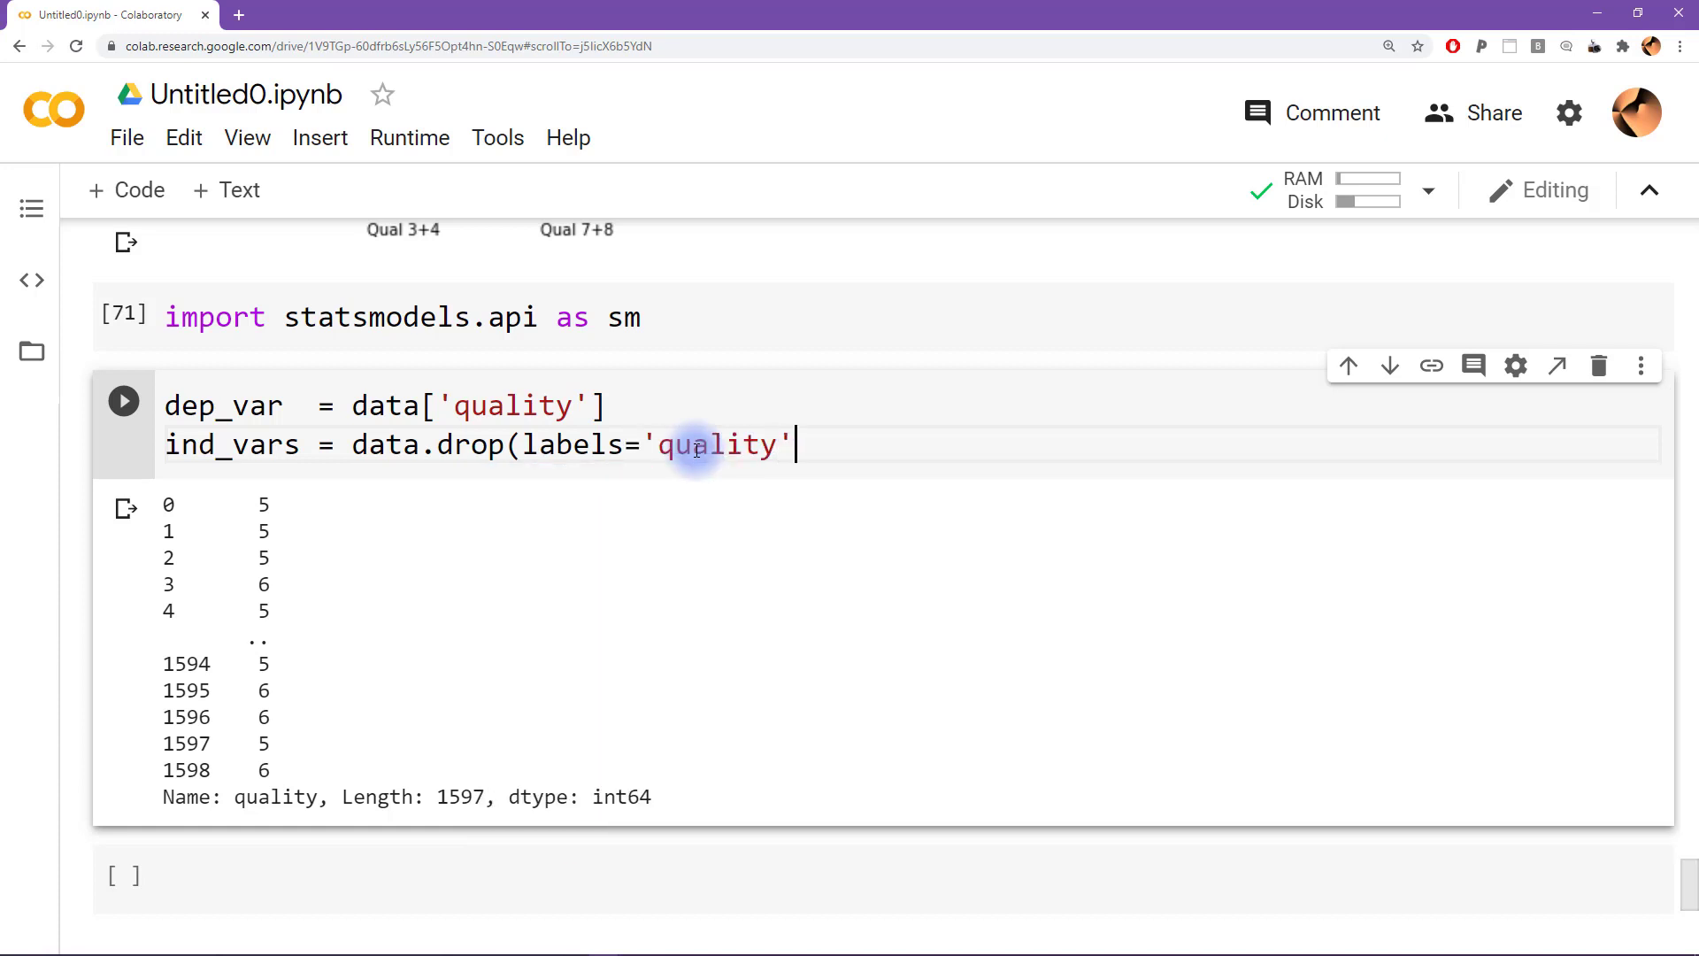
pyautogui.write(')')
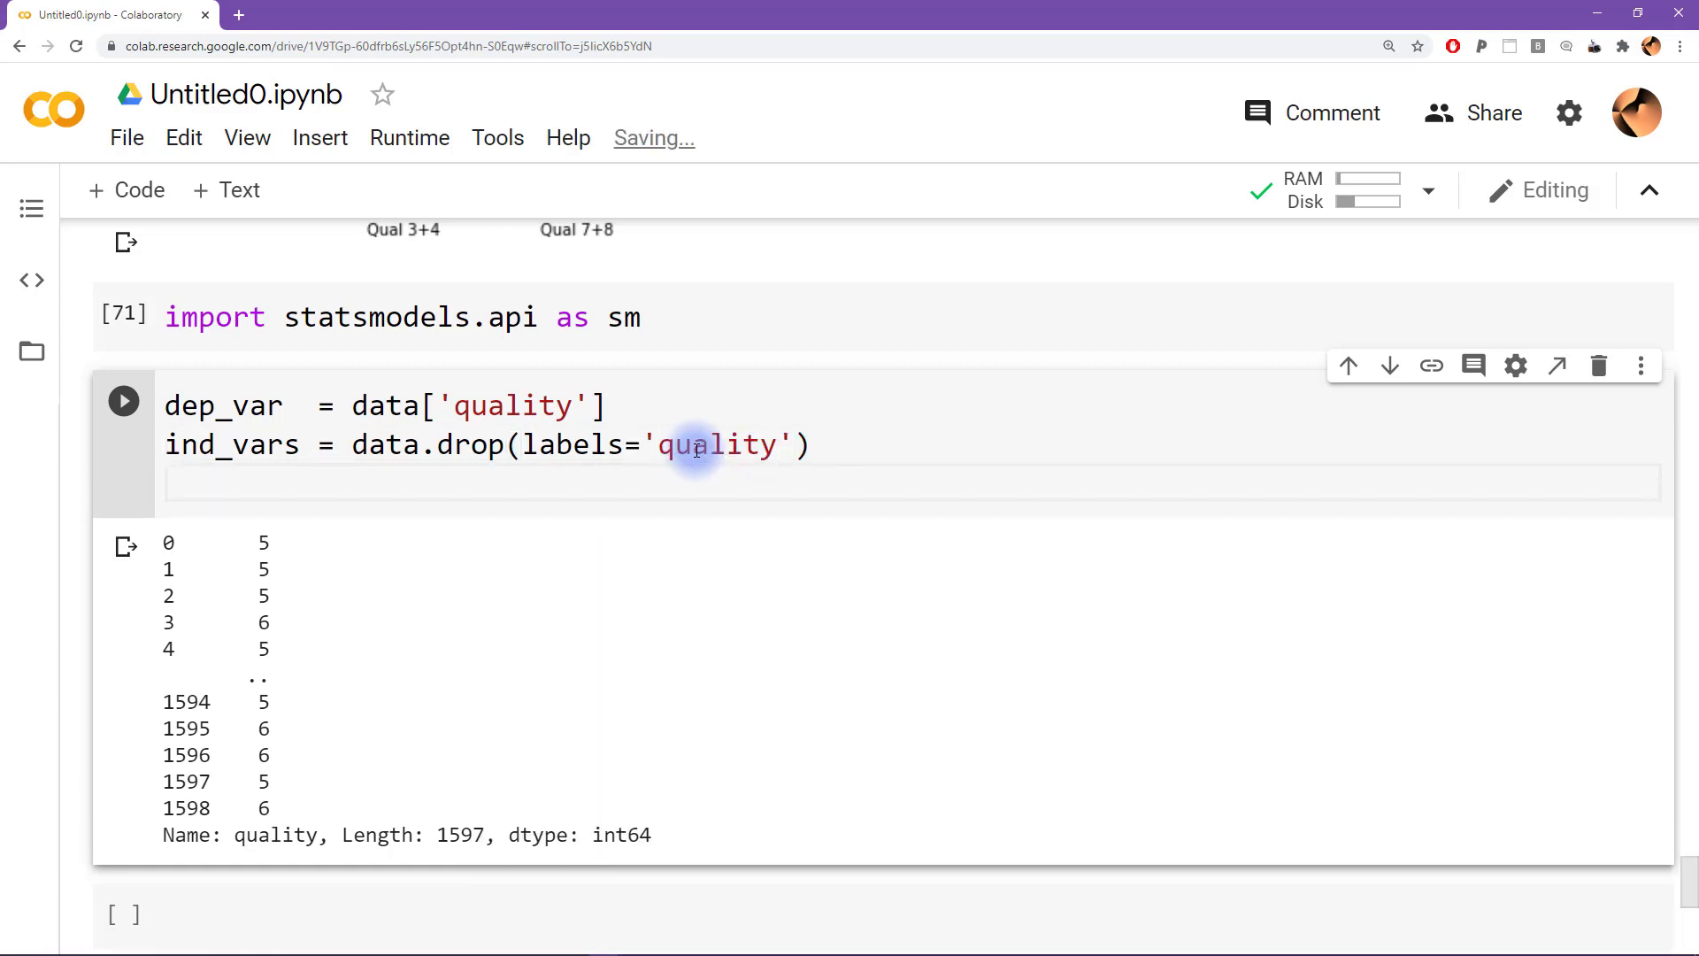
pyautogui.write('ind_vars')
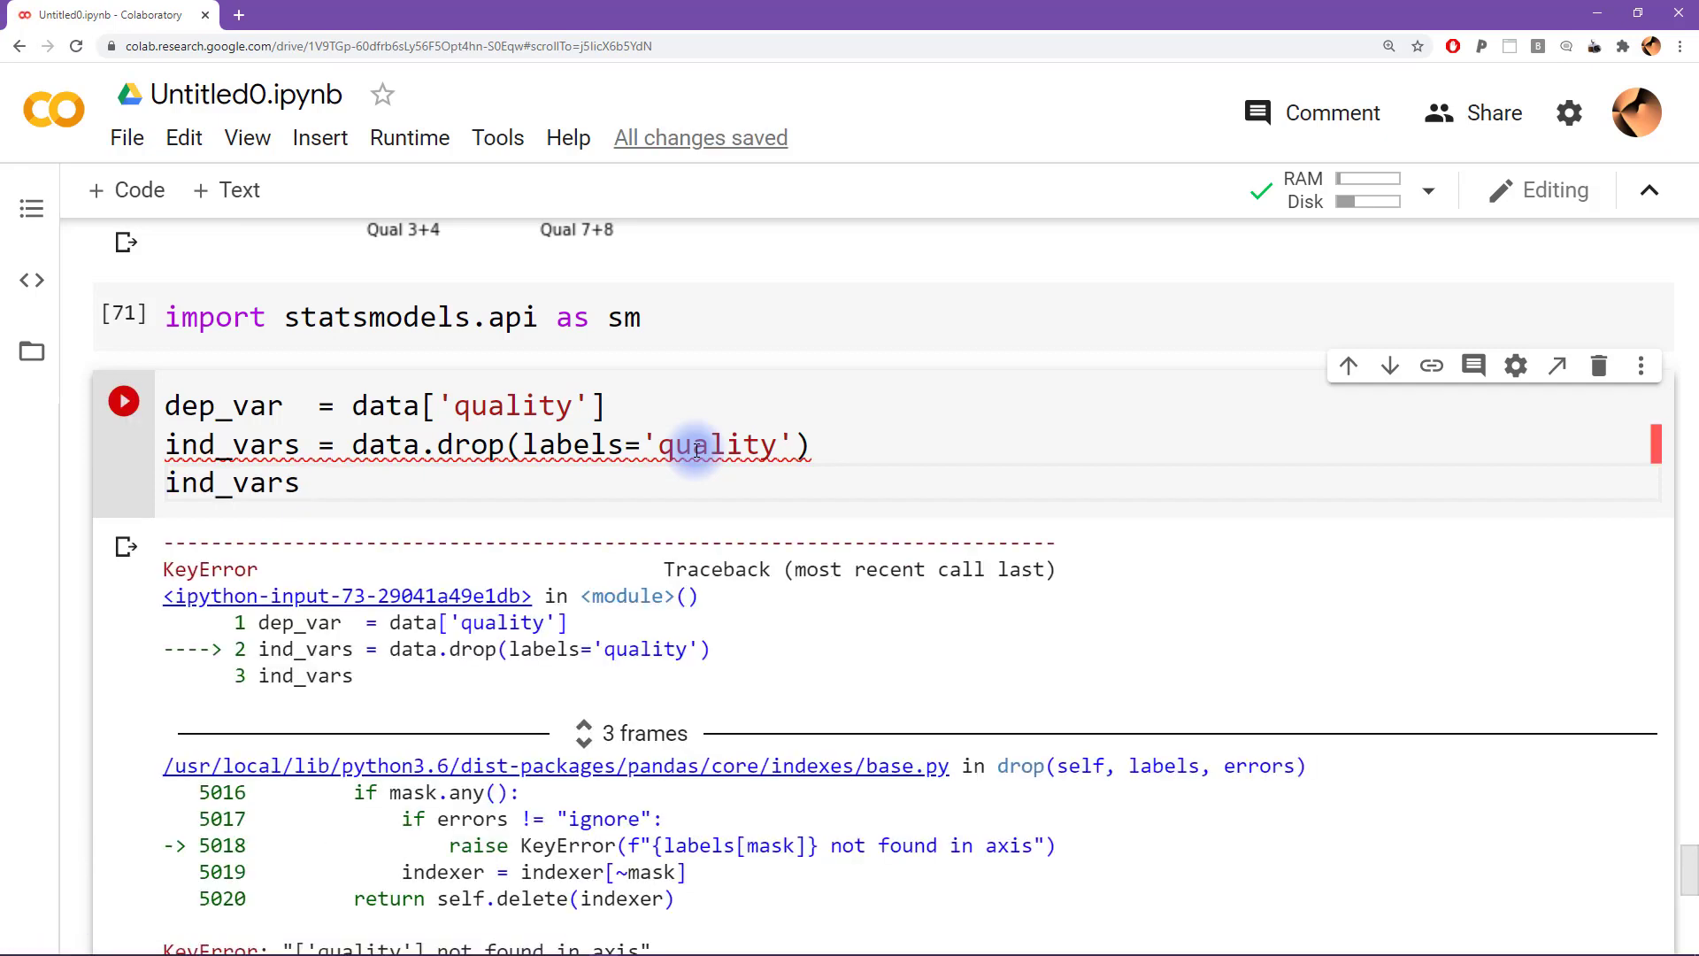
# Add axis=1 to the drop call so ind_vars lists the eleven feature columns
pyautogui.scroll(-3)
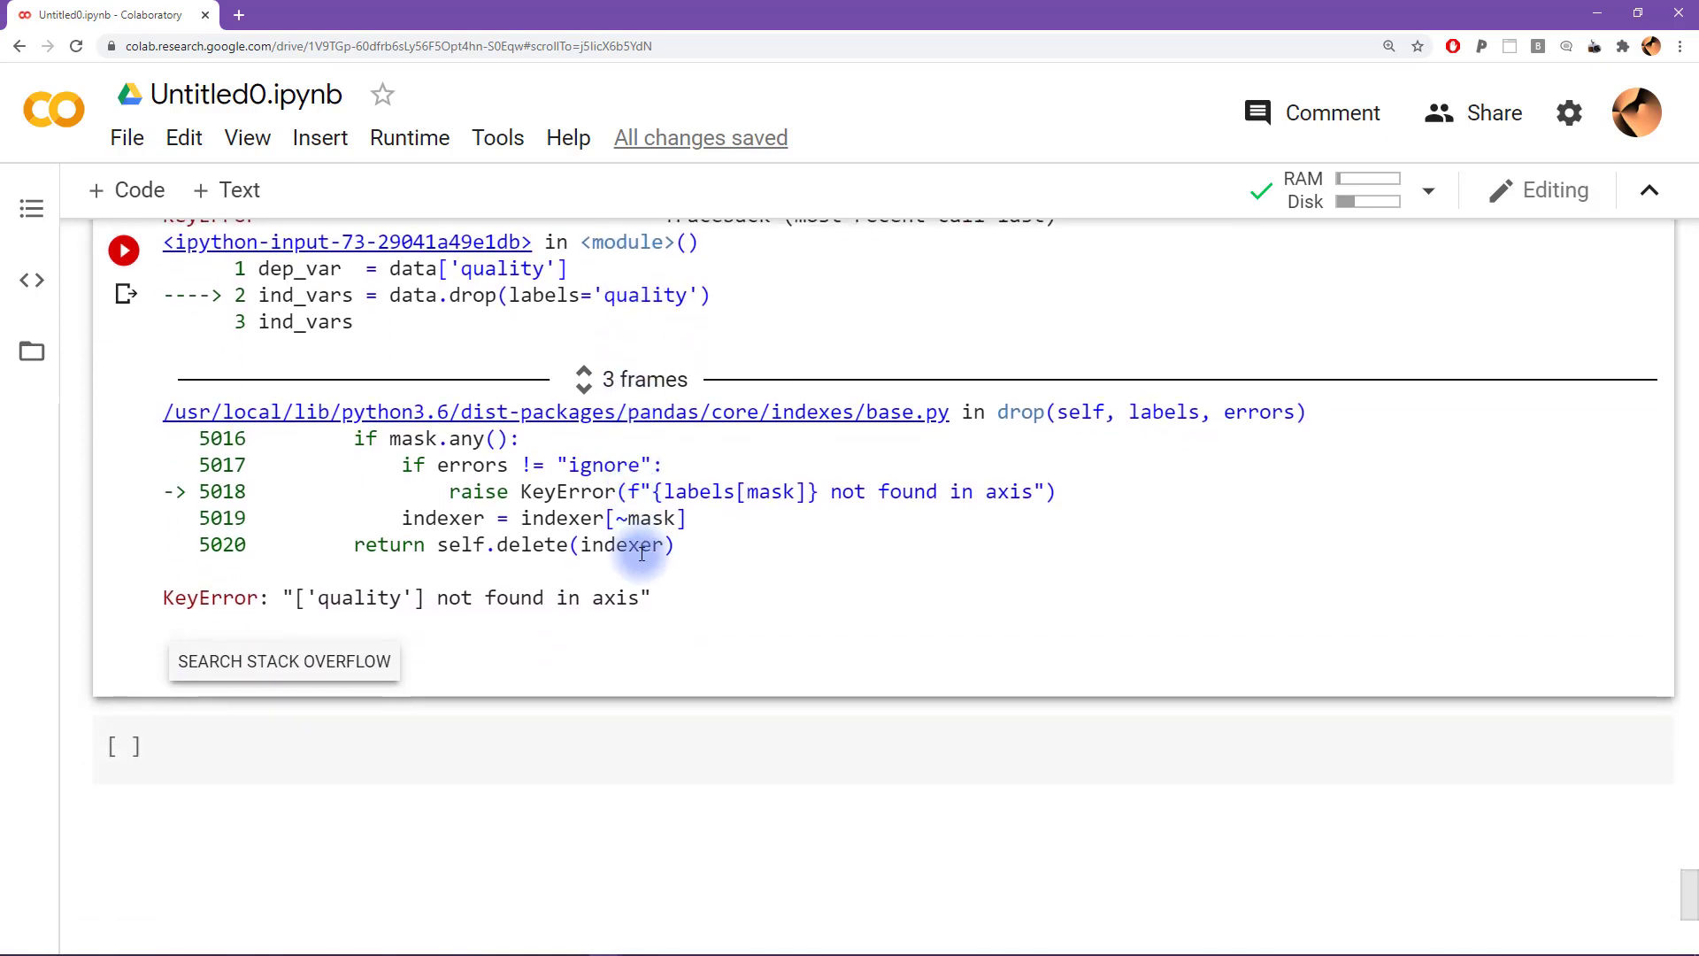
pyautogui.moveTo(531, 597)
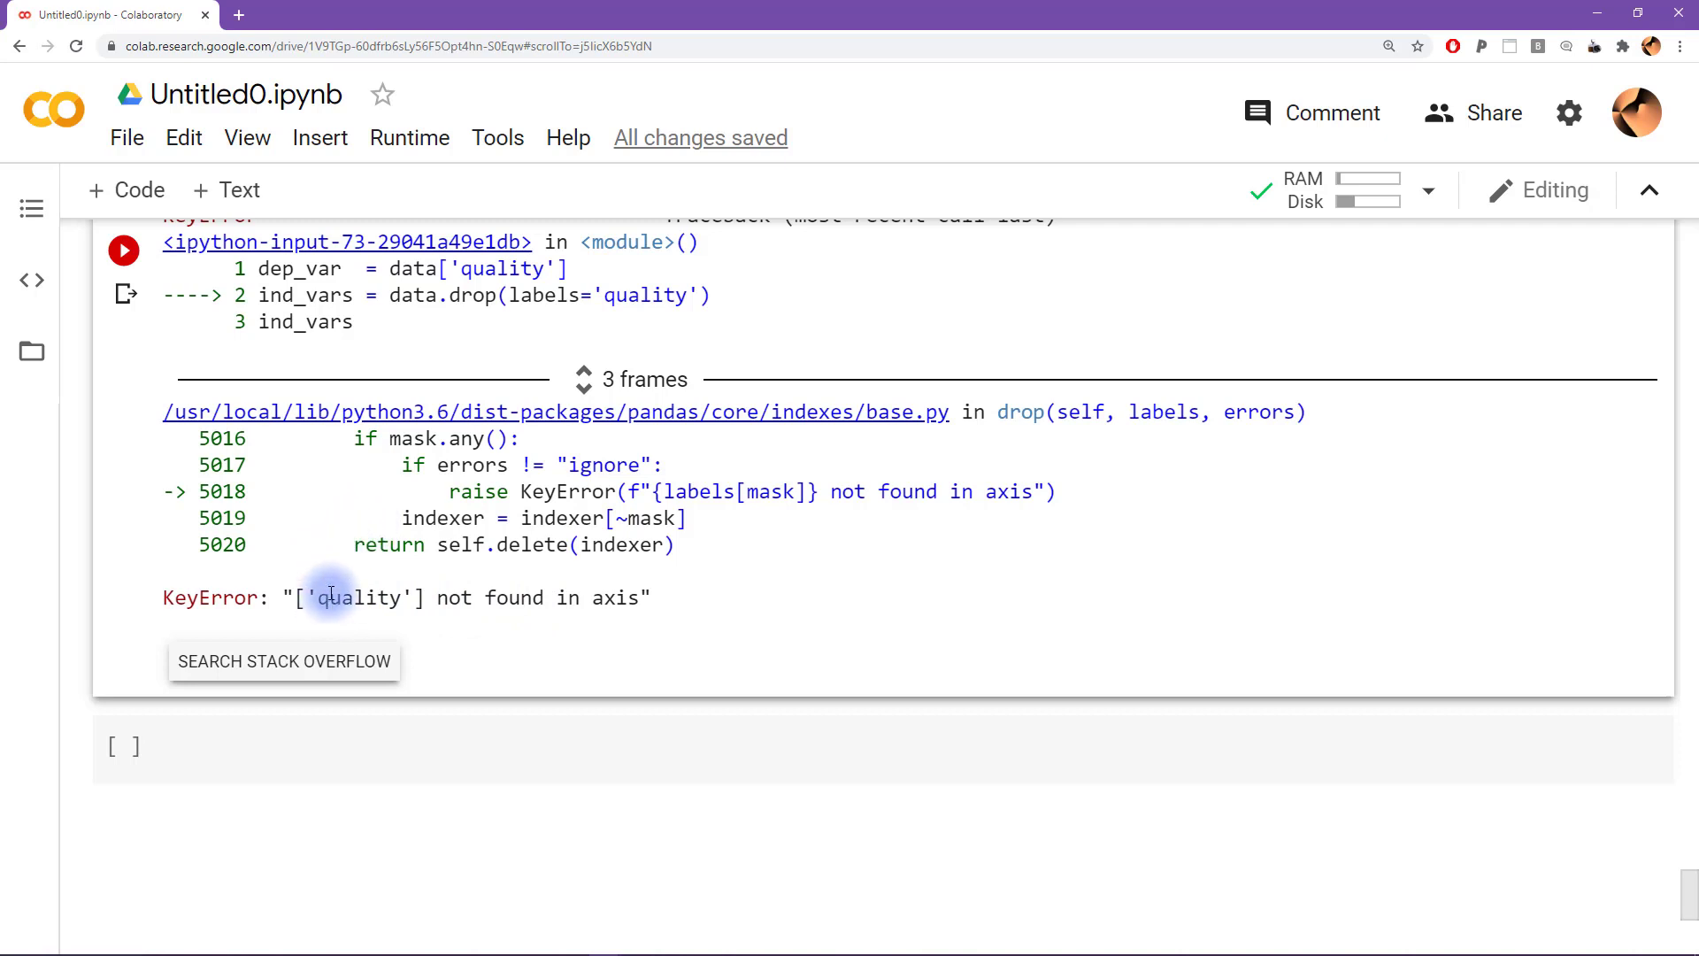
pyautogui.moveTo(333, 597); pyautogui.dragTo(650, 598)
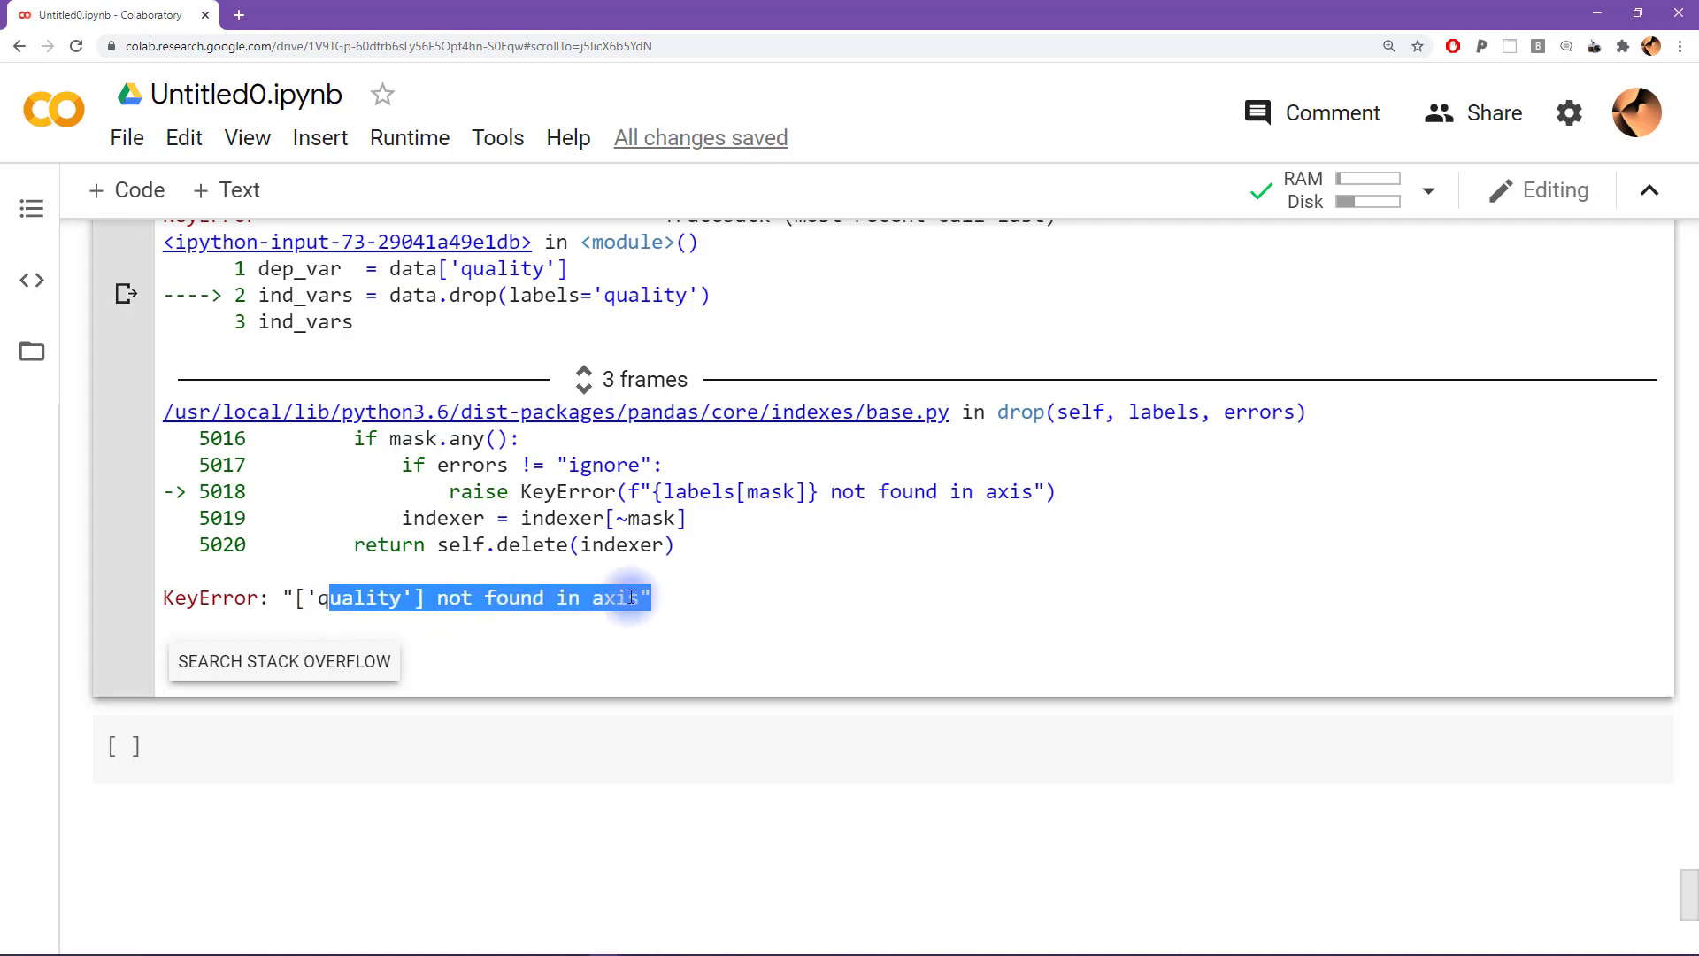
pyautogui.moveTo(656, 594)
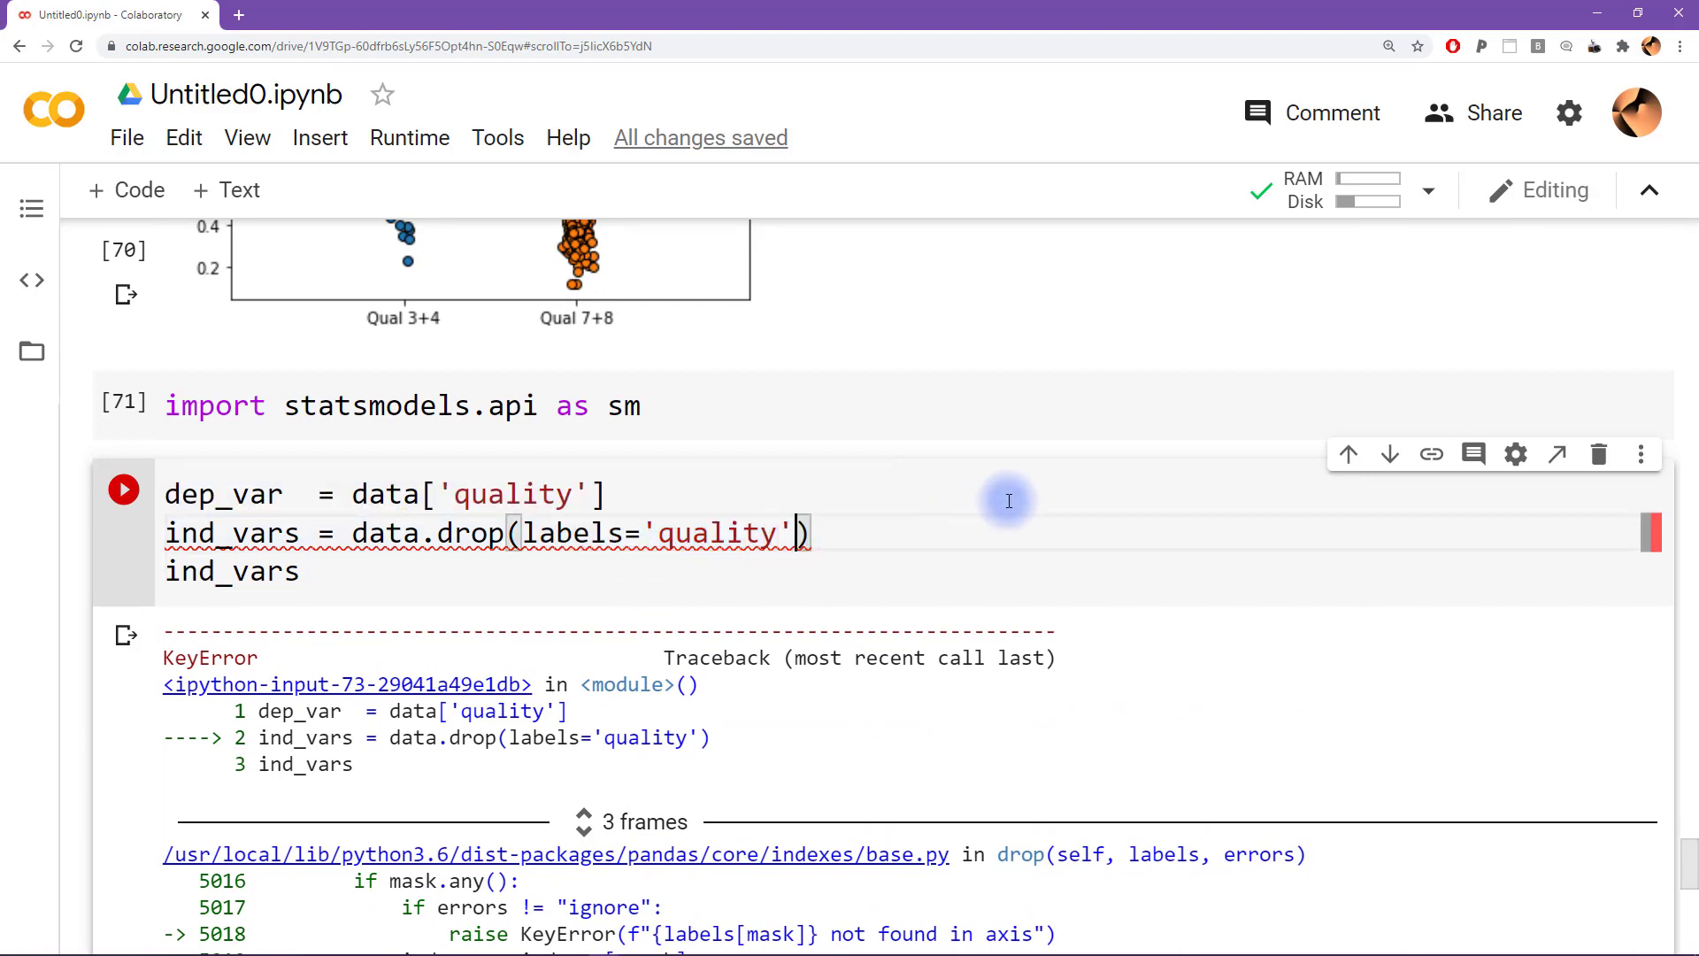
pyautogui.write(',axis=1')
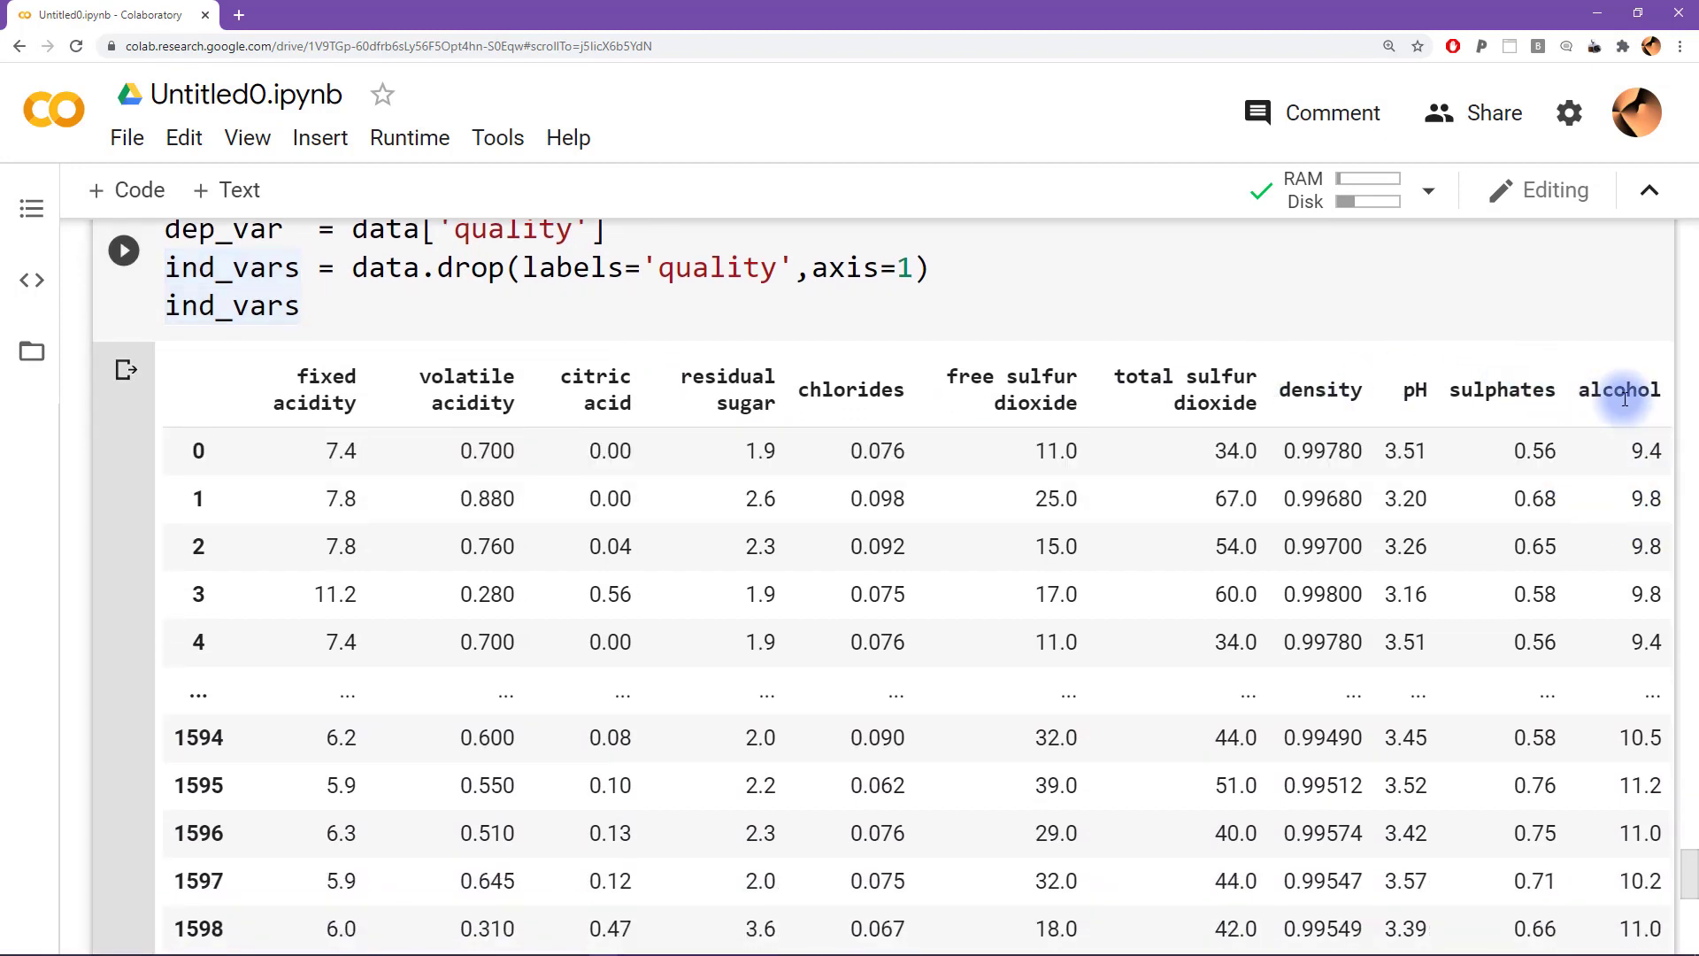
pyautogui.moveTo(1623, 391)
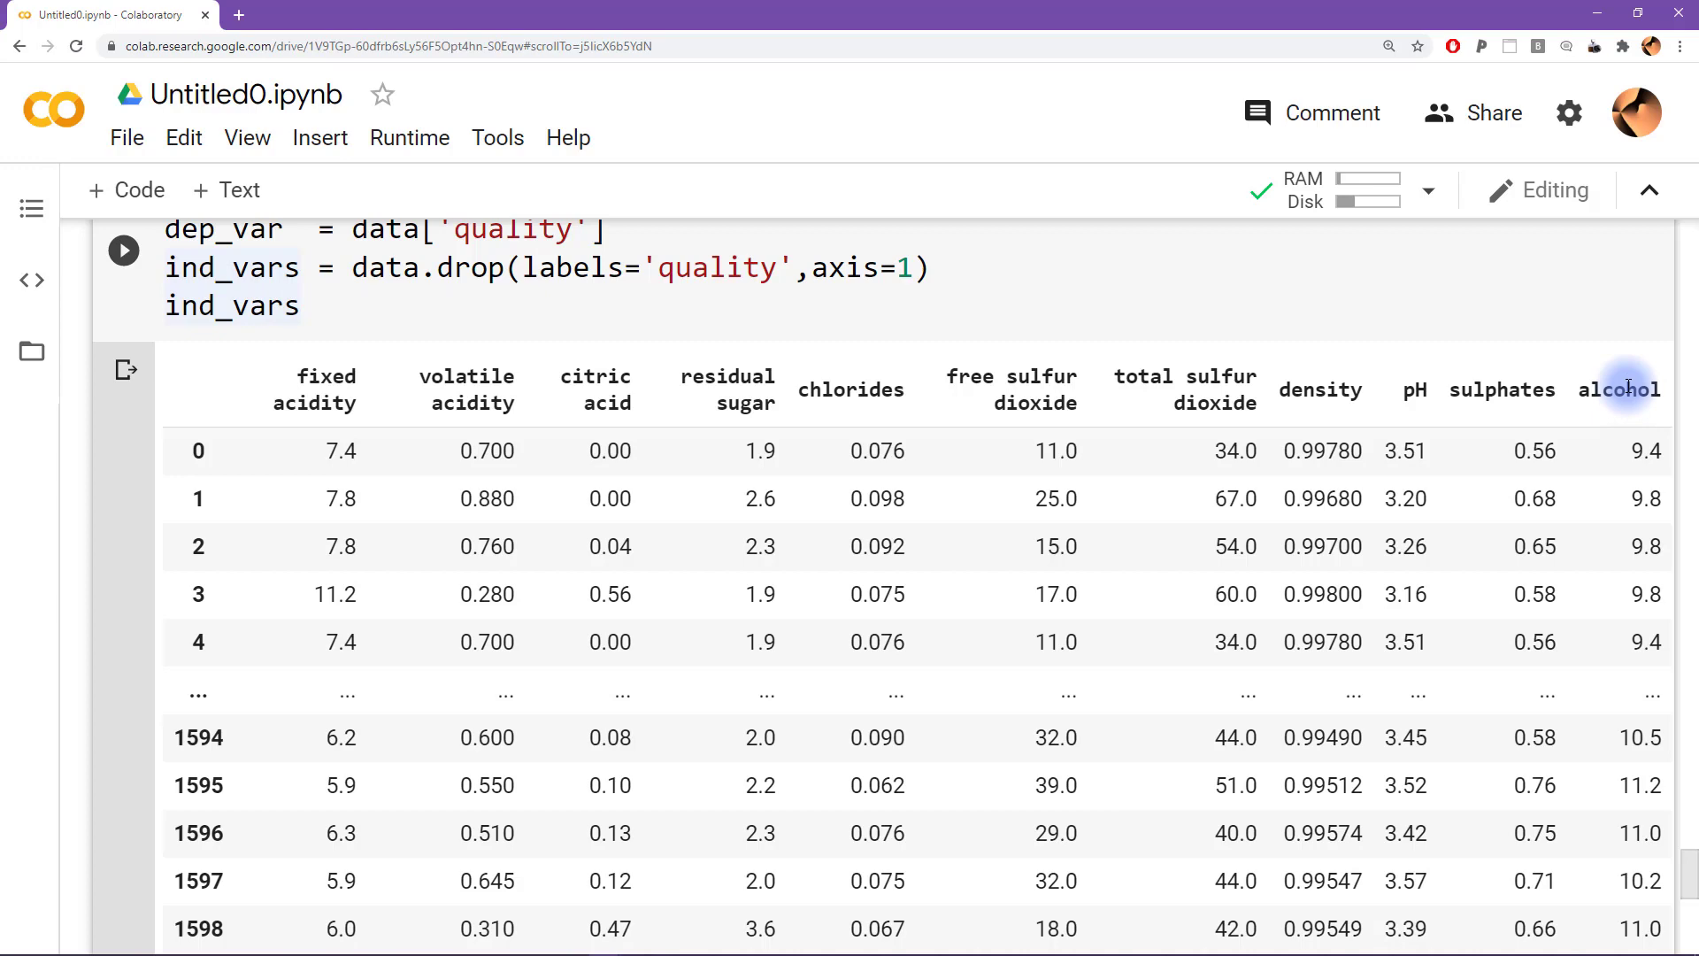
pyautogui.scroll(-3)
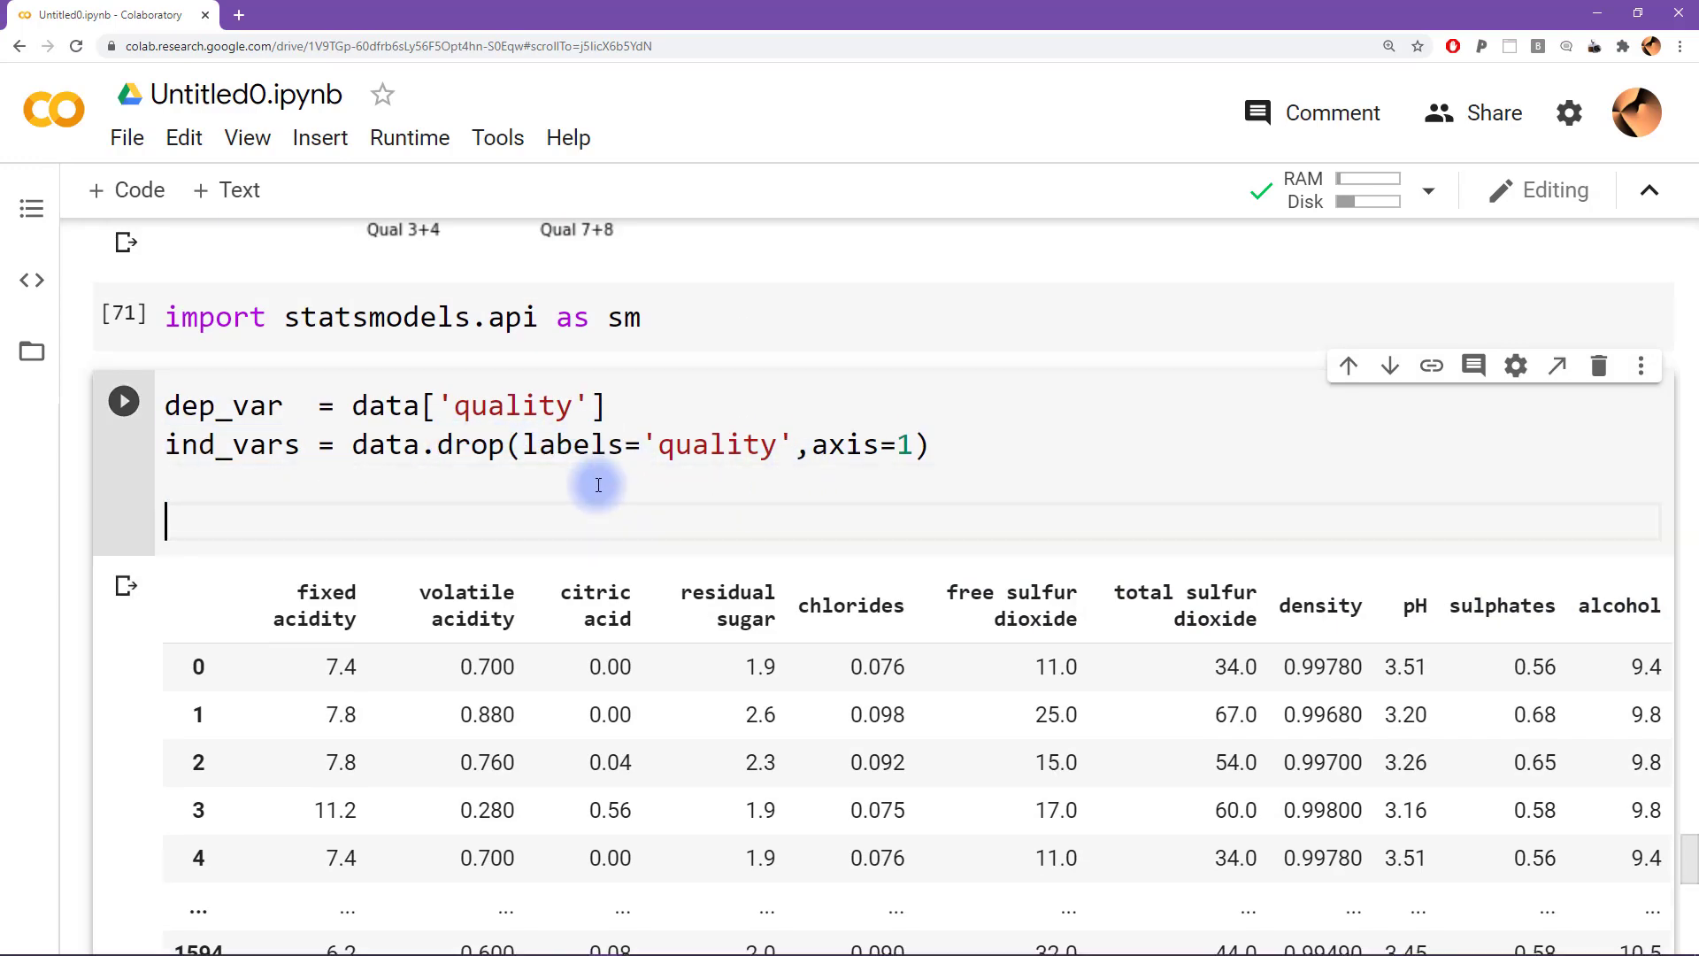
# Fit model = sm.OLS(dep_var, ind_vars).fit(), checking the OLS docstring for parameter order
pyautogui.scroll(-3)
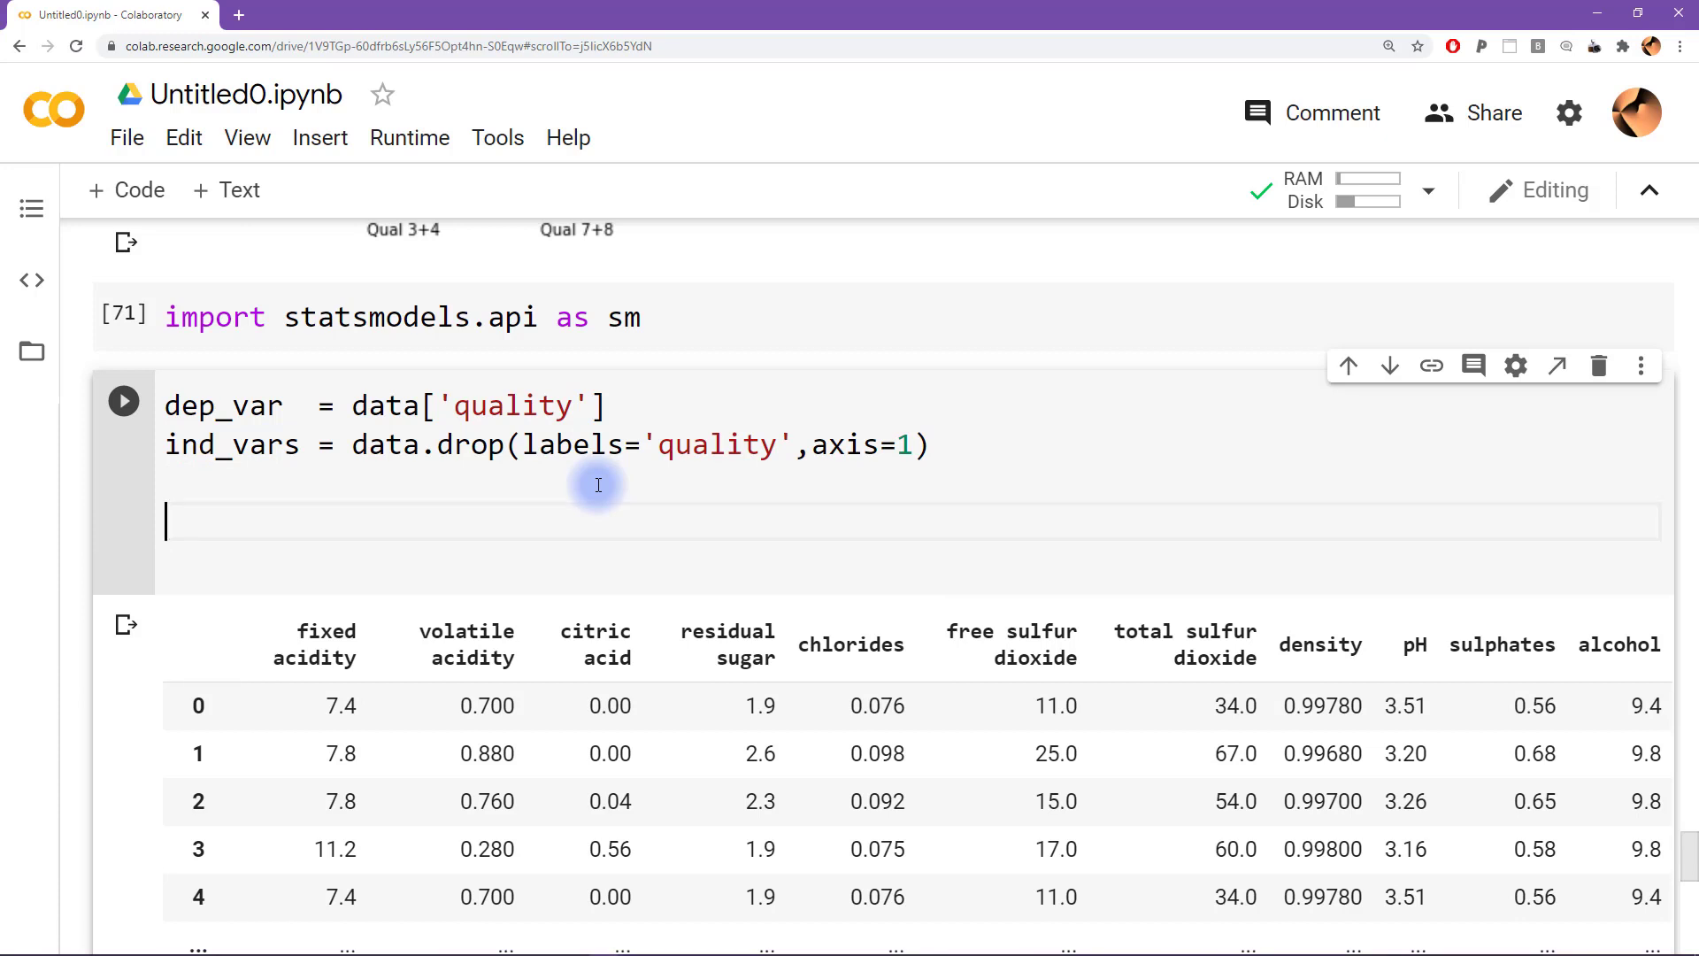
pyautogui.write('model =')
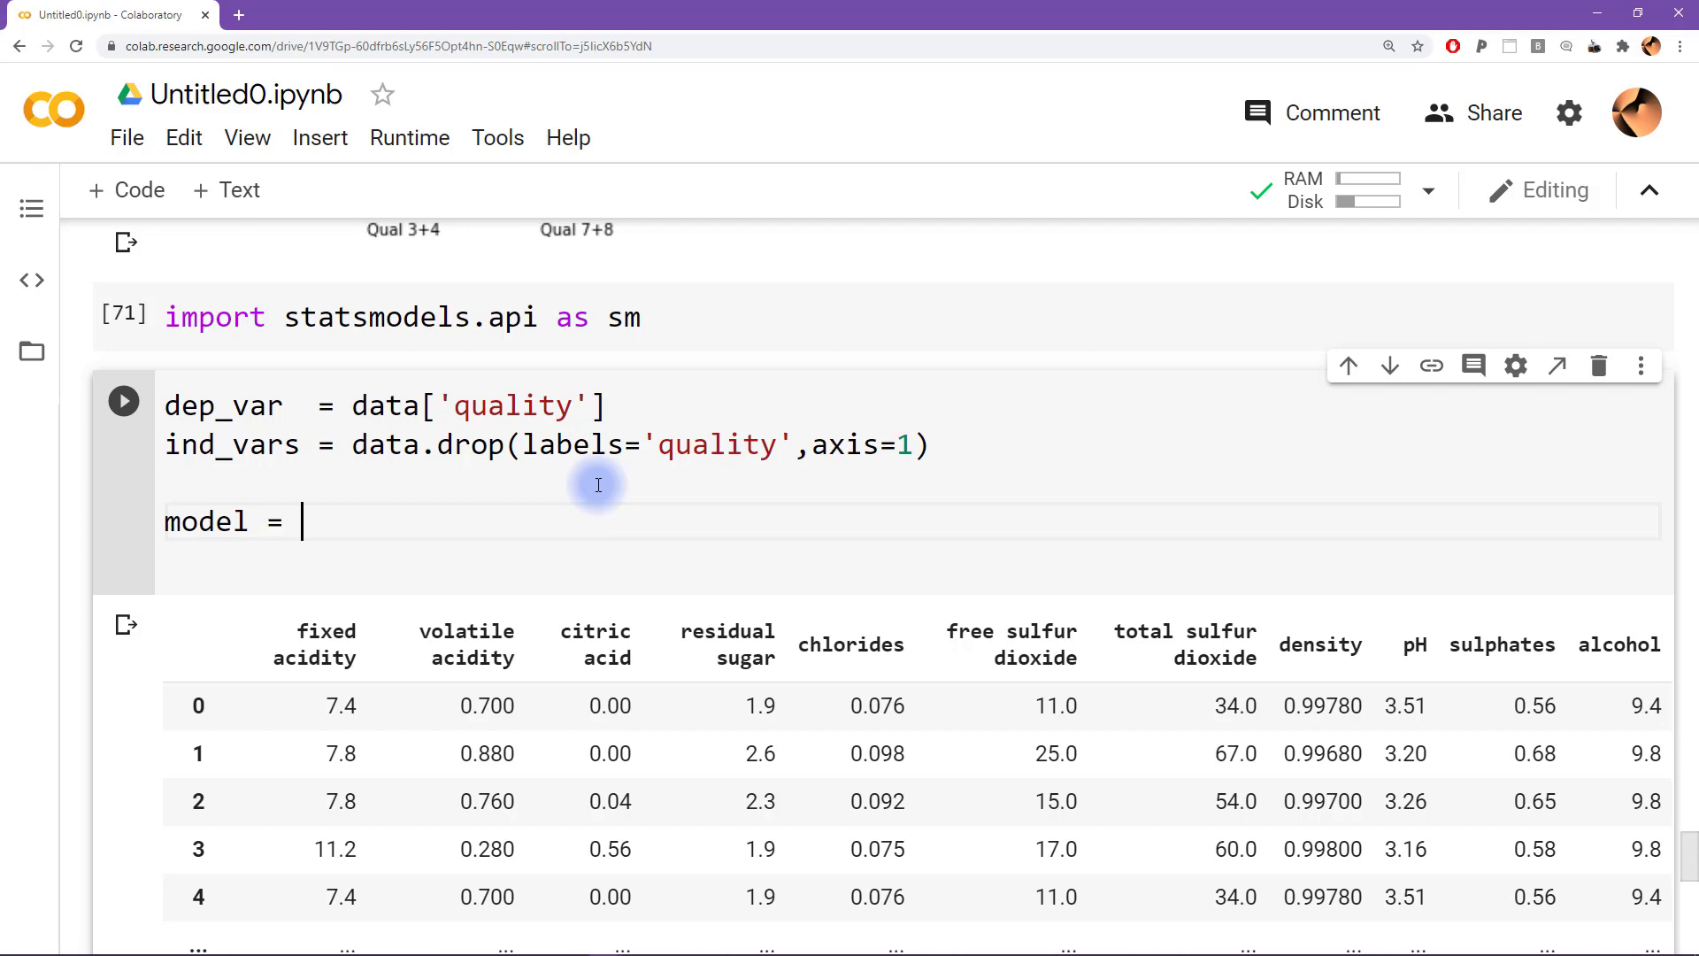
pyautogui.write('sm.')
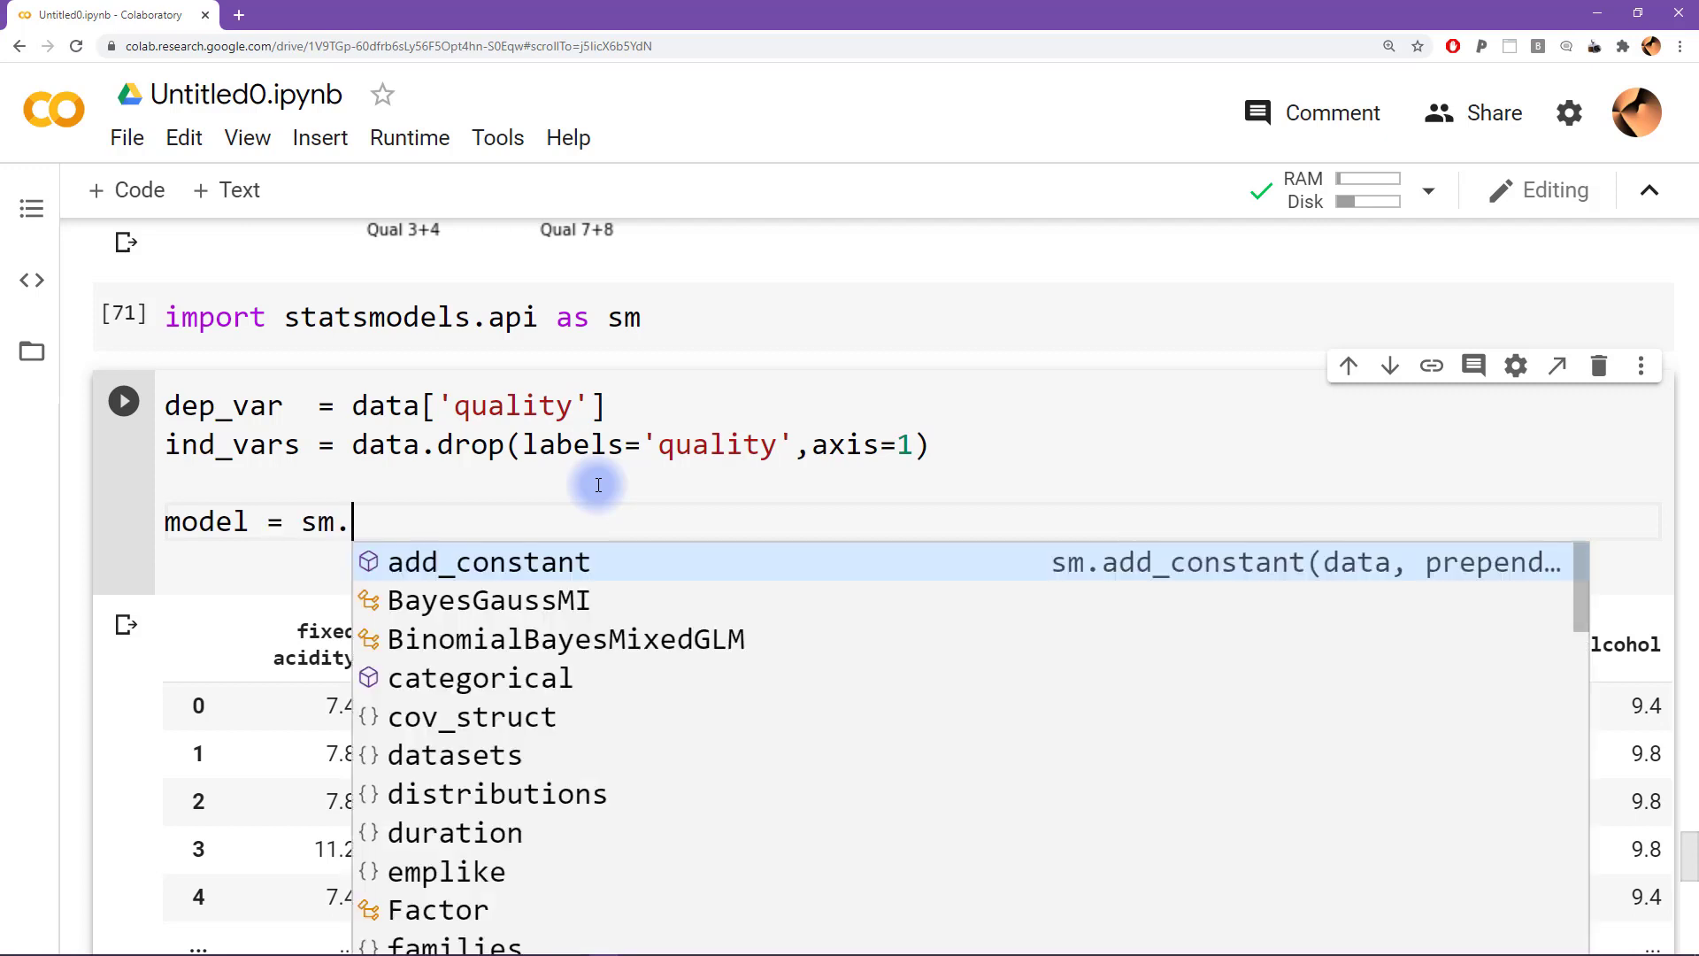
pyautogui.write('OL')
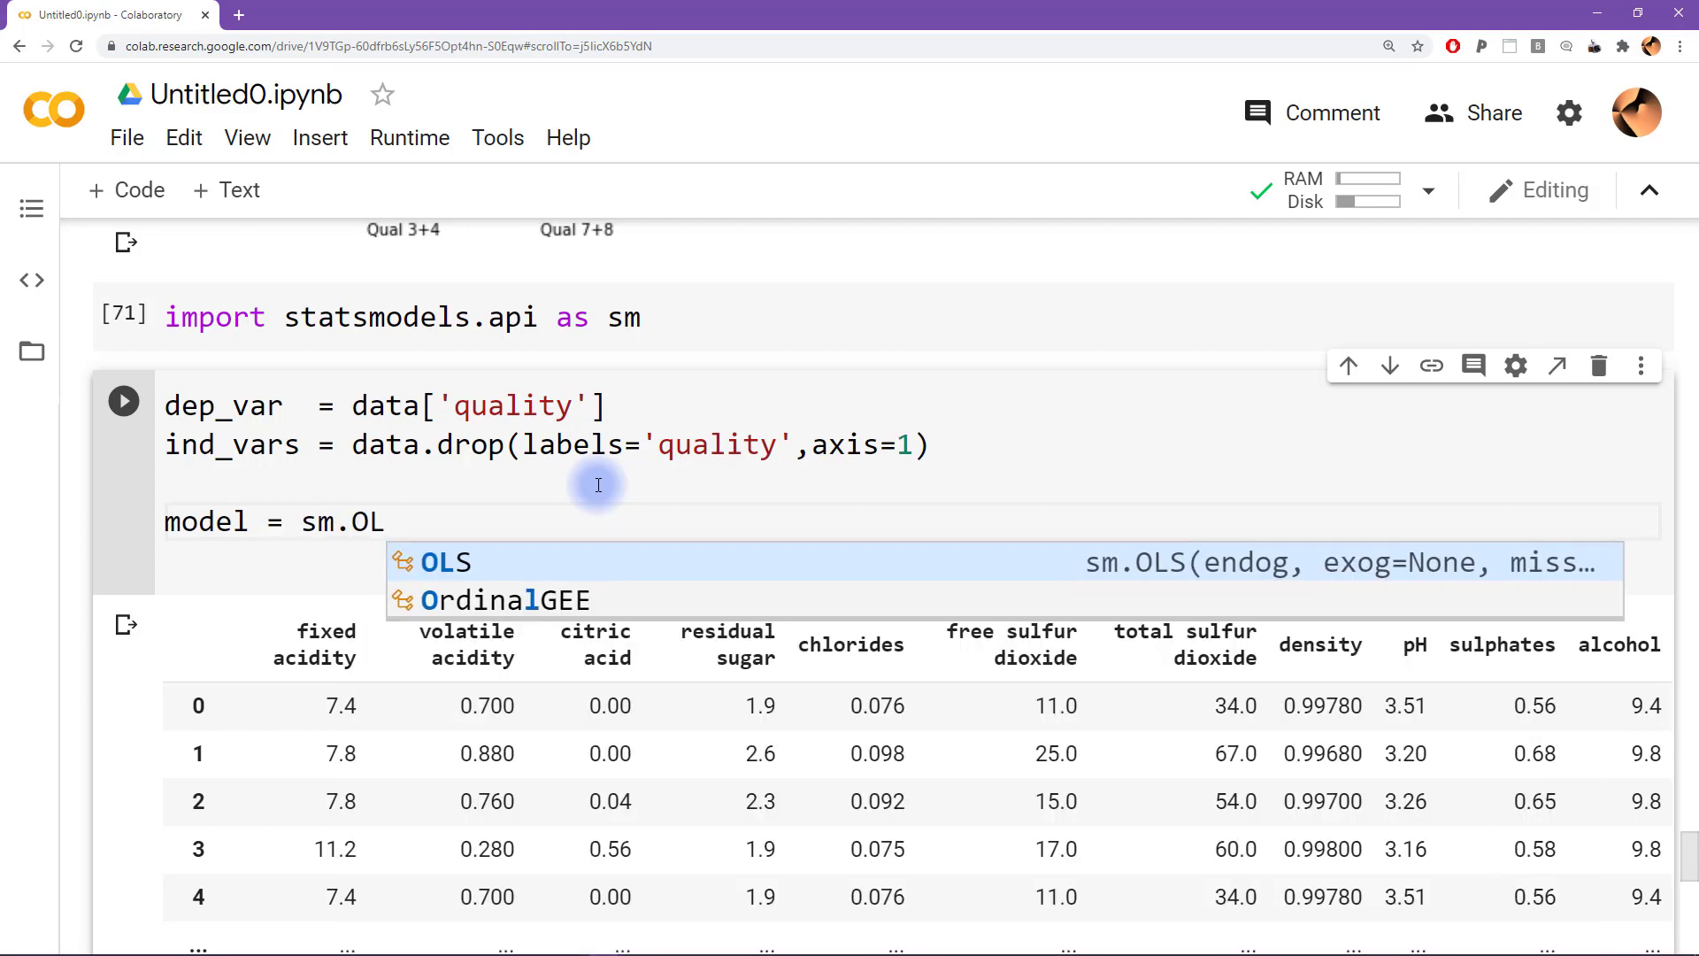
pyautogui.write('S')
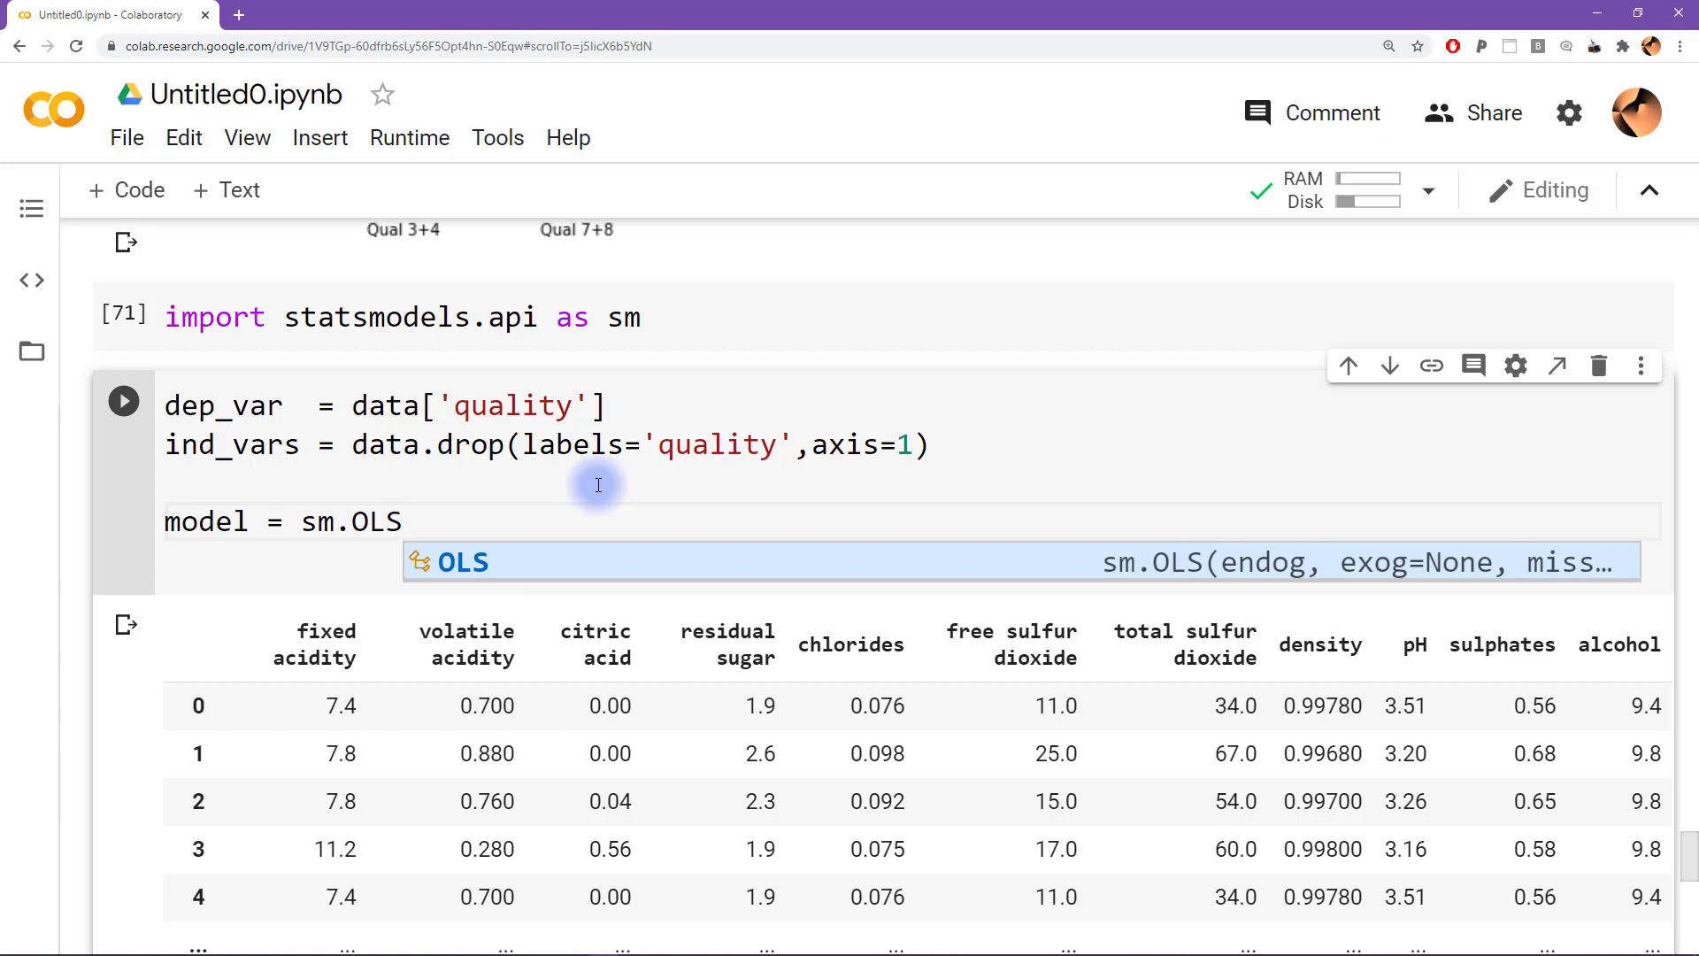
pyautogui.write('(')
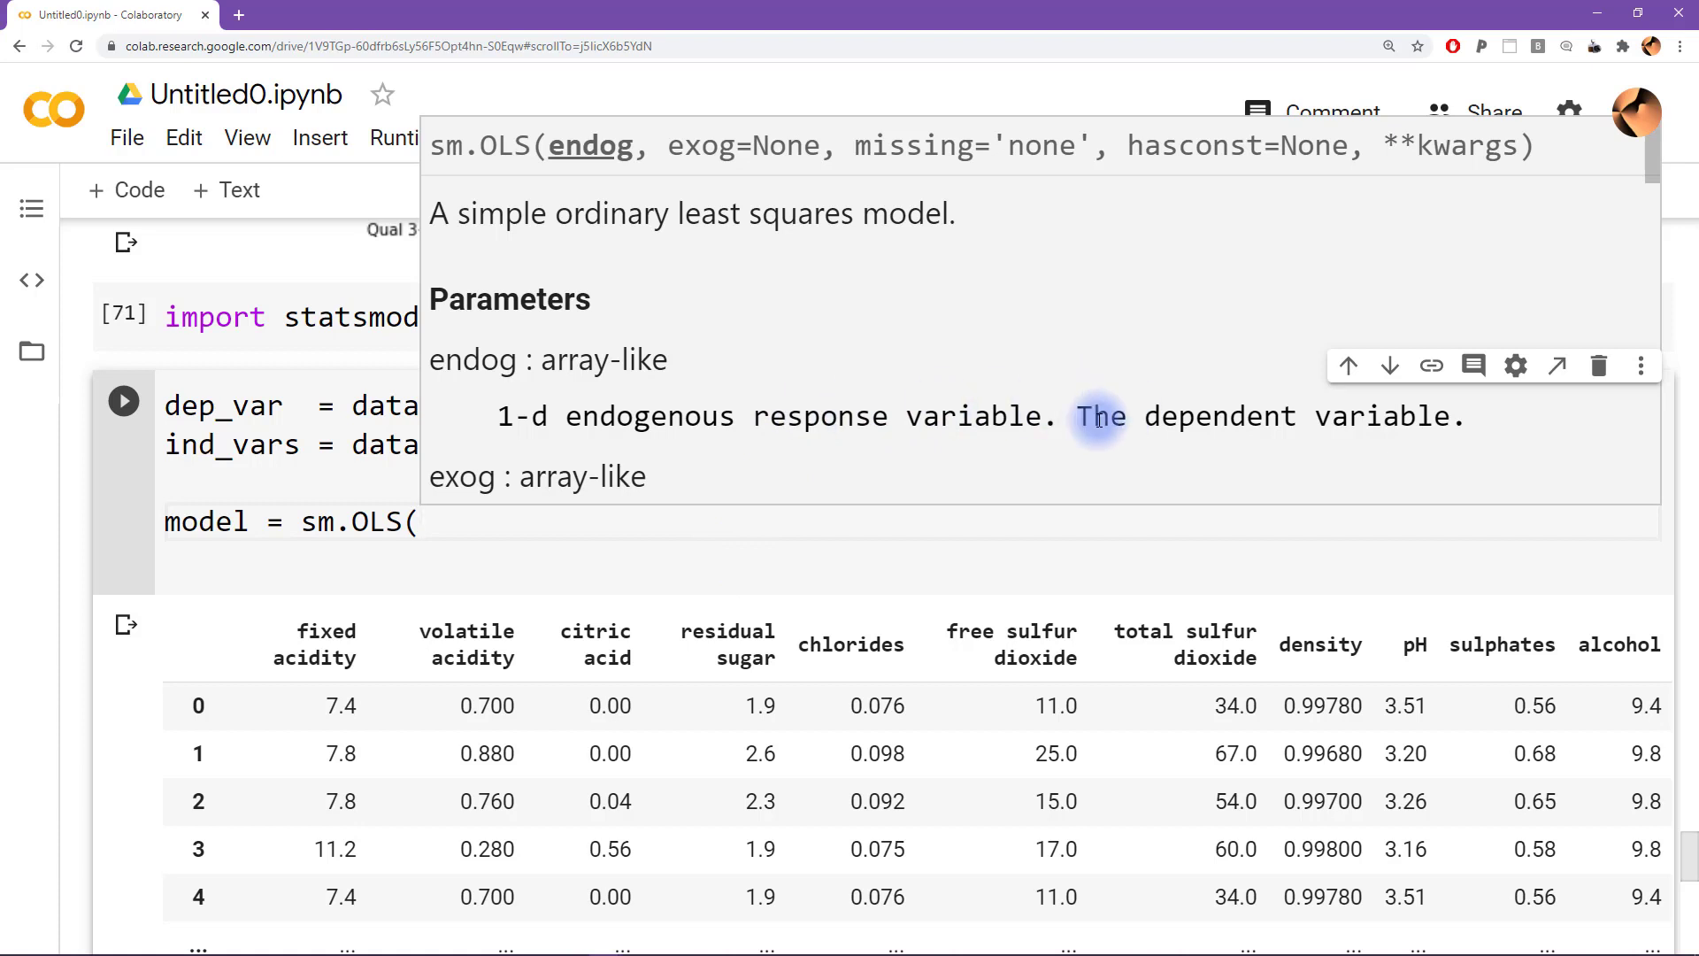
pyautogui.moveTo(1076, 416); pyautogui.dragTo(1429, 416)
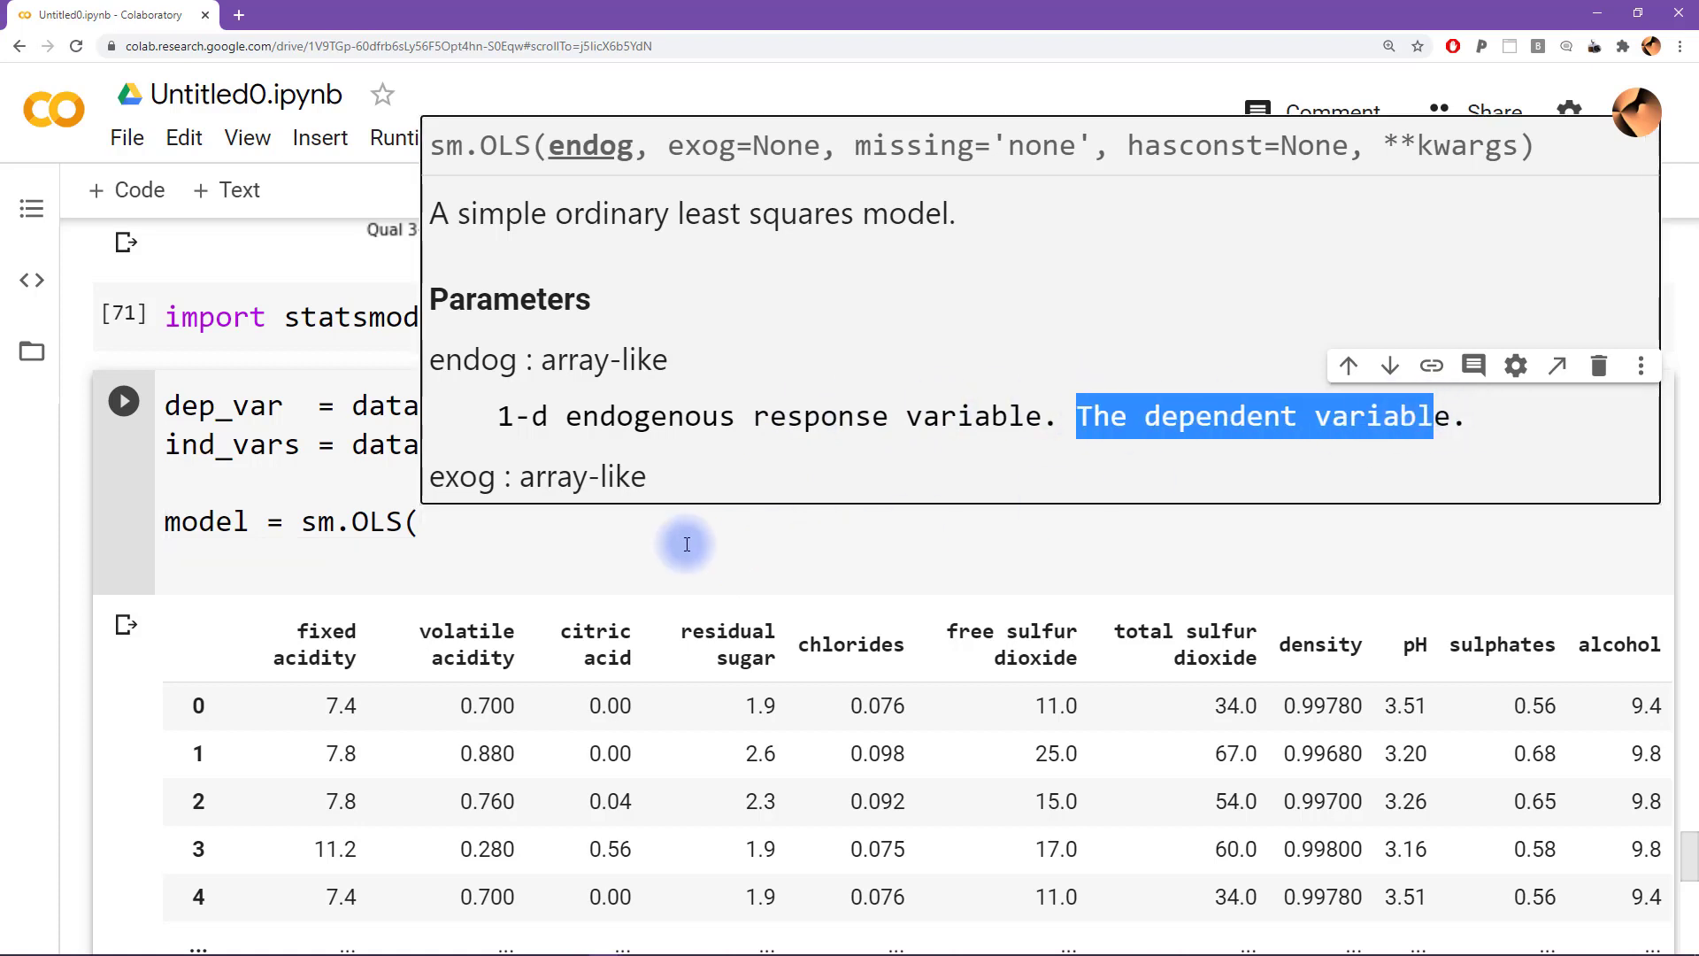
pyautogui.write('d')
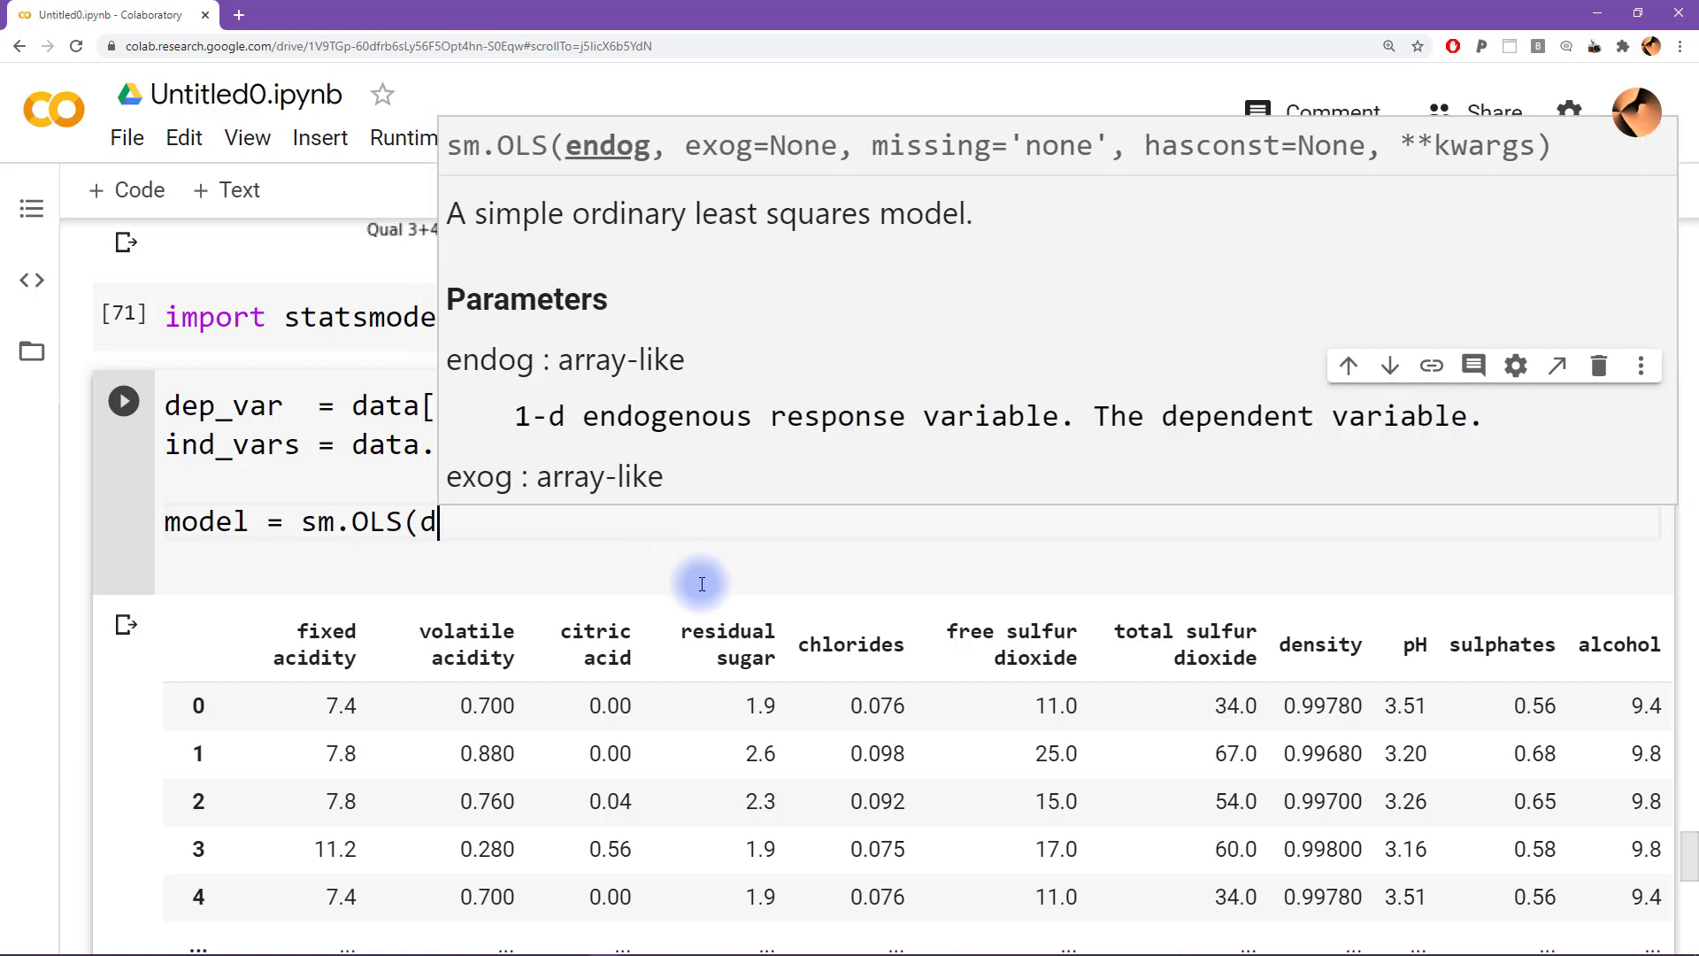
pyautogui.write('ep_var,')
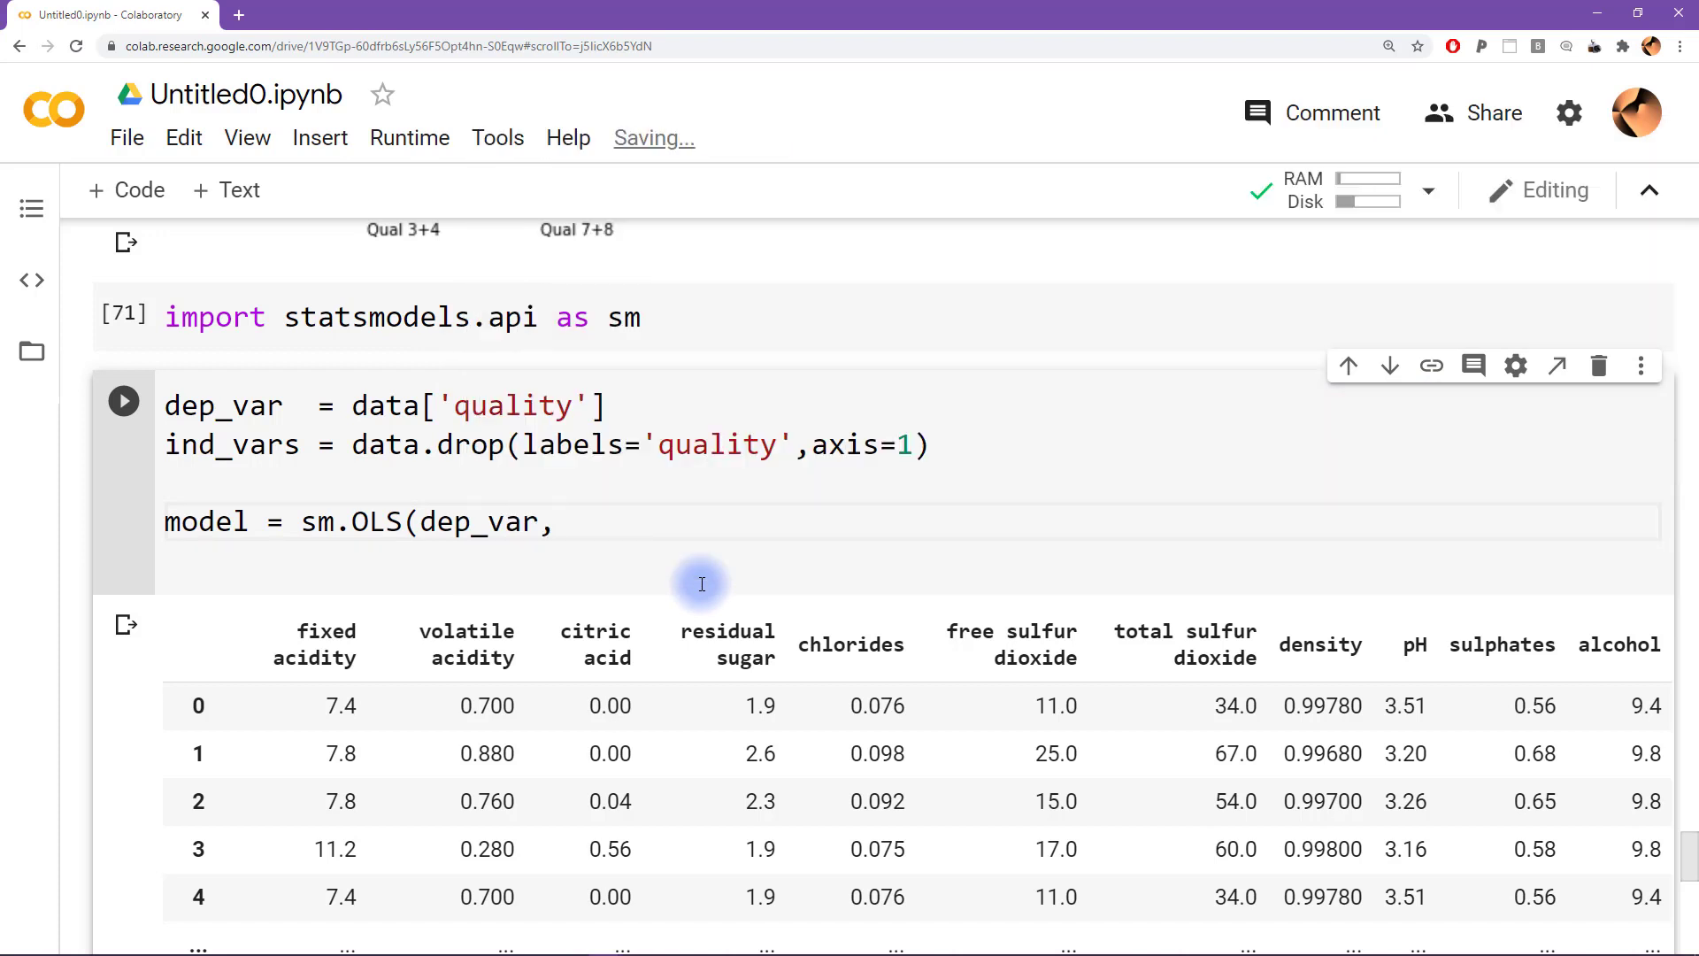
pyautogui.write('ind_vars).')
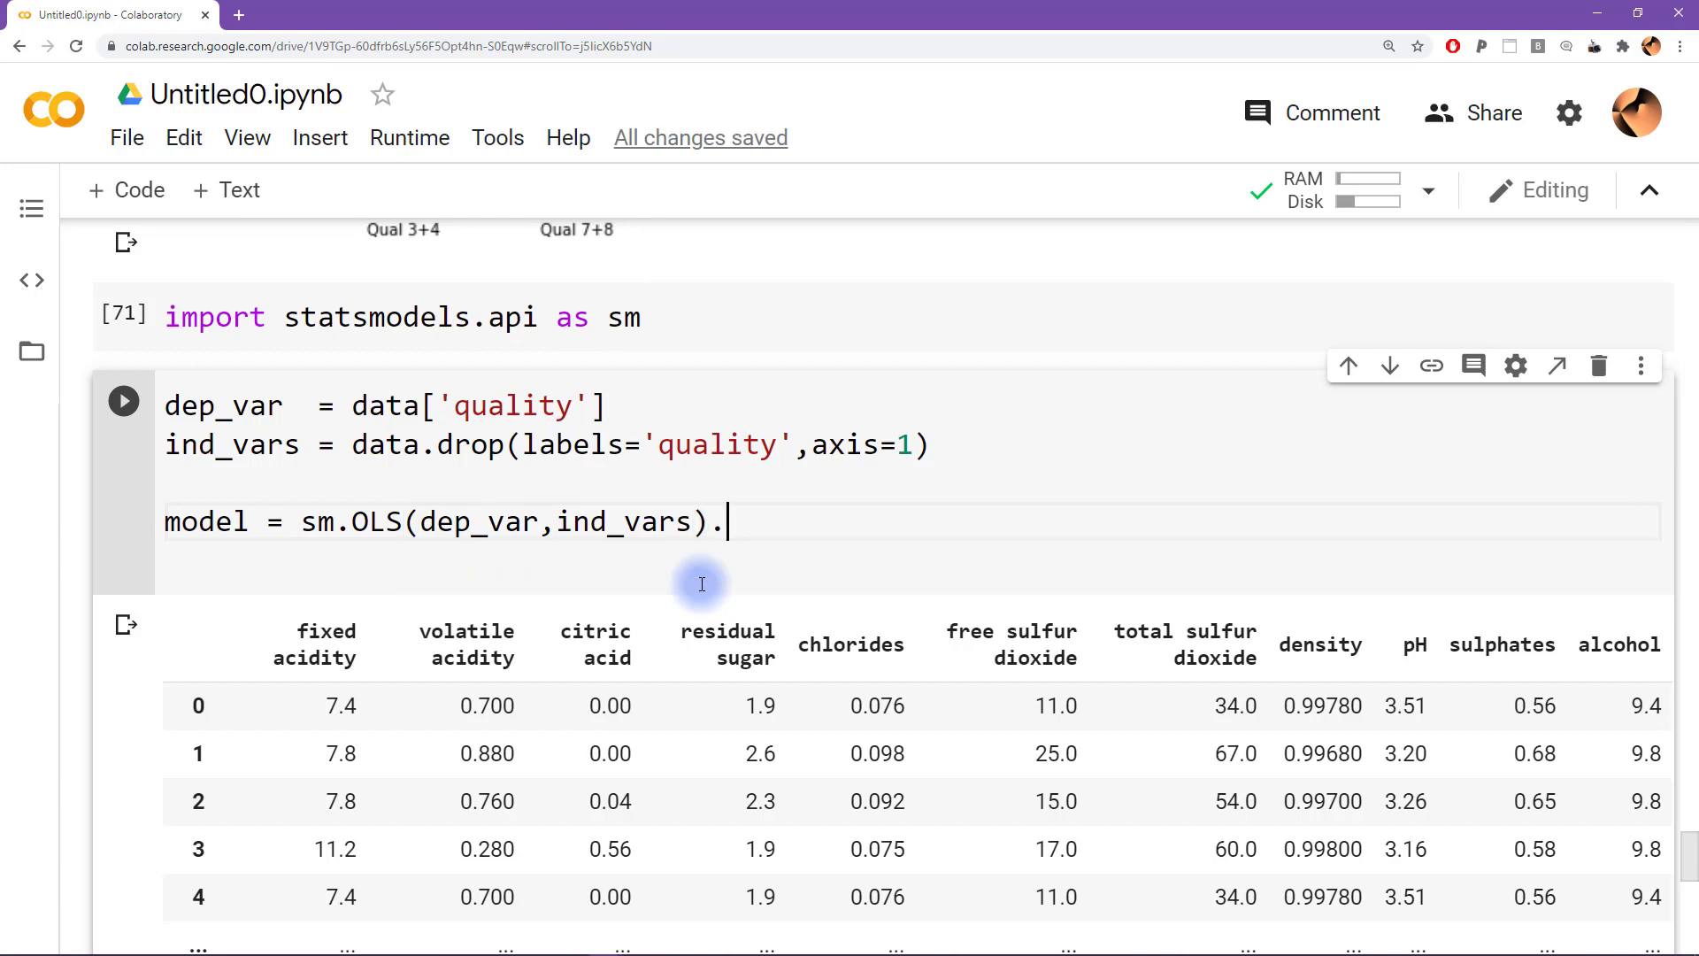
pyautogui.write('fit()')
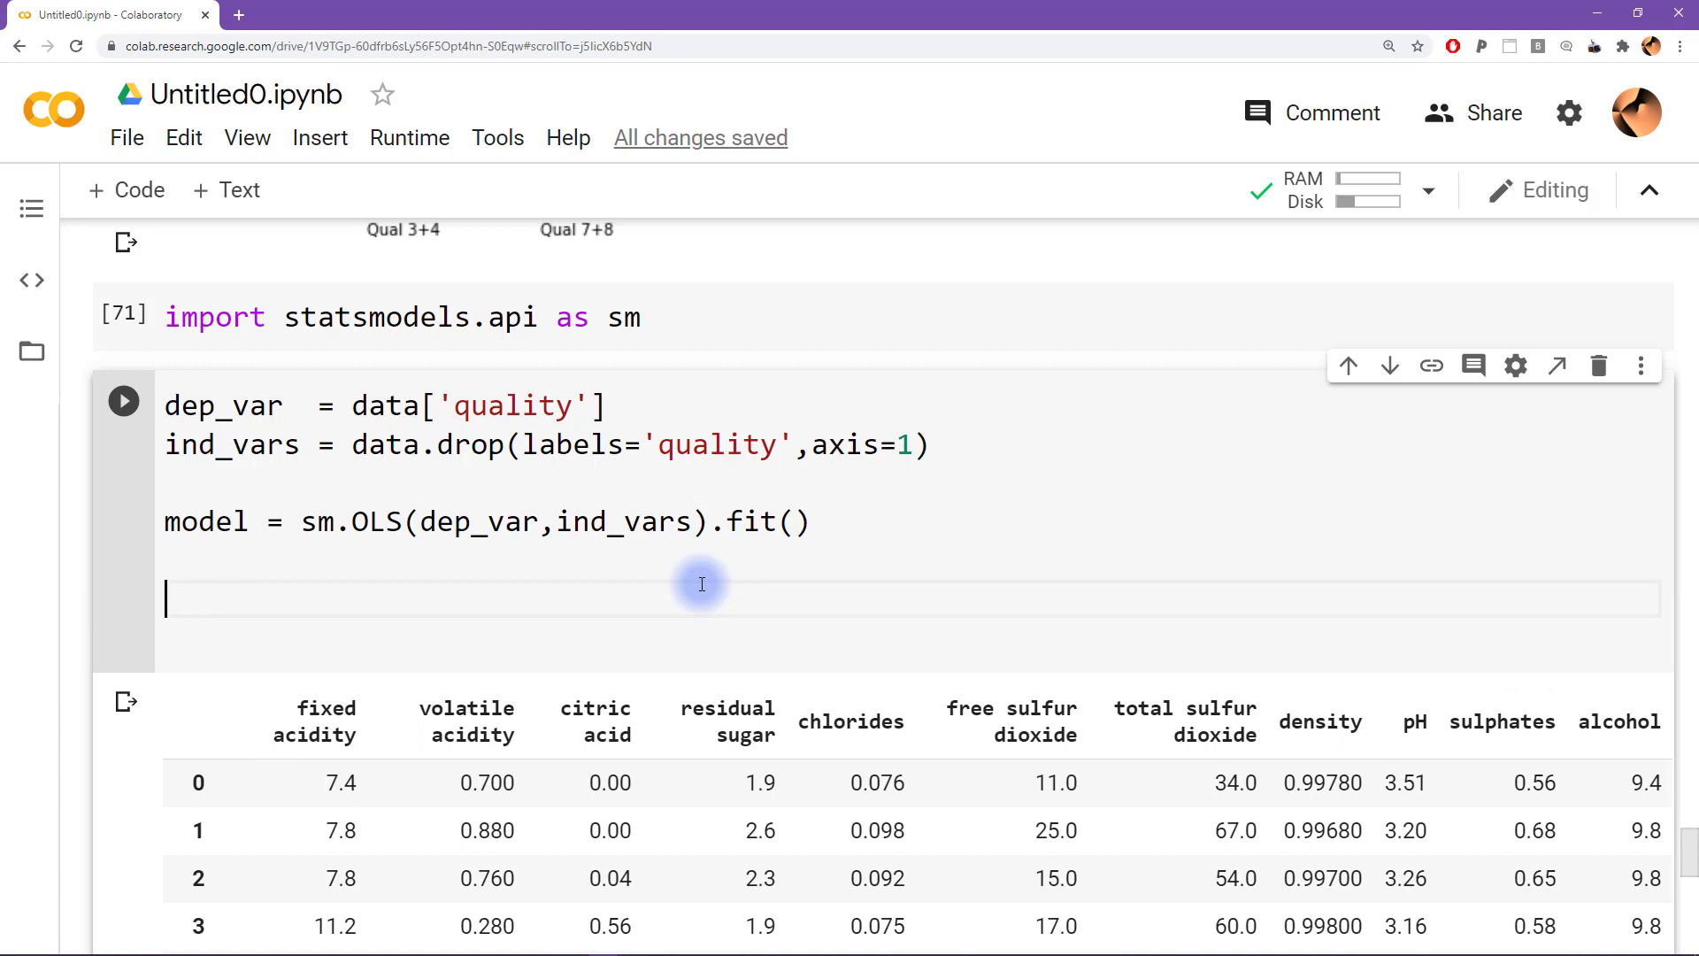
pyautogui.write('model')
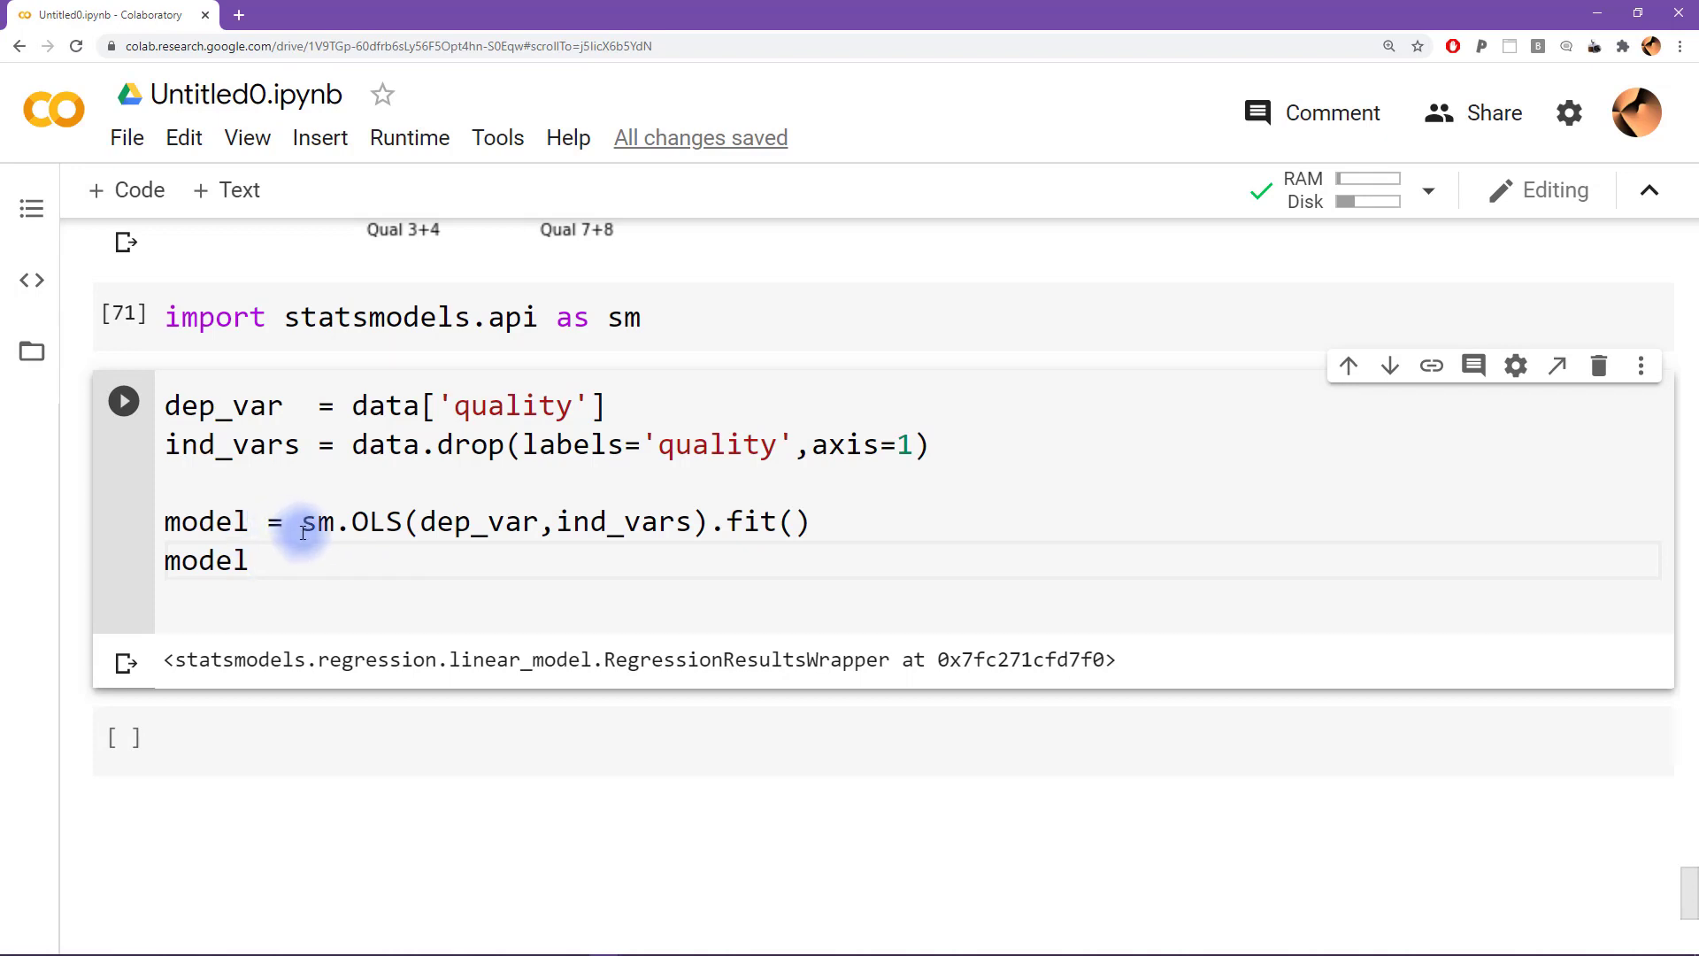
pyautogui.moveTo(542, 661)
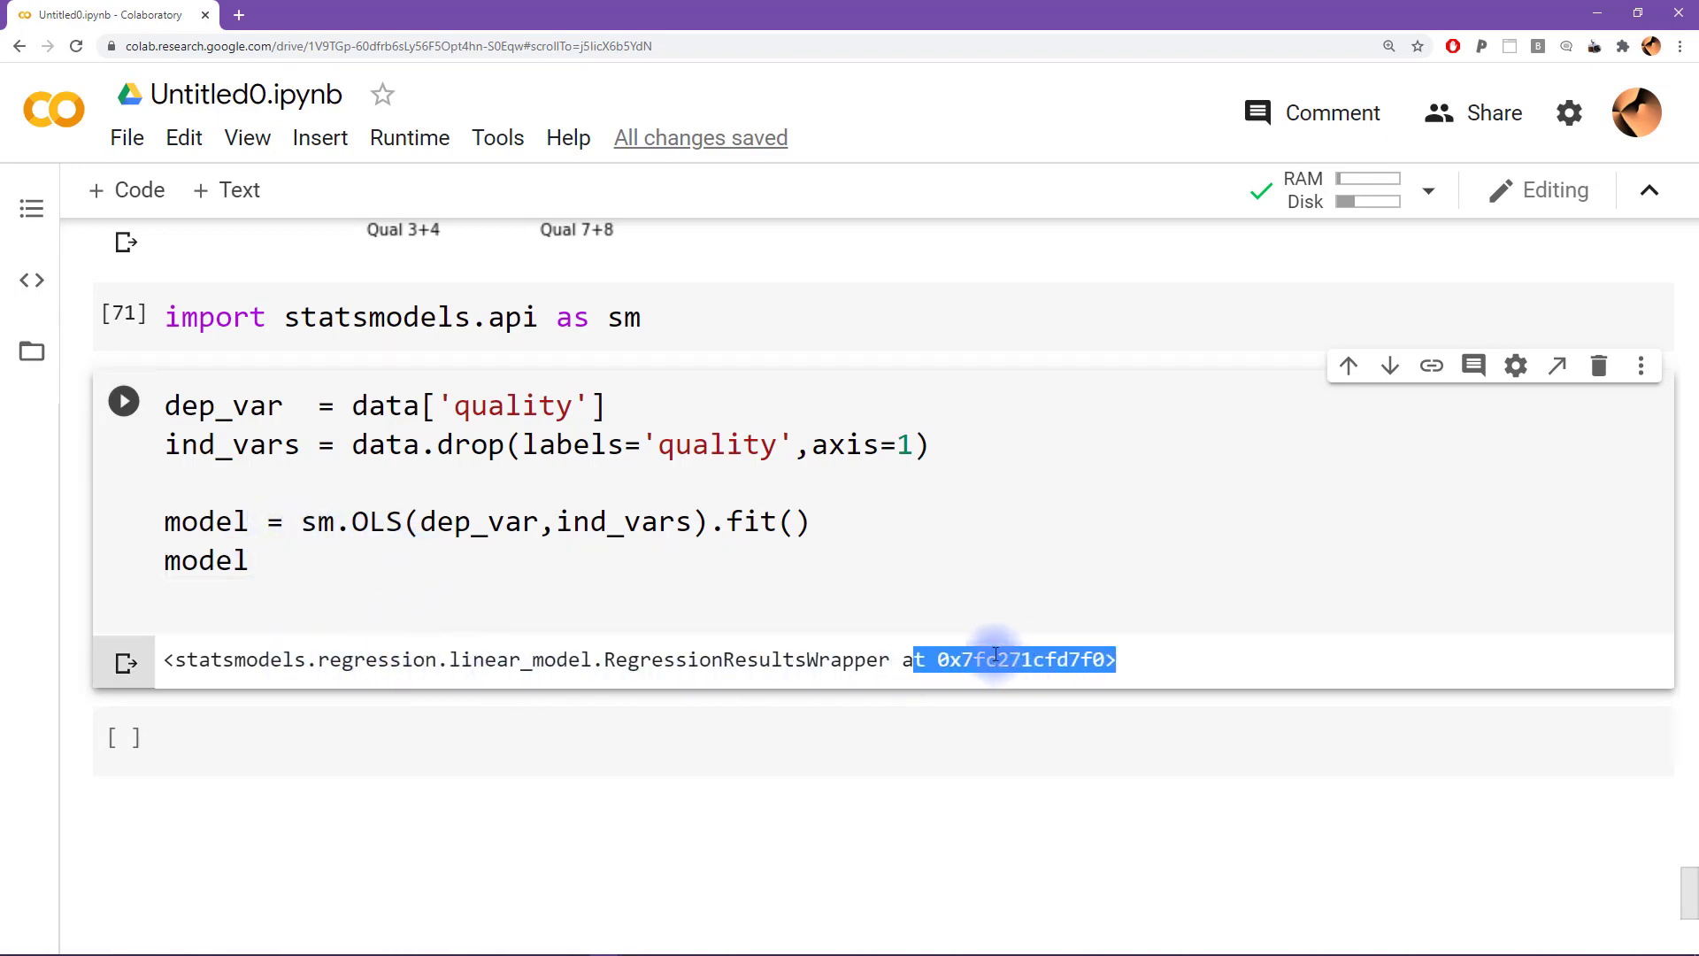
# Return to the regression cell after it outputs only a RegressionResultsWrapper reference
pyautogui.click(943, 659)
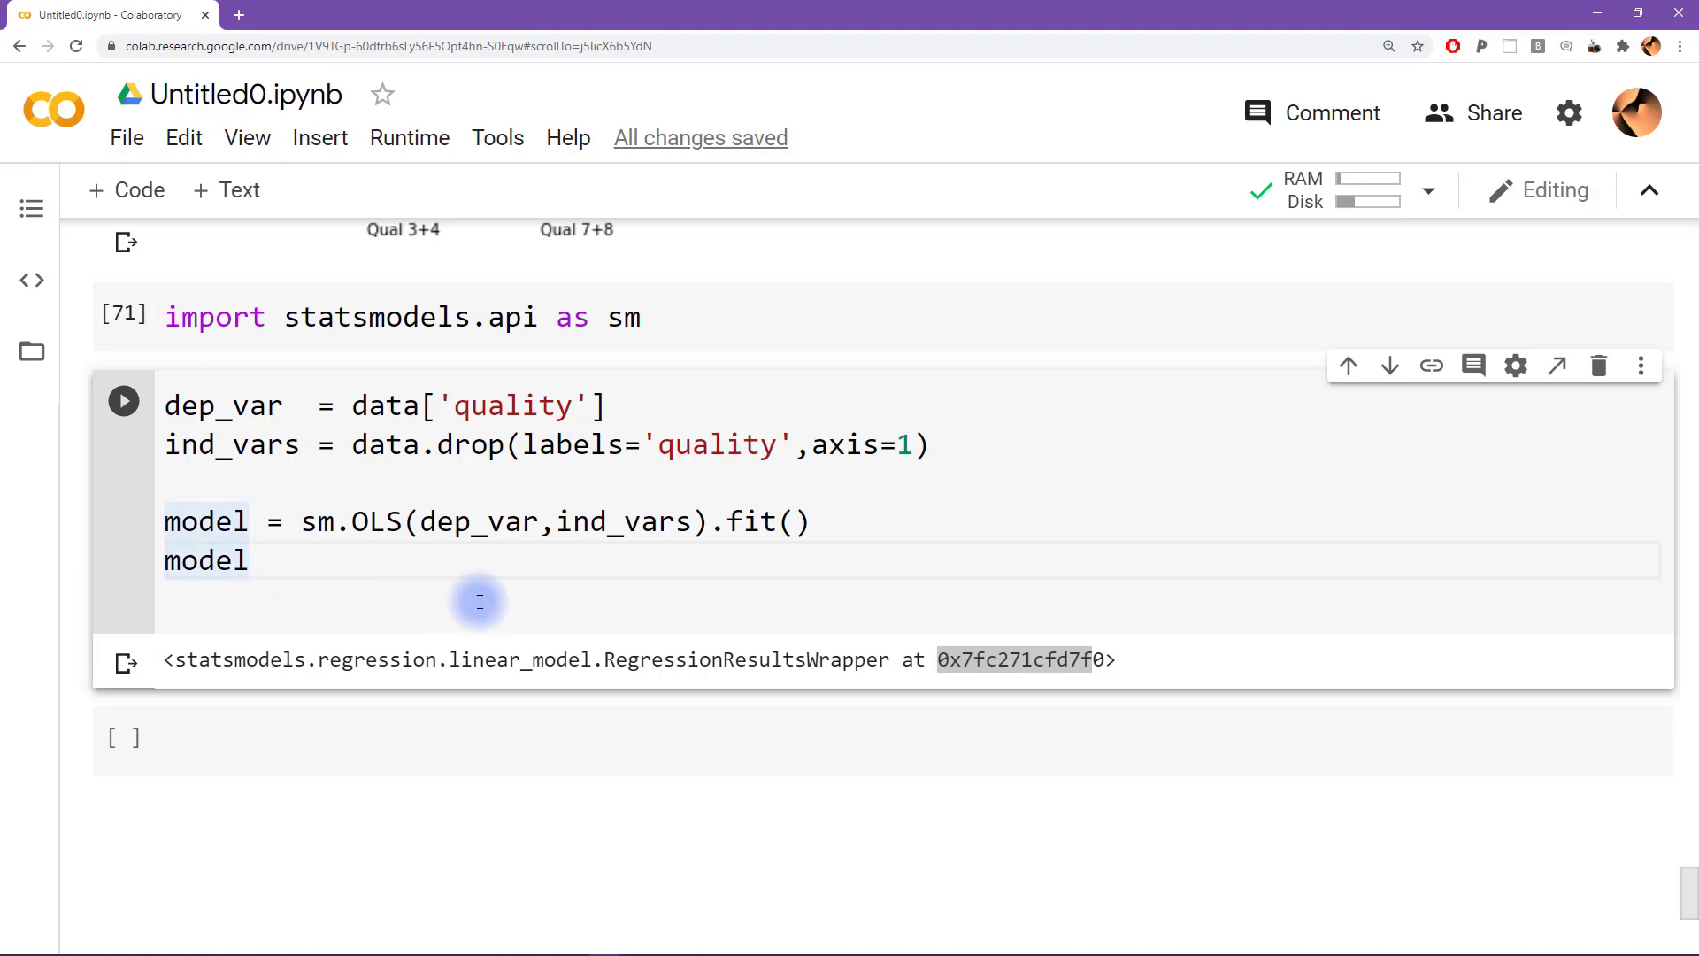
# Print model.summary() and review the OLS results table with R-squared 0.987
pyautogui.write('print(')
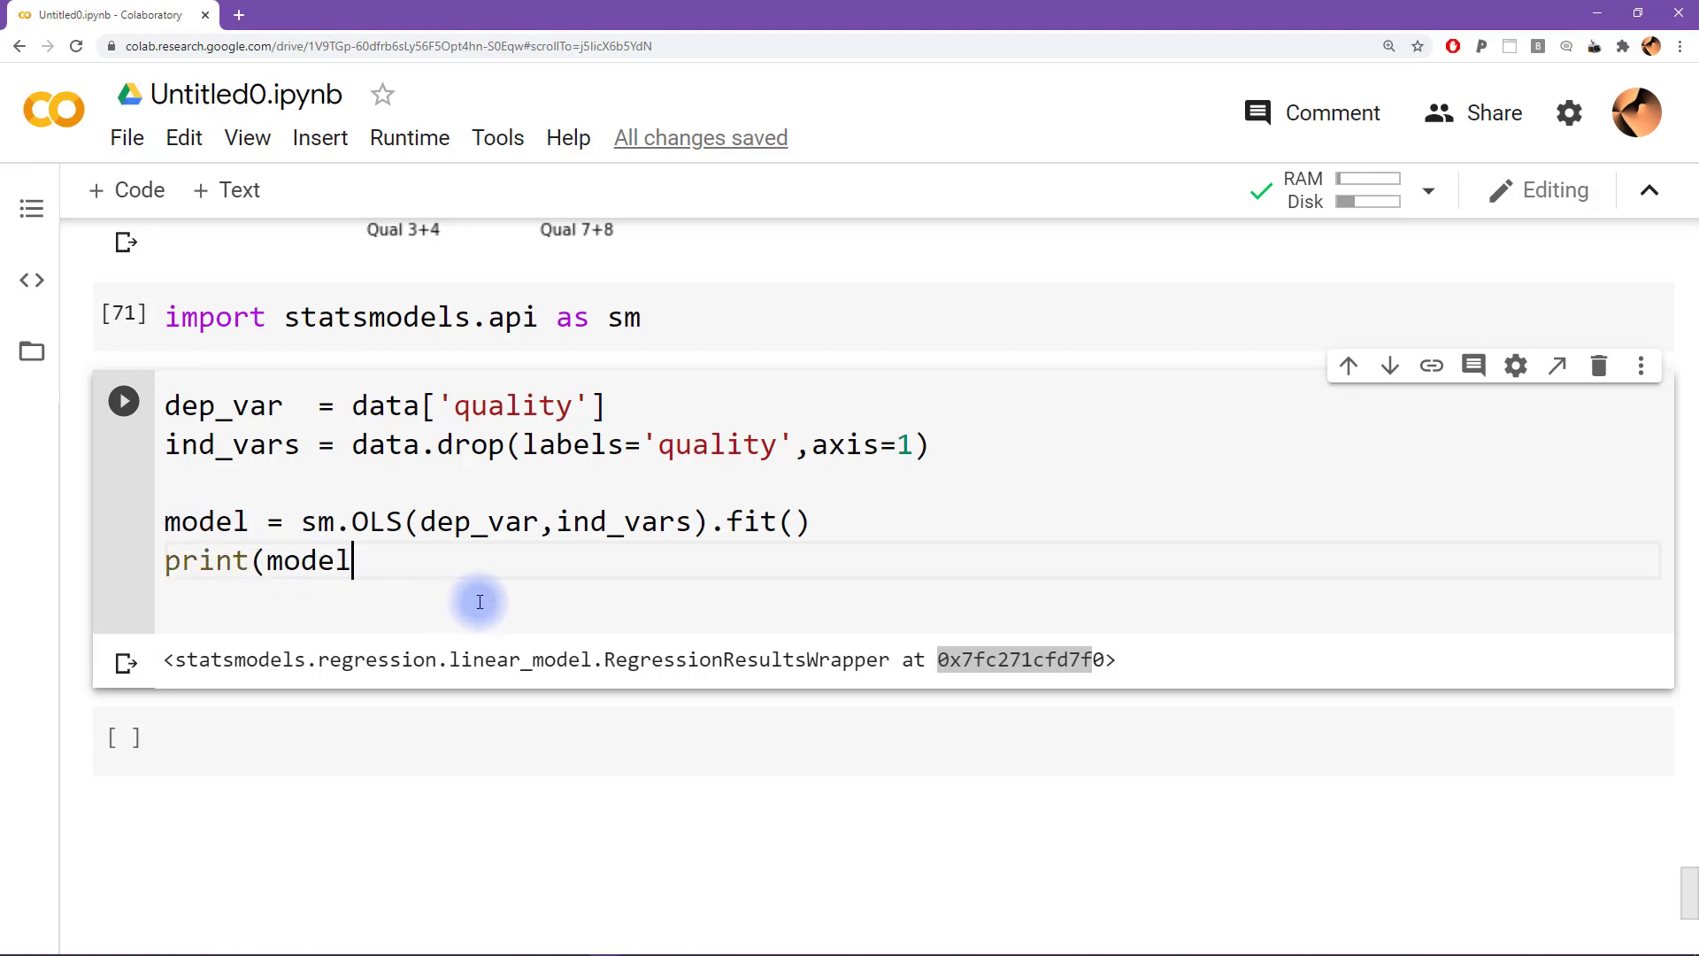
pyautogui.write('.summary')
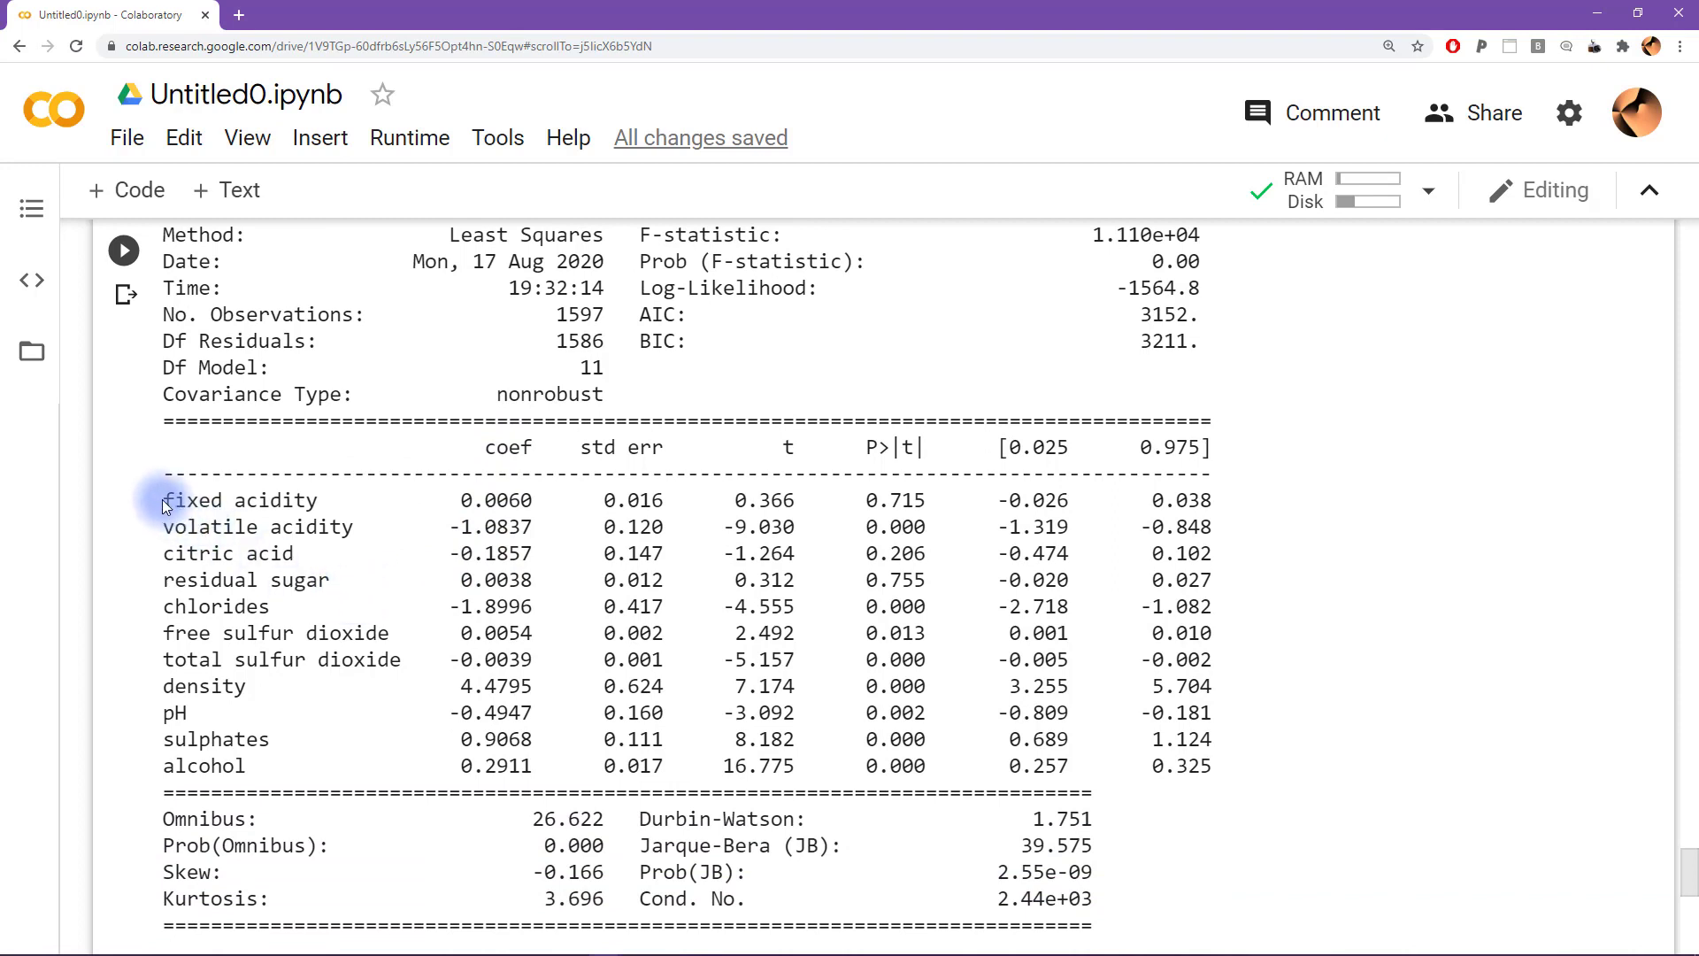
pyautogui.doubleClick(236, 499)
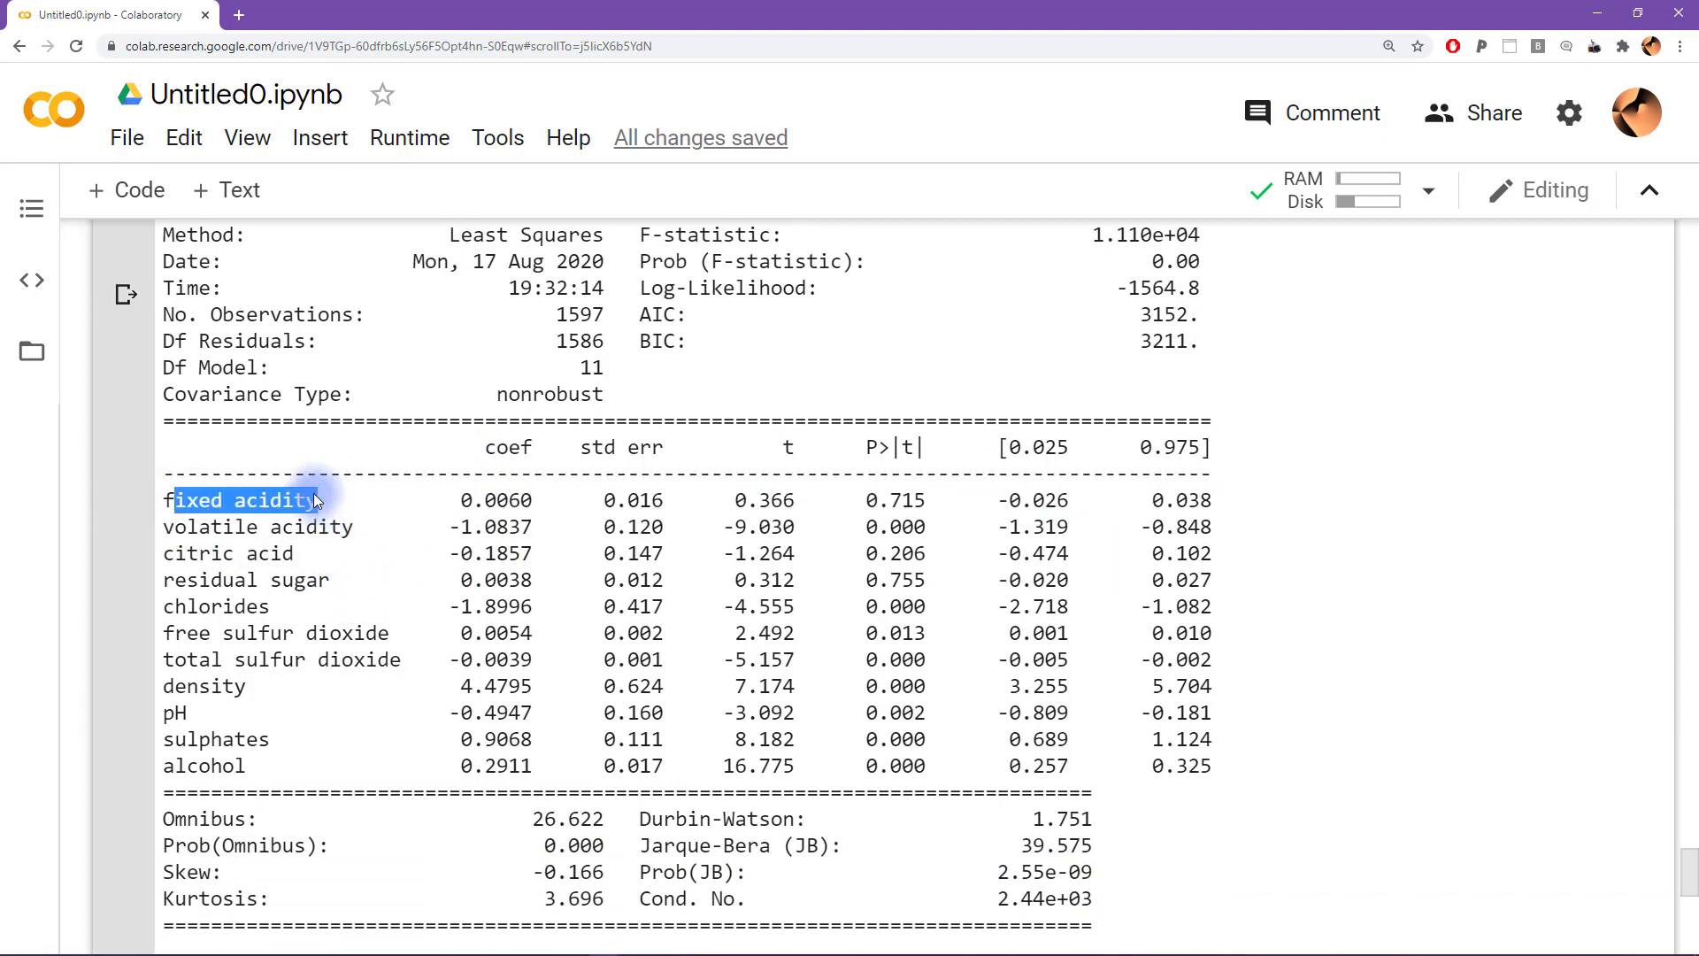
pyautogui.doubleClick(244, 499)
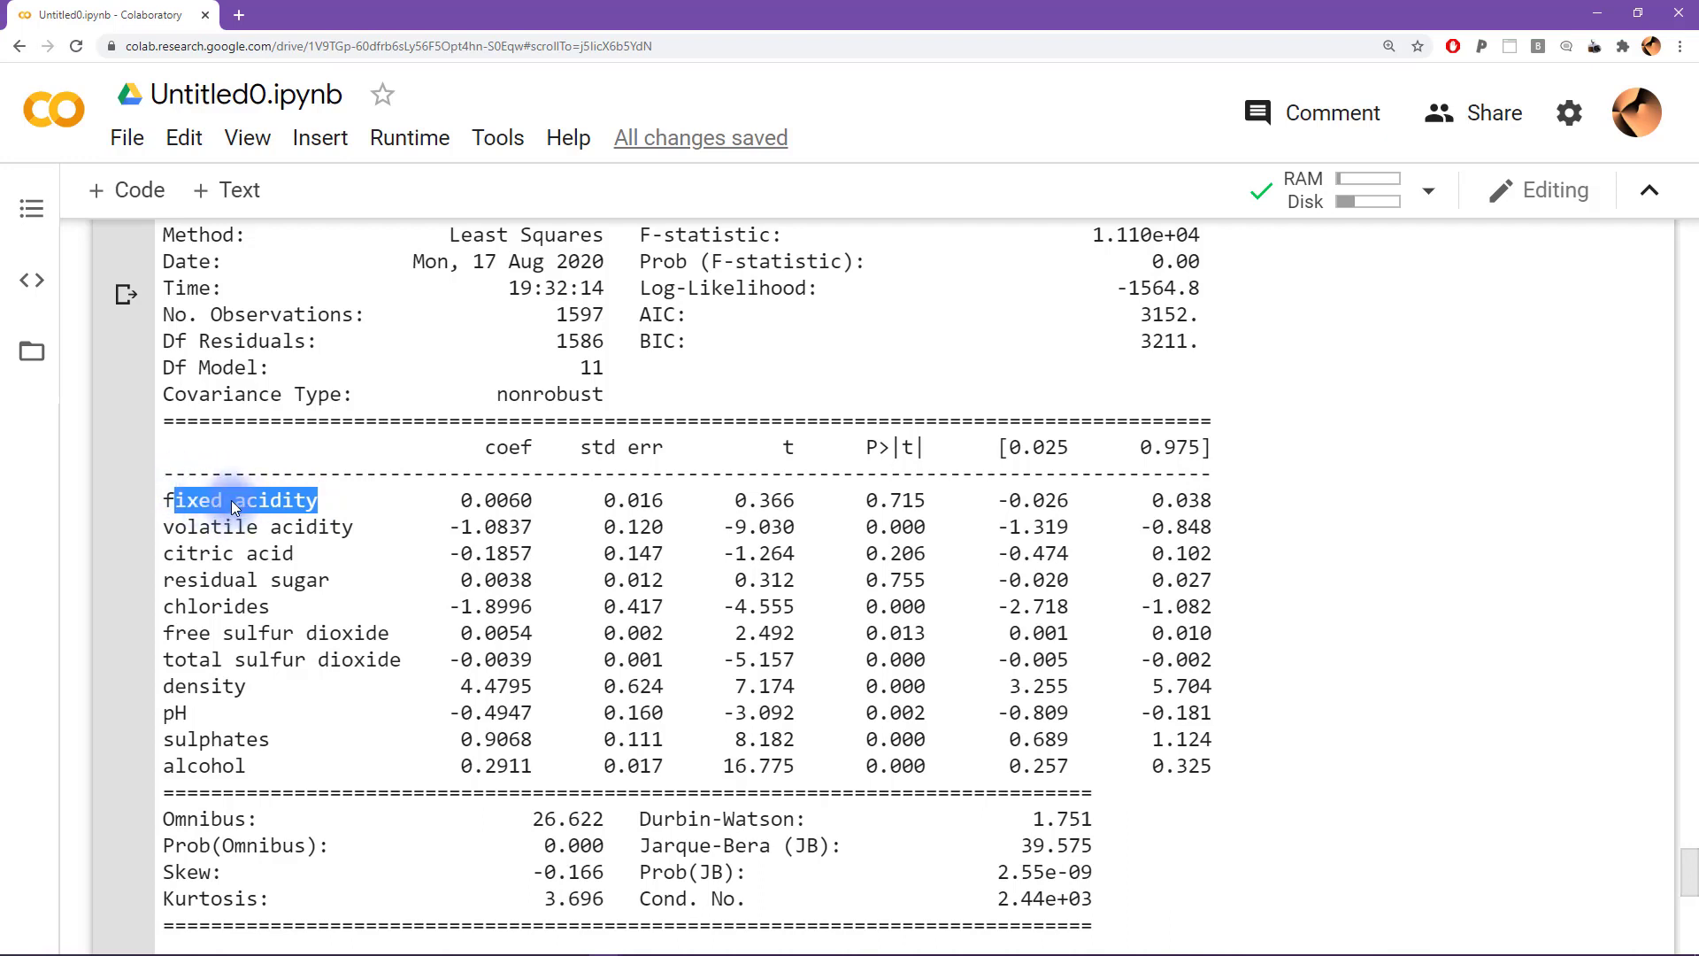
pyautogui.scroll(3)
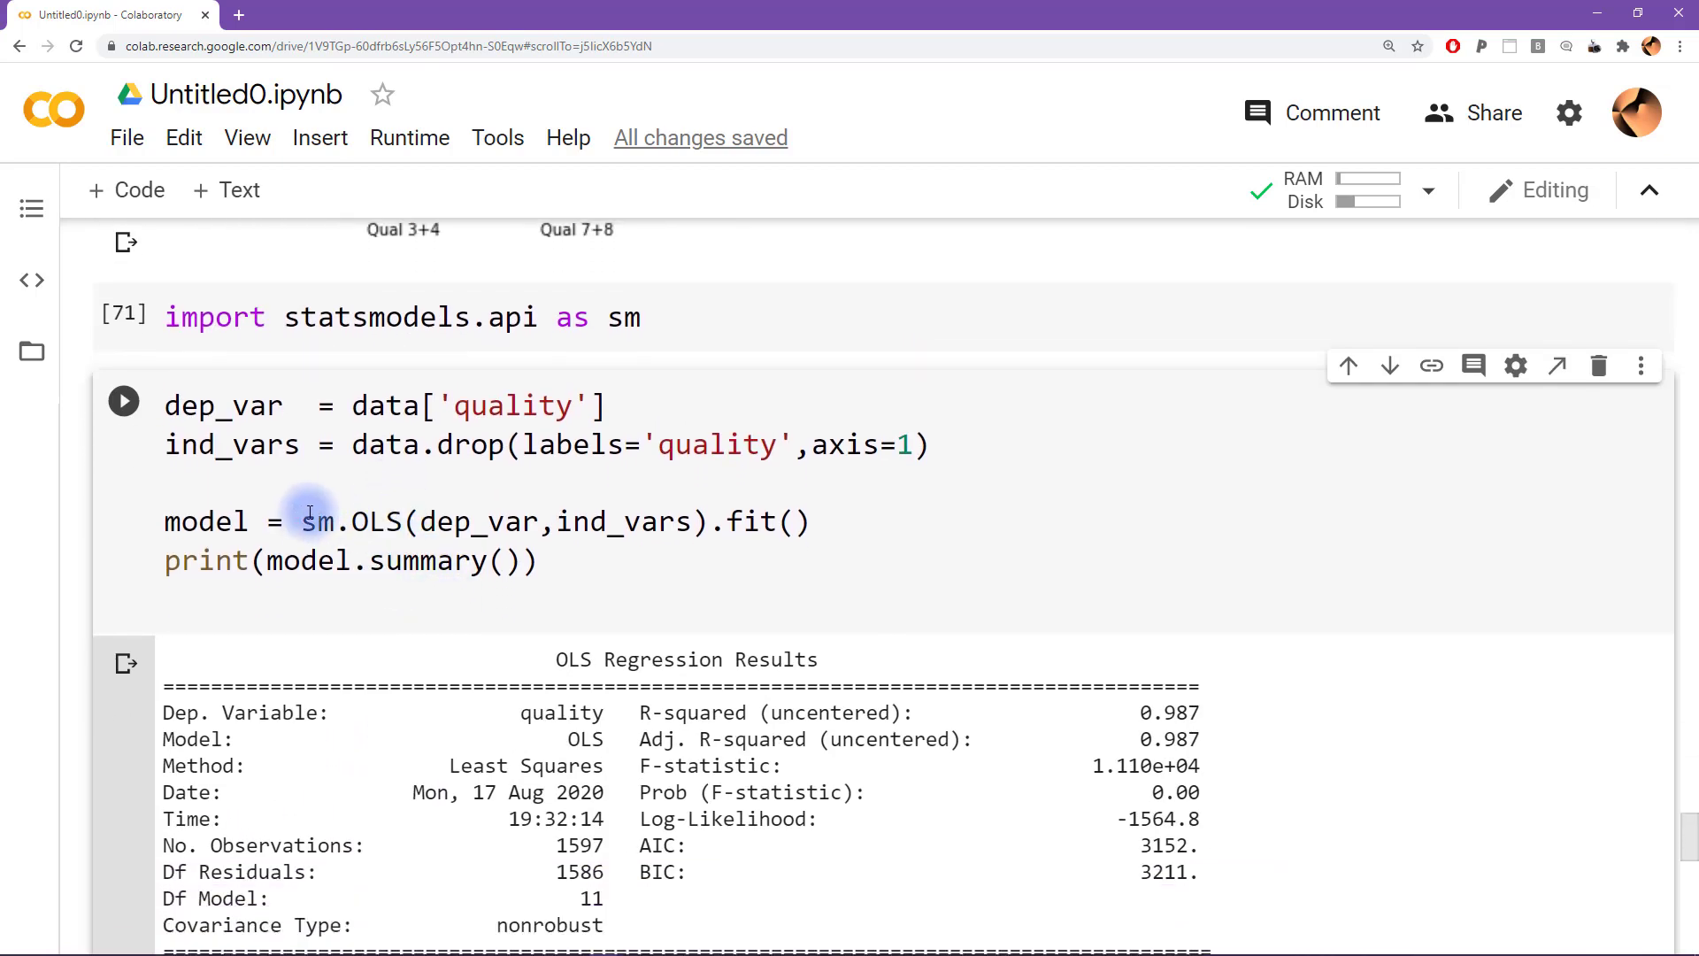
pyautogui.click(895, 493)
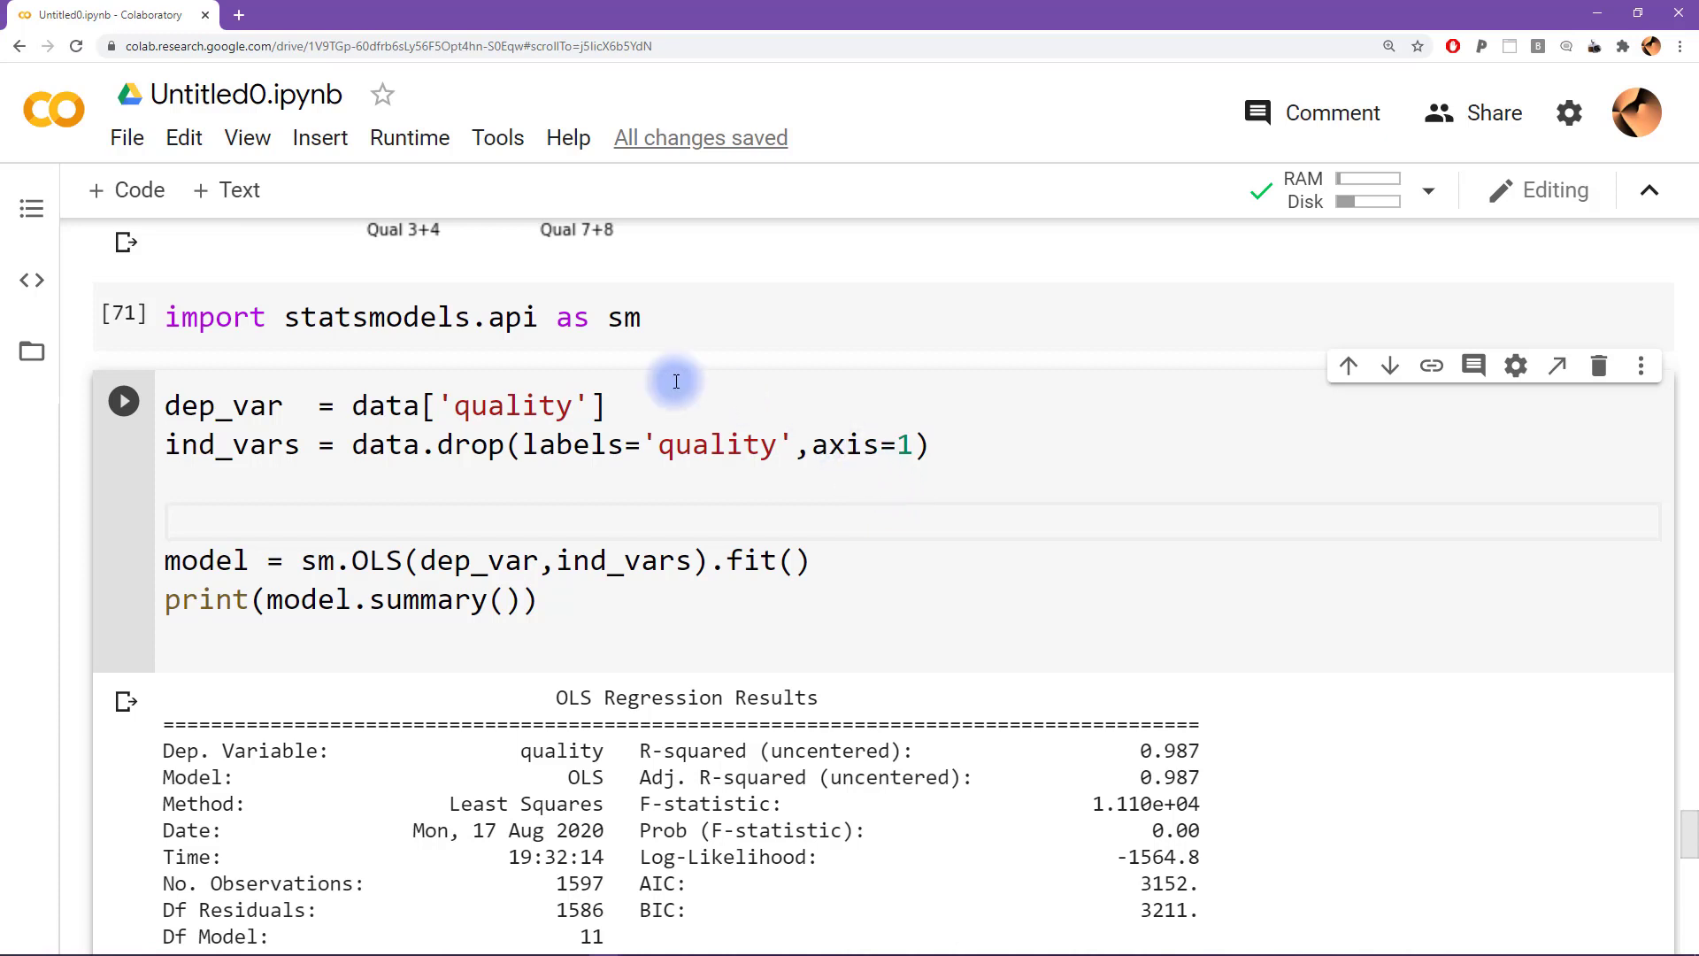
# Insert ind_vars = sm.add_constant(ind_vars) before the model line, yielding R-squared 0.361
pyautogui.doubleClick(231, 444)
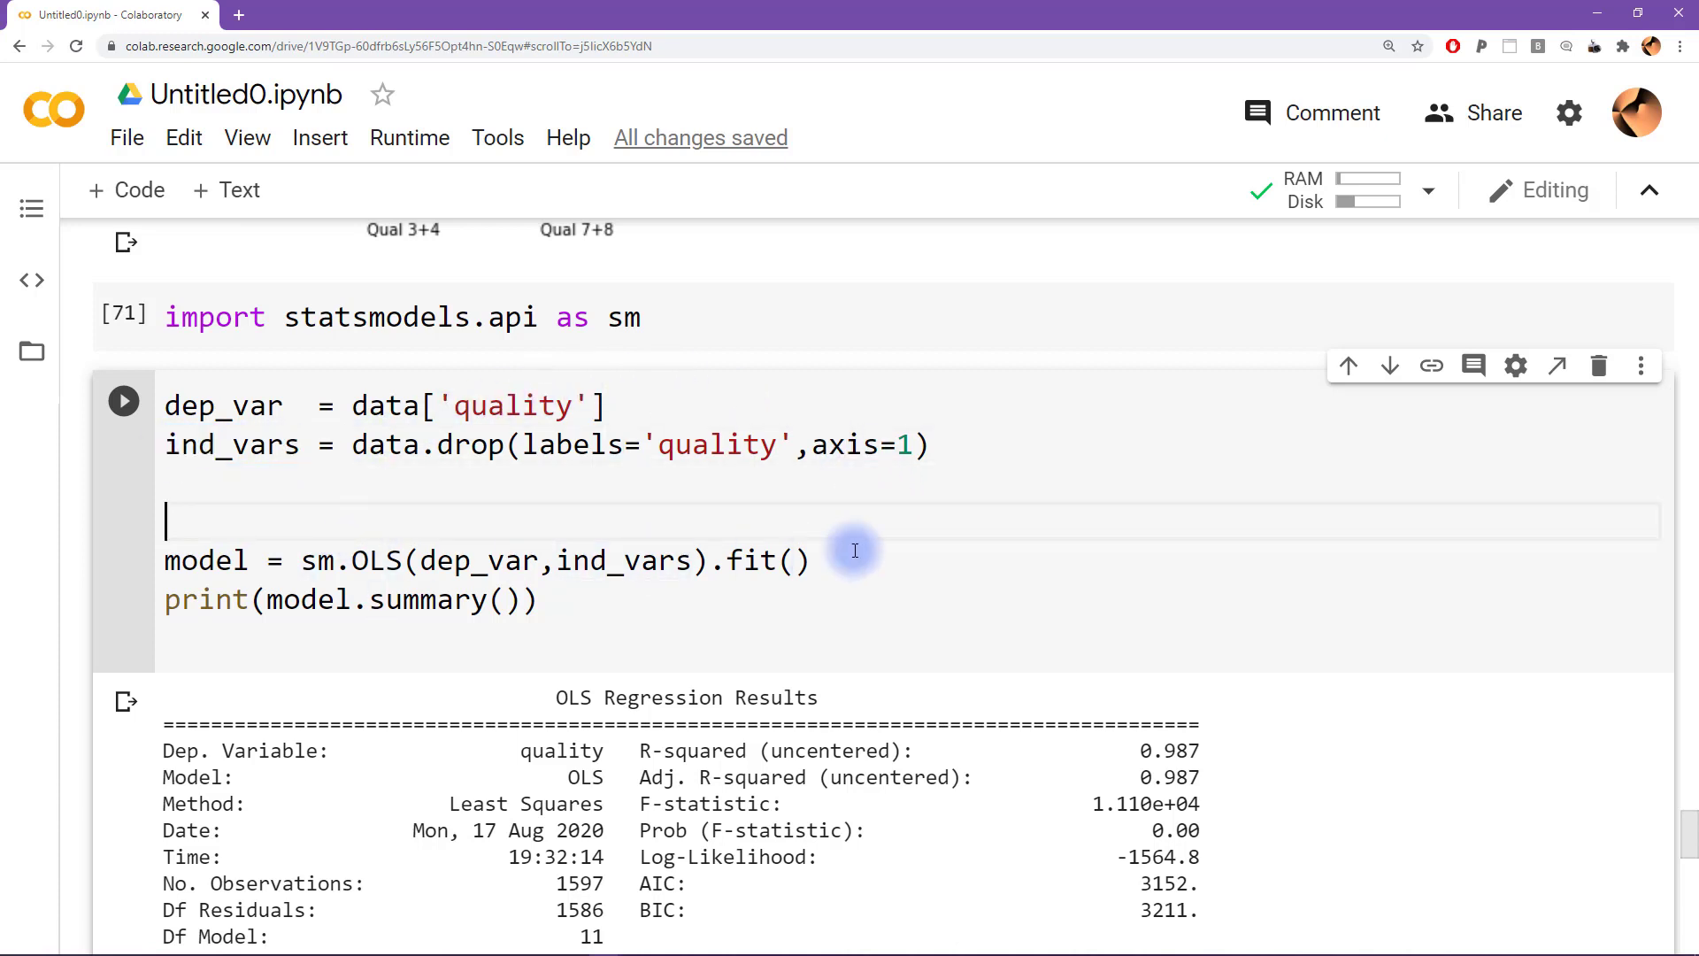
pyautogui.write('ind_vars = sm')
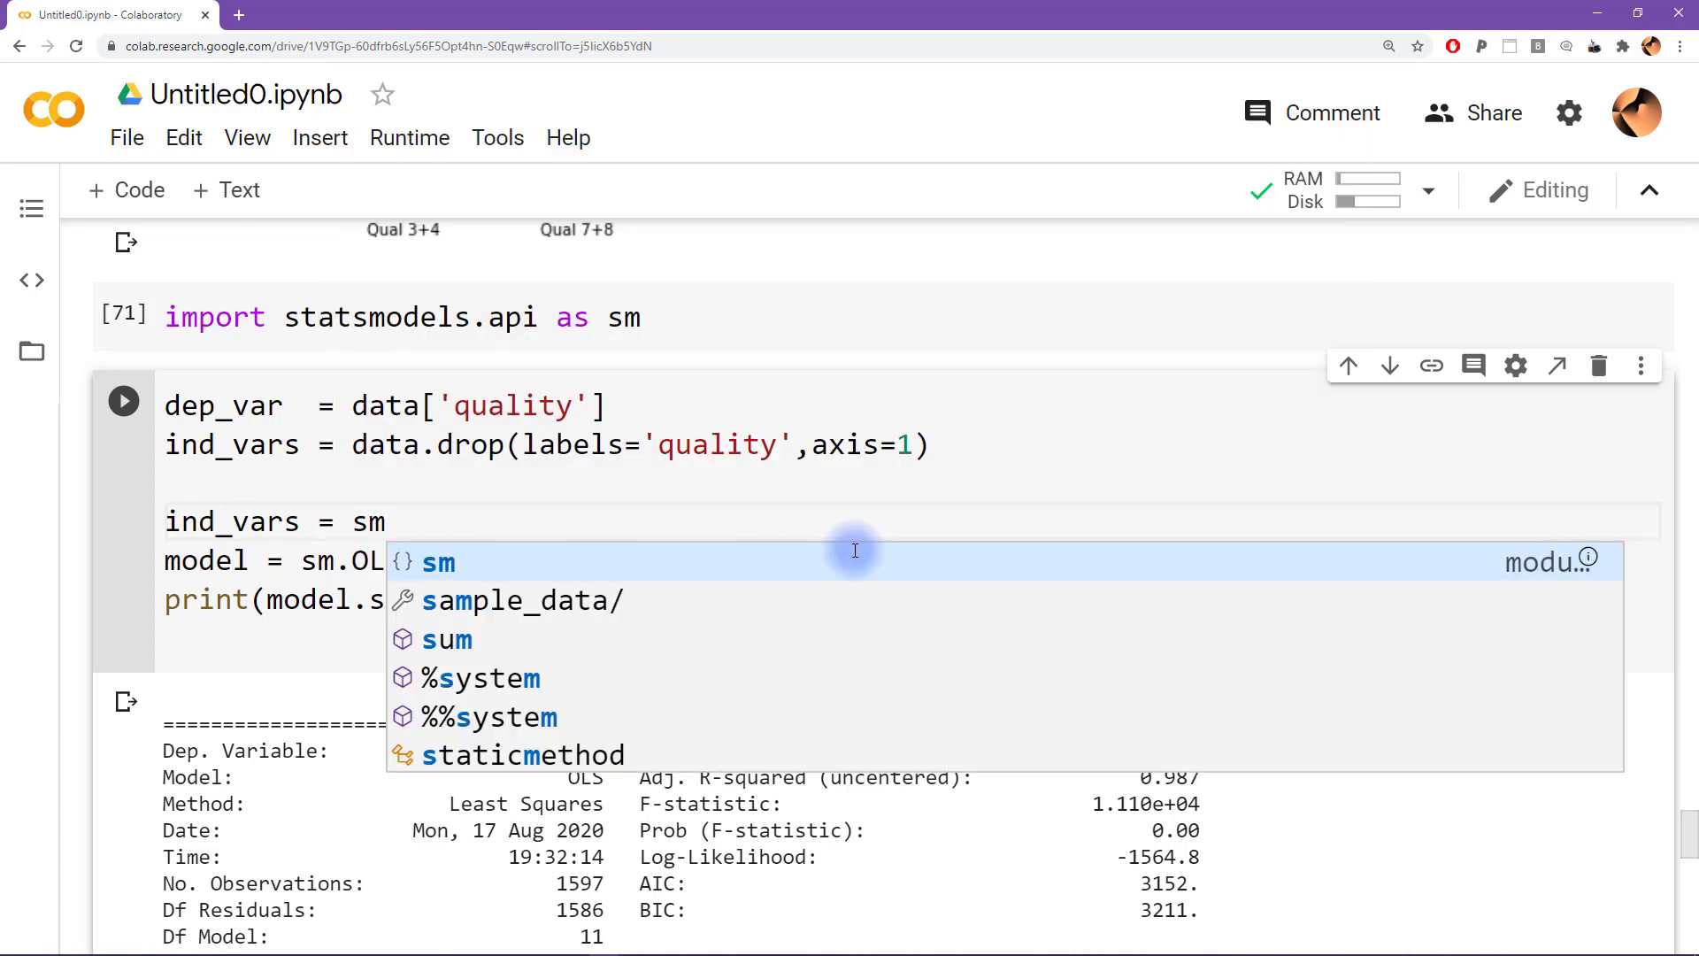
pyautogui.write('.add_con')
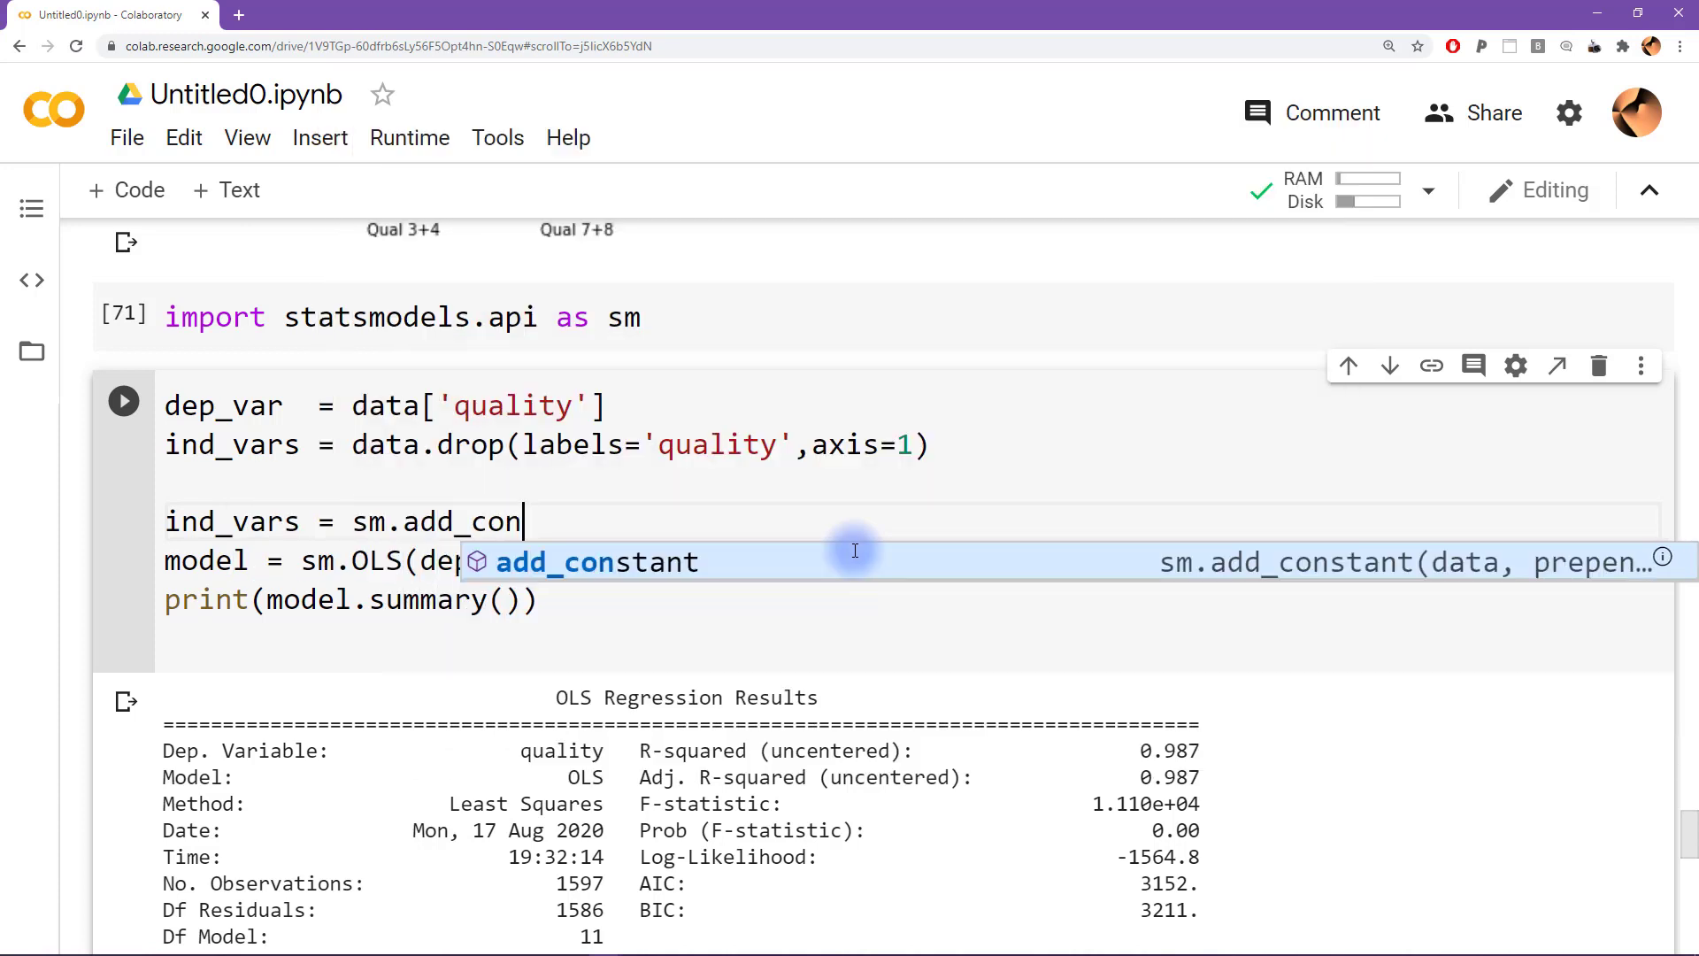
pyautogui.write('stant(in')
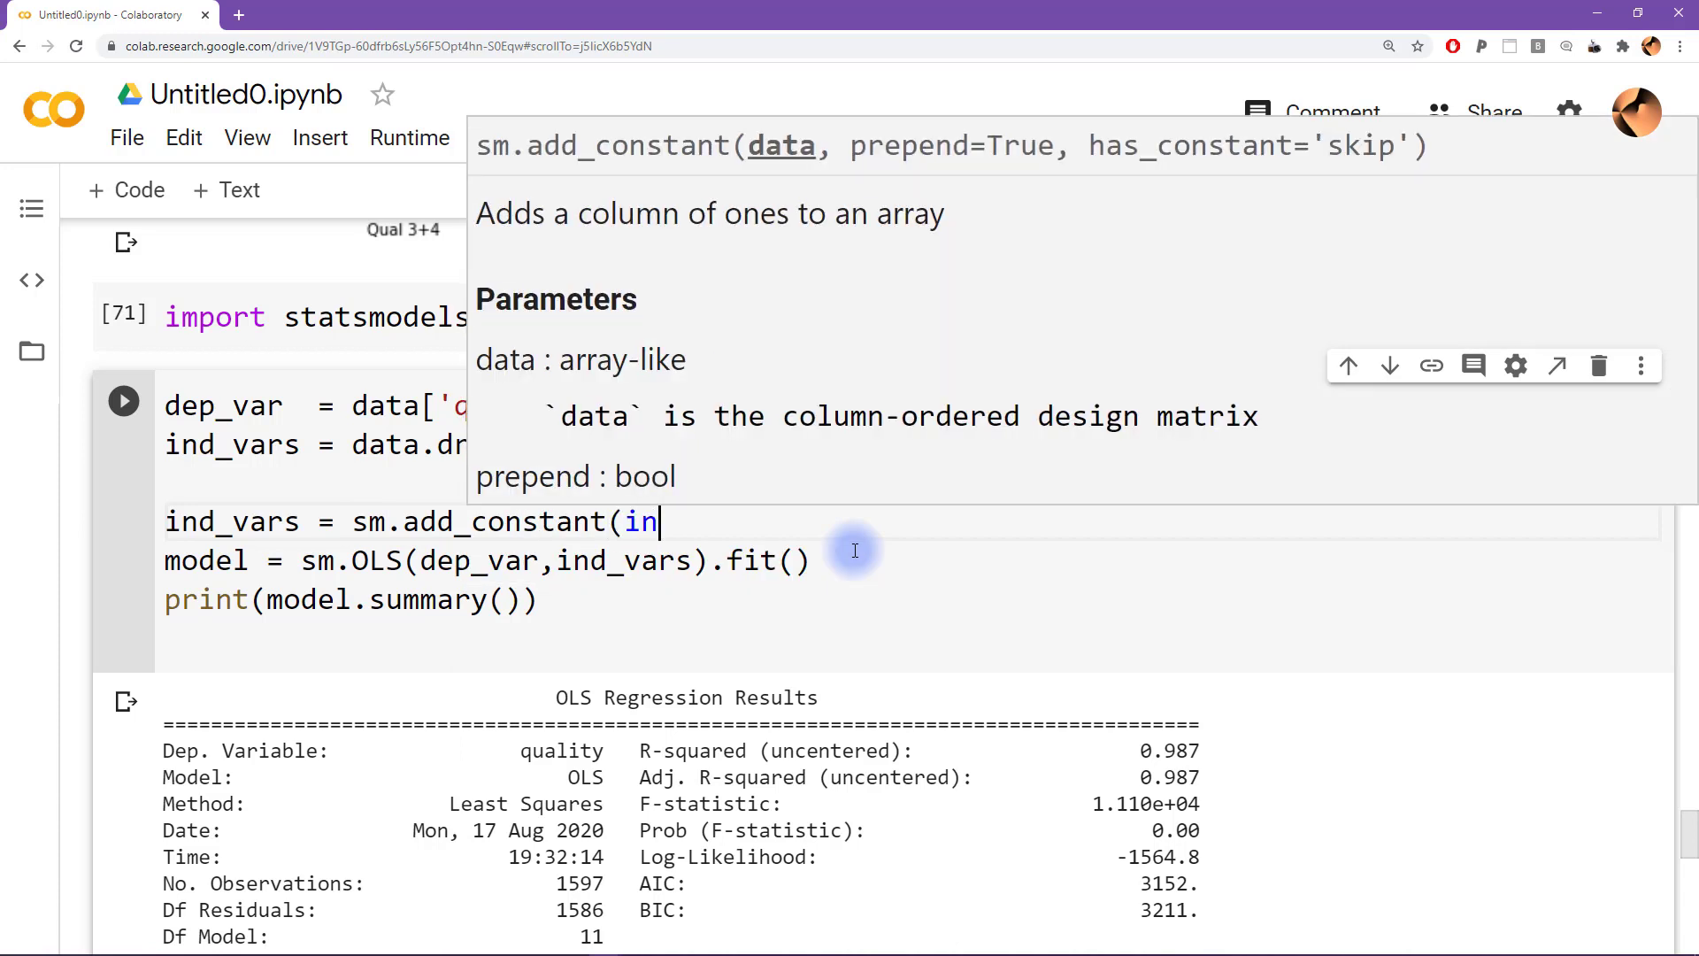
pyautogui.write('d_vars)')
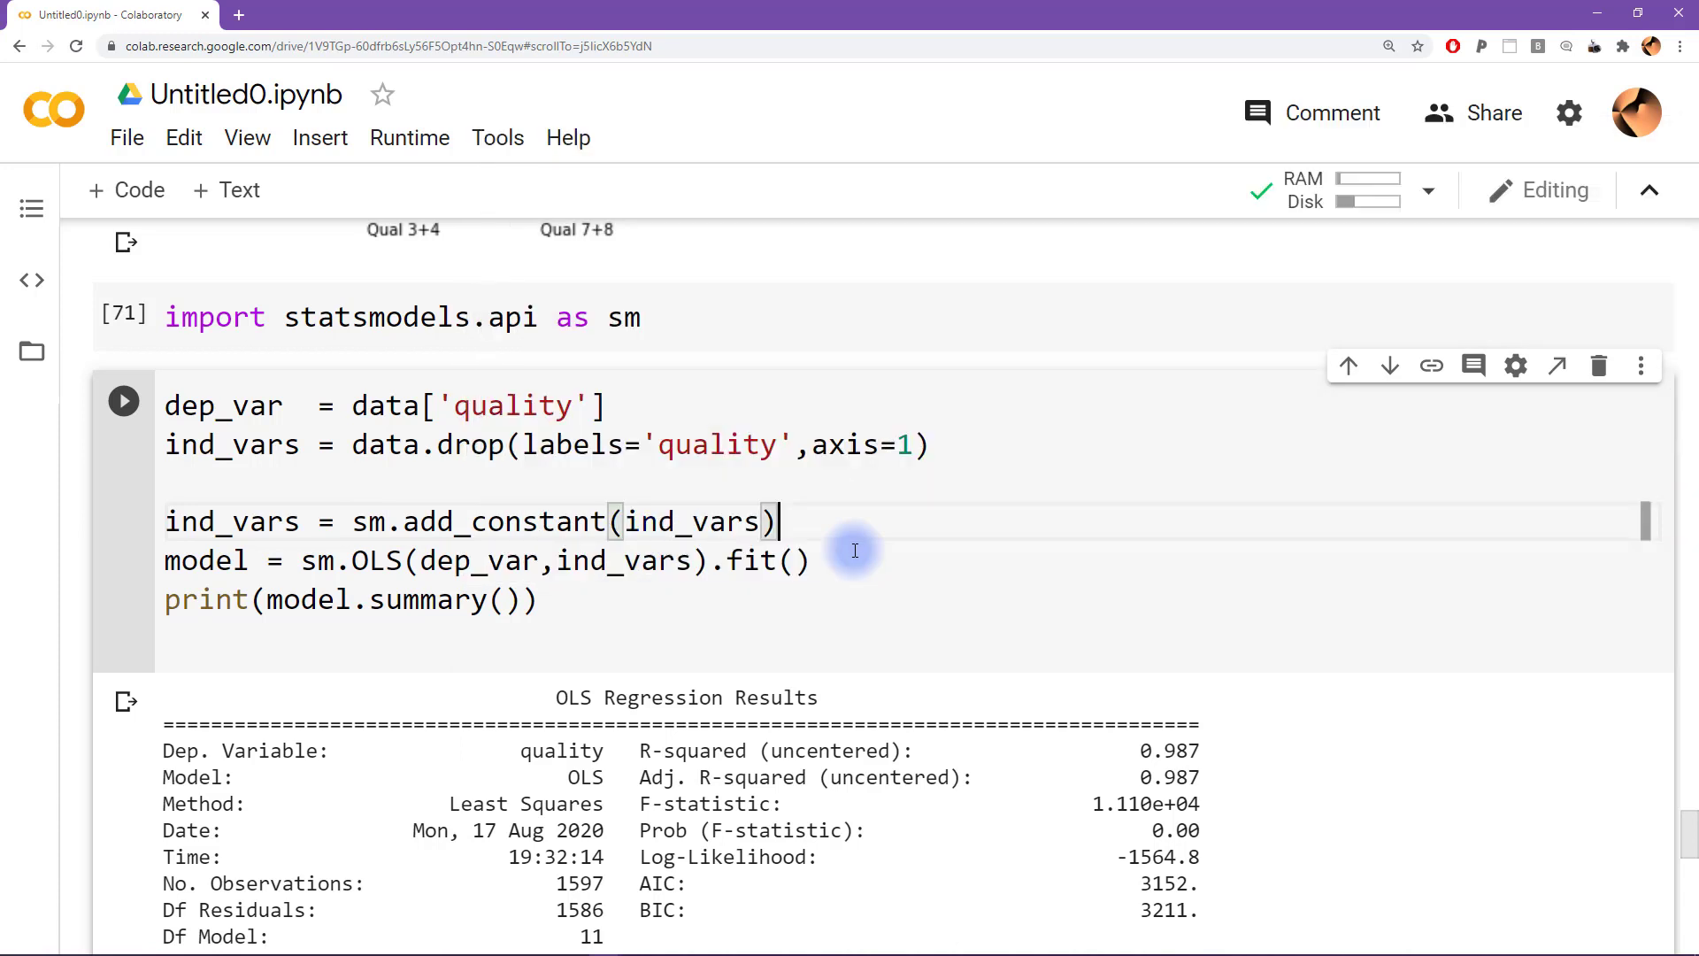
pyautogui.doubleClick(232, 521)
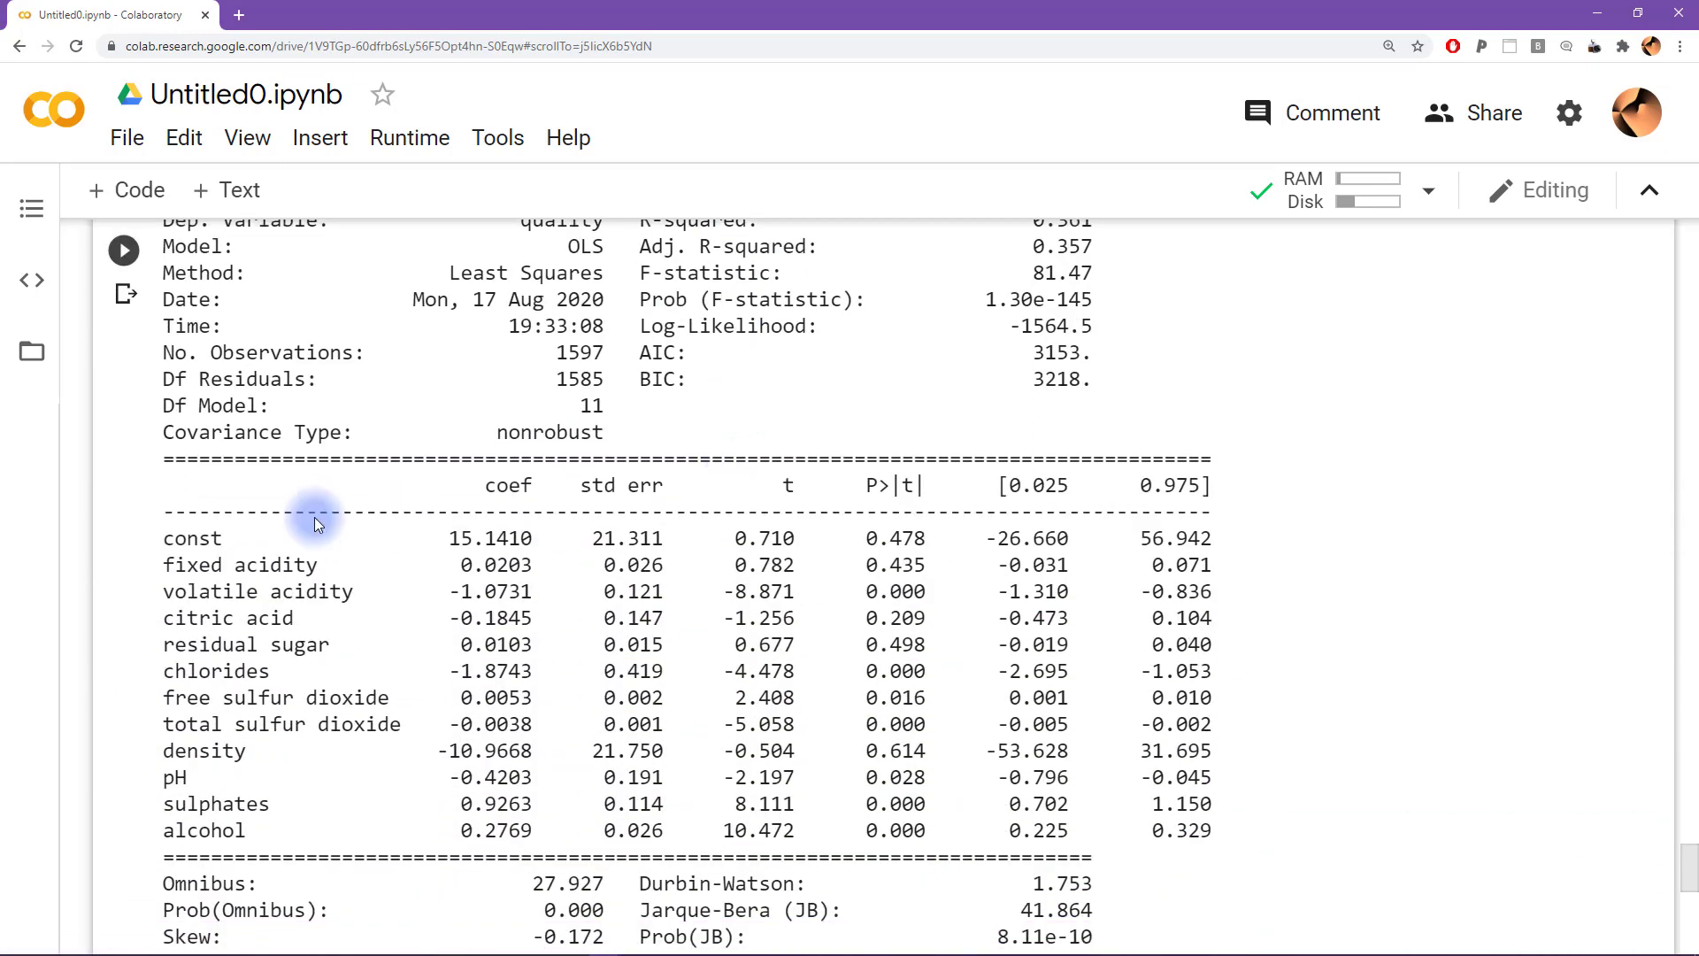
# Inspect p-values: const 0.478, volatile acidity 0.000, and the chlorides row
pyautogui.doubleClick(192, 538)
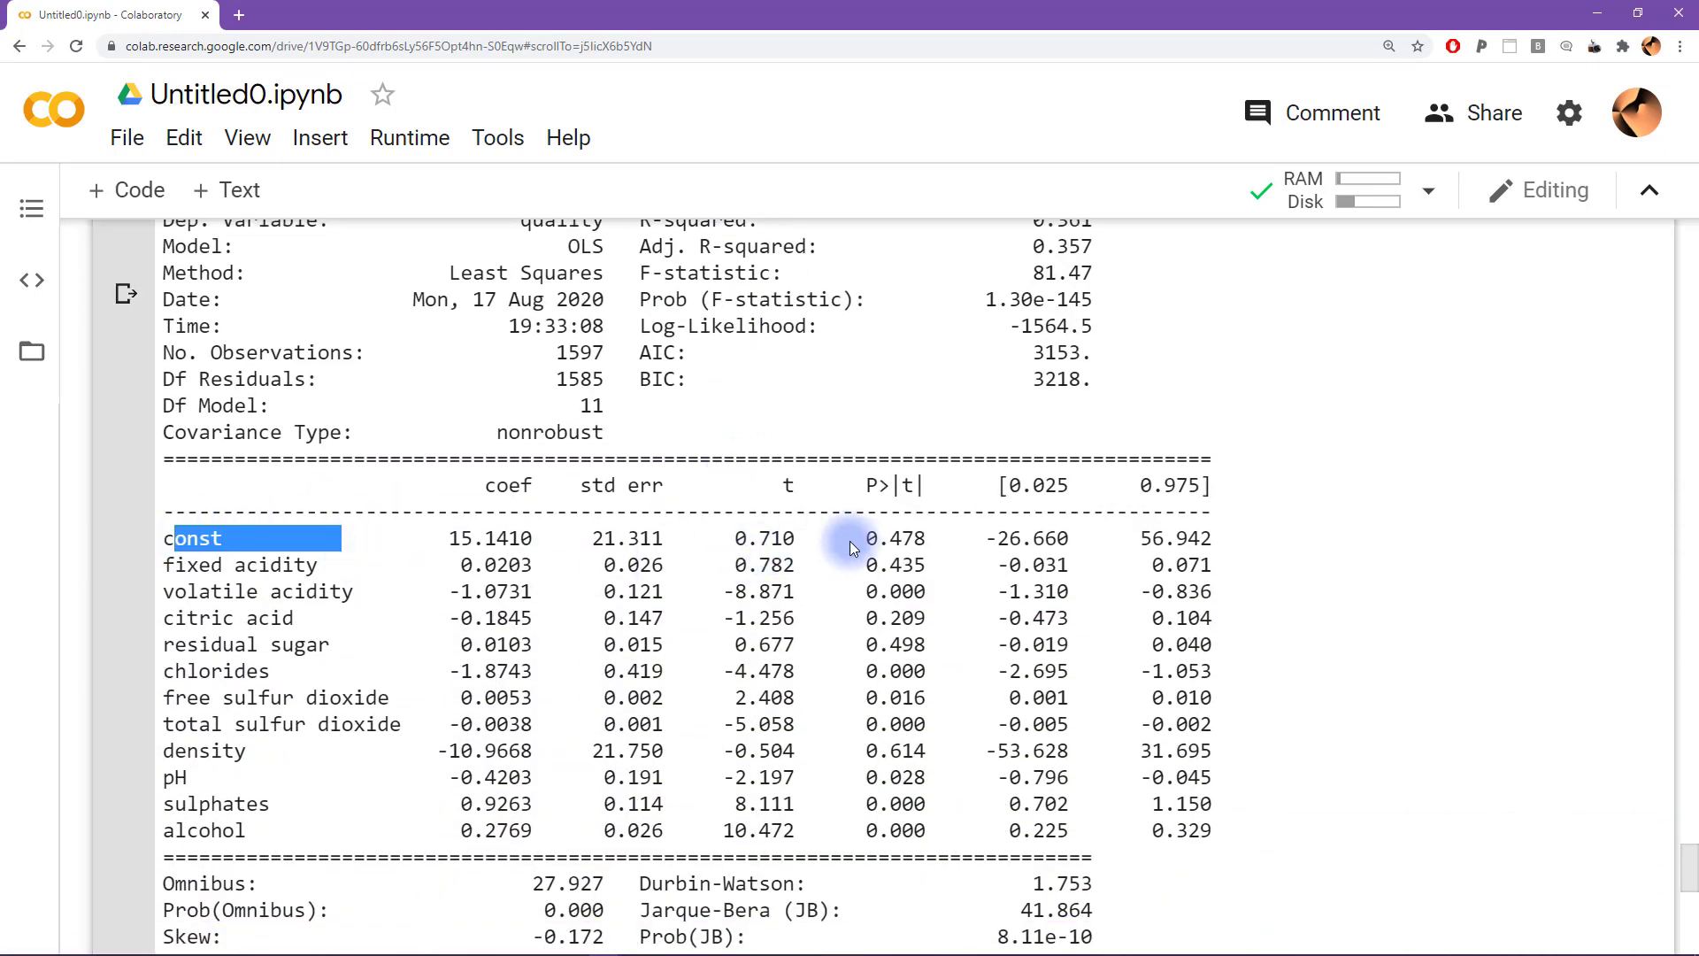
pyautogui.doubleClick(894, 537)
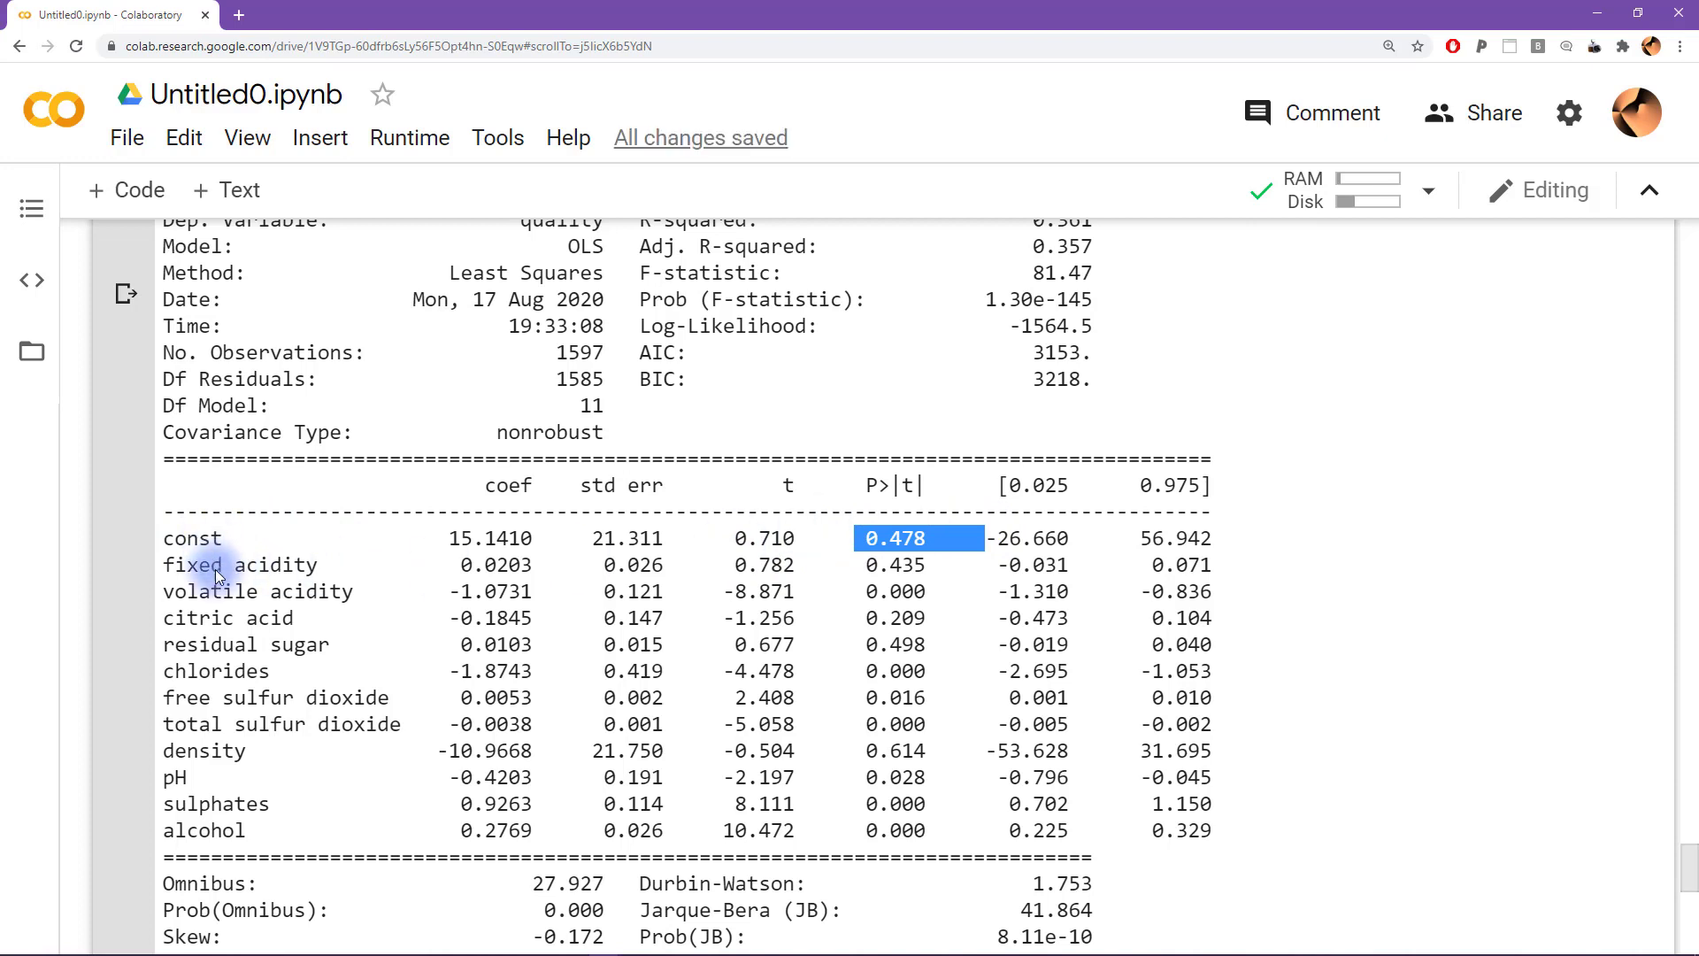
pyautogui.scroll(-3)
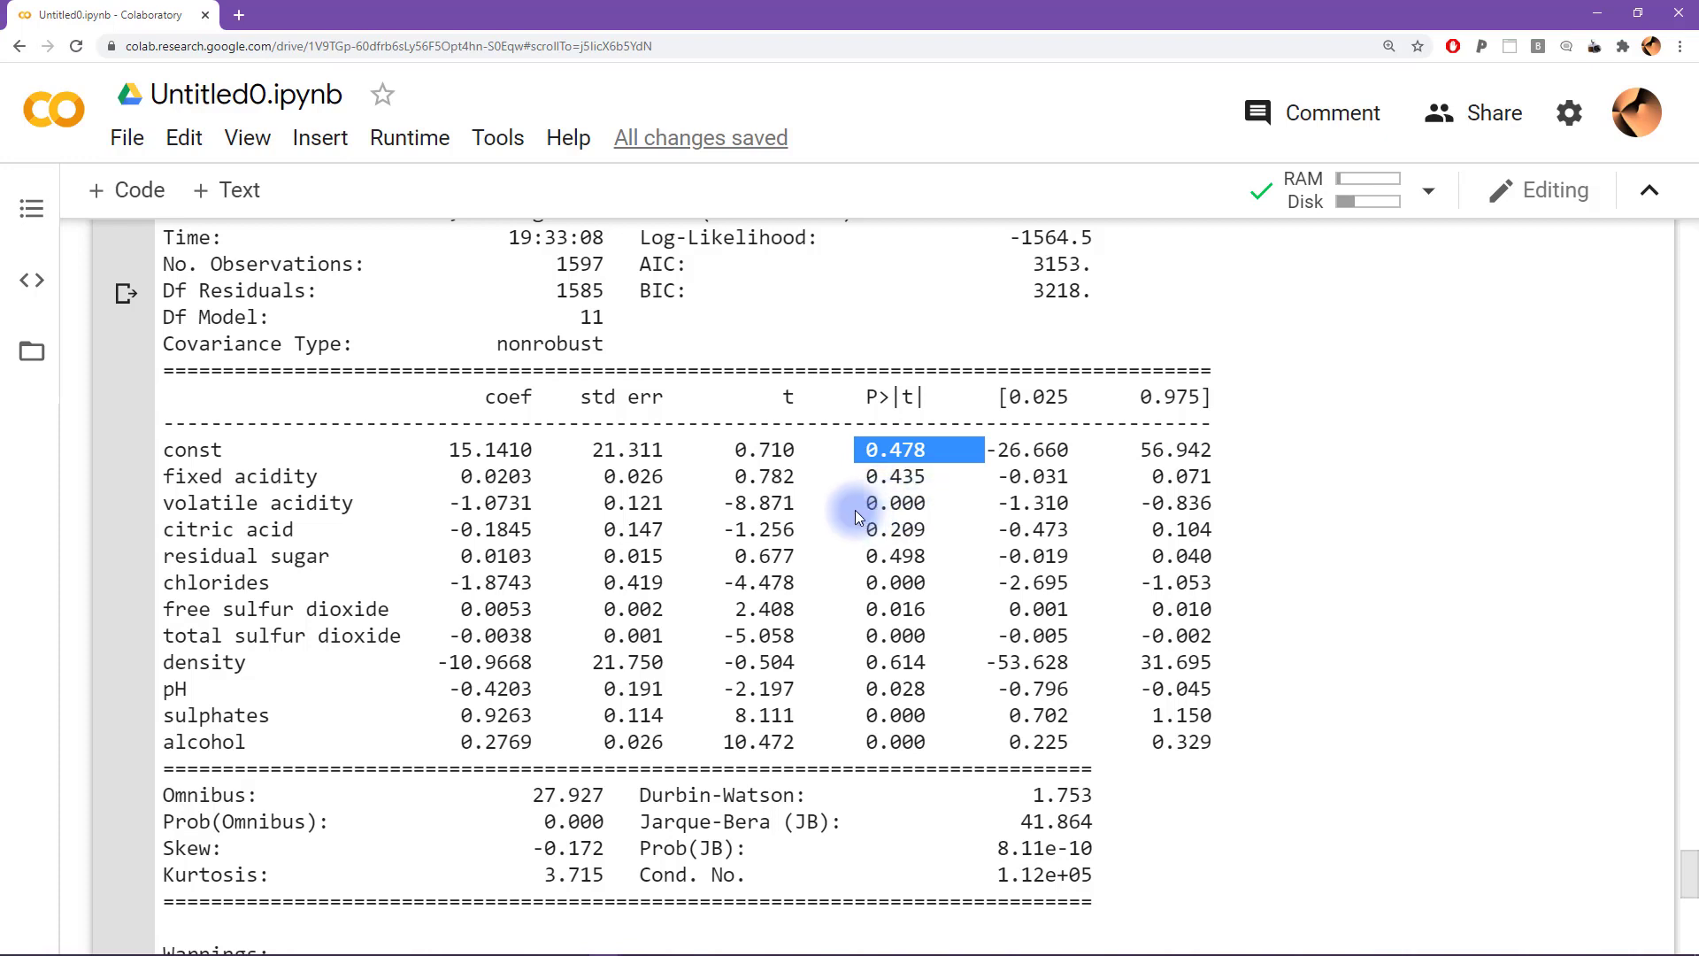
pyautogui.doubleClick(892, 502)
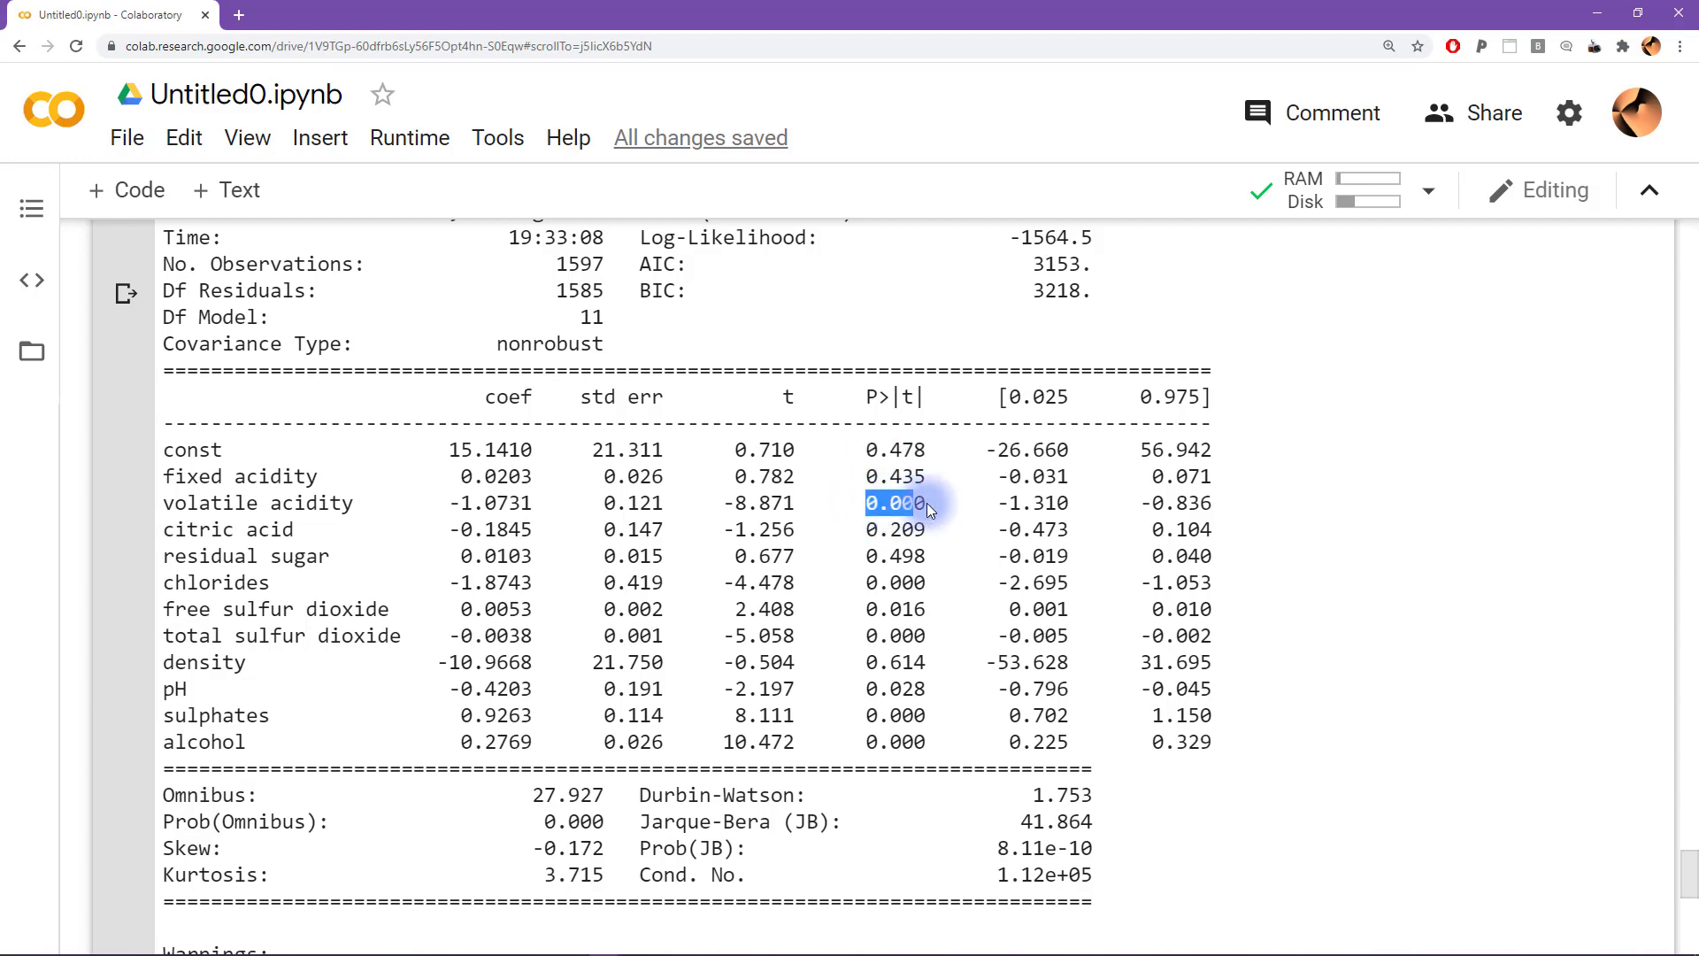
pyautogui.moveTo(894, 502); pyautogui.dragTo(893, 556)
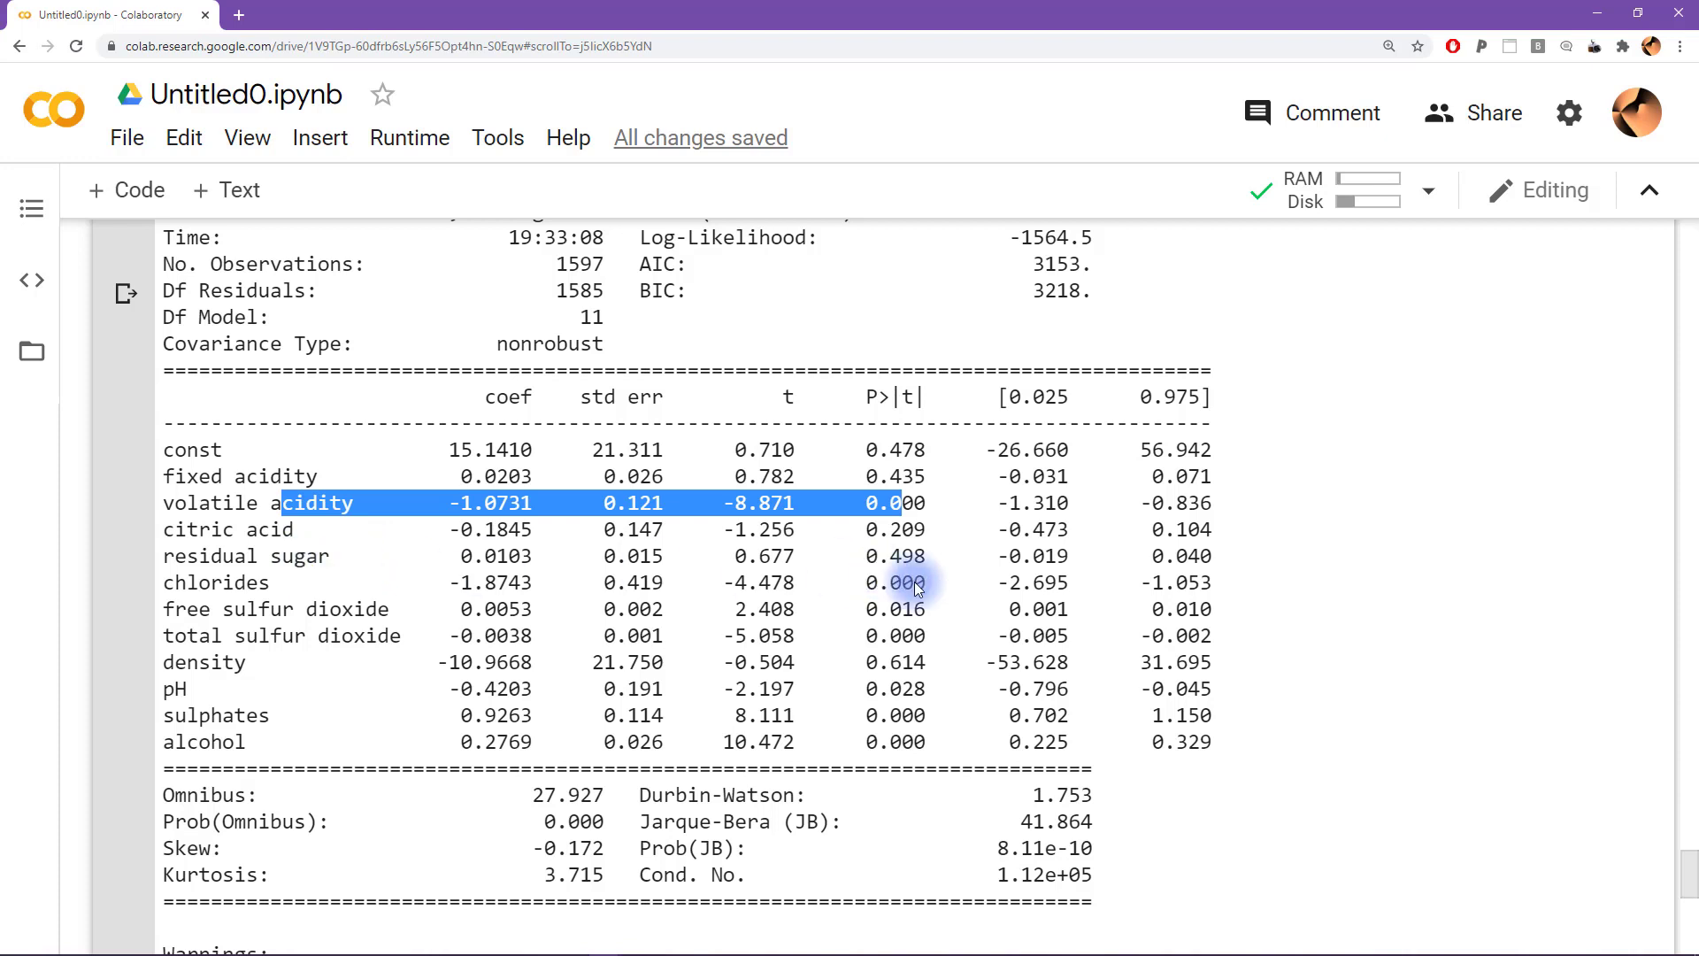
pyautogui.moveTo(899, 582); pyautogui.dragTo(286, 583)
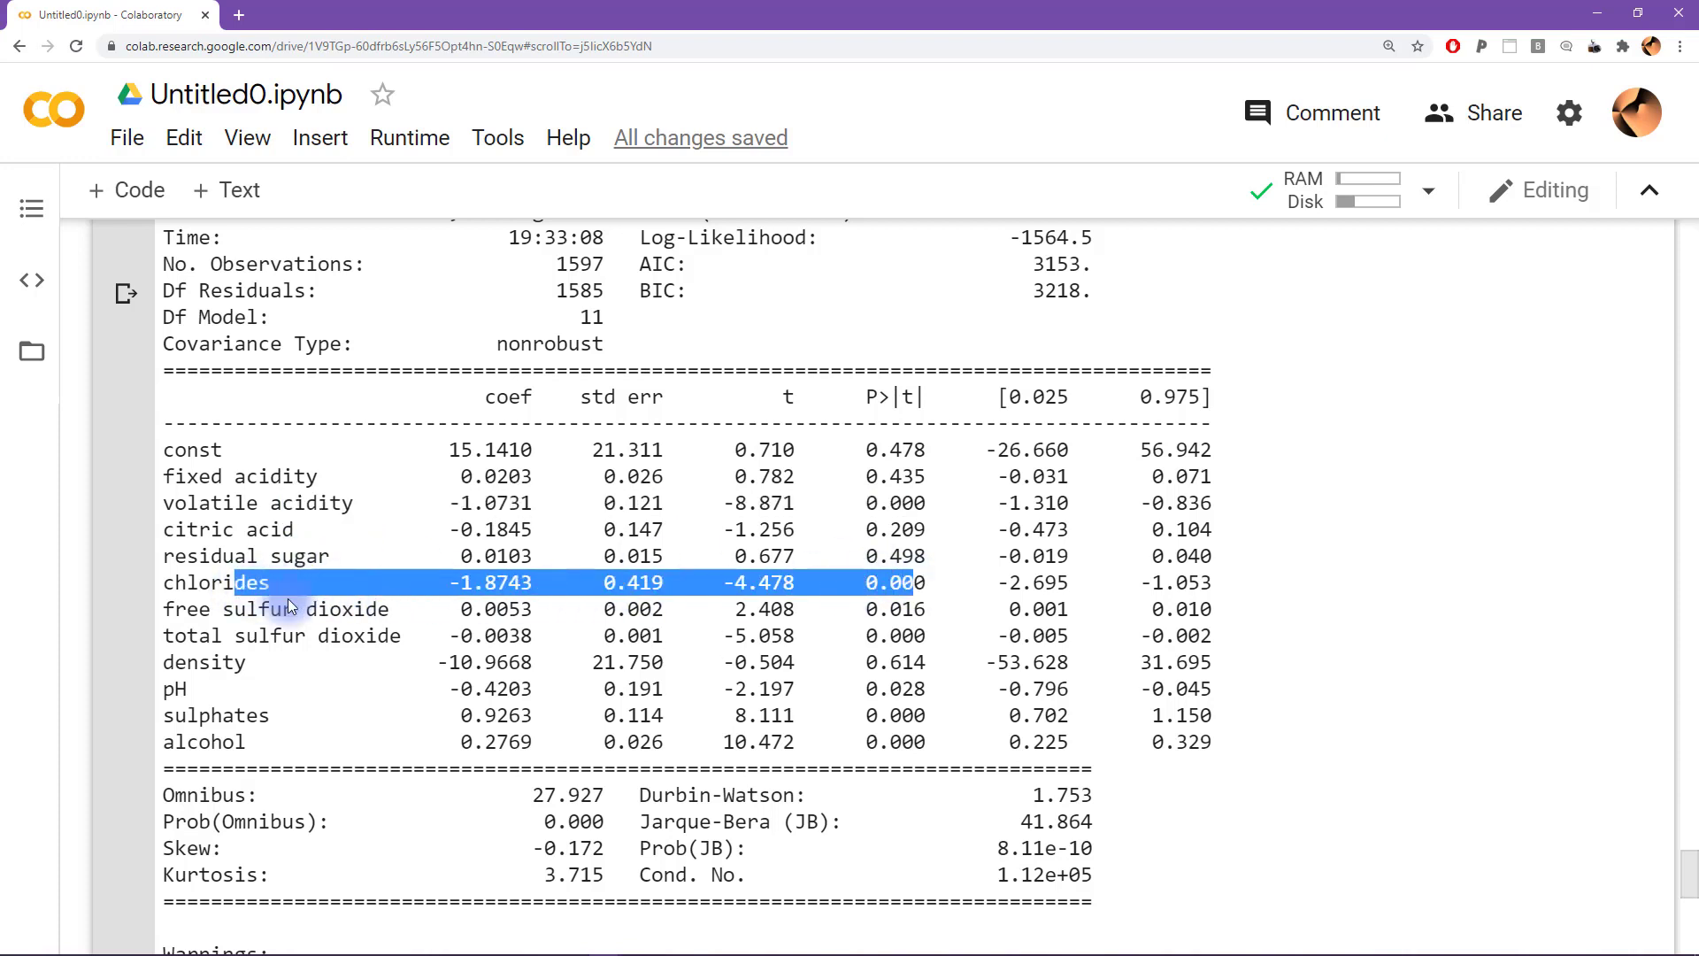
# Scroll down to the new empty cell and begin a model. attribute expression
pyautogui.scroll(-3)
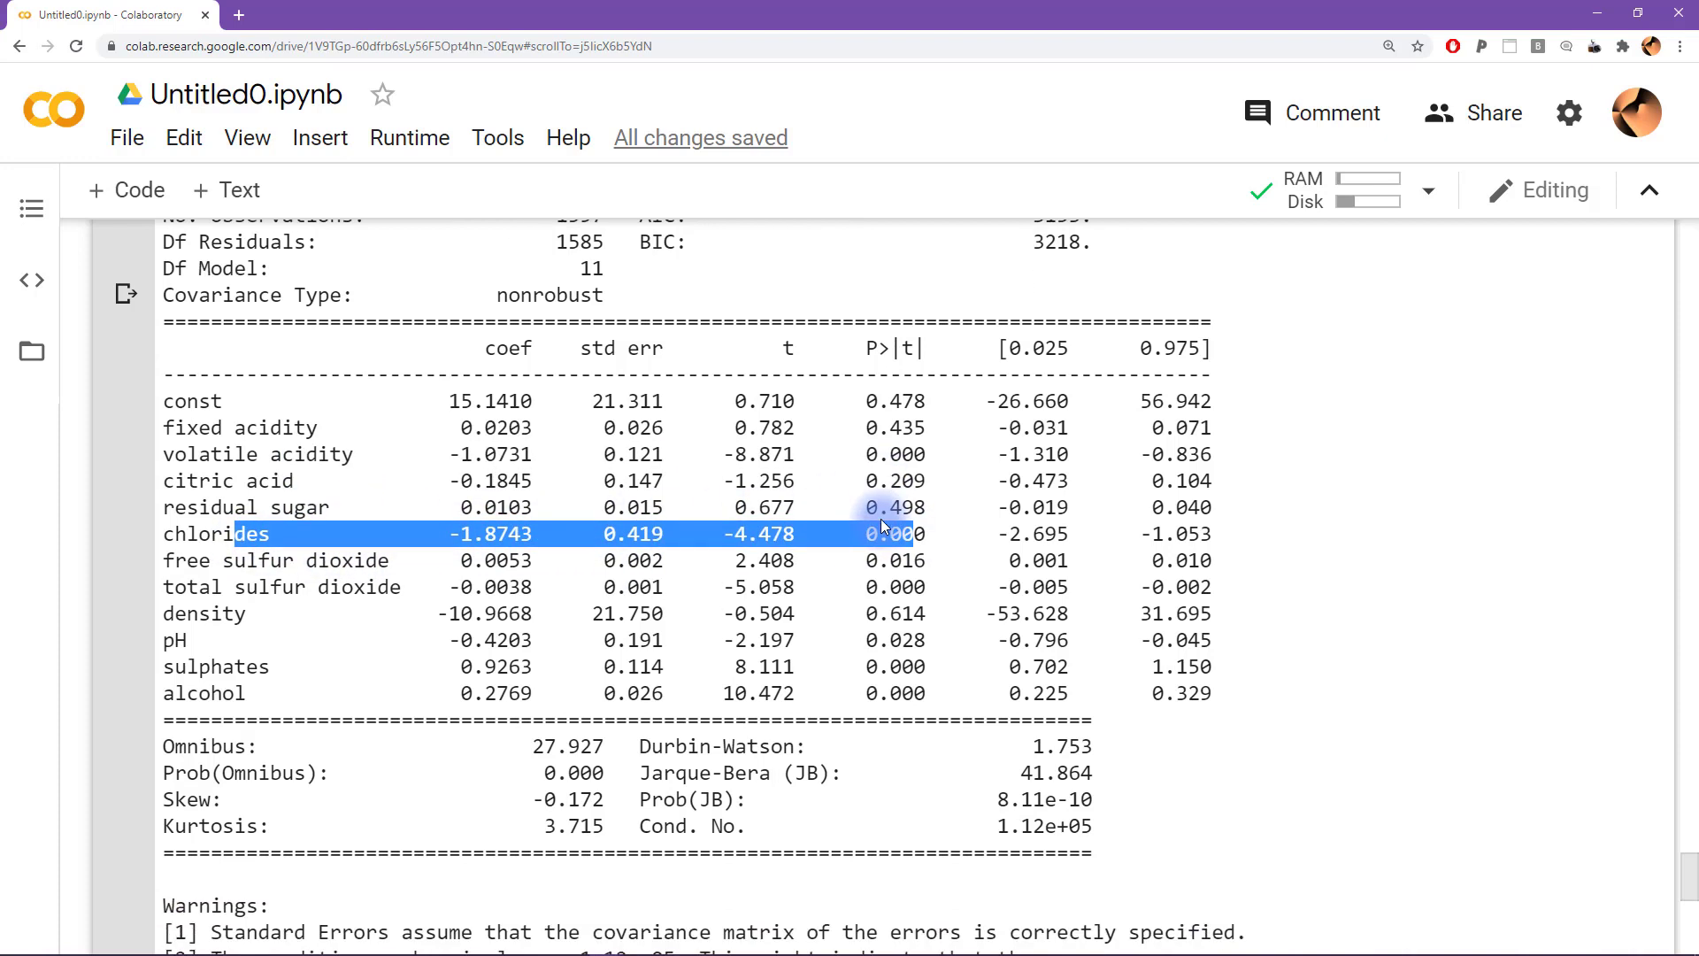
pyautogui.scroll(-3)
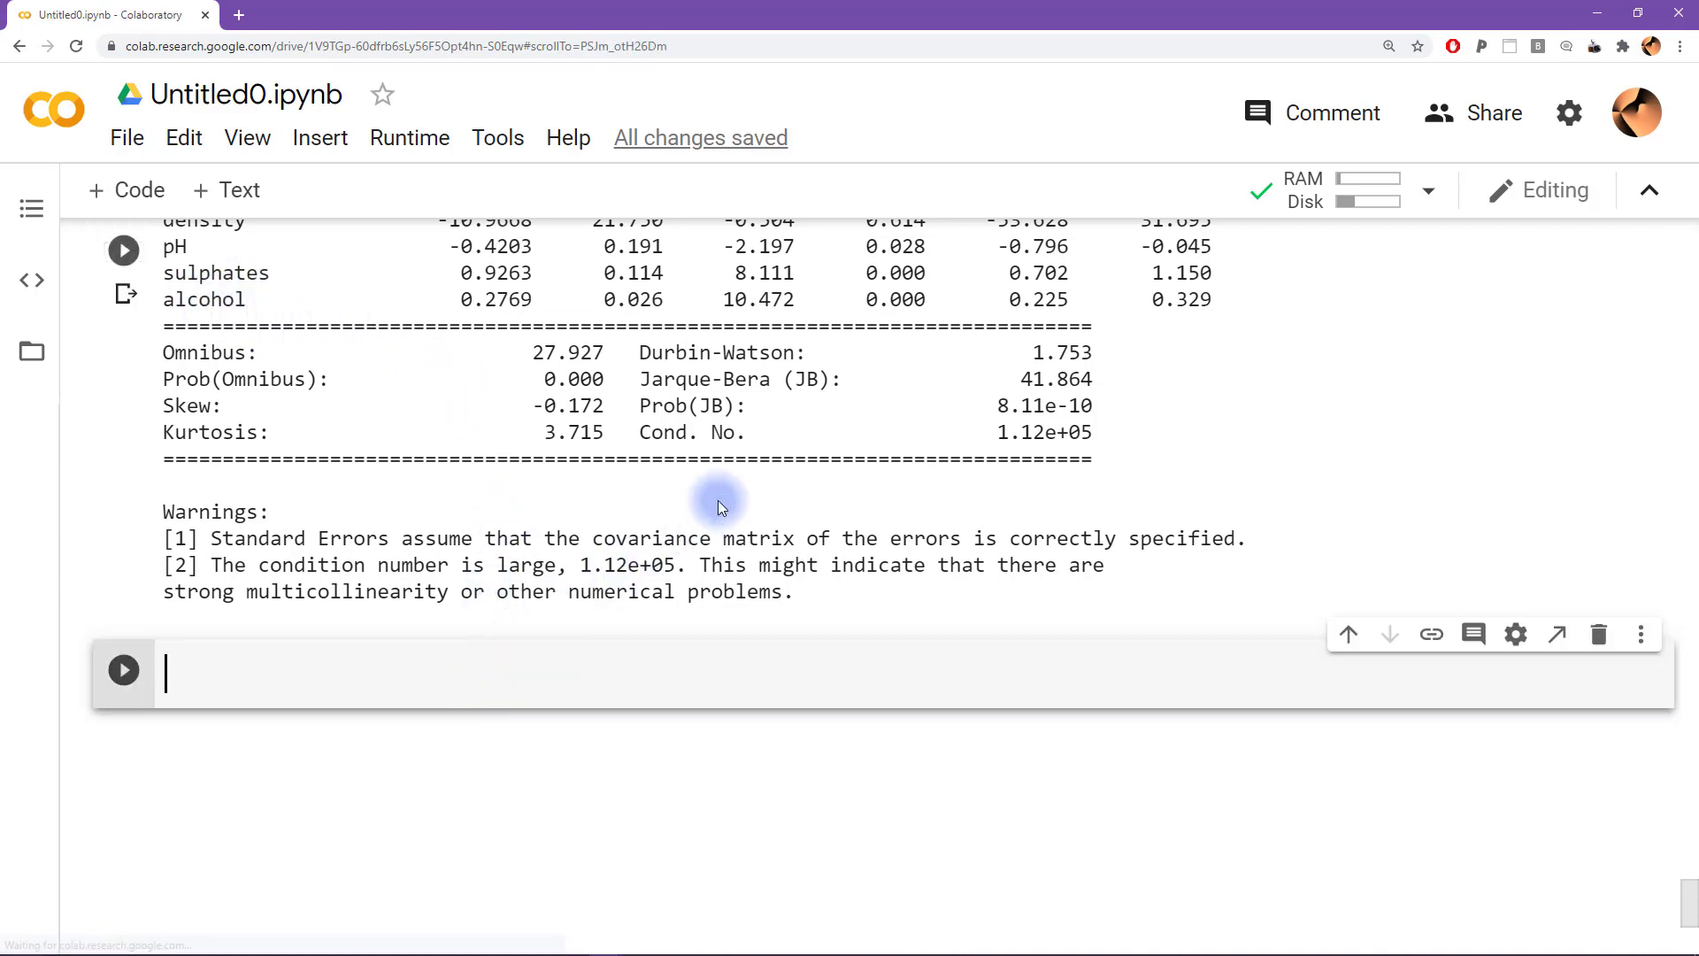
pyautogui.scroll(-3)
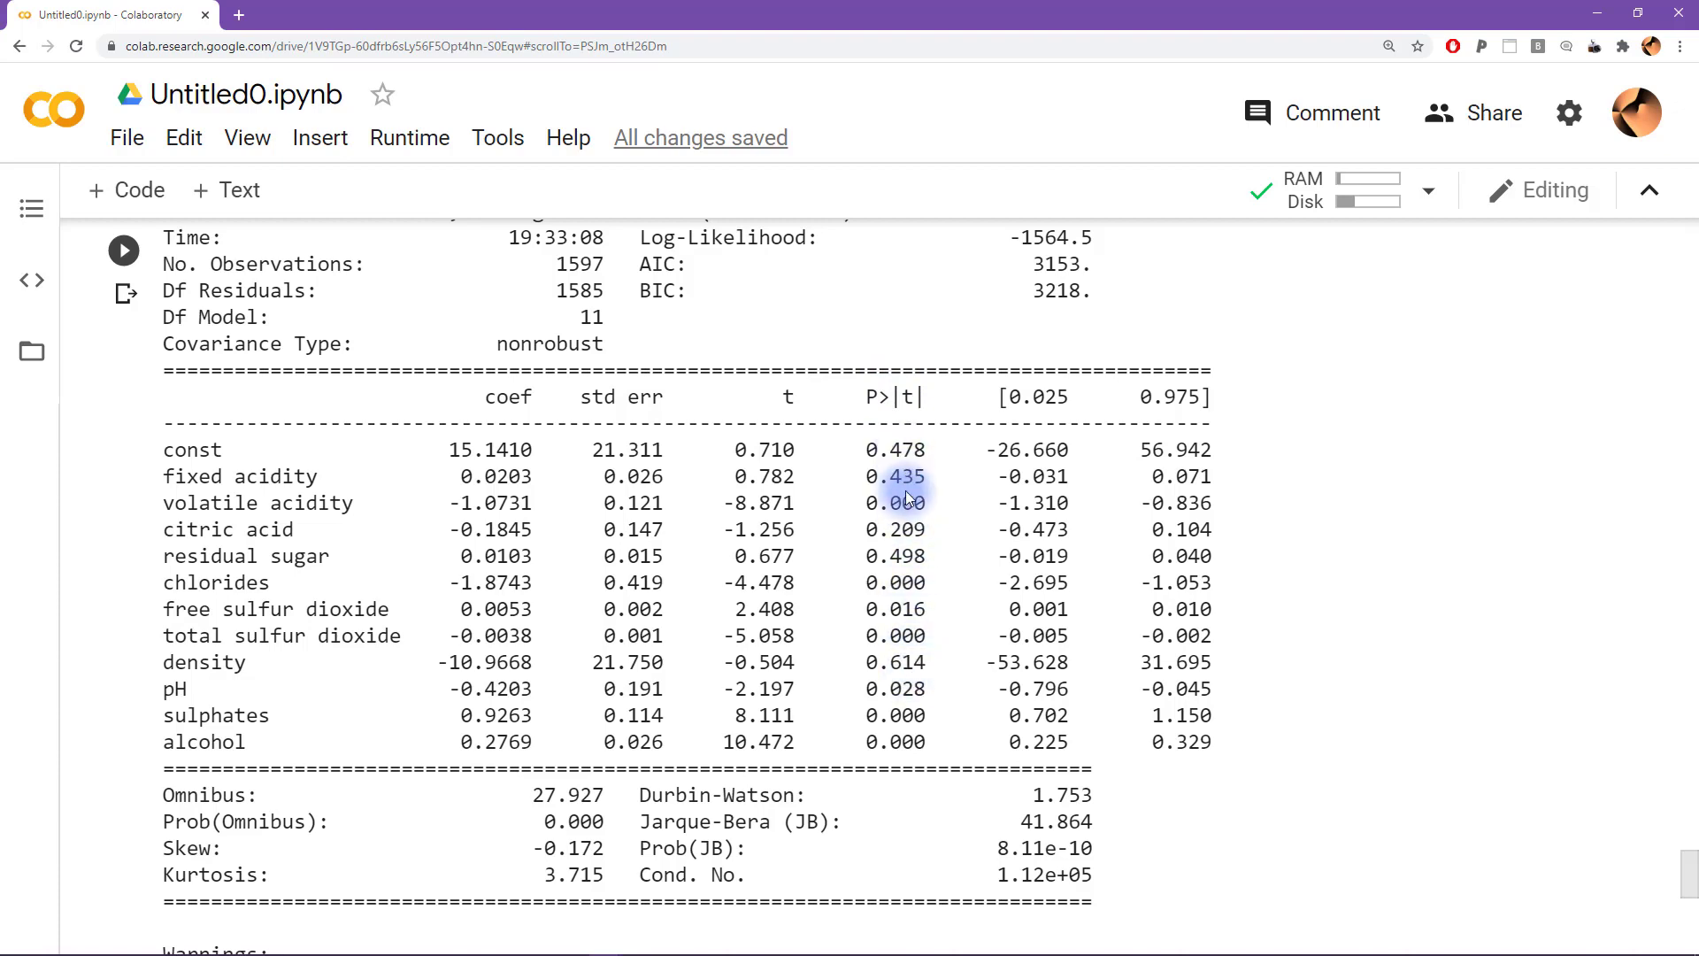
pyautogui.scroll(-3)
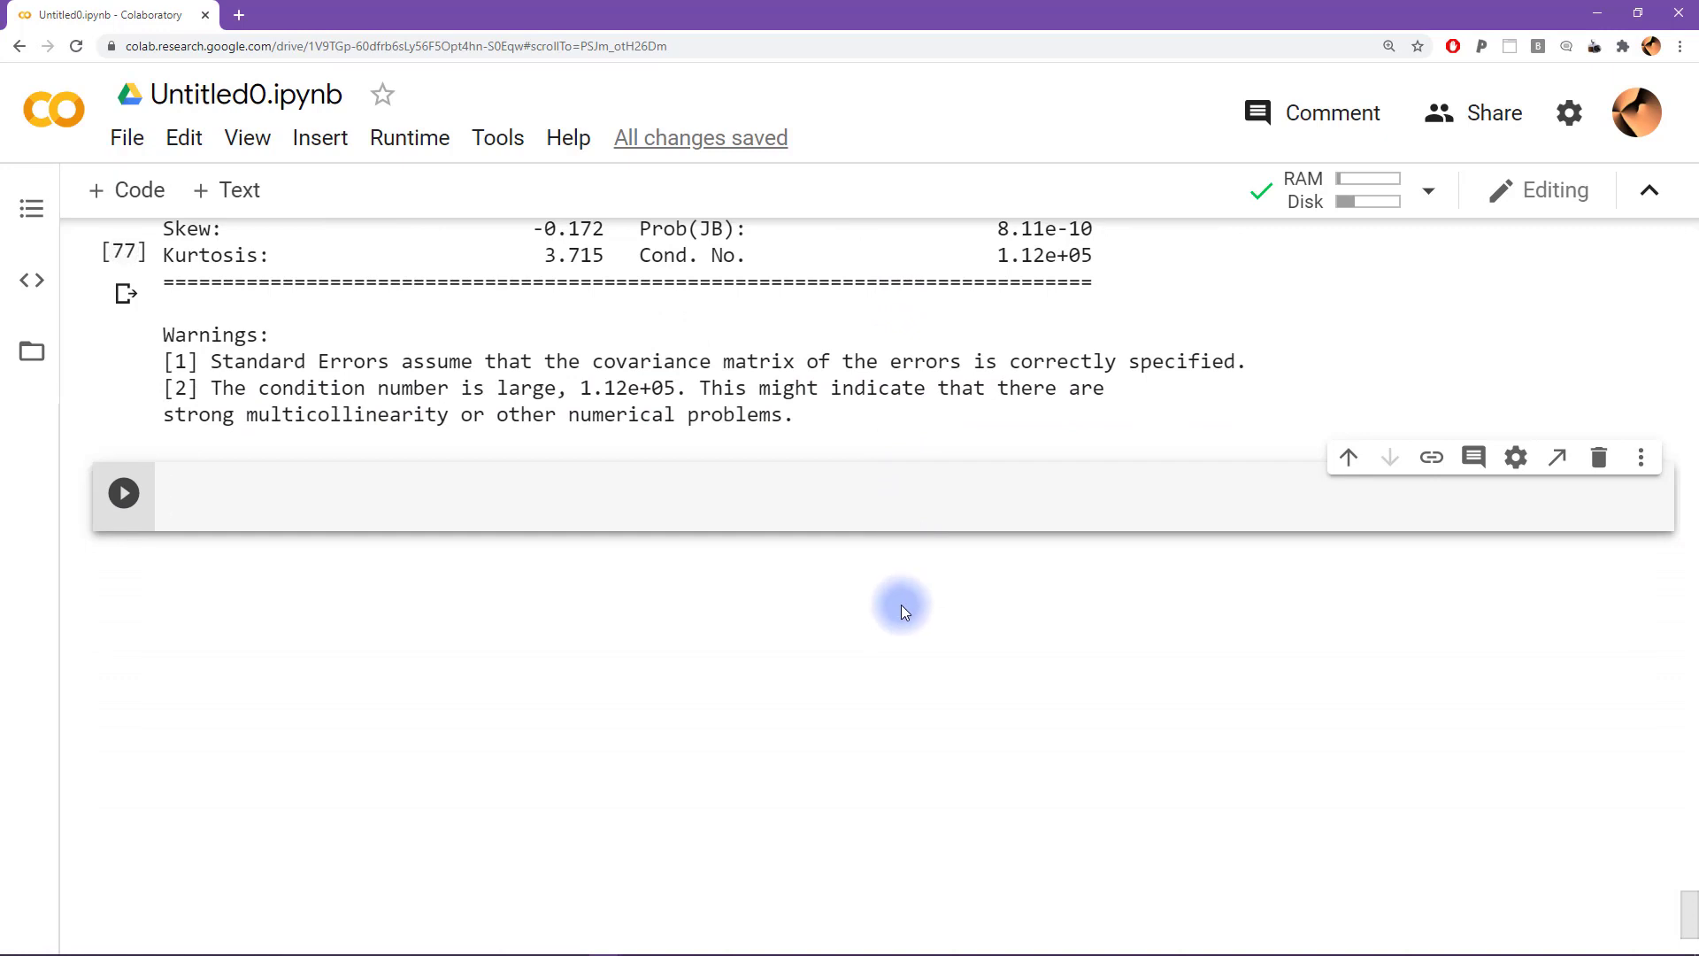
pyautogui.write('model.')
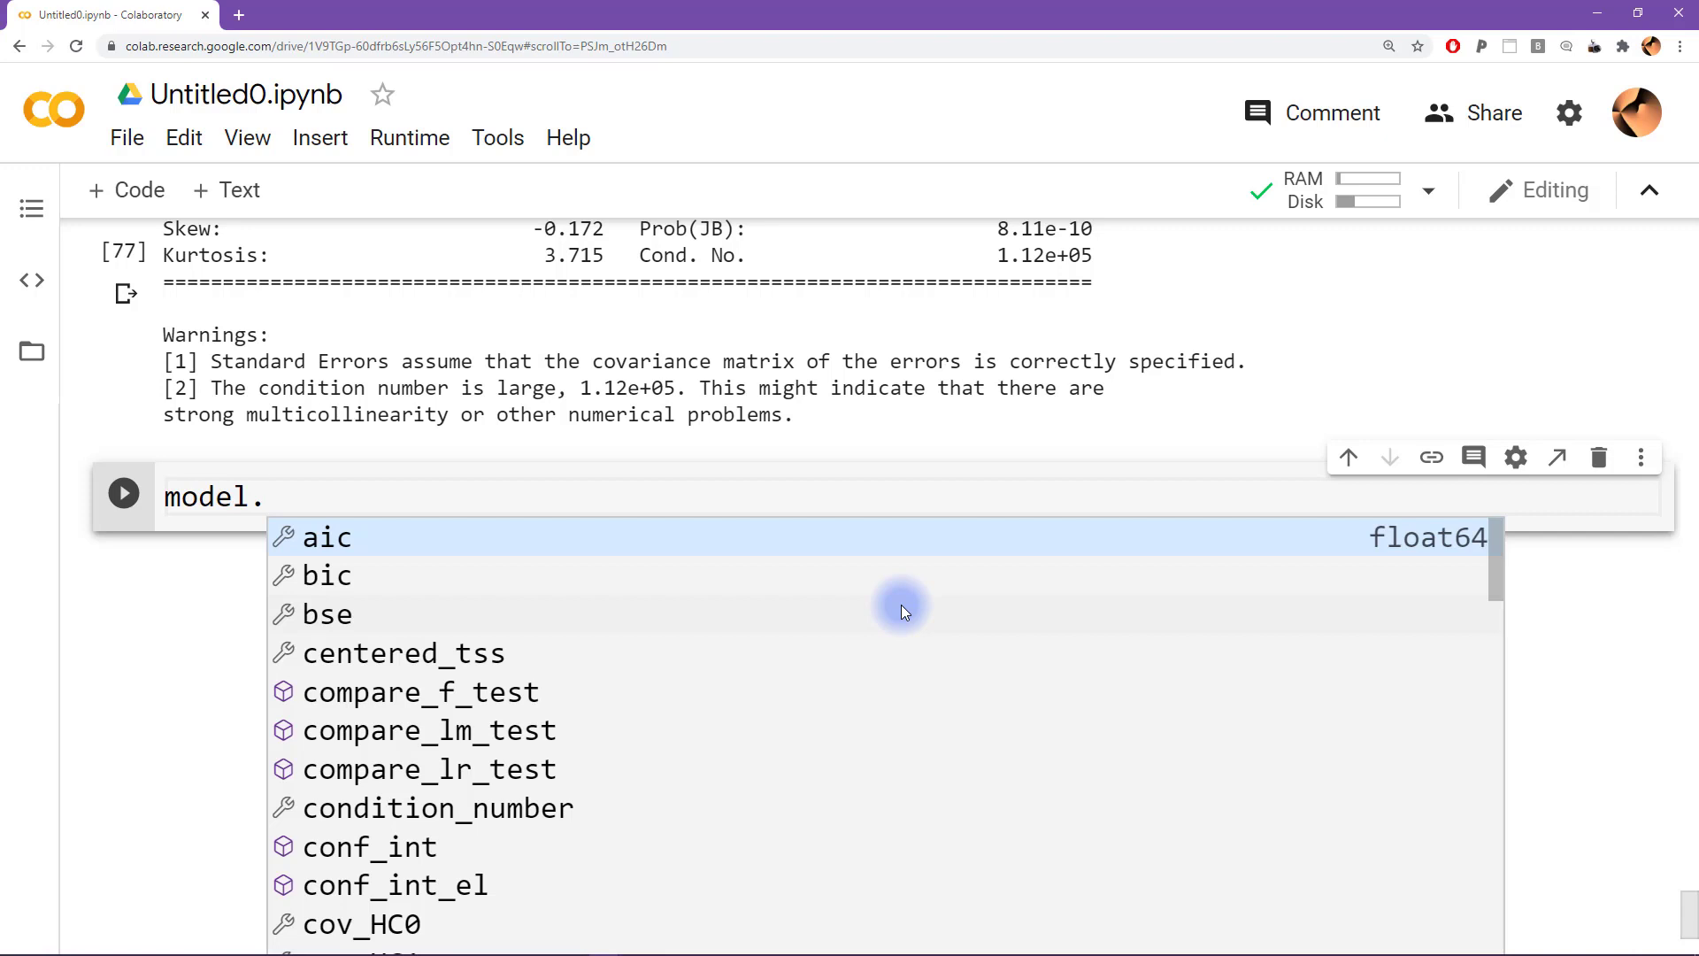
# List model.pvalues for const and each of the eleven wine features
pyautogui.write('pvalues')
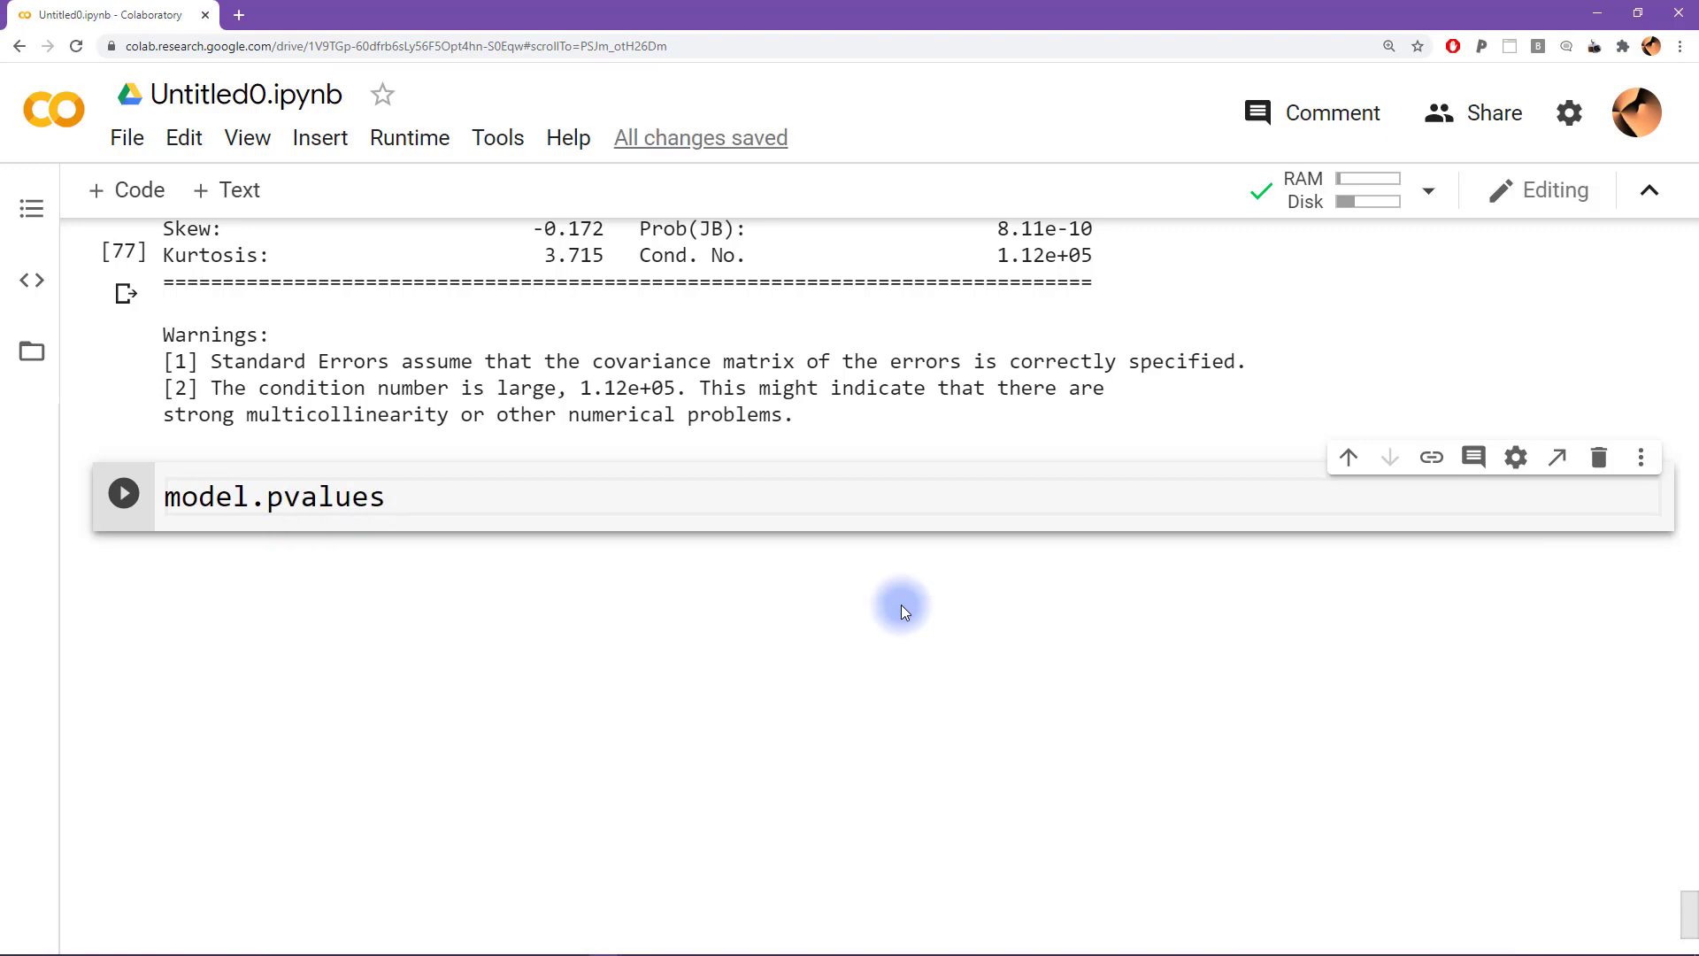
pyautogui.click(122, 494)
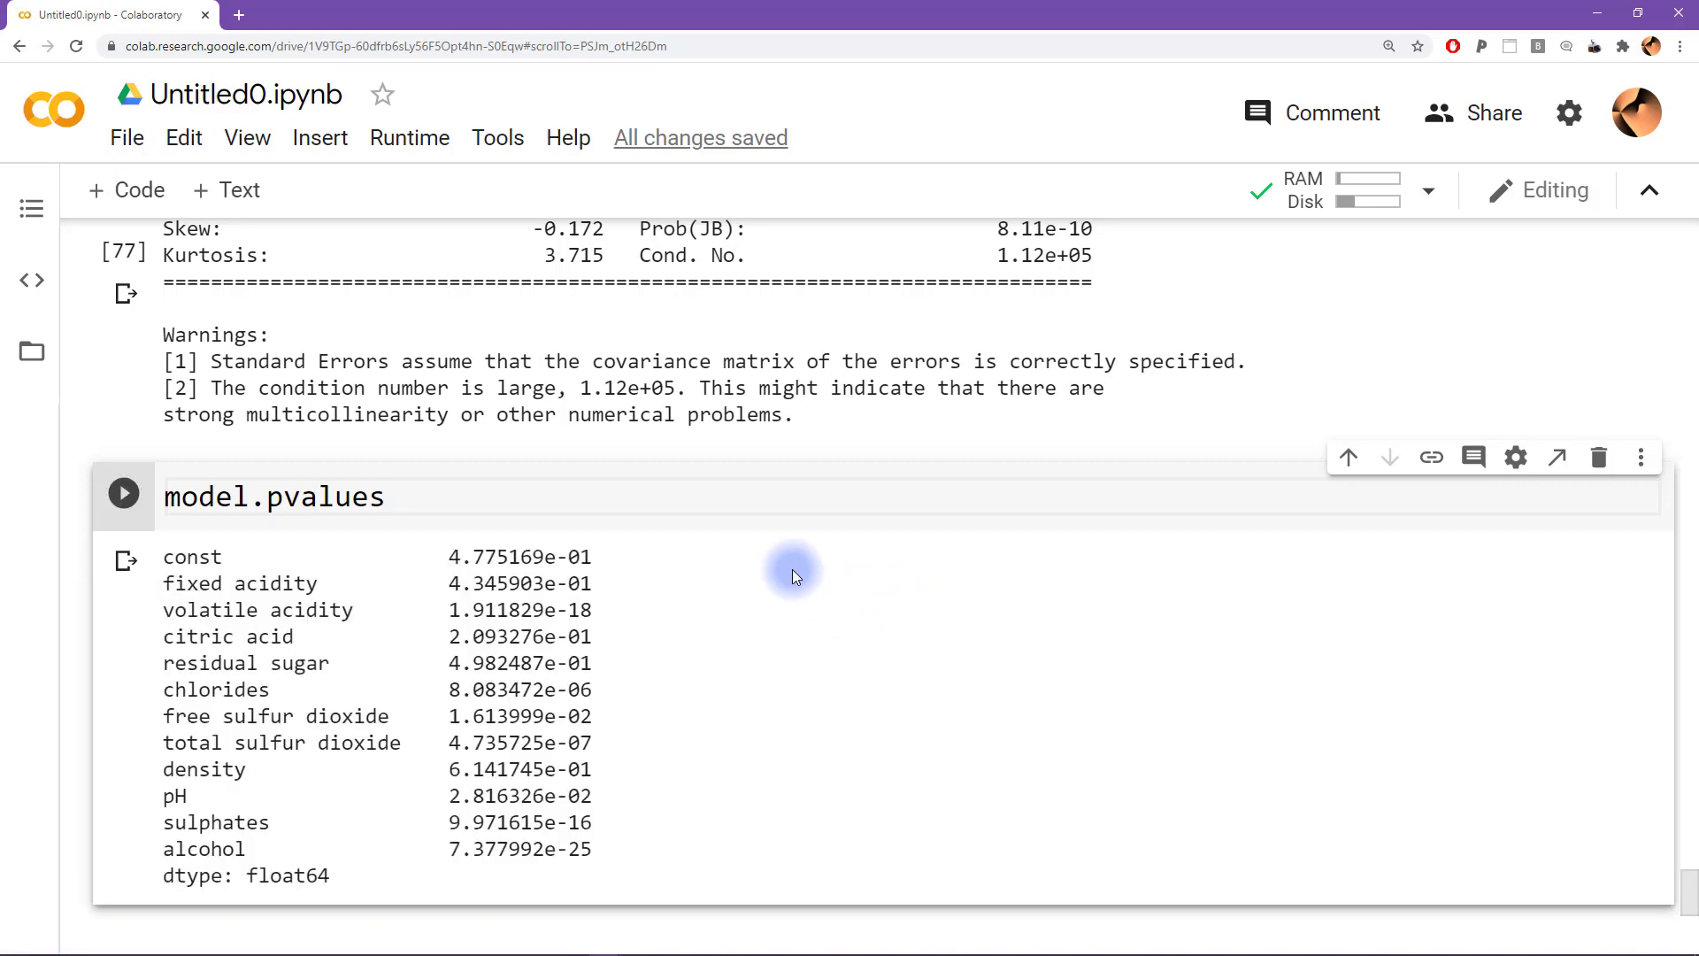
pyautogui.scroll(-3)
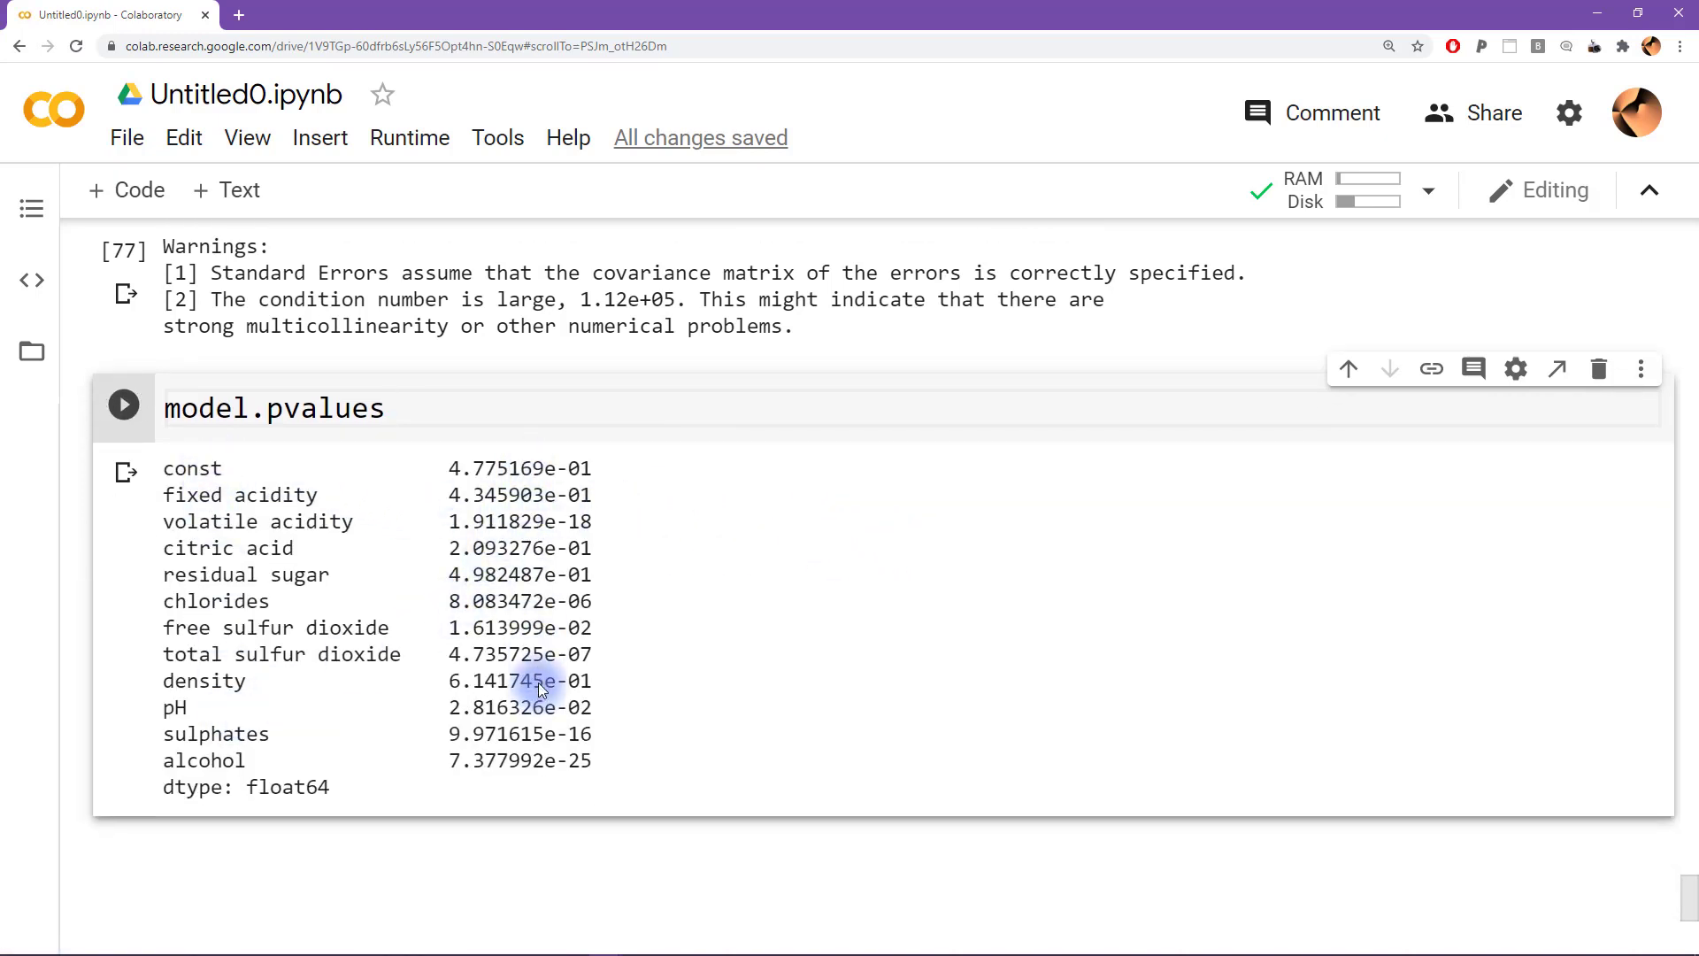
pyautogui.moveTo(614, 571)
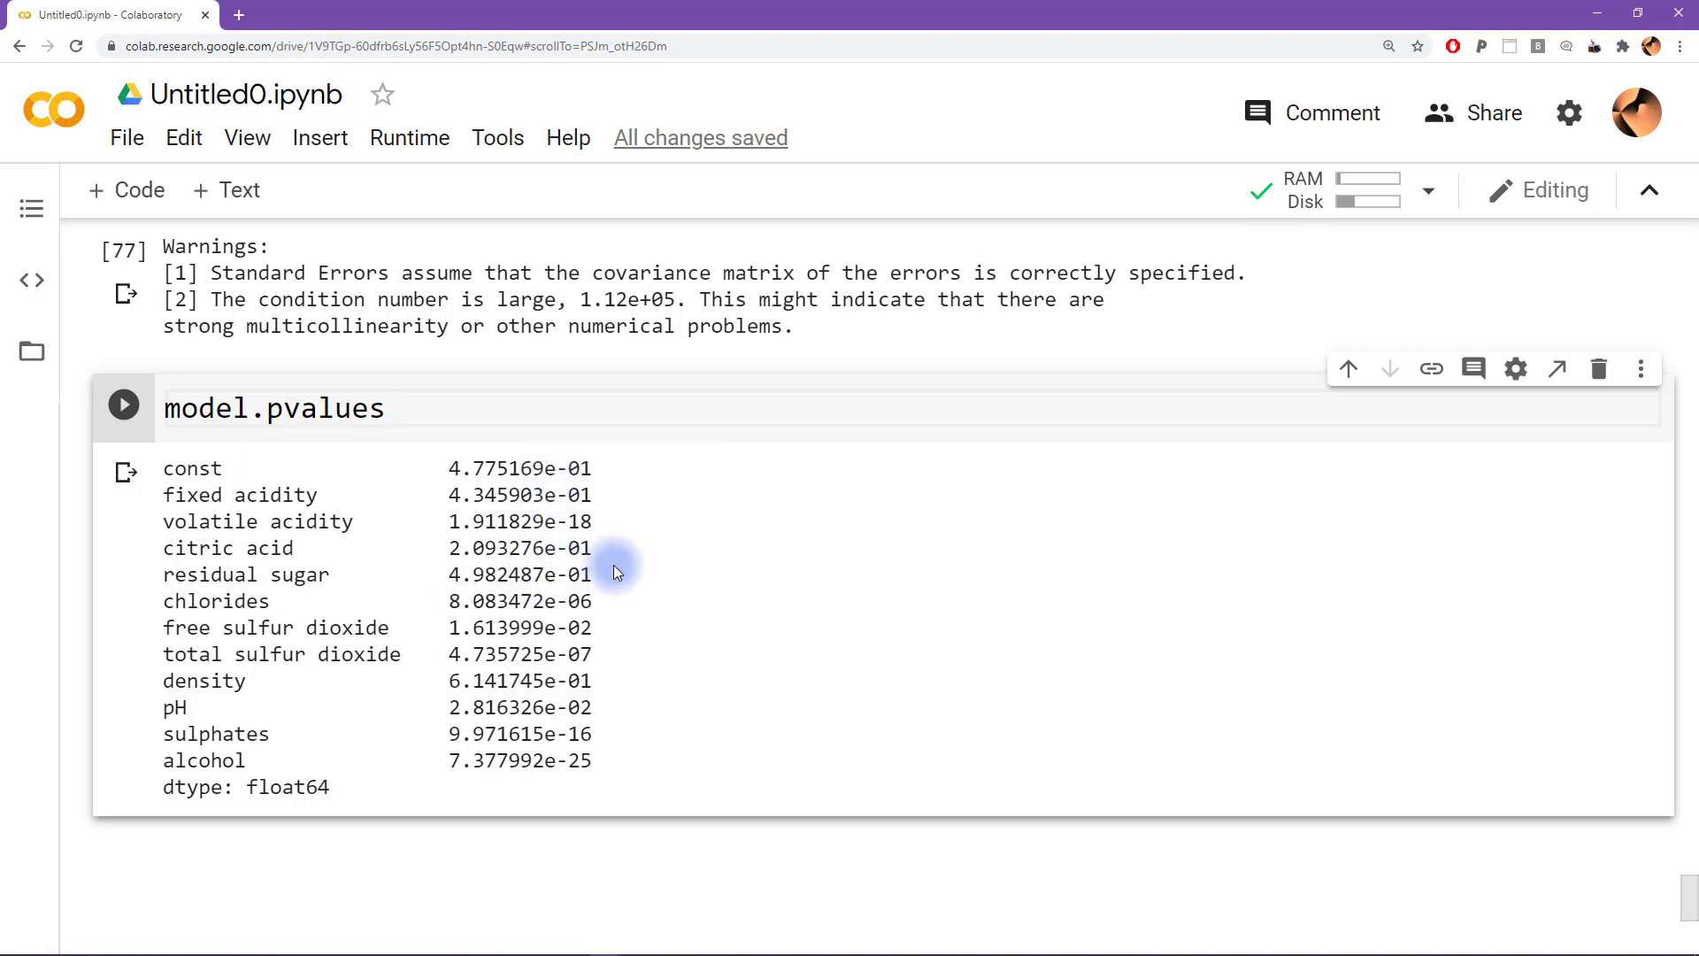
# Evaluate model.pvalues<.05 to flag significant variables such as volatile acidity as True
pyautogui.write('<.')
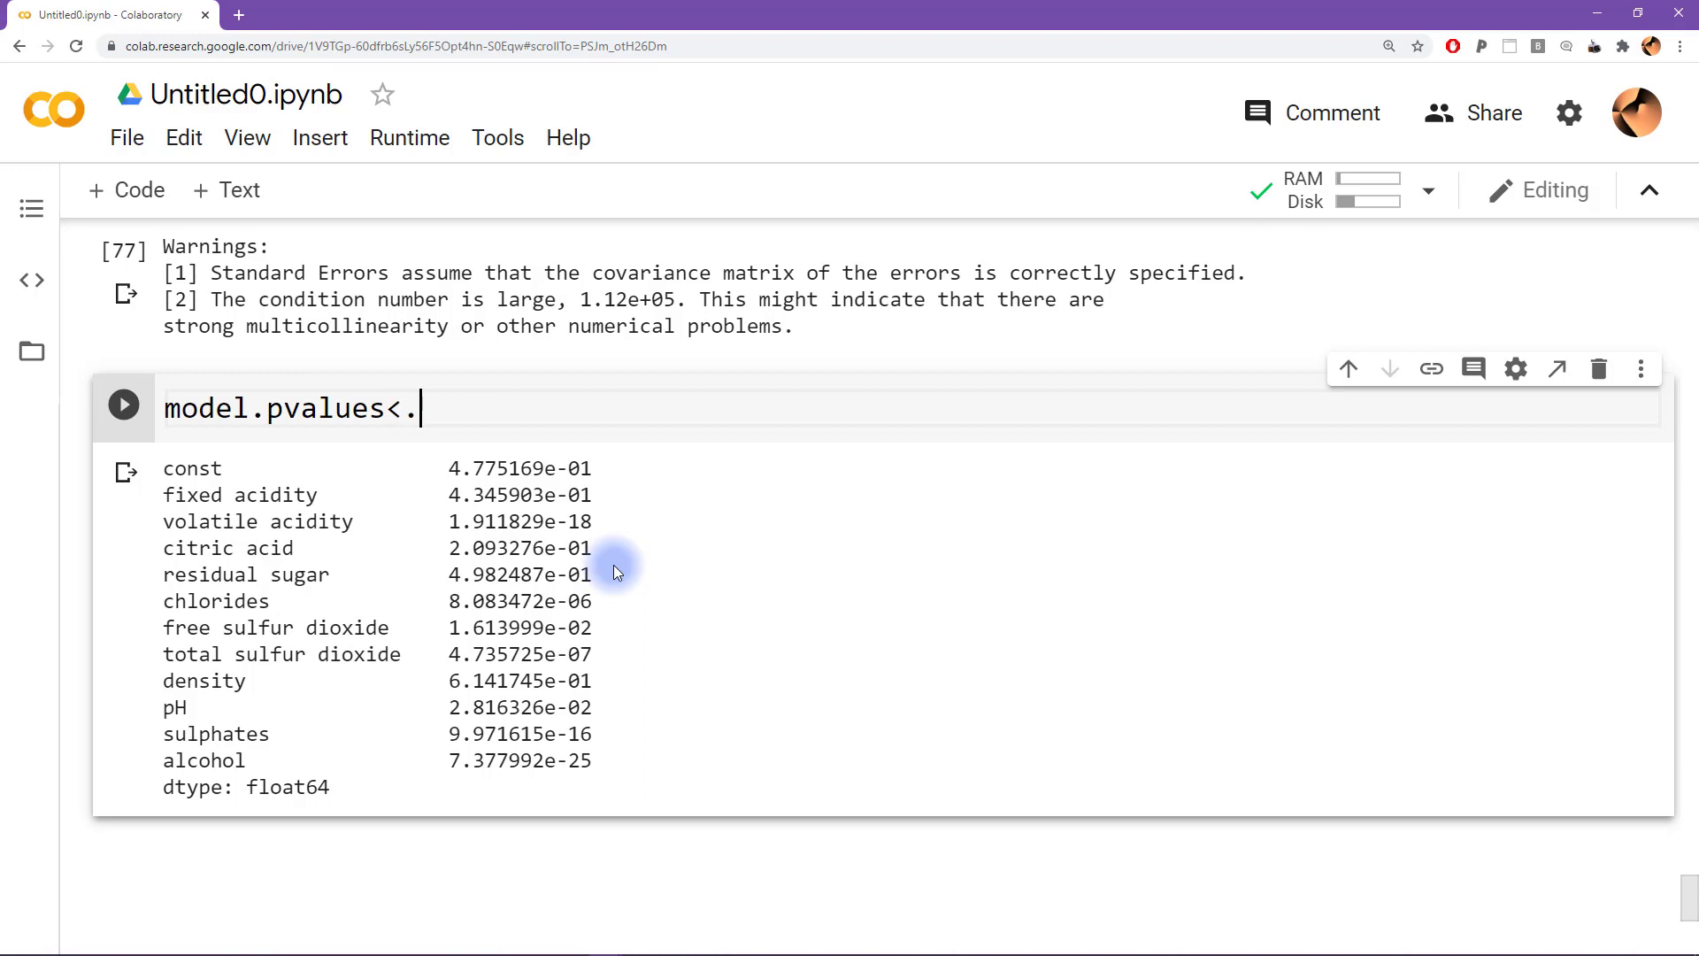
pyautogui.write('05')
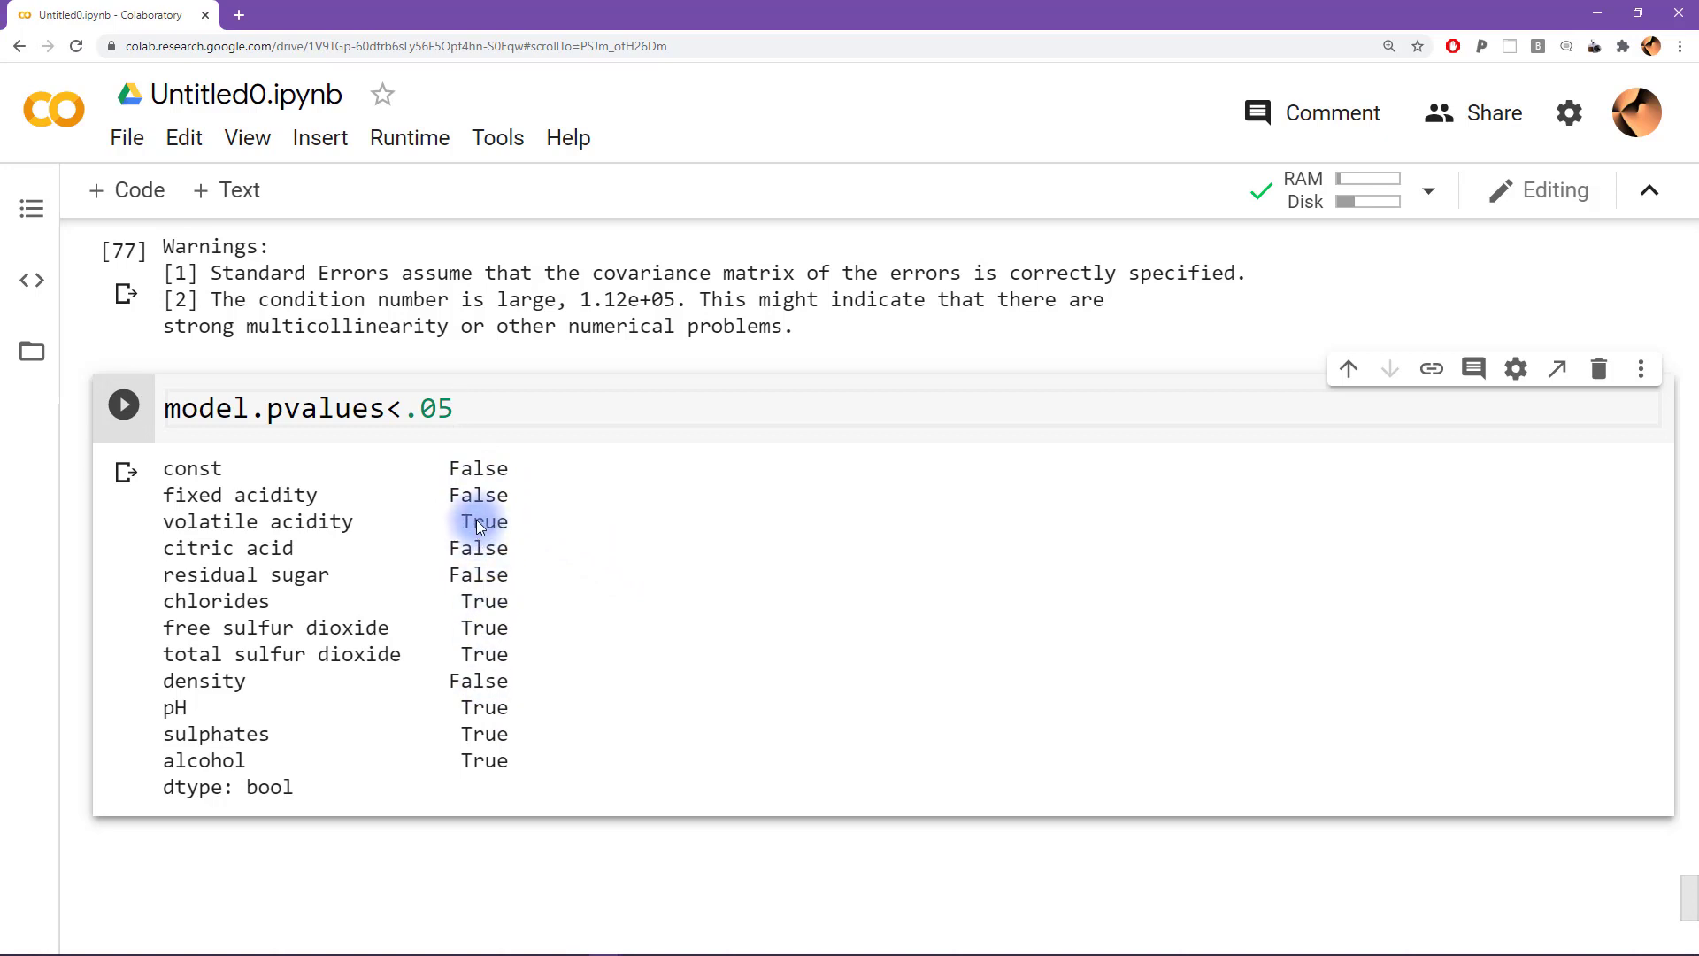
pyautogui.doubleClick(319, 521)
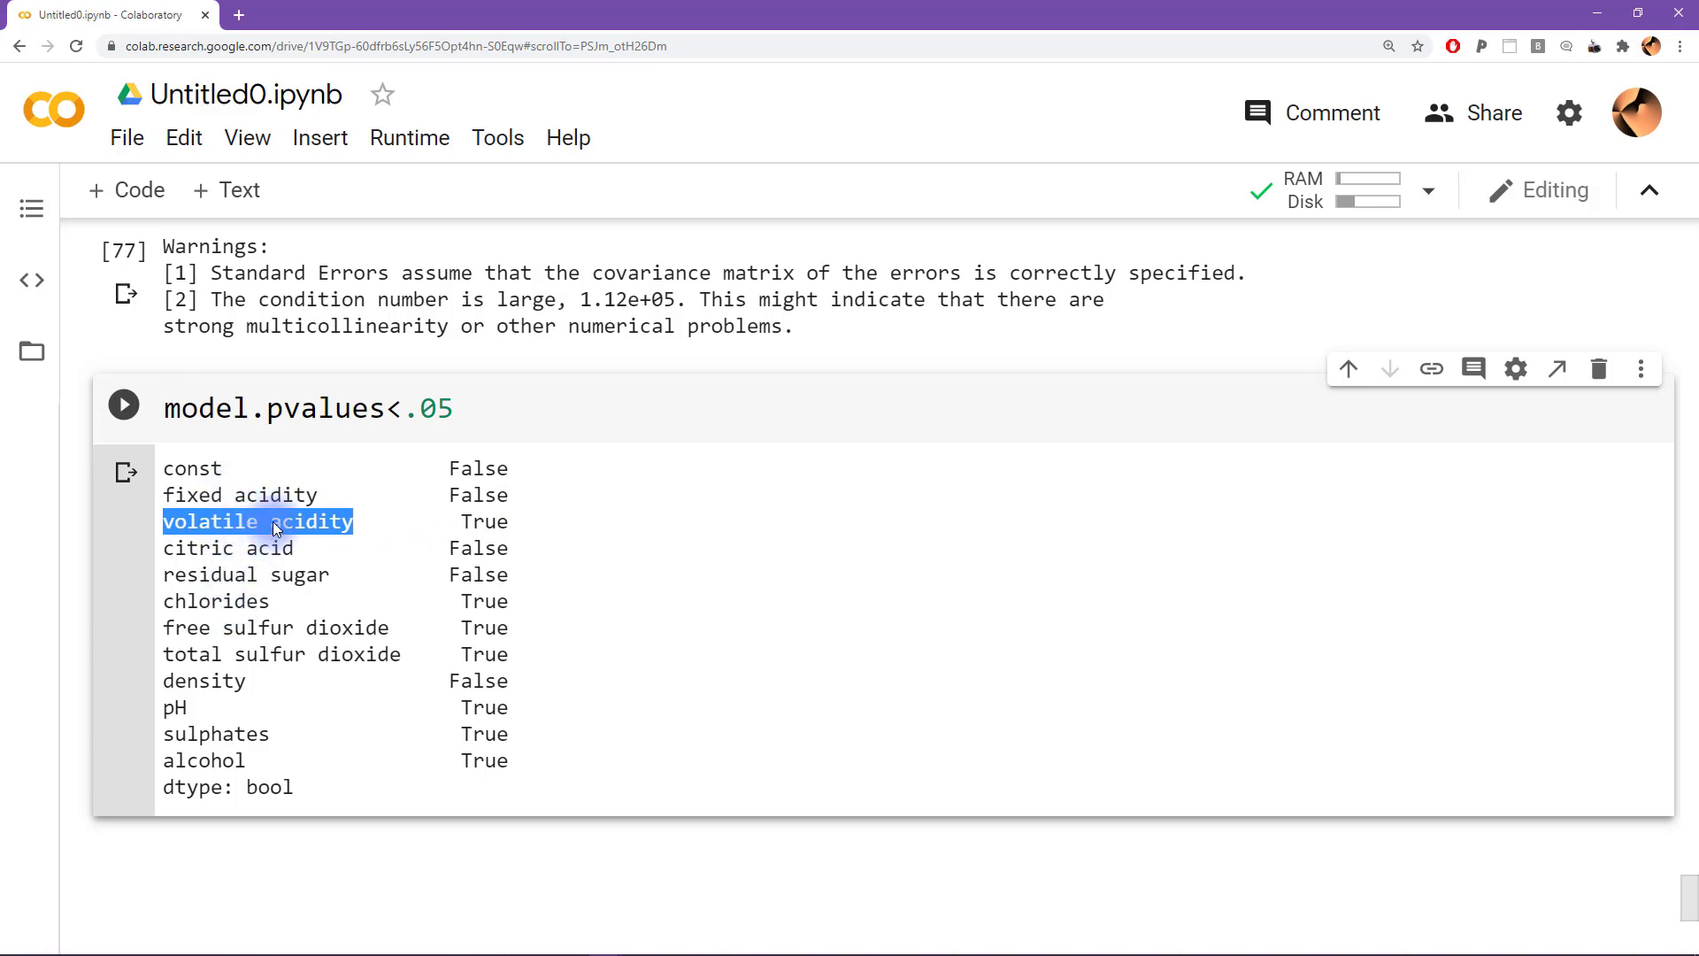
pyautogui.doubleClick(270, 547)
pyautogui.write('model.')
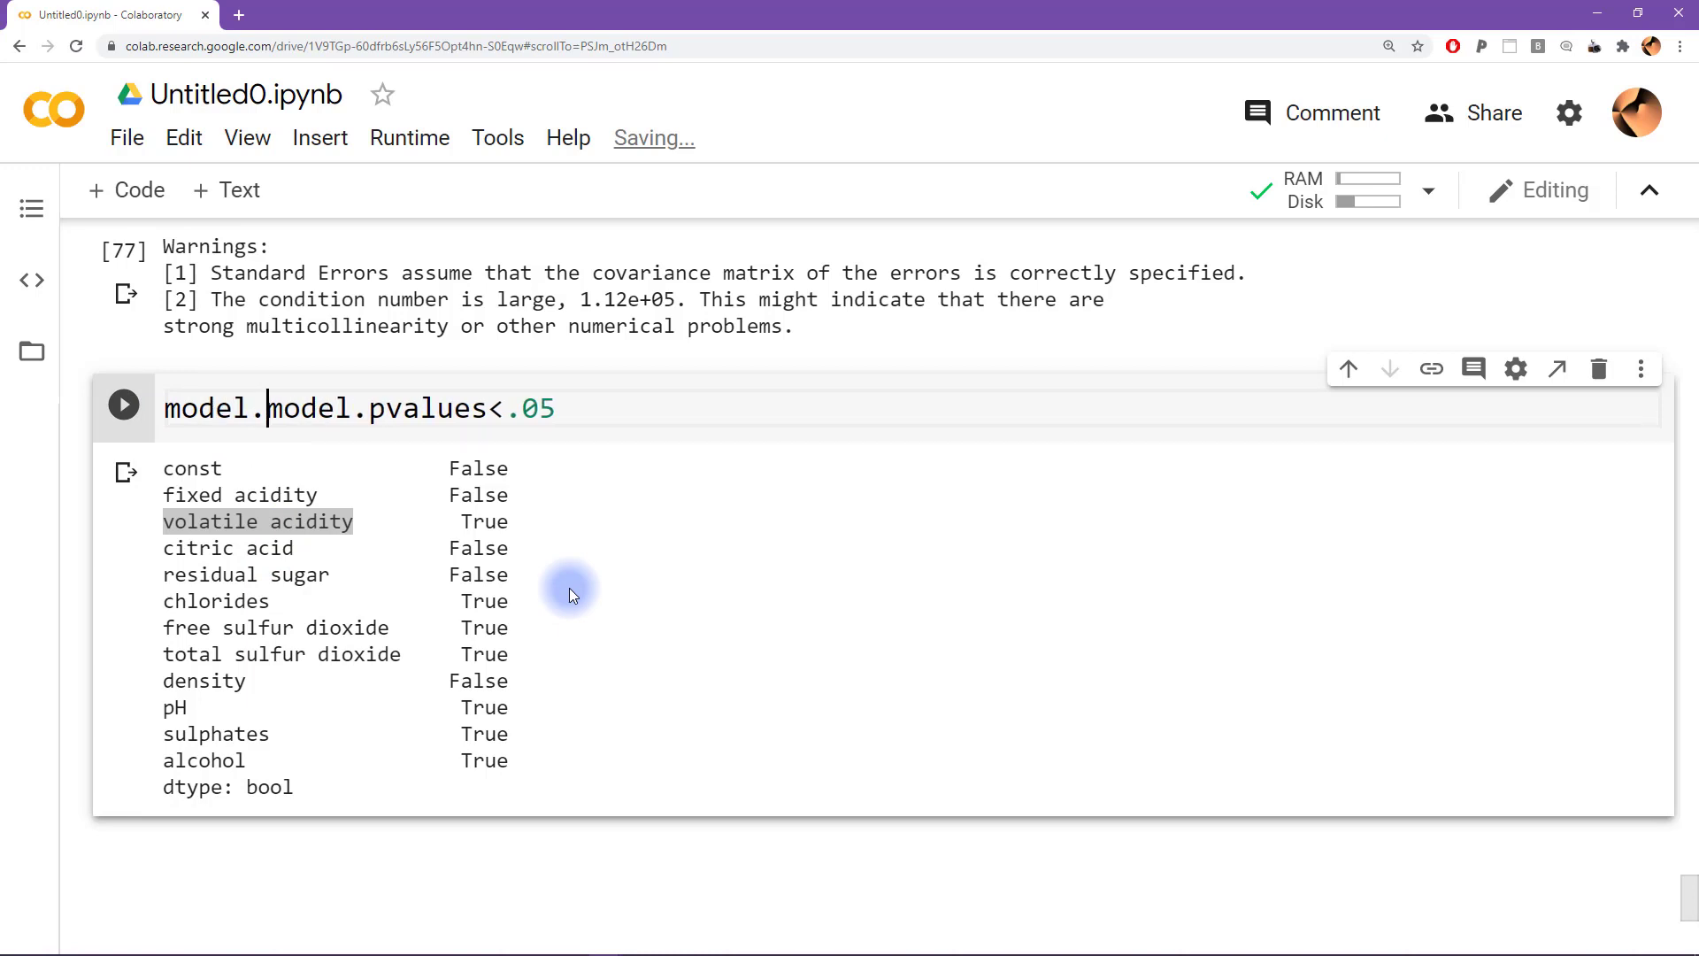
# Get the significant names with list(model.pvalues[model.pvalues<.05].keys())
pyautogui.write('pvalues')
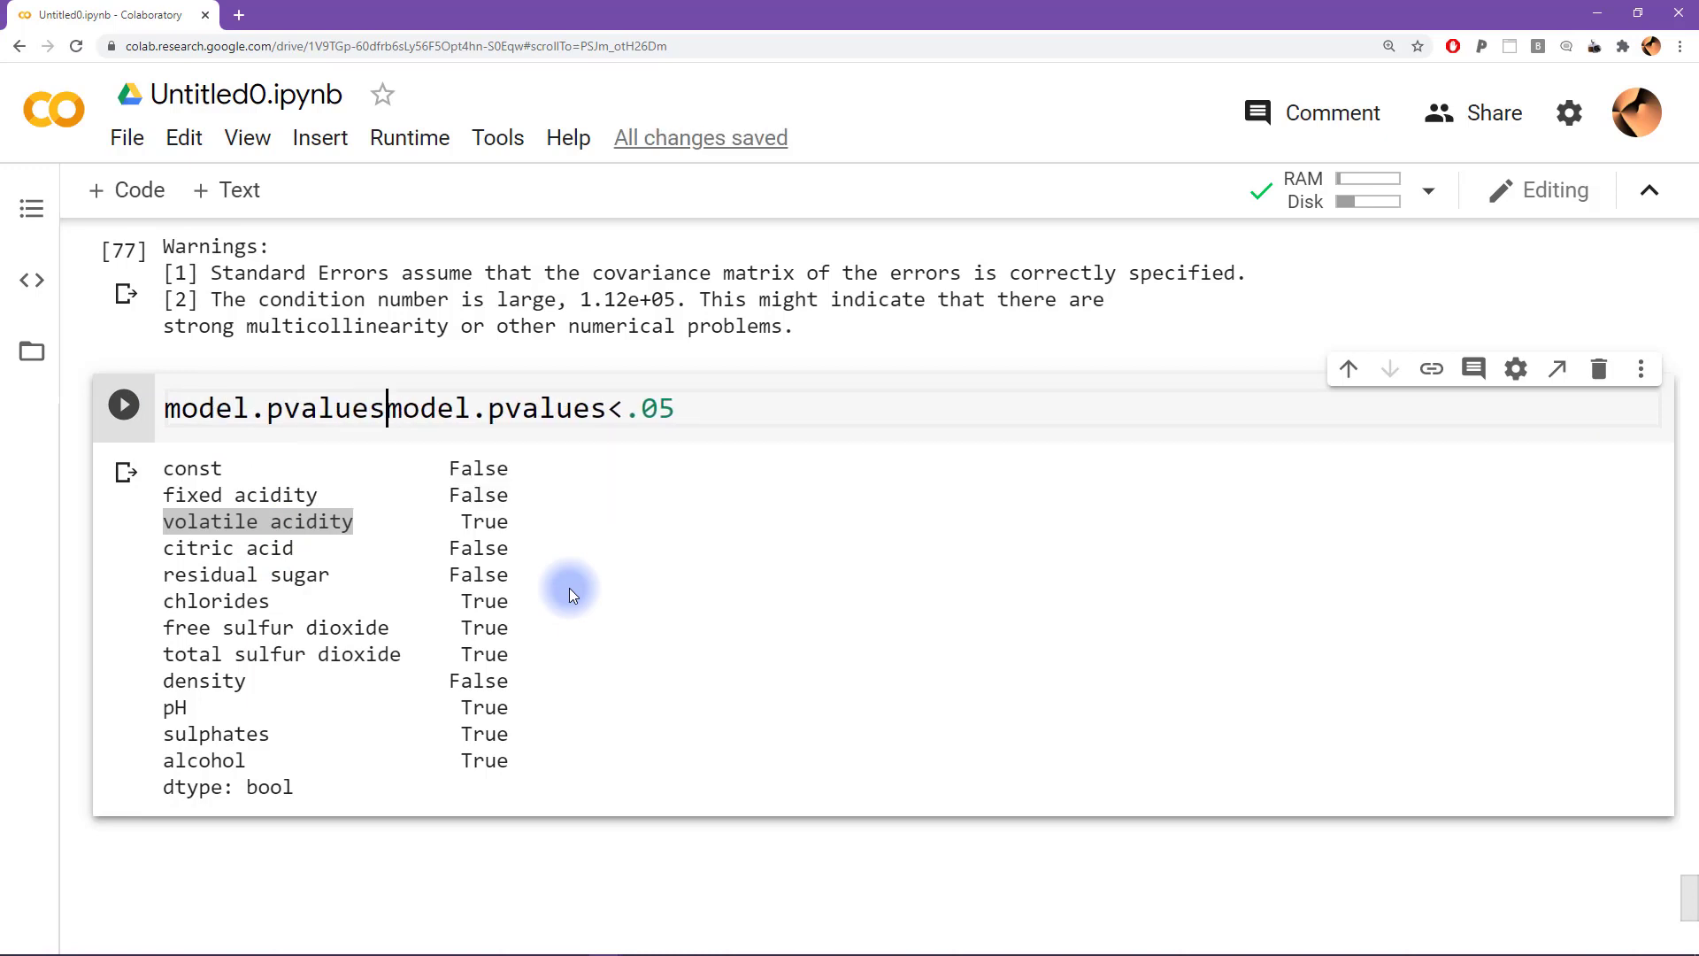
pyautogui.write('[')
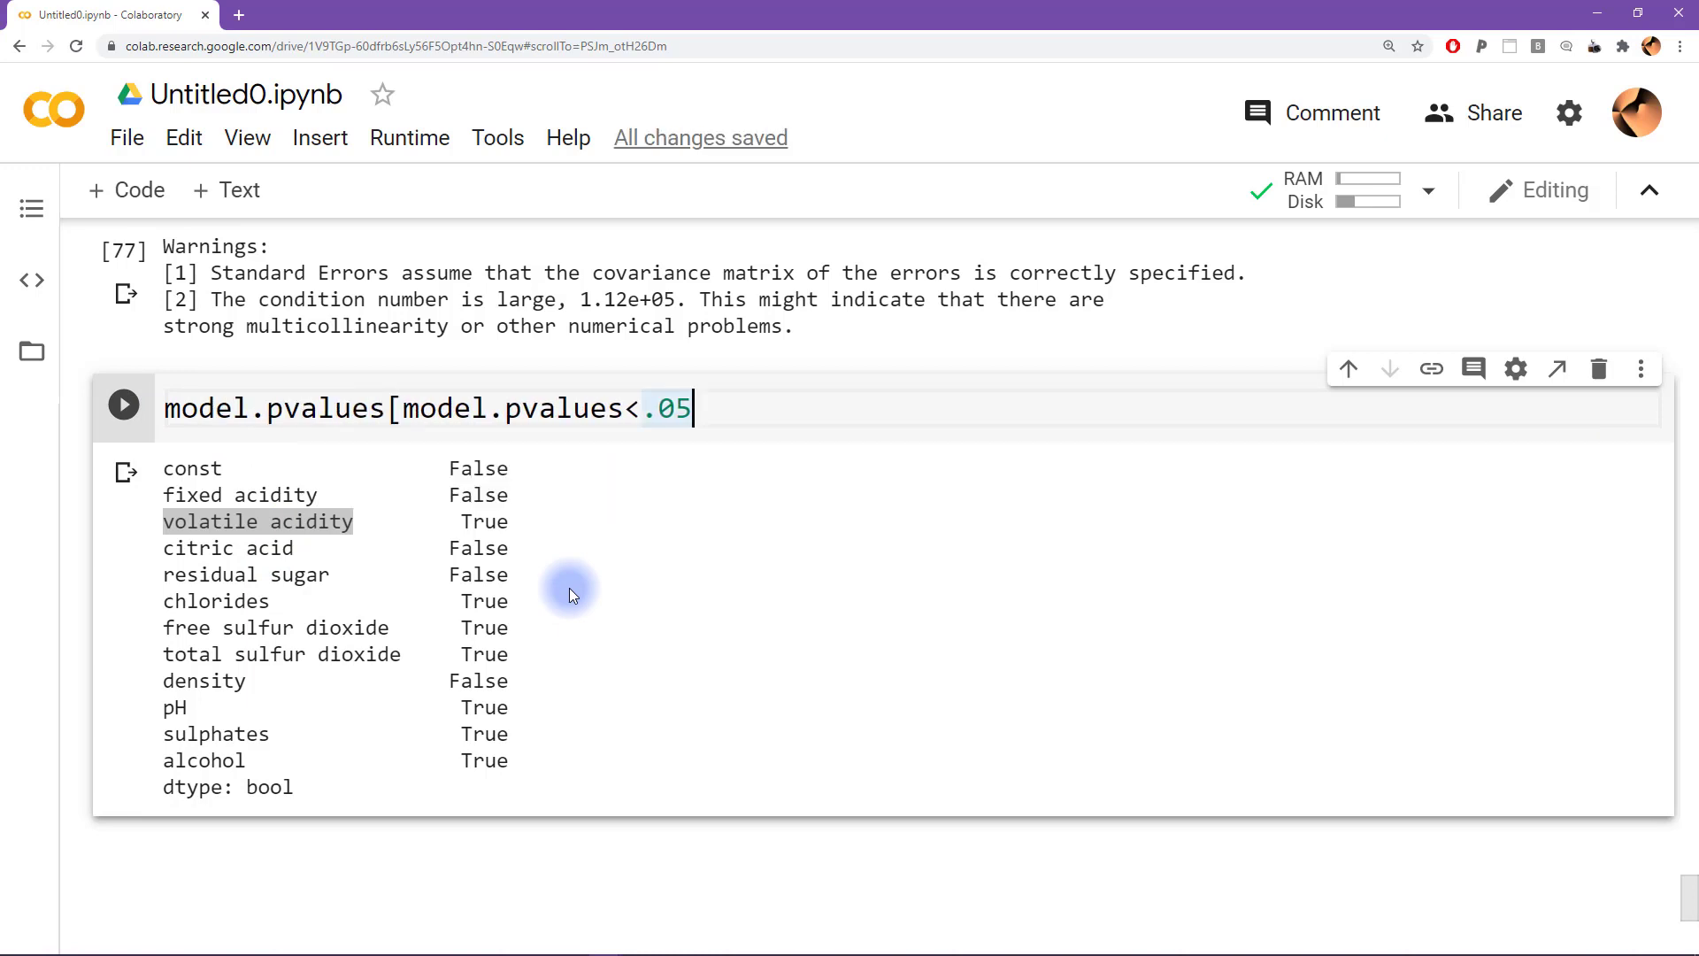
pyautogui.write('.keys()')
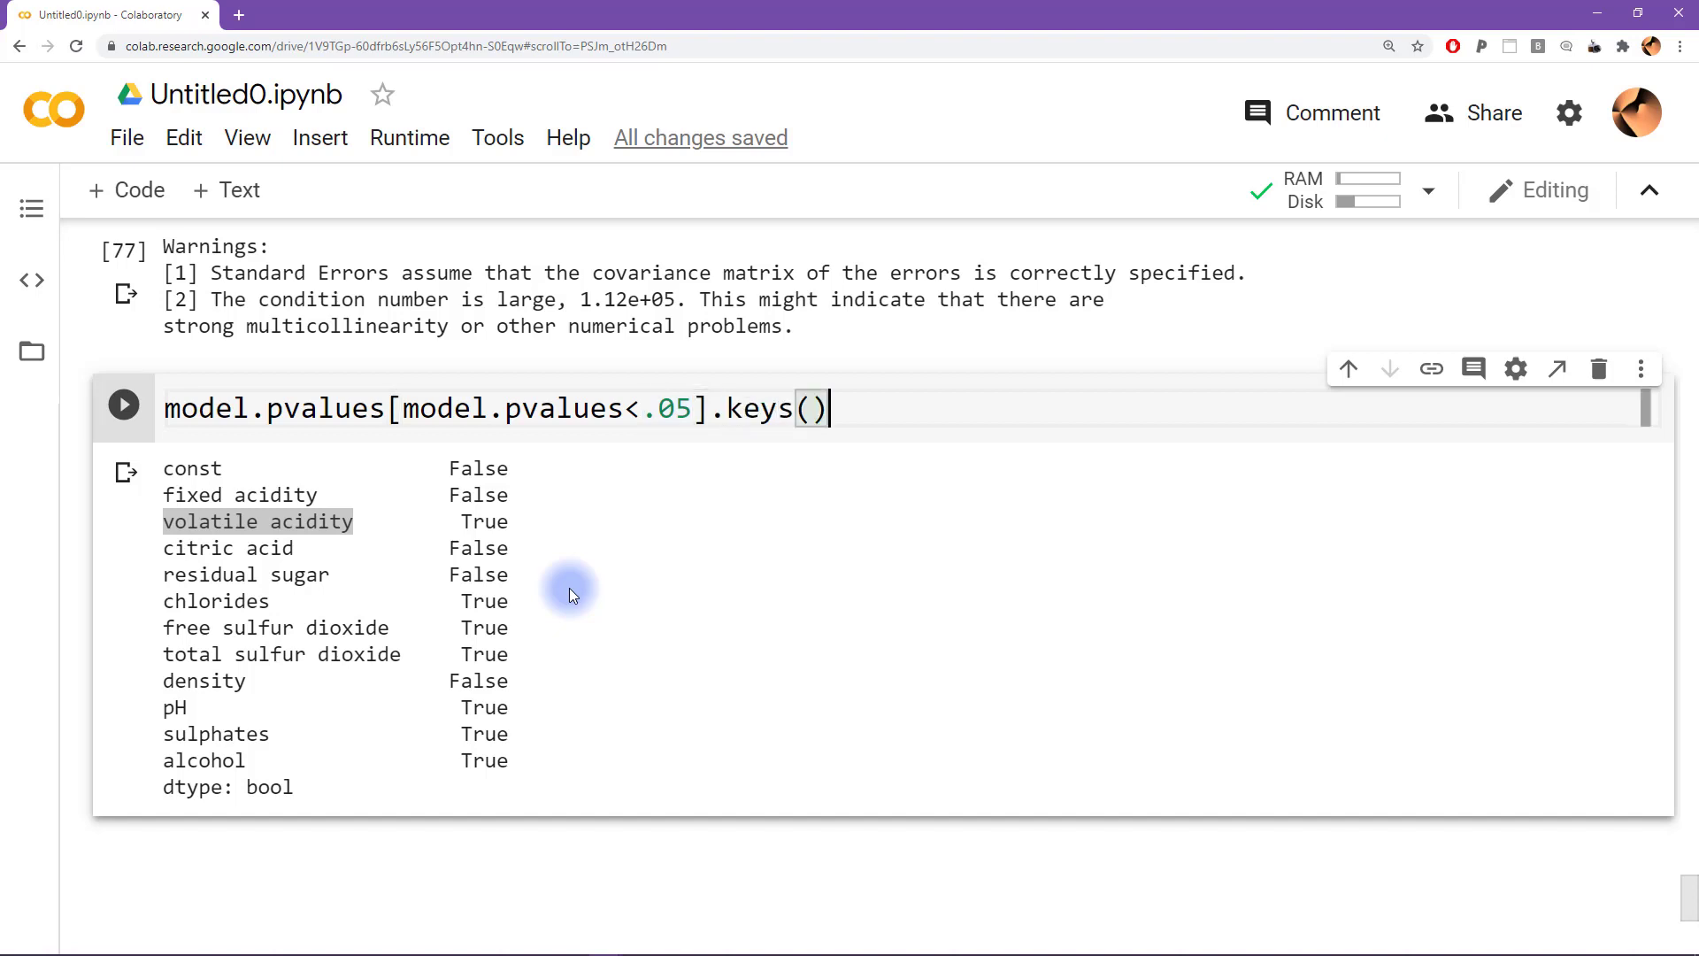
pyautogui.click(122, 405)
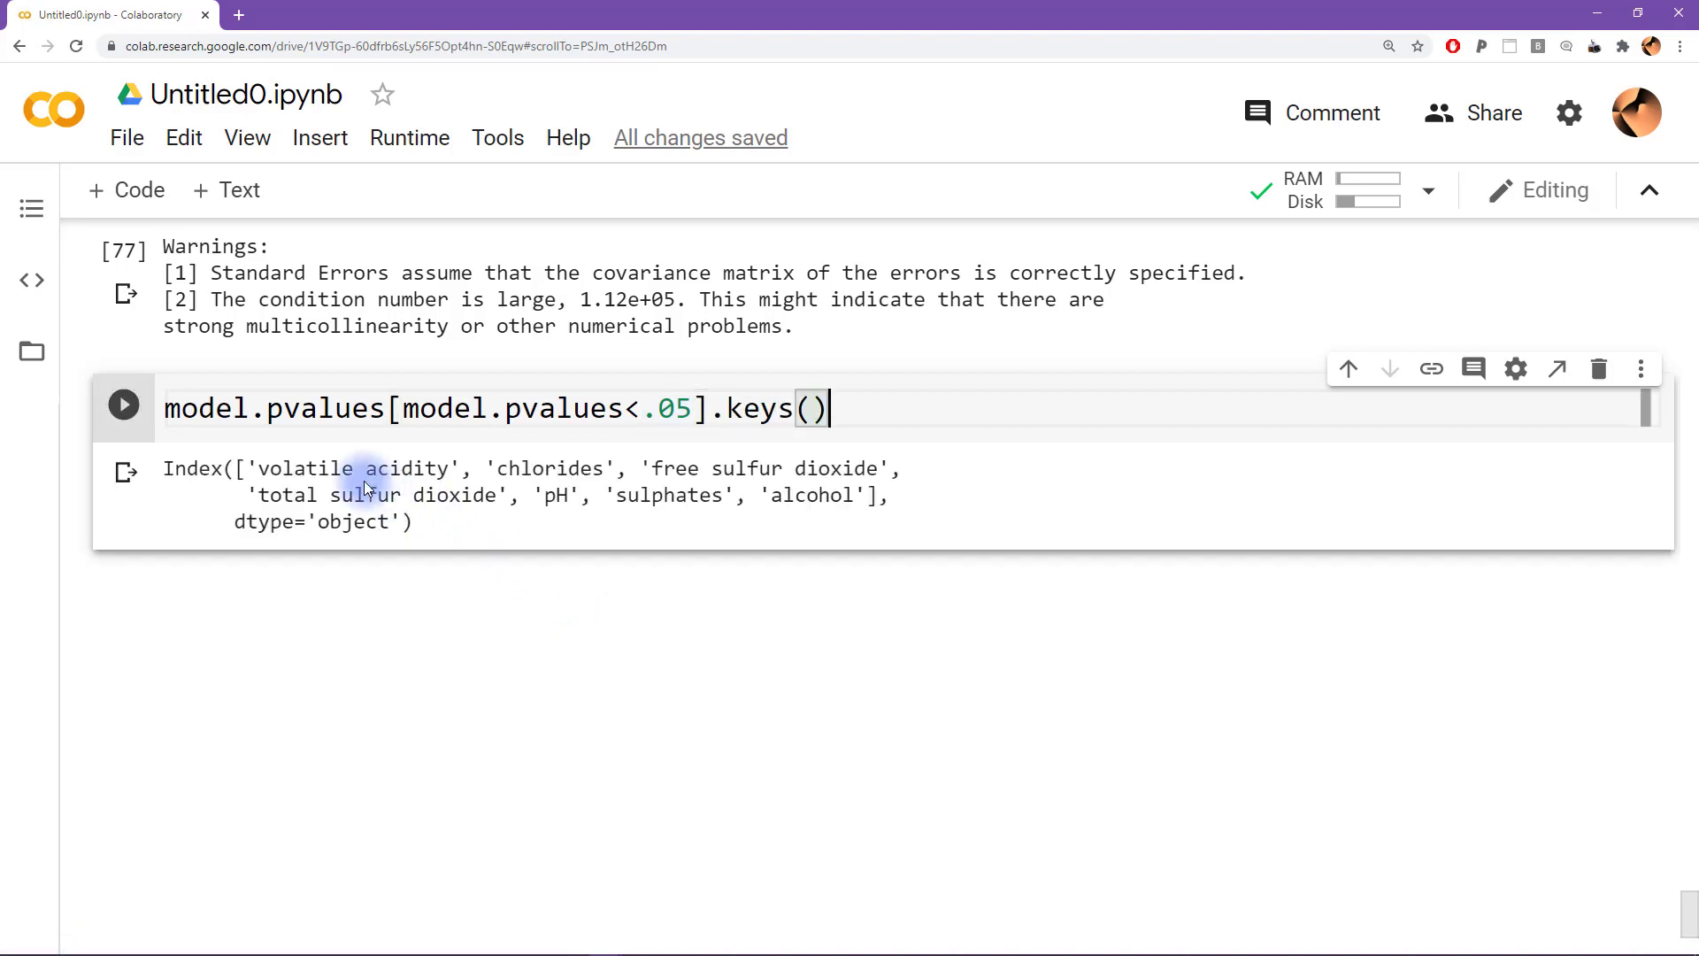
pyautogui.moveTo(258, 469); pyautogui.dragTo(540, 495)
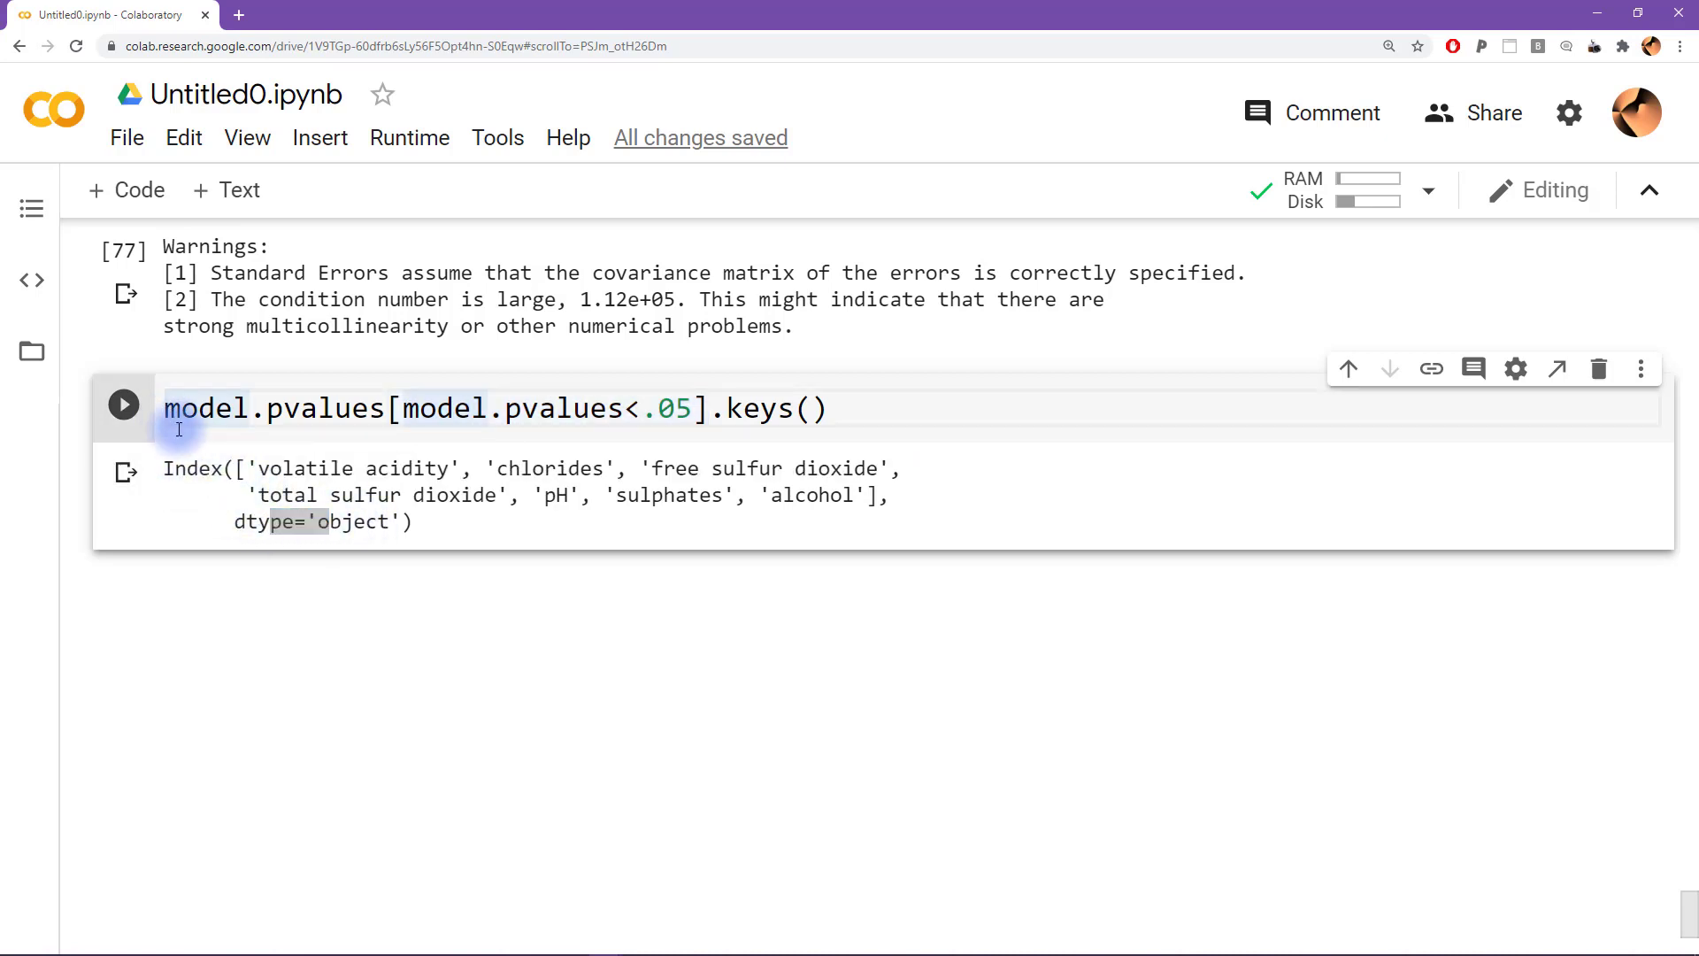
pyautogui.write('list(')
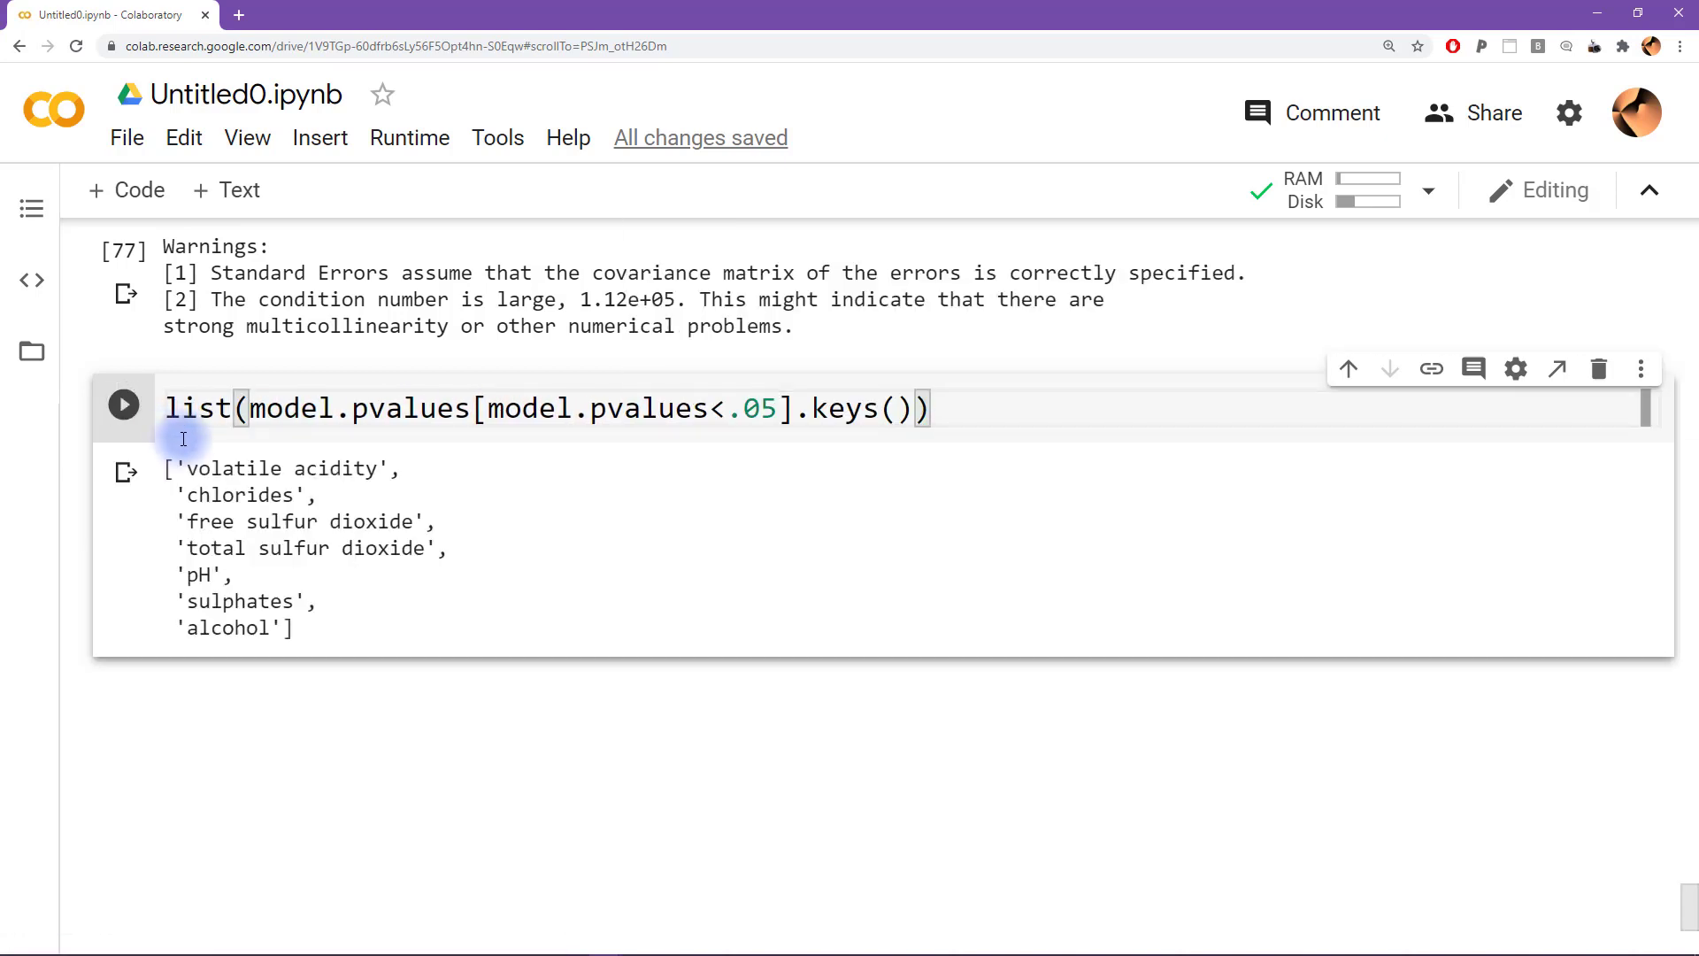
pyautogui.moveTo(189, 468)
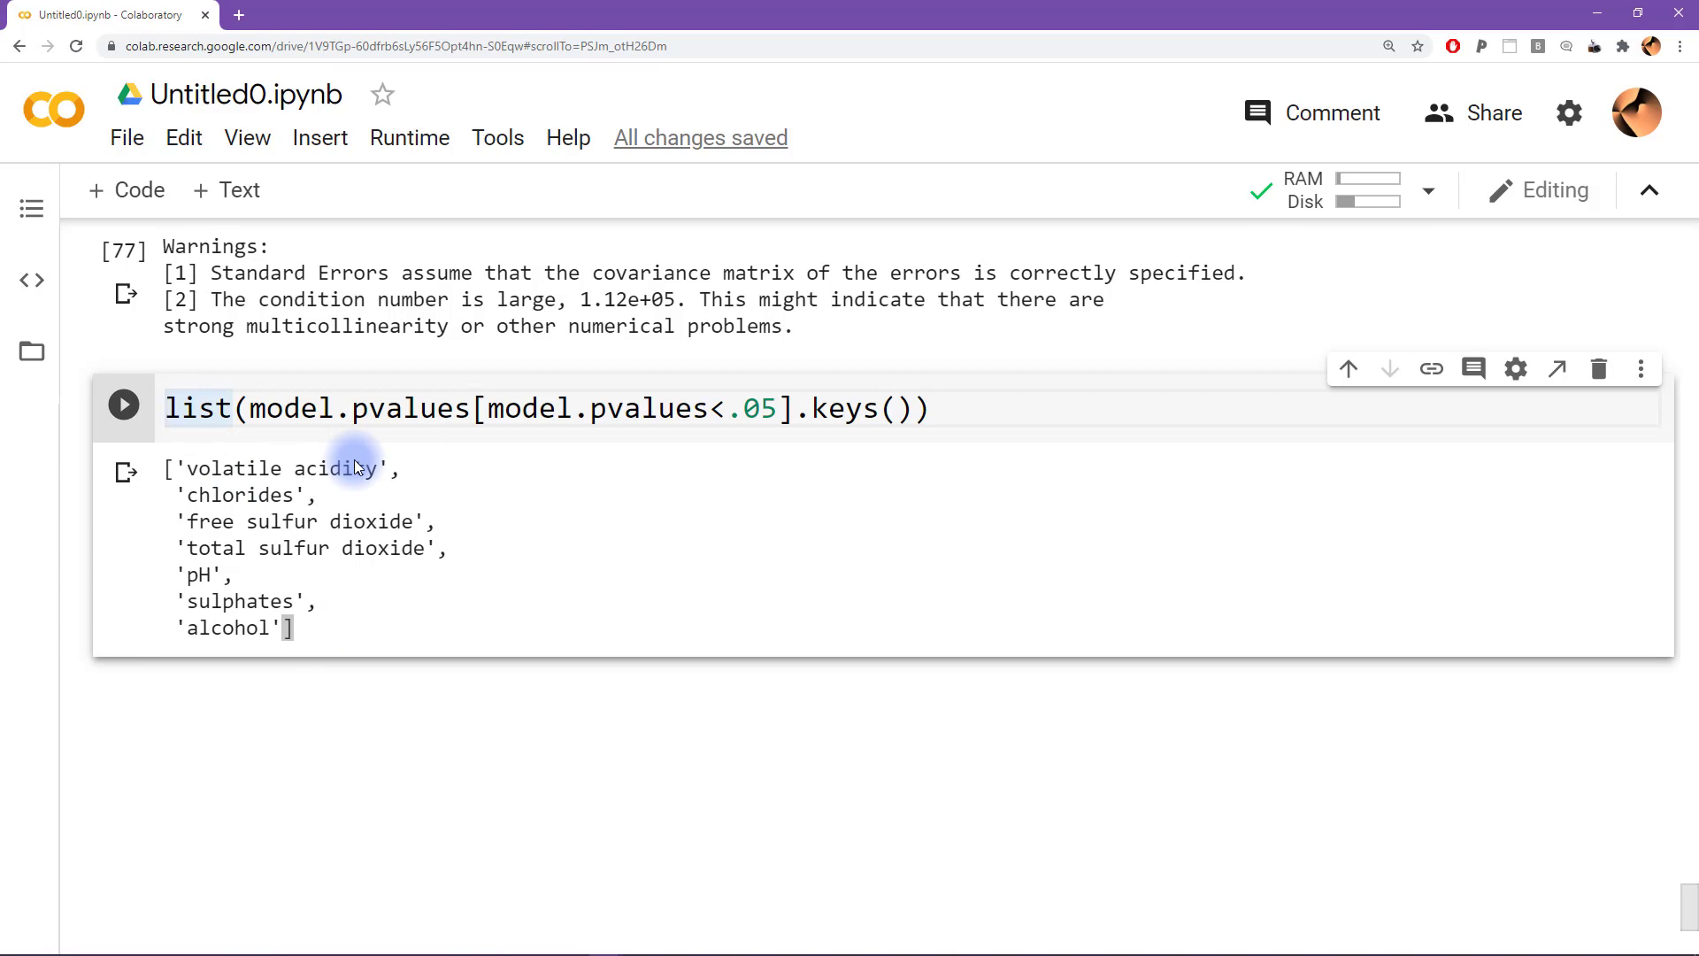
# Save the significant variable list as sig_cols and print it
pyautogui.write('sig_cols =')
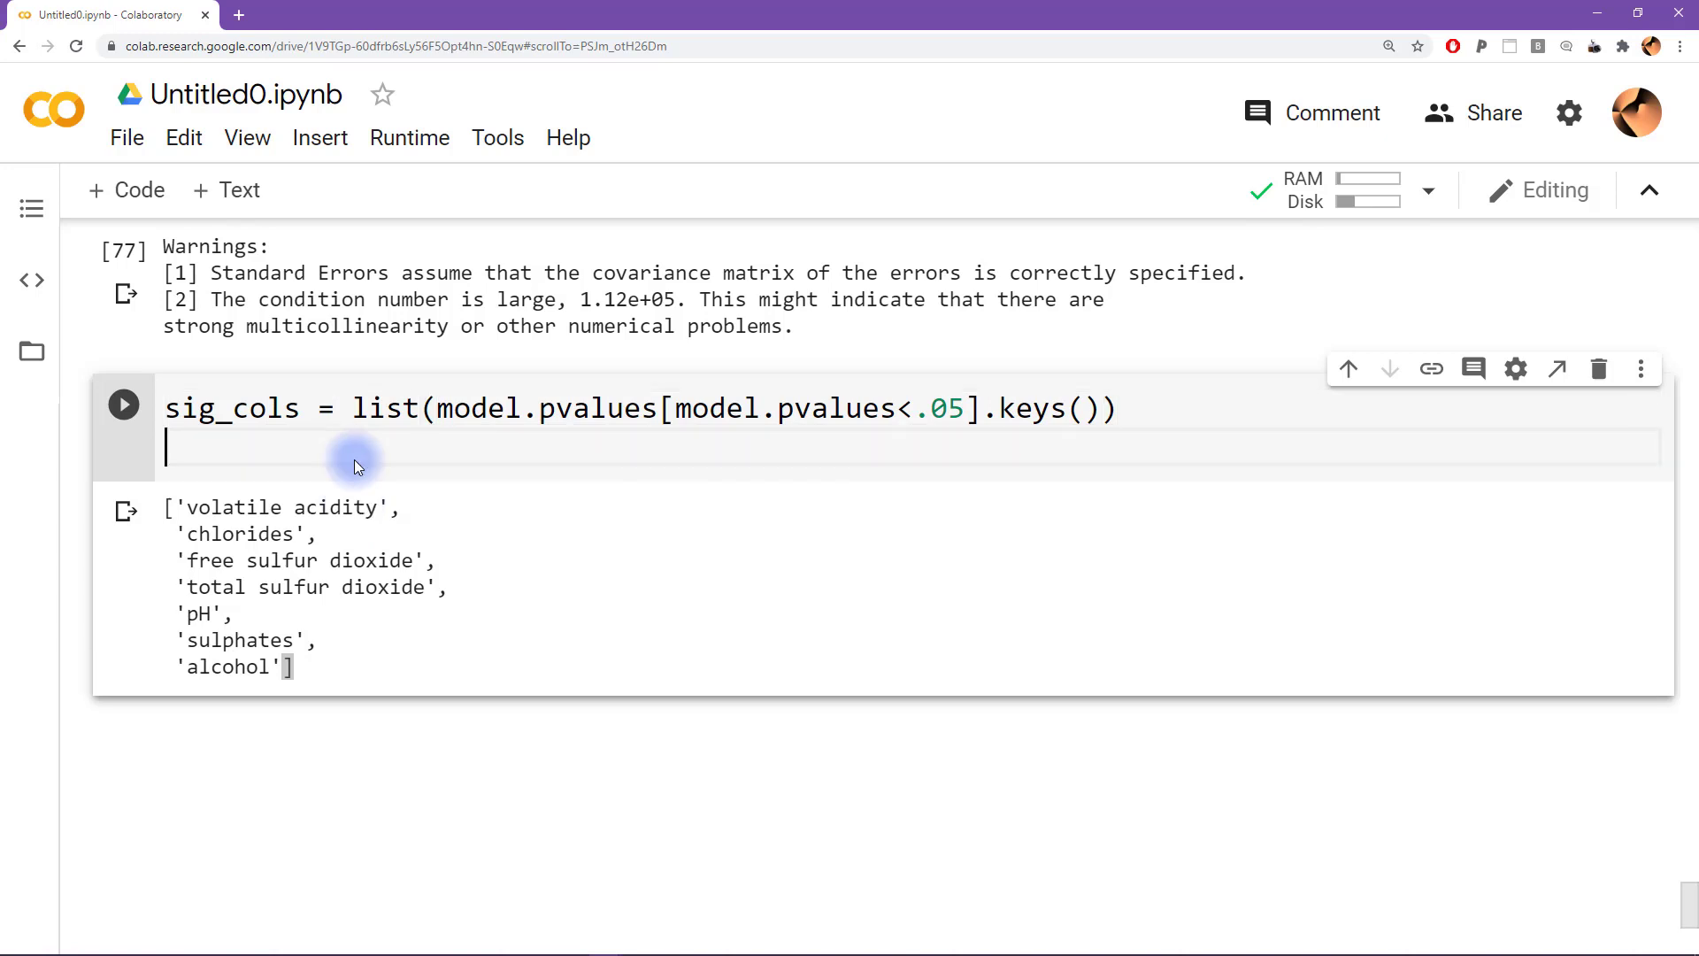
pyautogui.write('print(sig_cols')
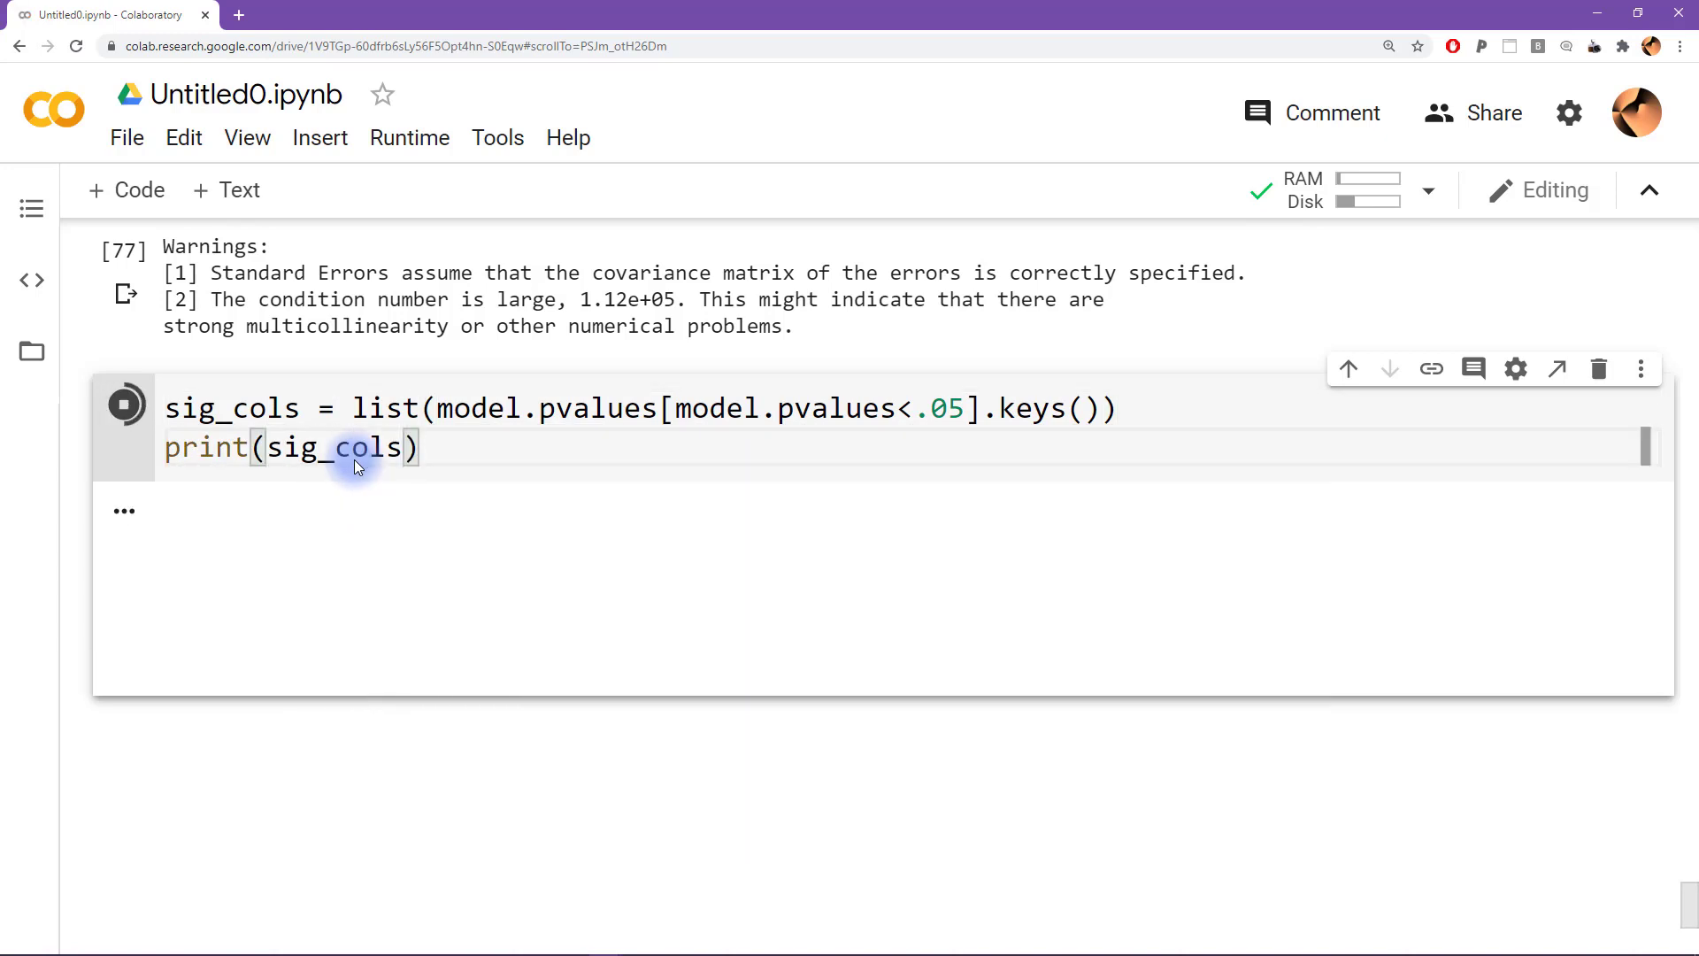
pyautogui.click(124, 406)
pyautogui.write('[')
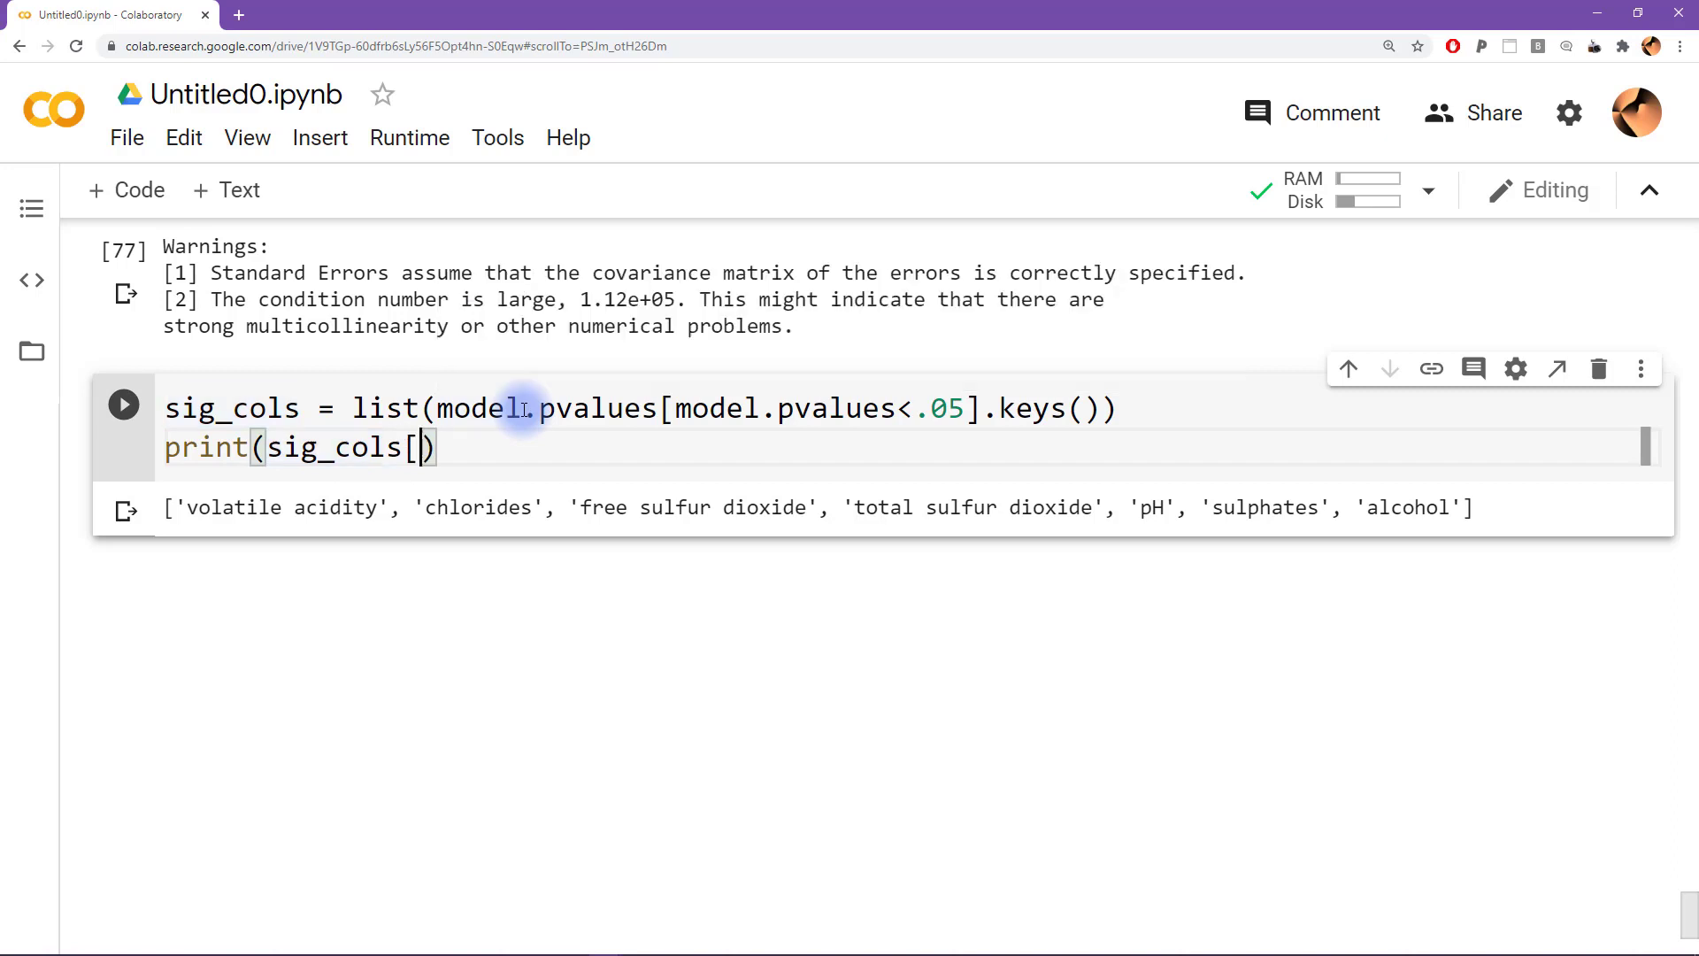
# Print sig_cols[0], [1] and [2] on separate lines, then replace those prints with []
pyautogui.write('0]')
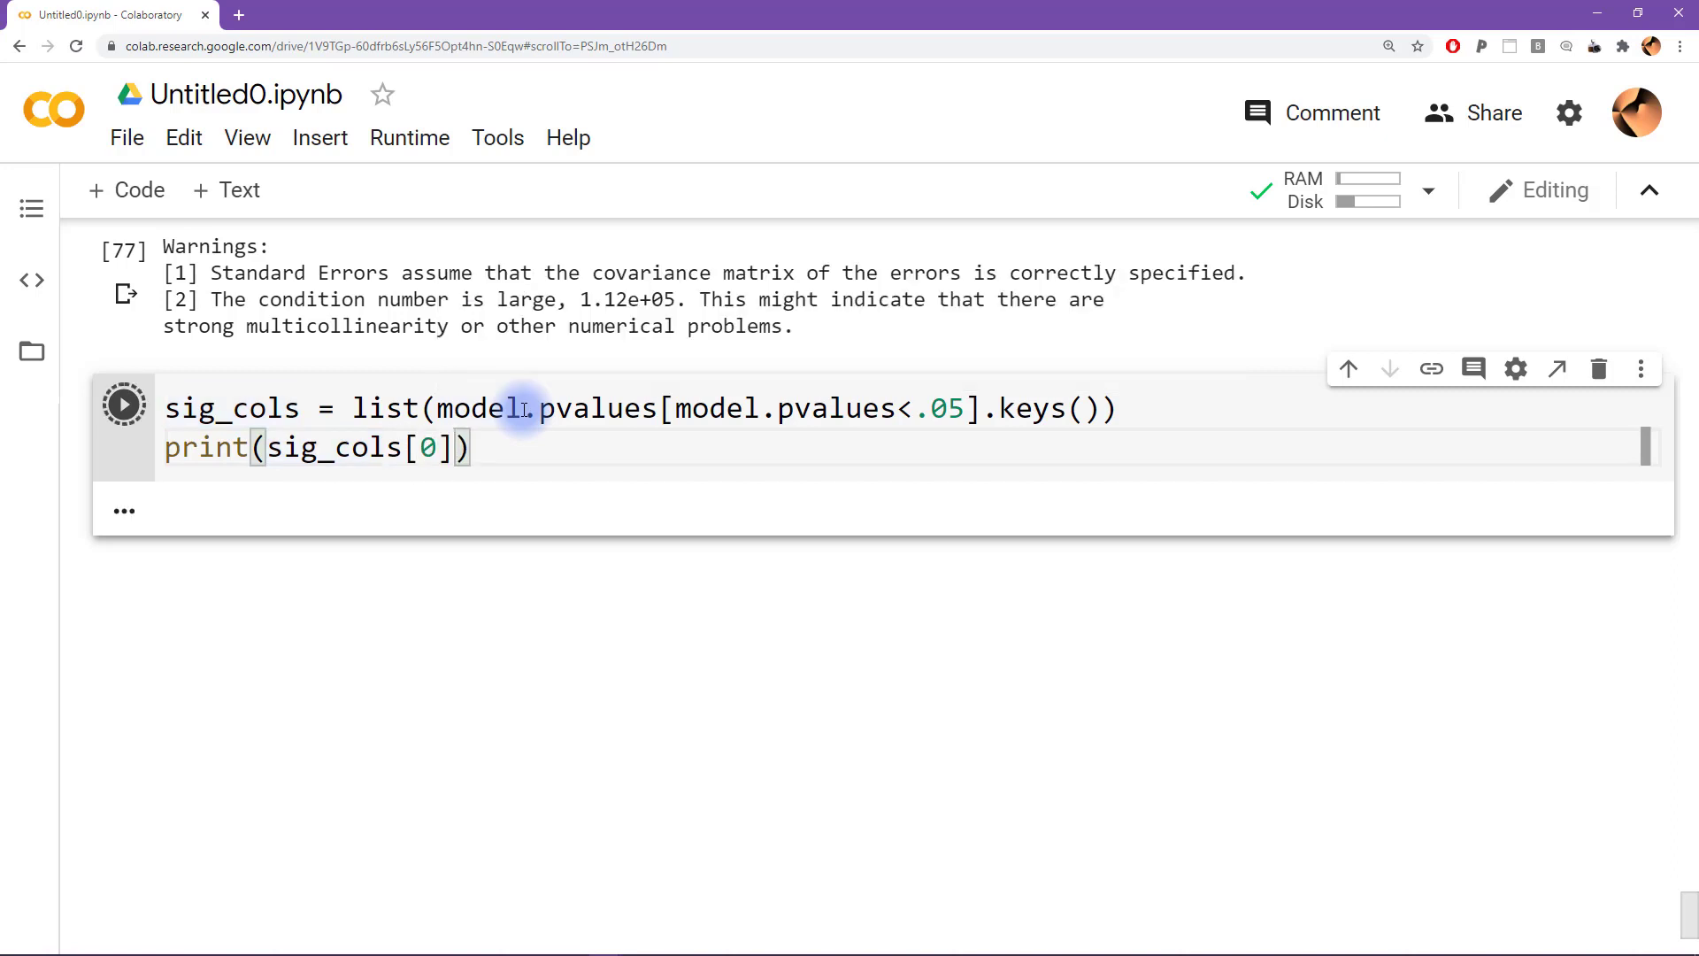
pyautogui.click(124, 405)
pyautogui.write('print(sig_cols[0')
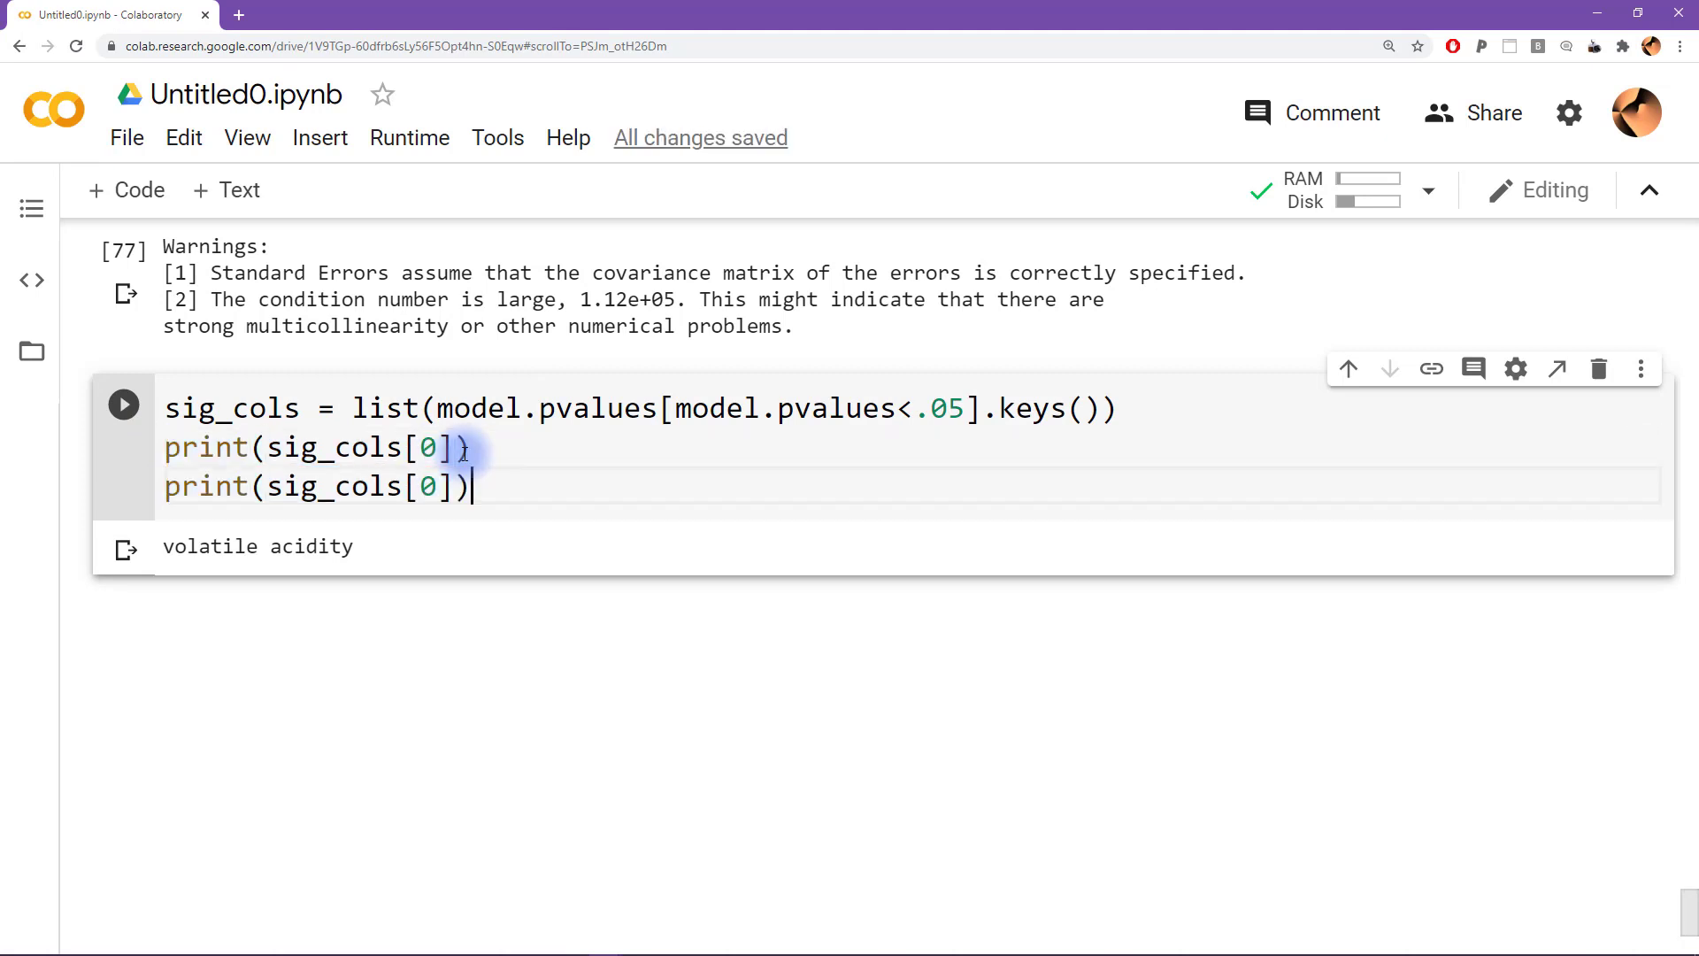
pyautogui.write('1')
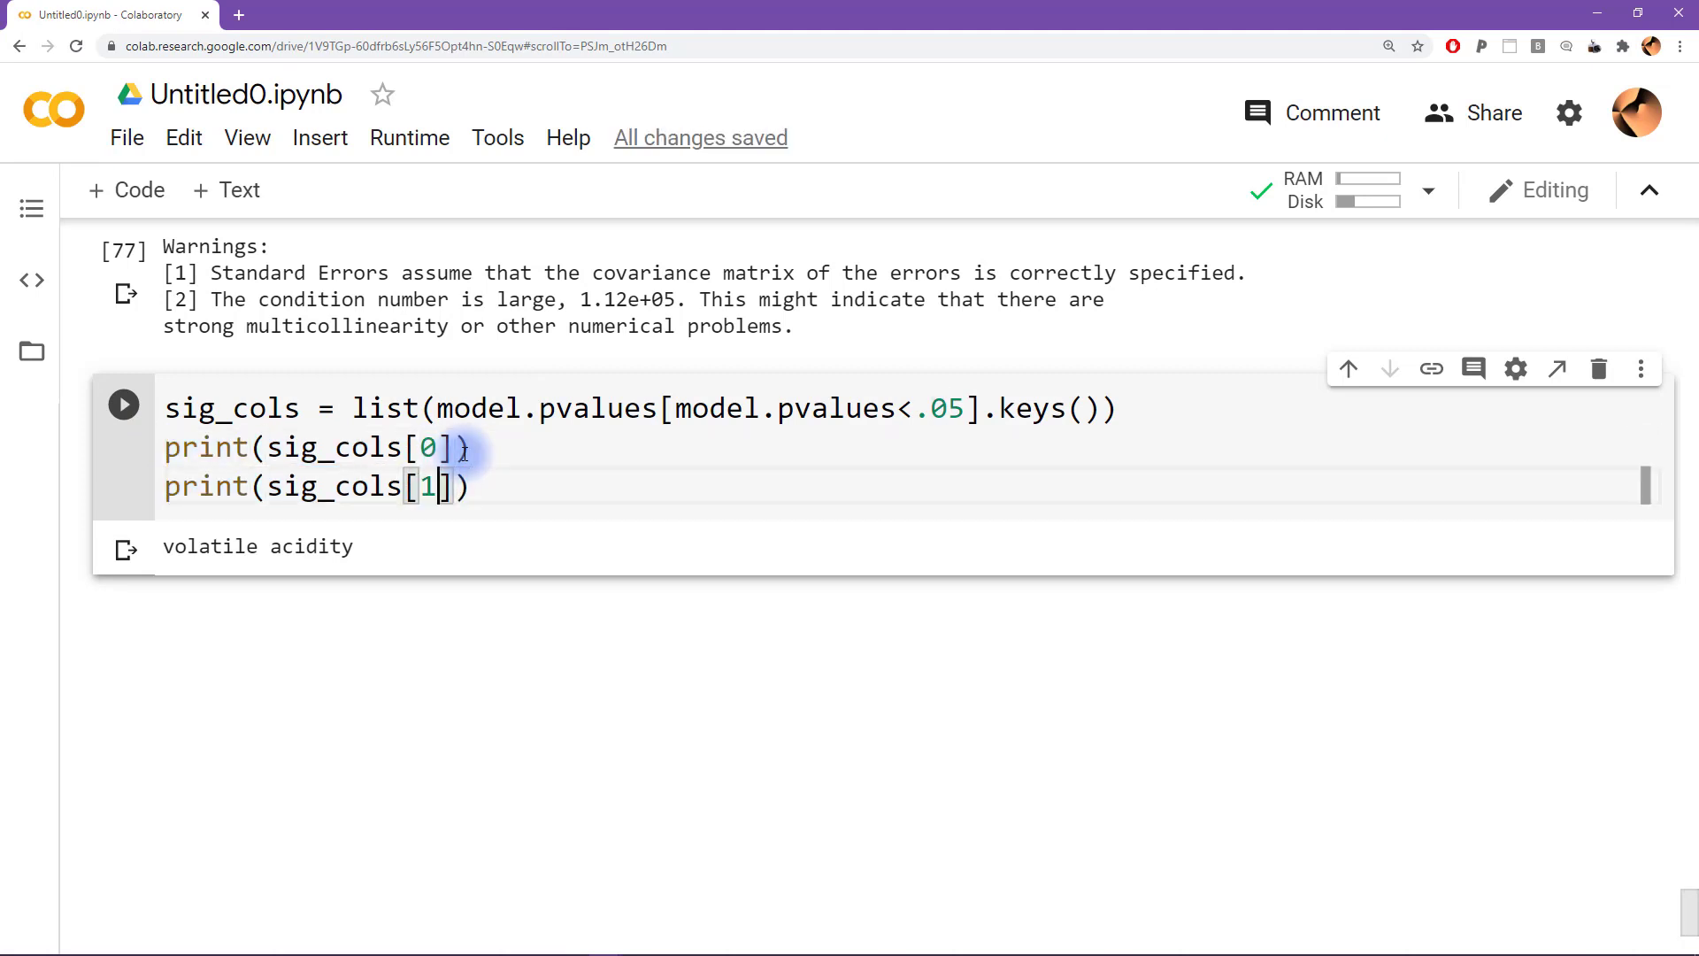
pyautogui.write('print(sig_cols[0])')
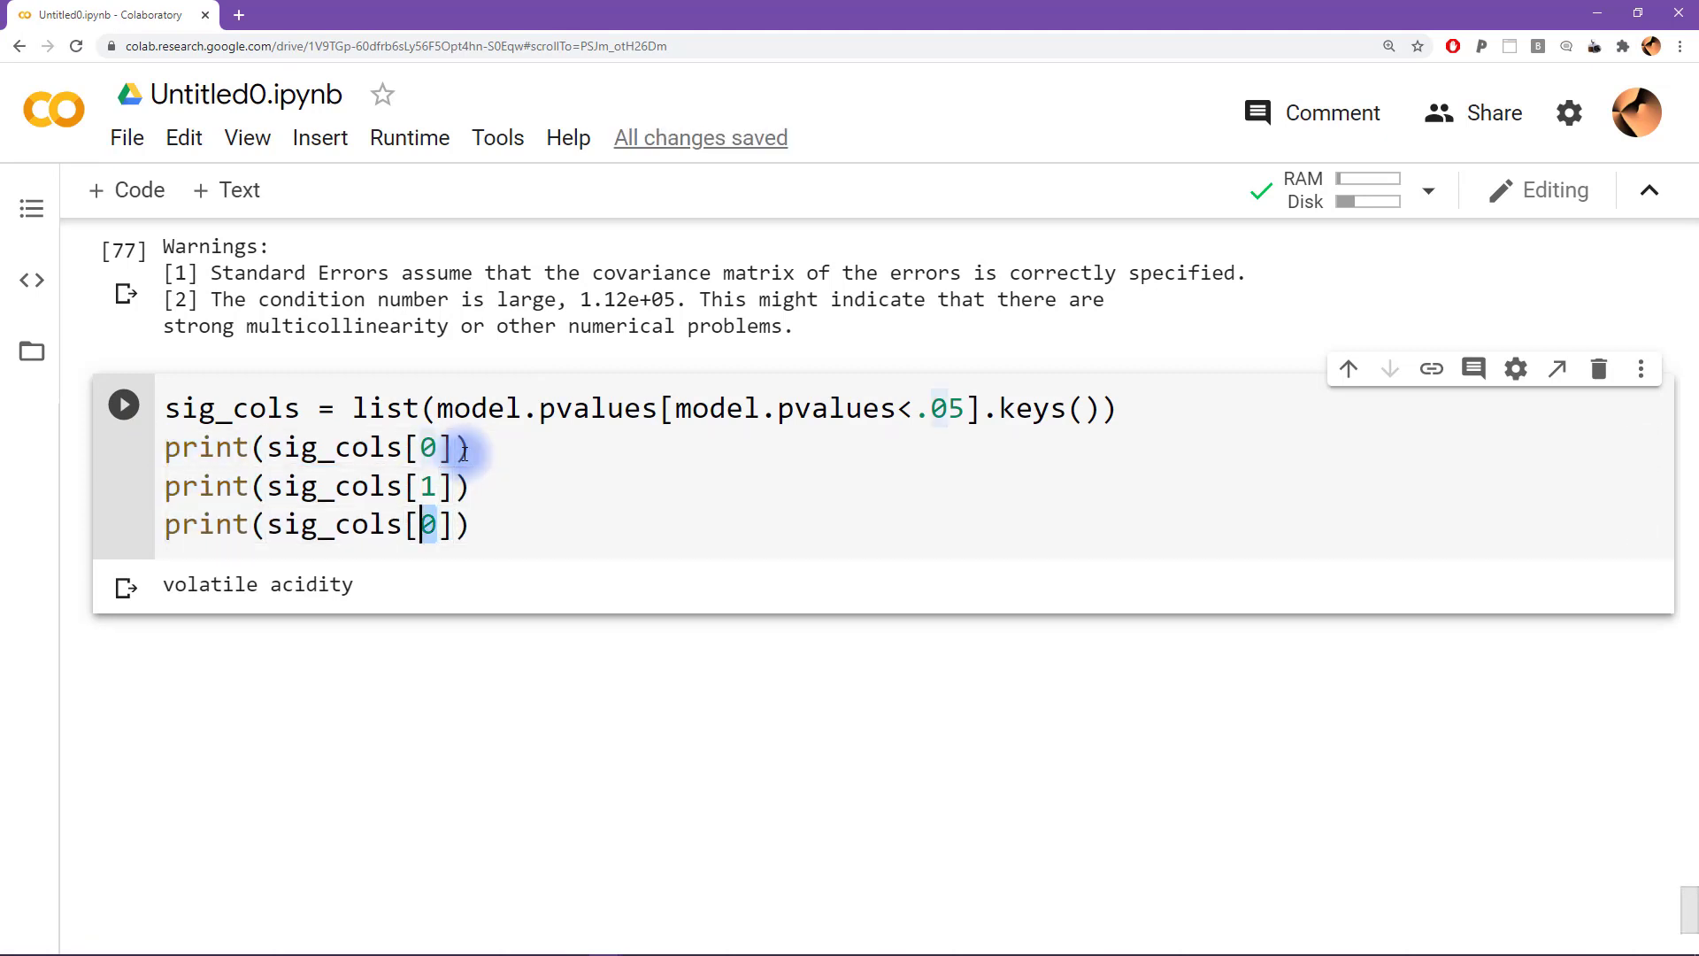
pyautogui.write('2')
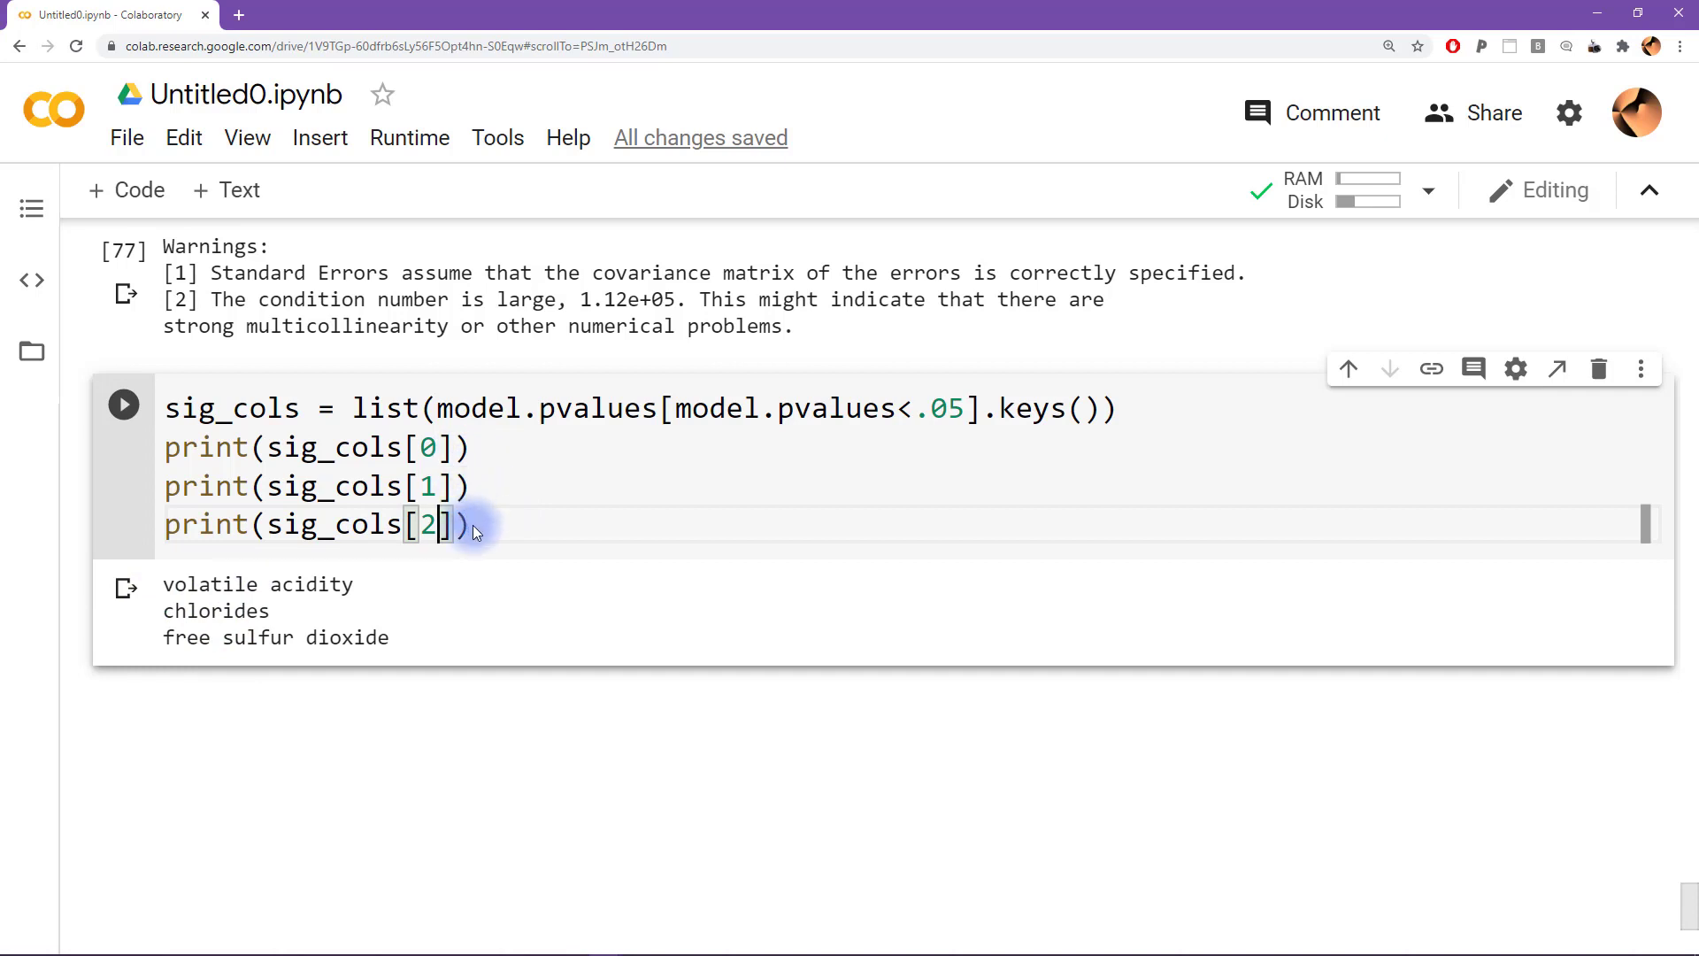
pyautogui.moveTo(163, 448); pyautogui.dragTo(472, 525)
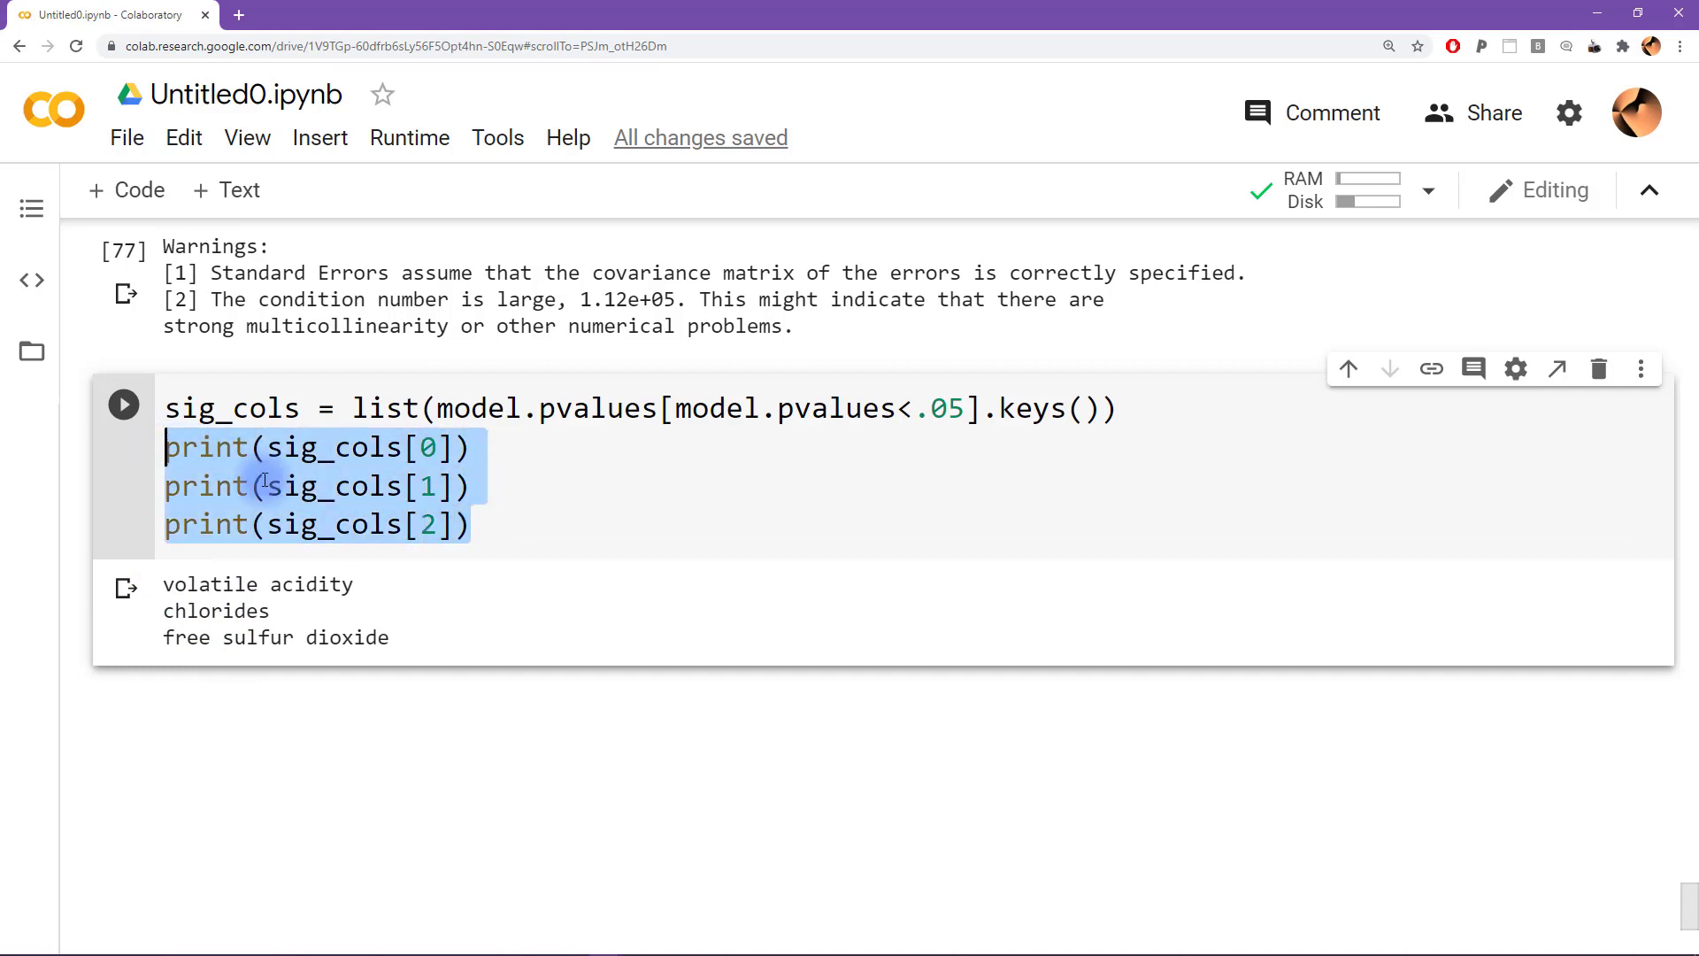
pyautogui.write('[]')
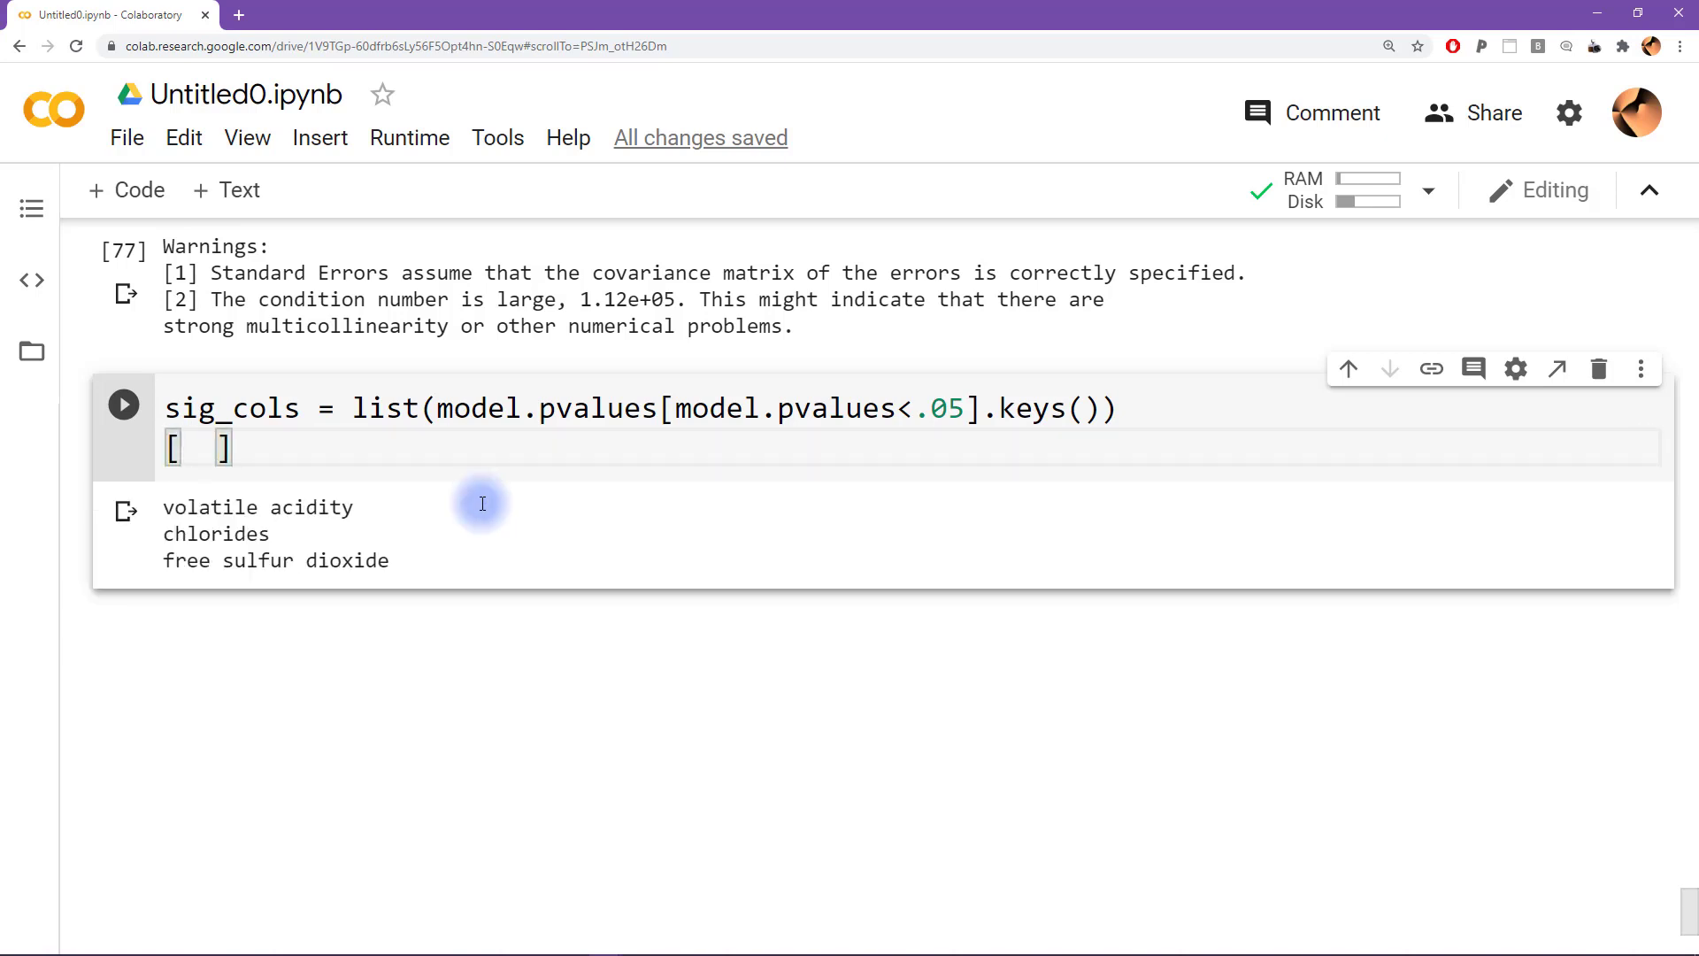
# Print every name with [print(i) for i in sig_cols]; and suppress the None output
pyautogui.write('print(i) for i in s')
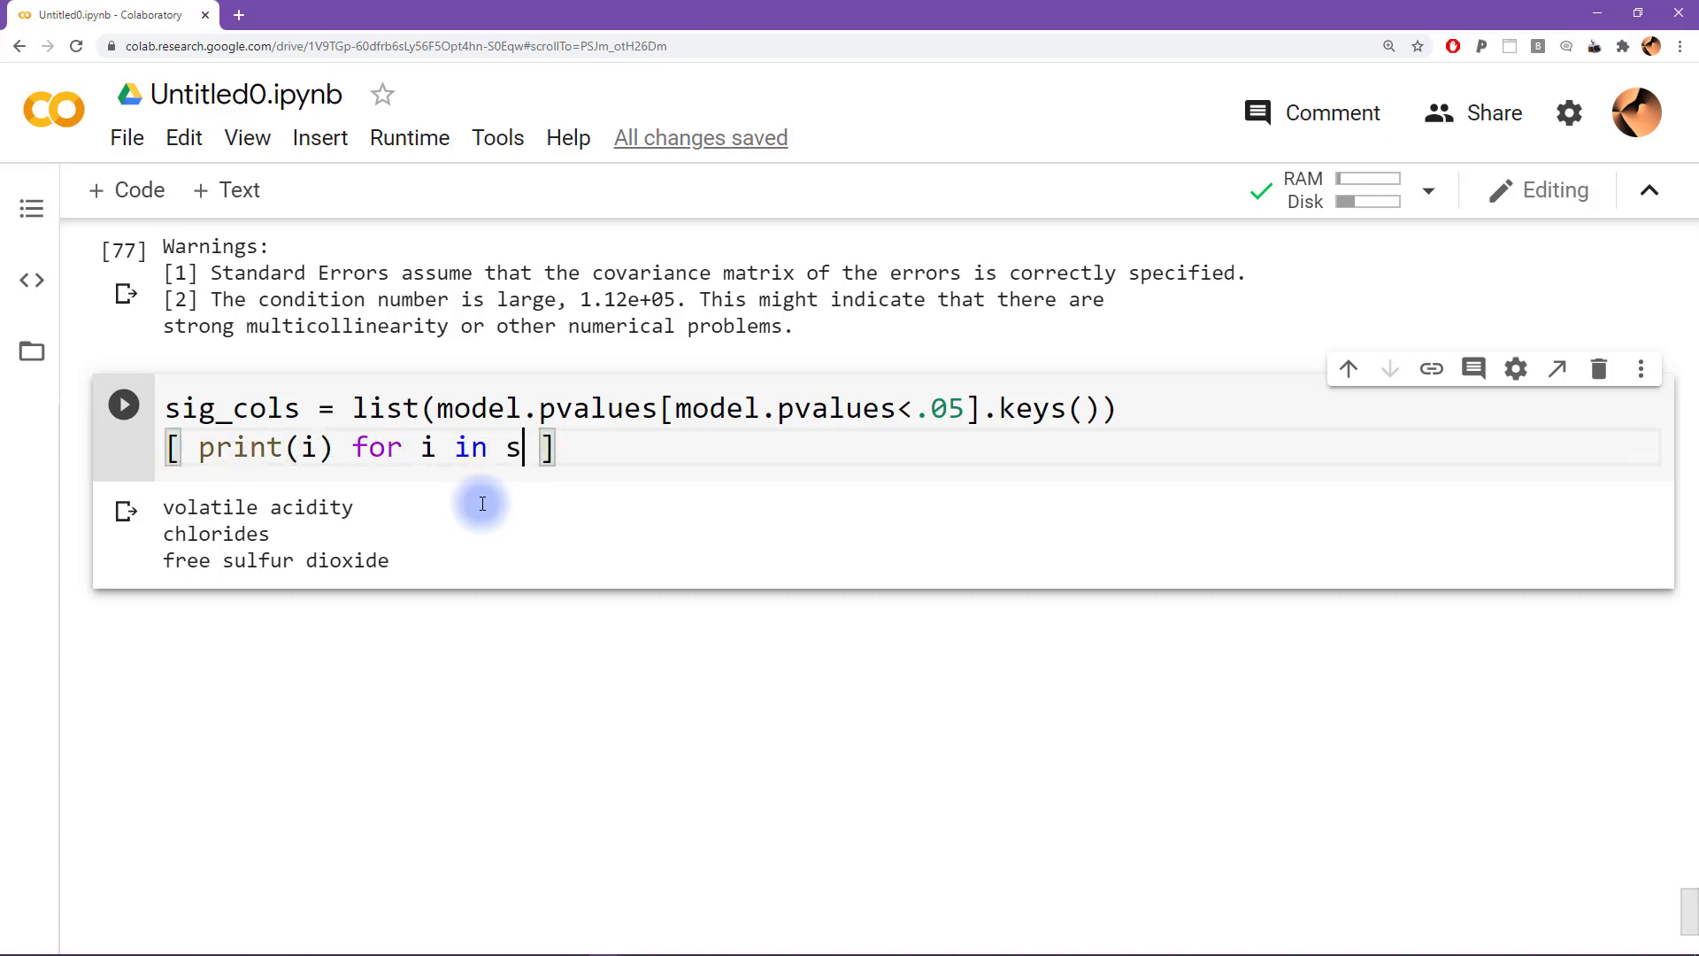
pyautogui.write('ig_cols')
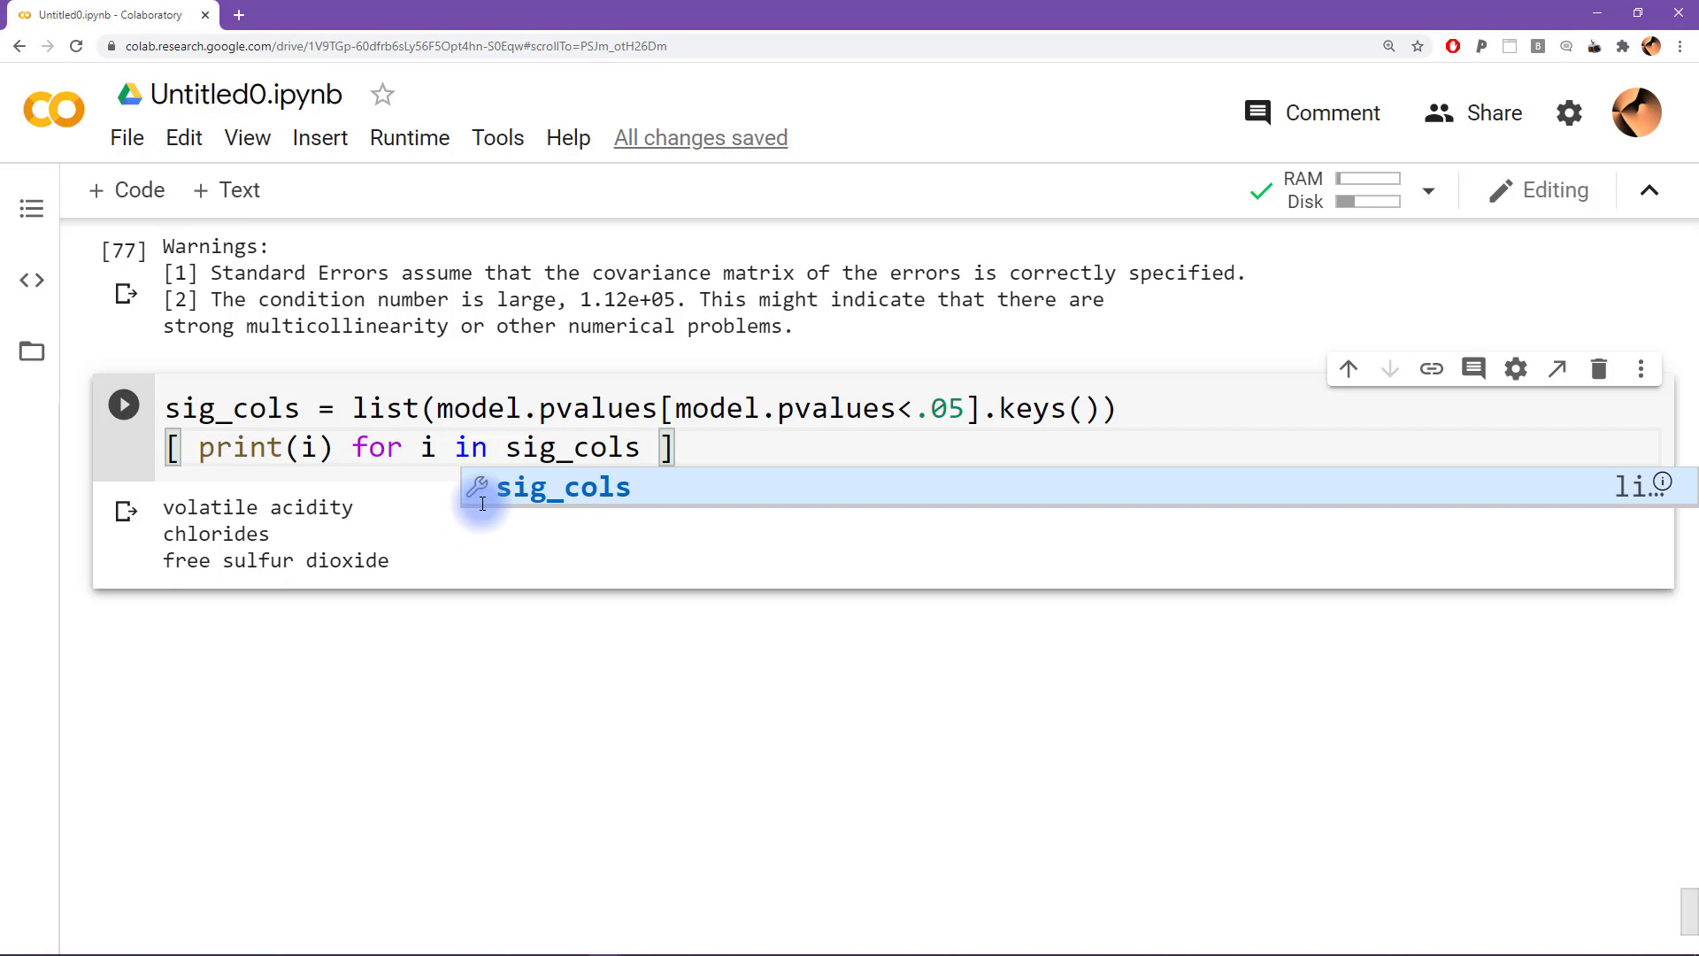
pyautogui.click(124, 405)
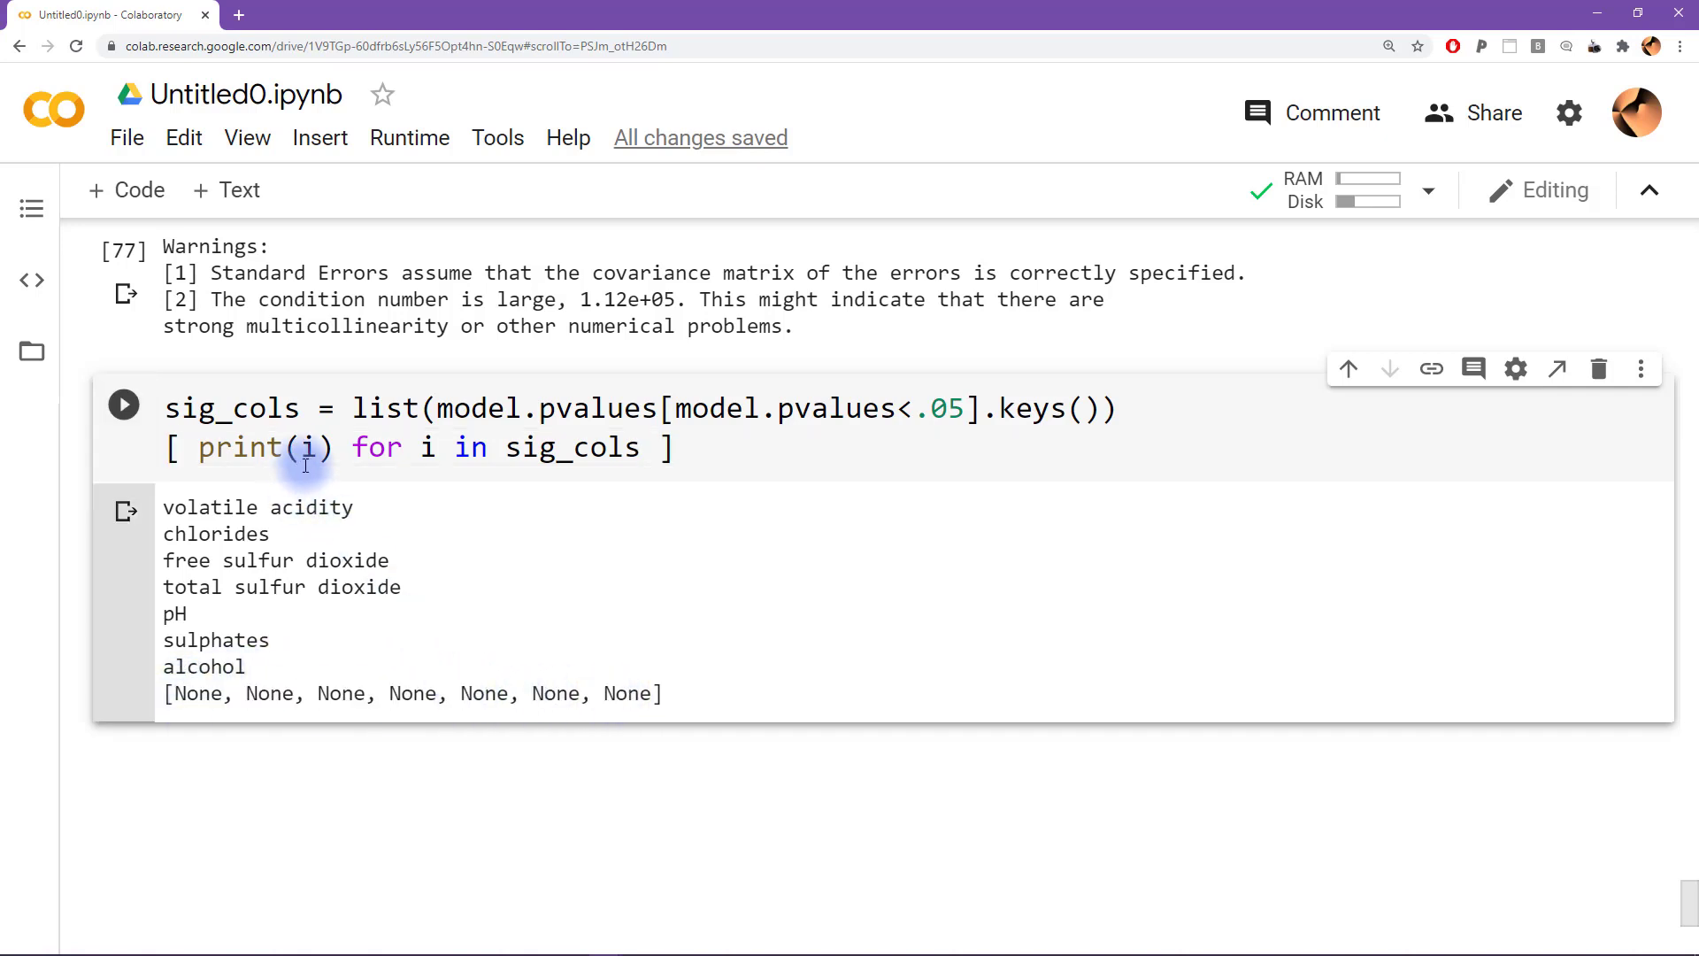
pyautogui.doubleClick(238, 448)
pyautogui.write(';')
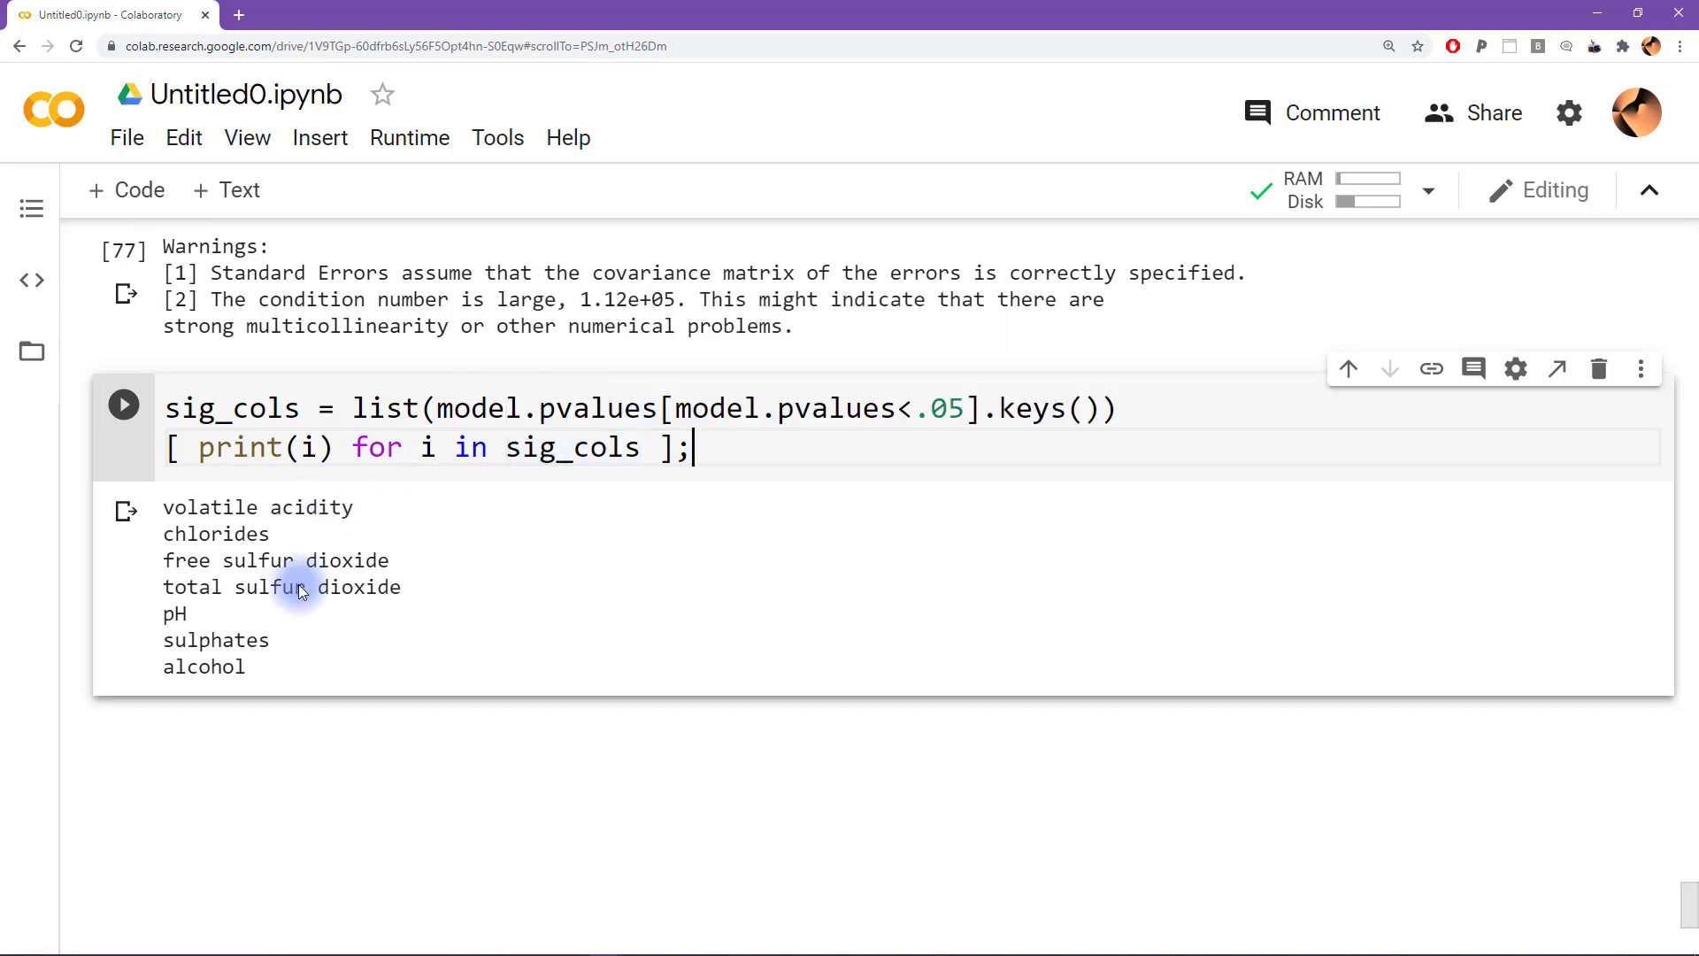
pyautogui.doubleClick(238, 446)
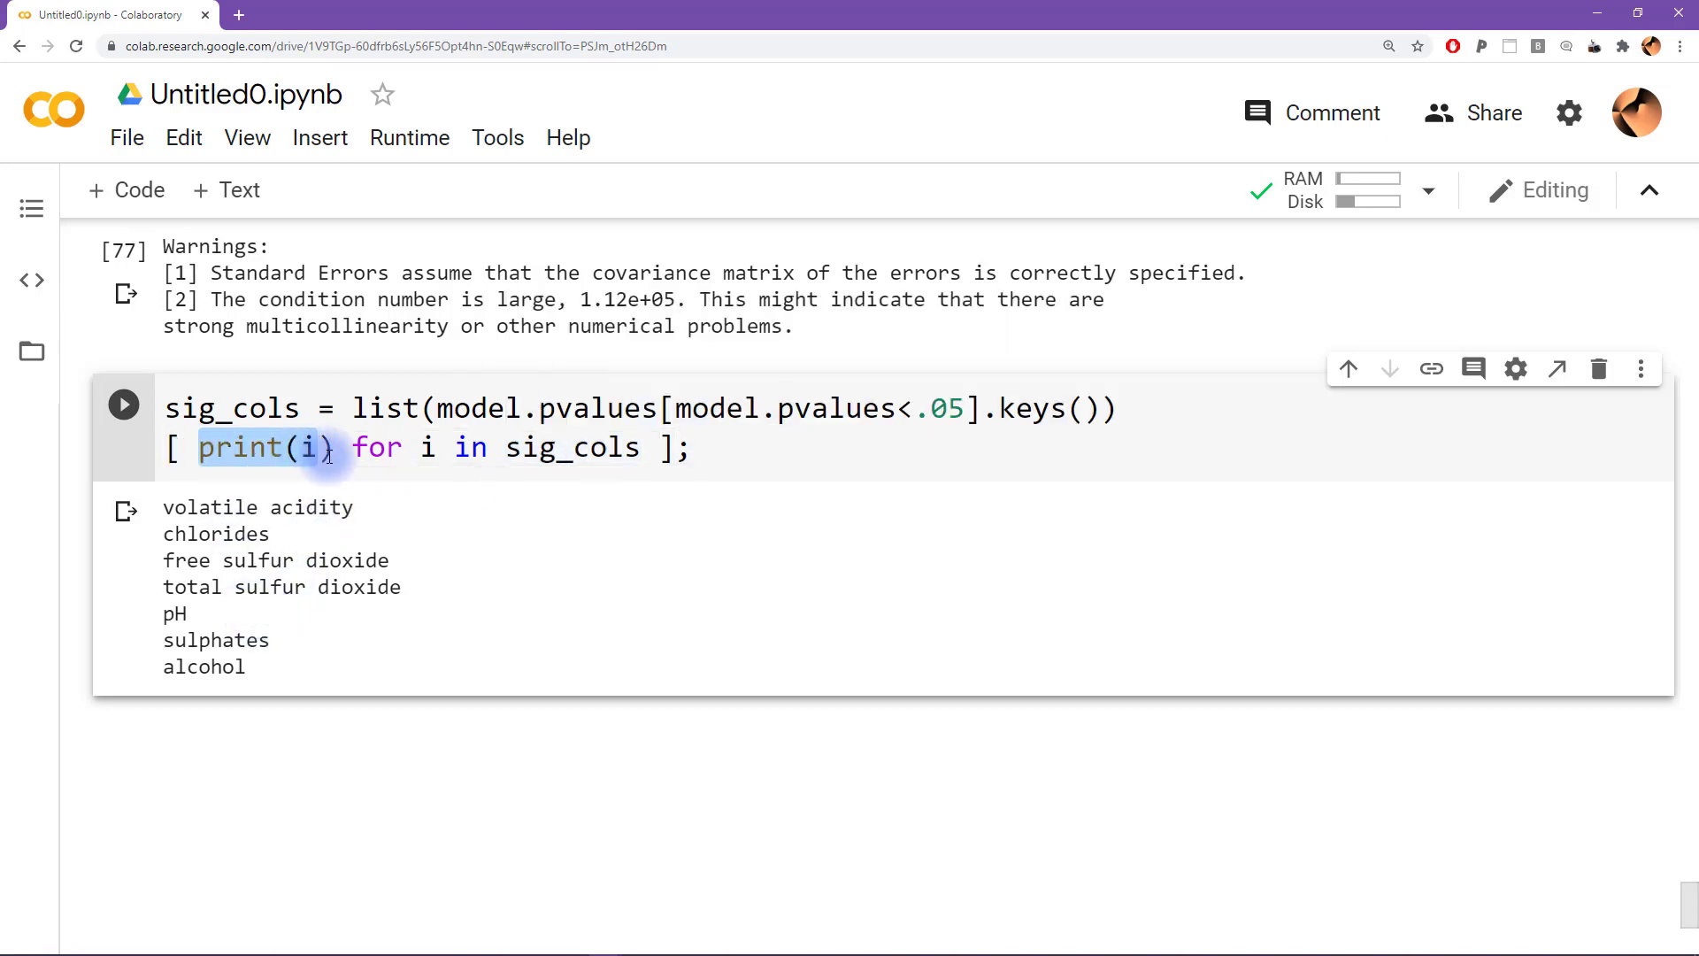
pyautogui.click(777, 449)
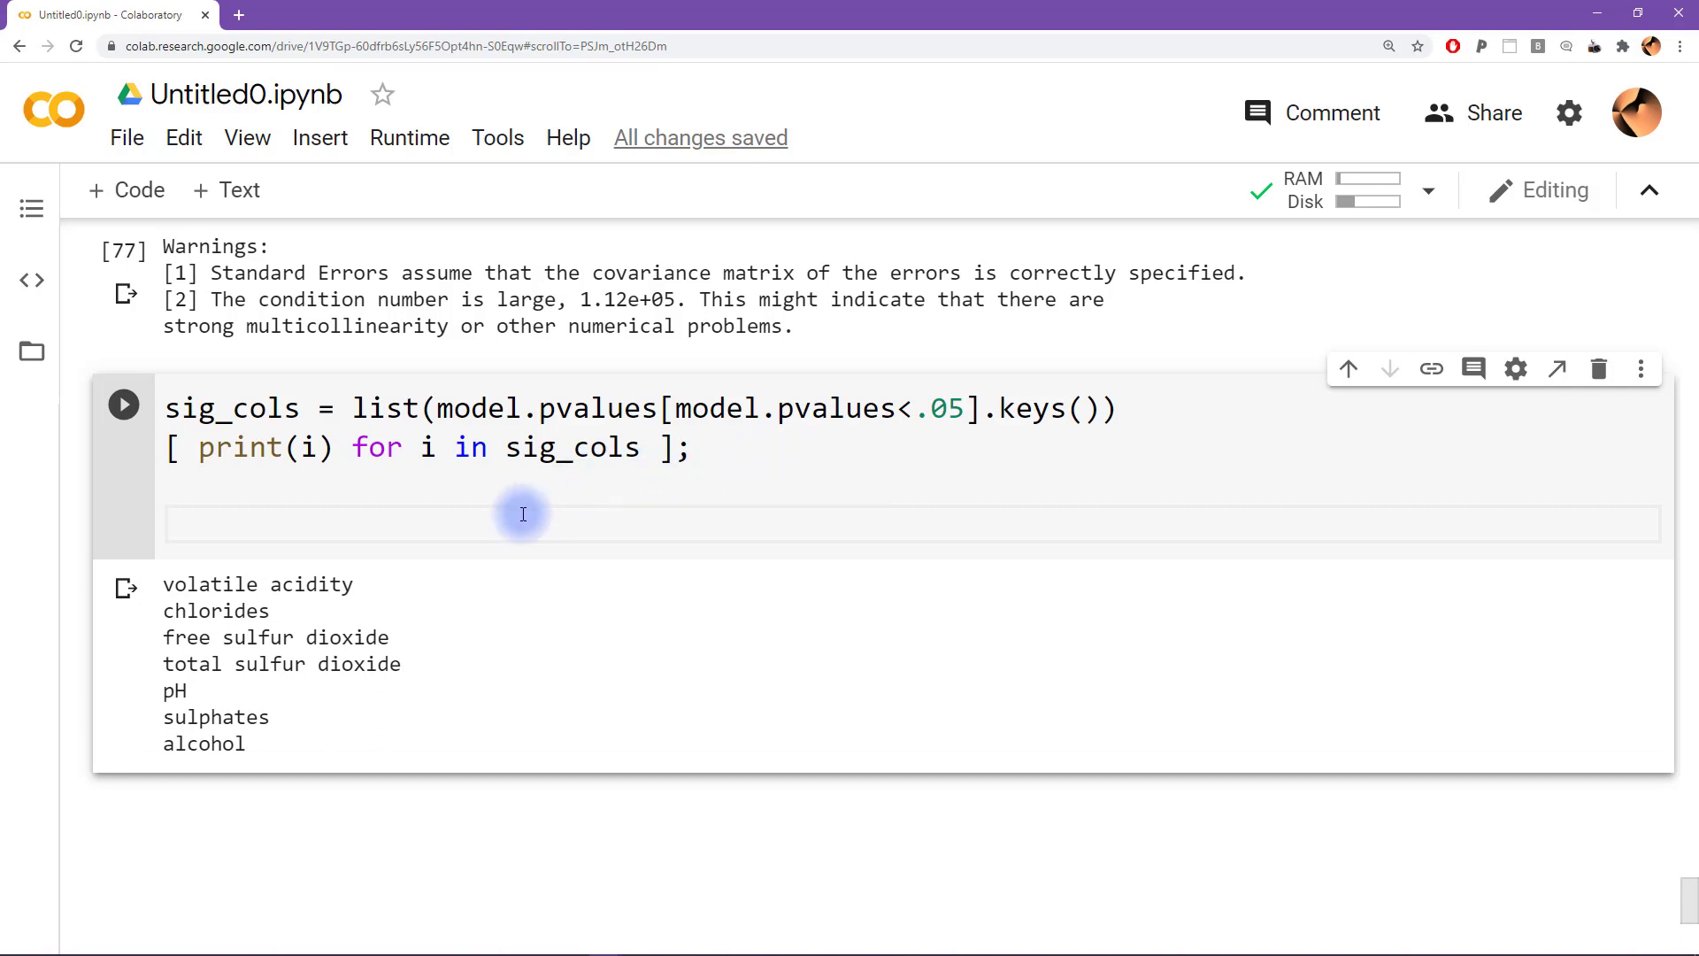
pyautogui.moveTo(374, 583)
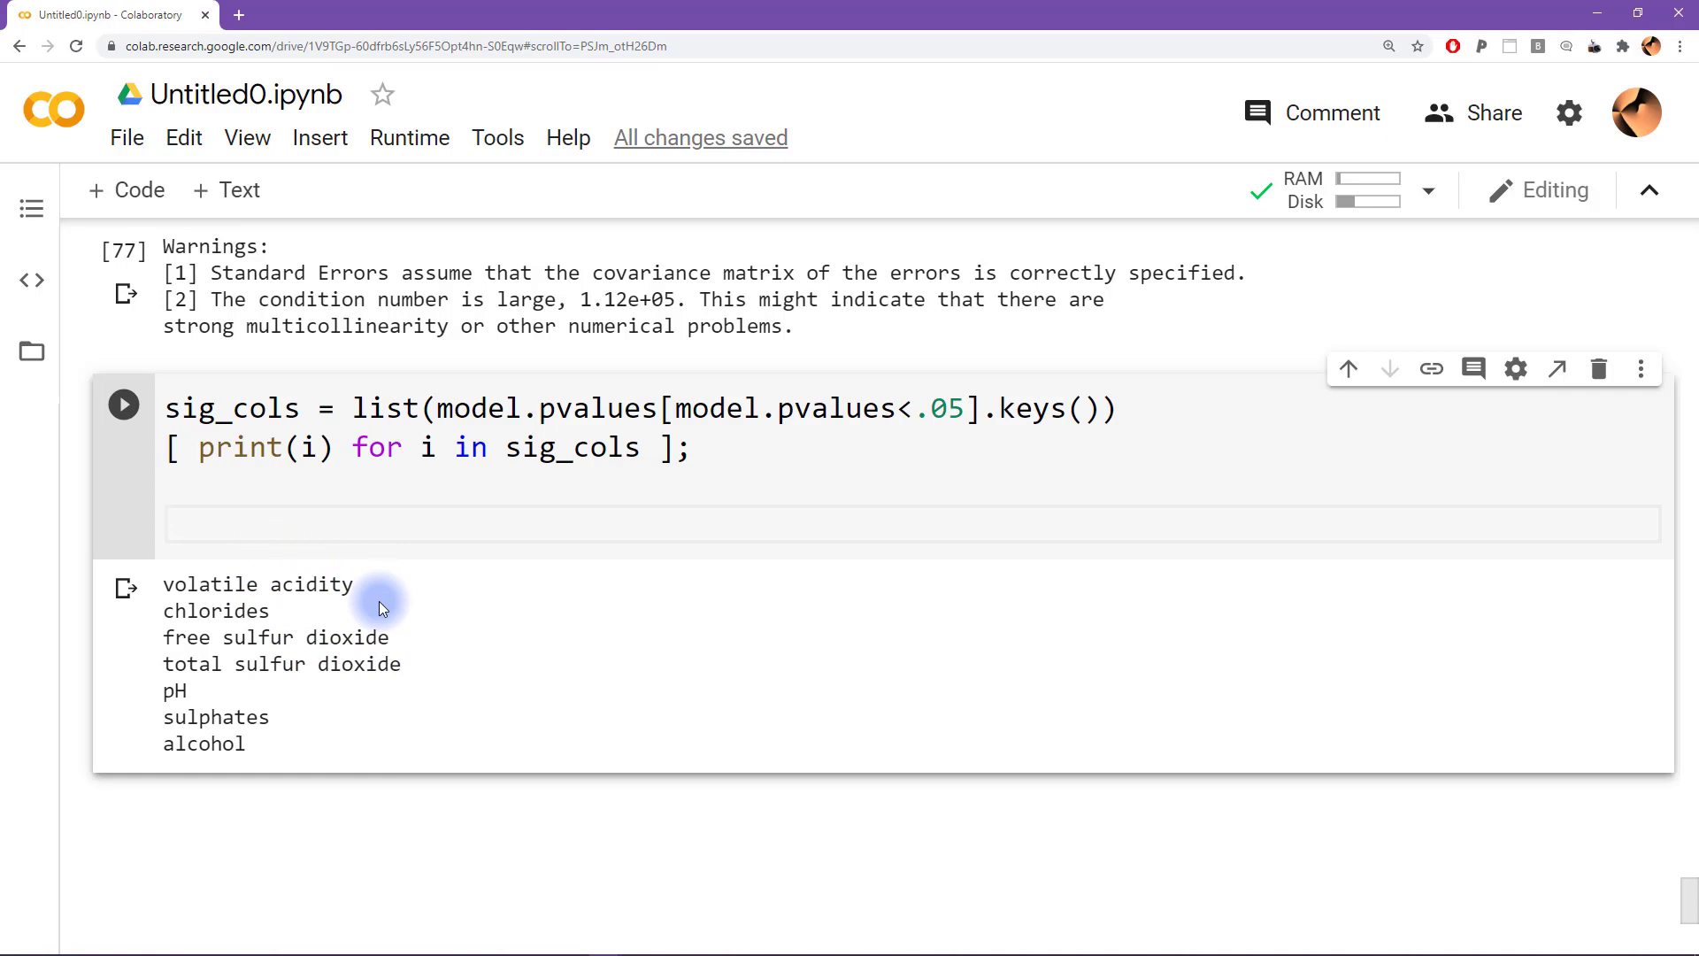
# Add and run sns.pairplot(data[sig_cols], kind='reg'), then interrupt the slow execution
pyautogui.write('sns.')
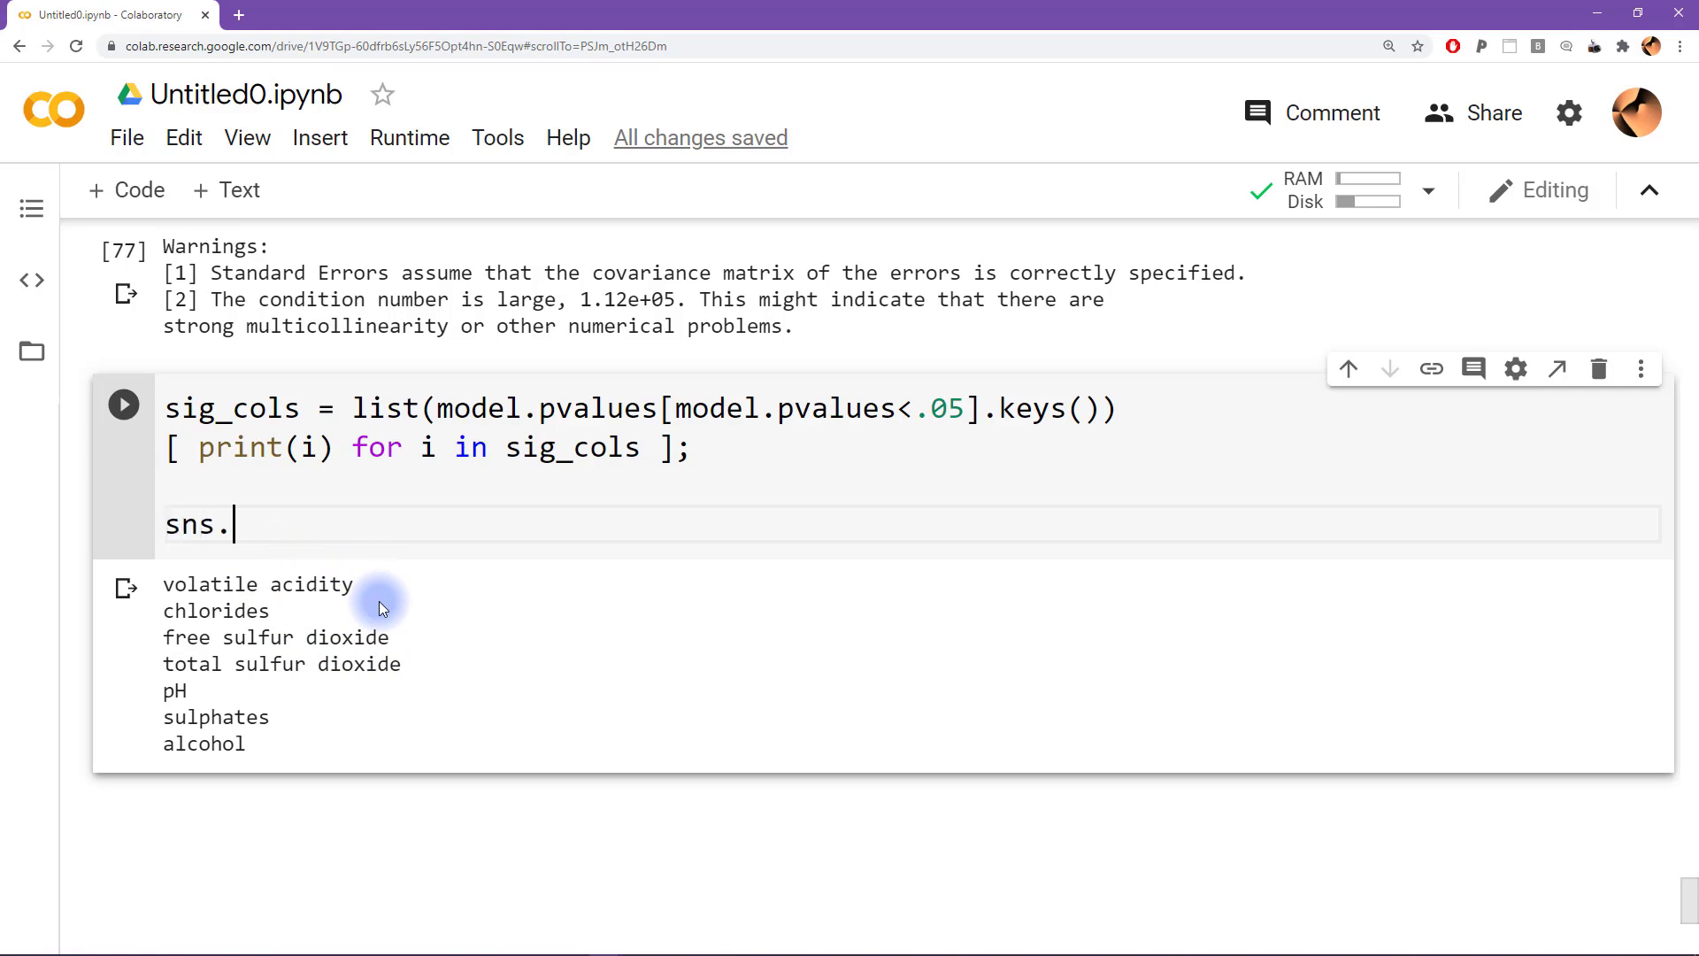
pyautogui.write('par')
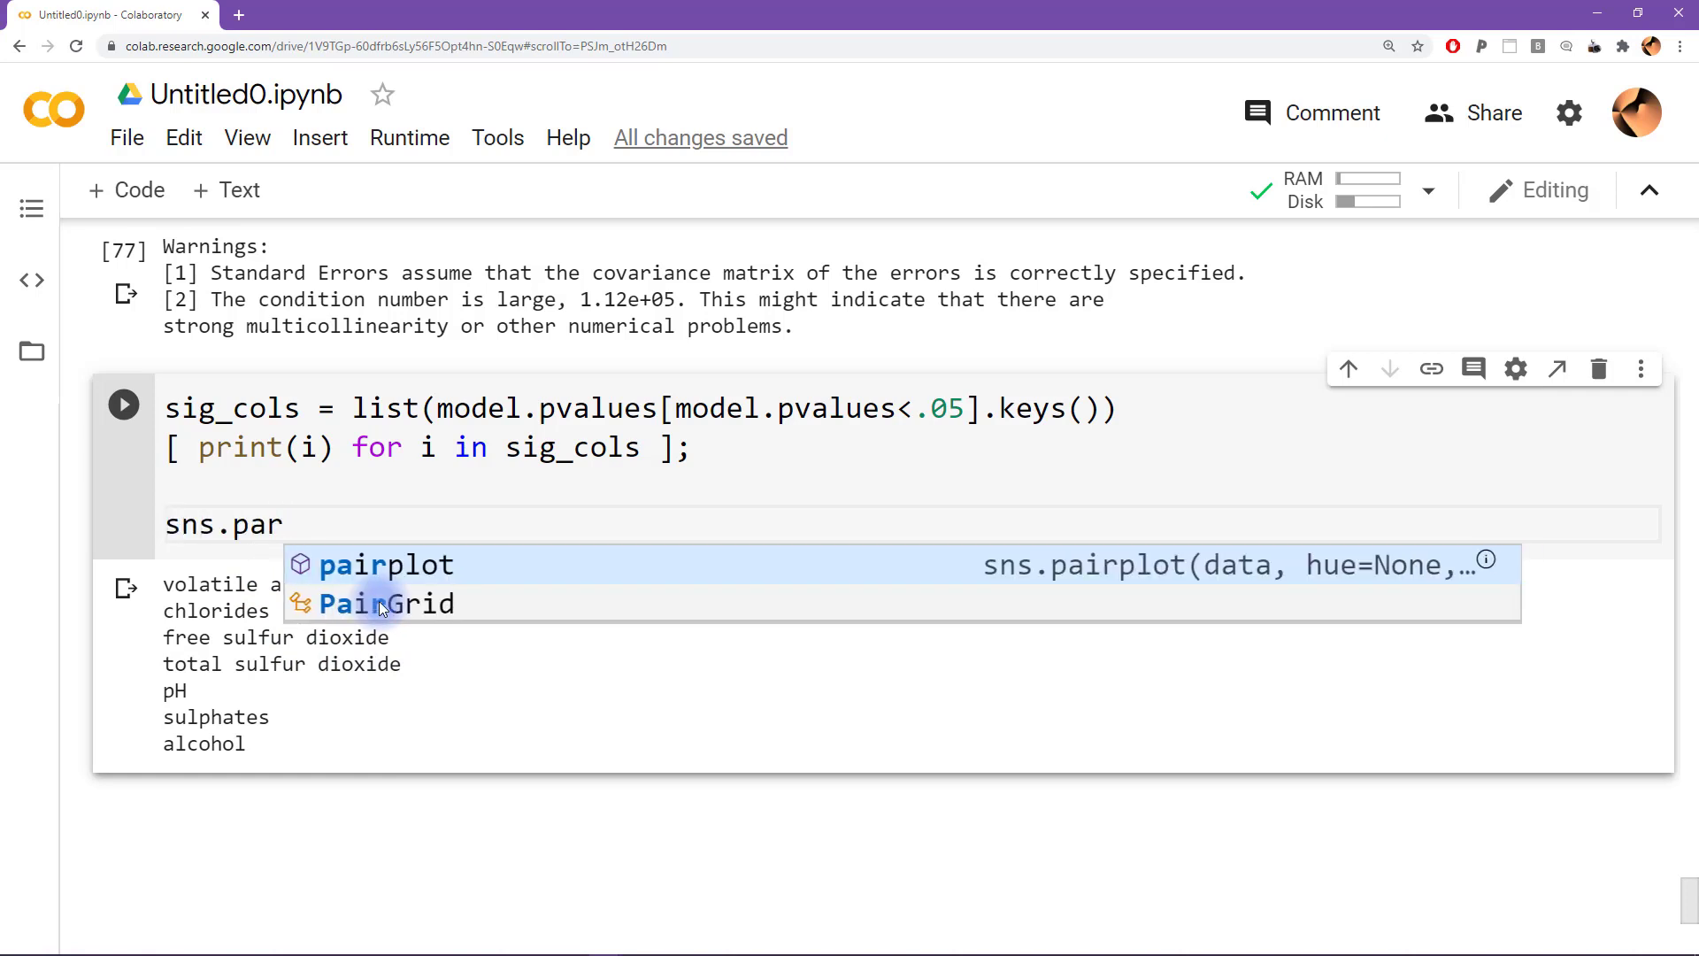
pyautogui.click(386, 565)
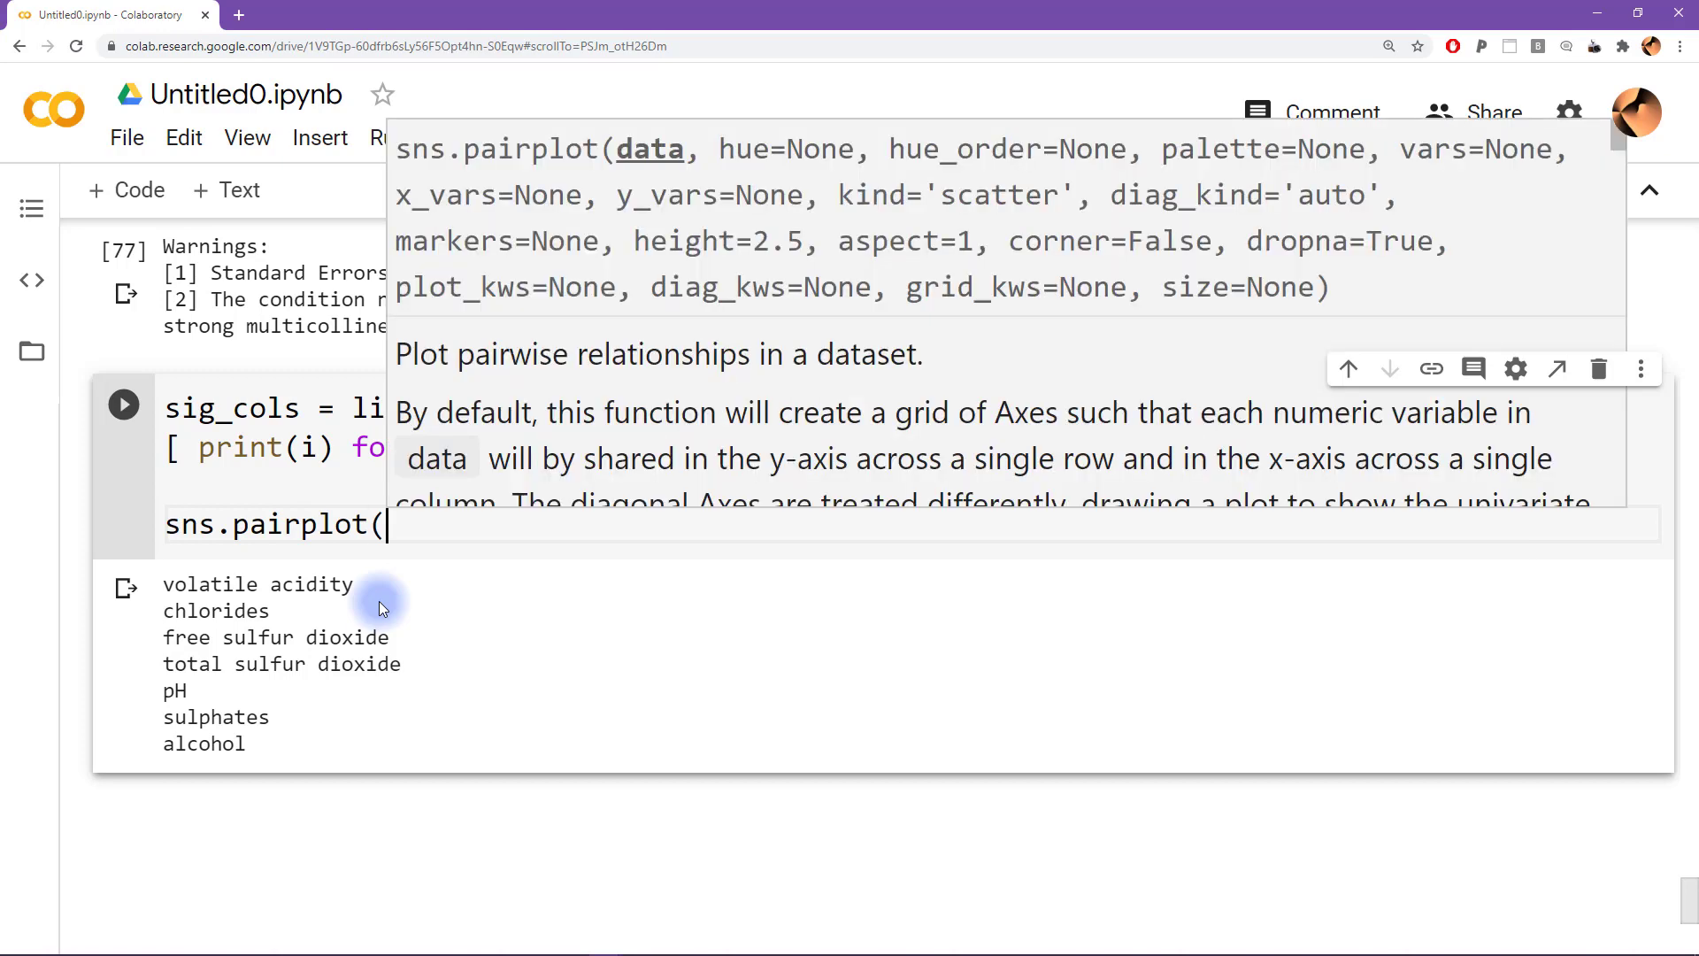
pyautogui.write('data)')
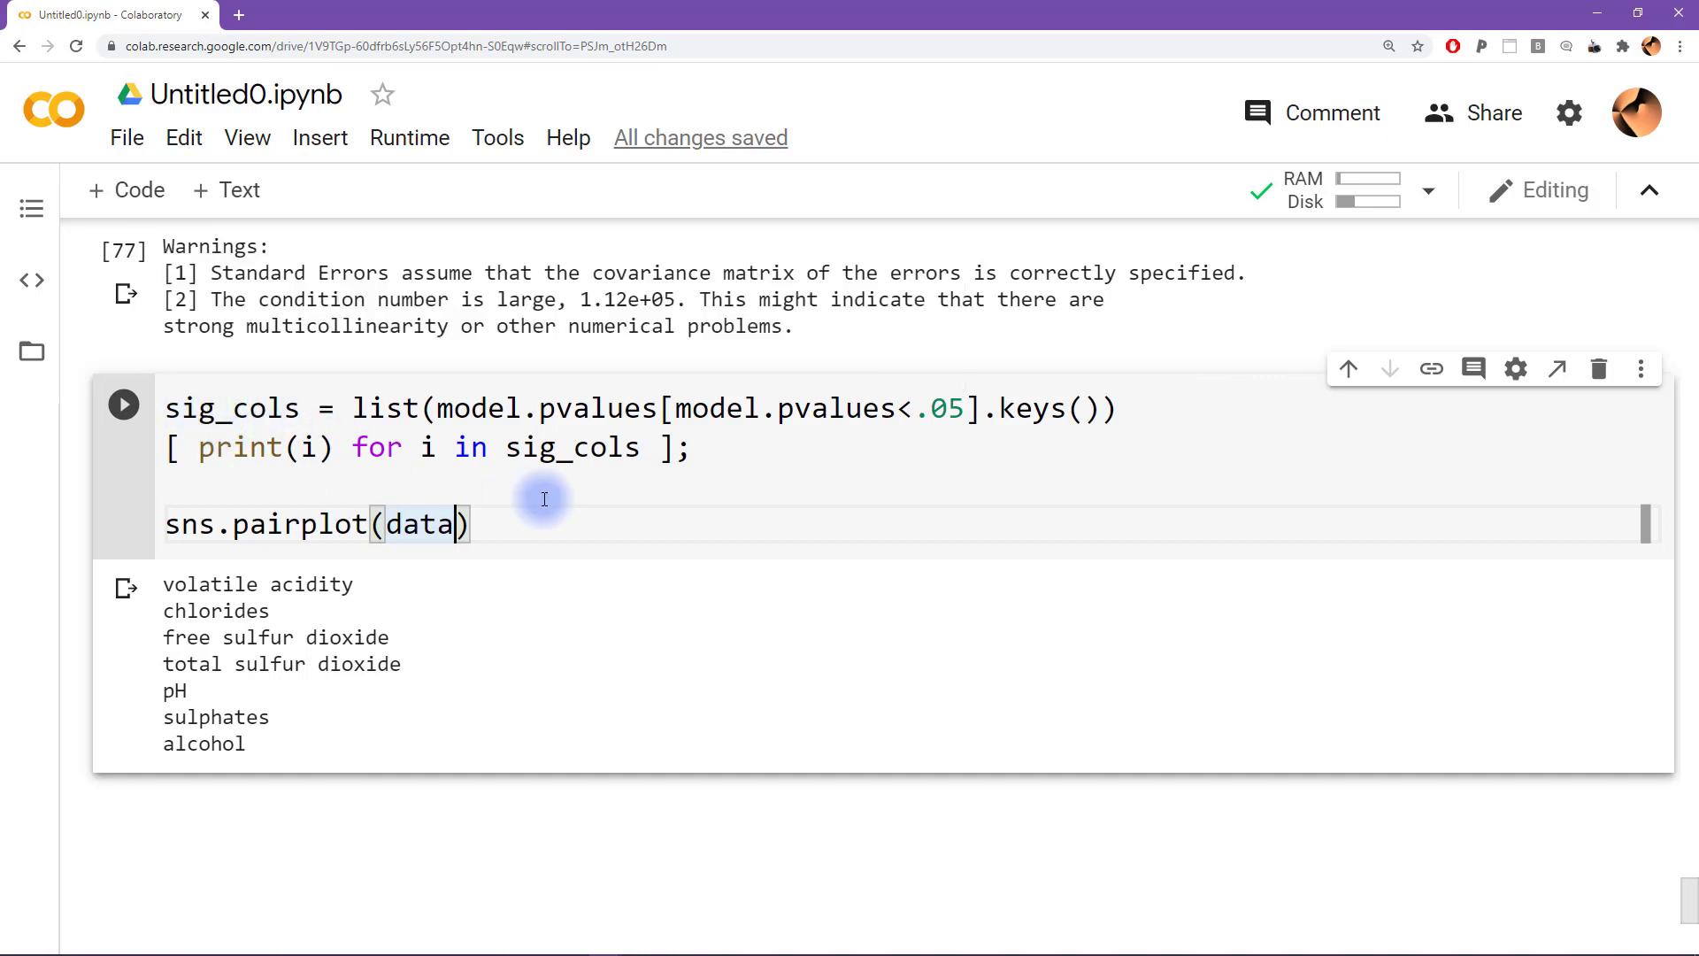
pyautogui.write('[sig')
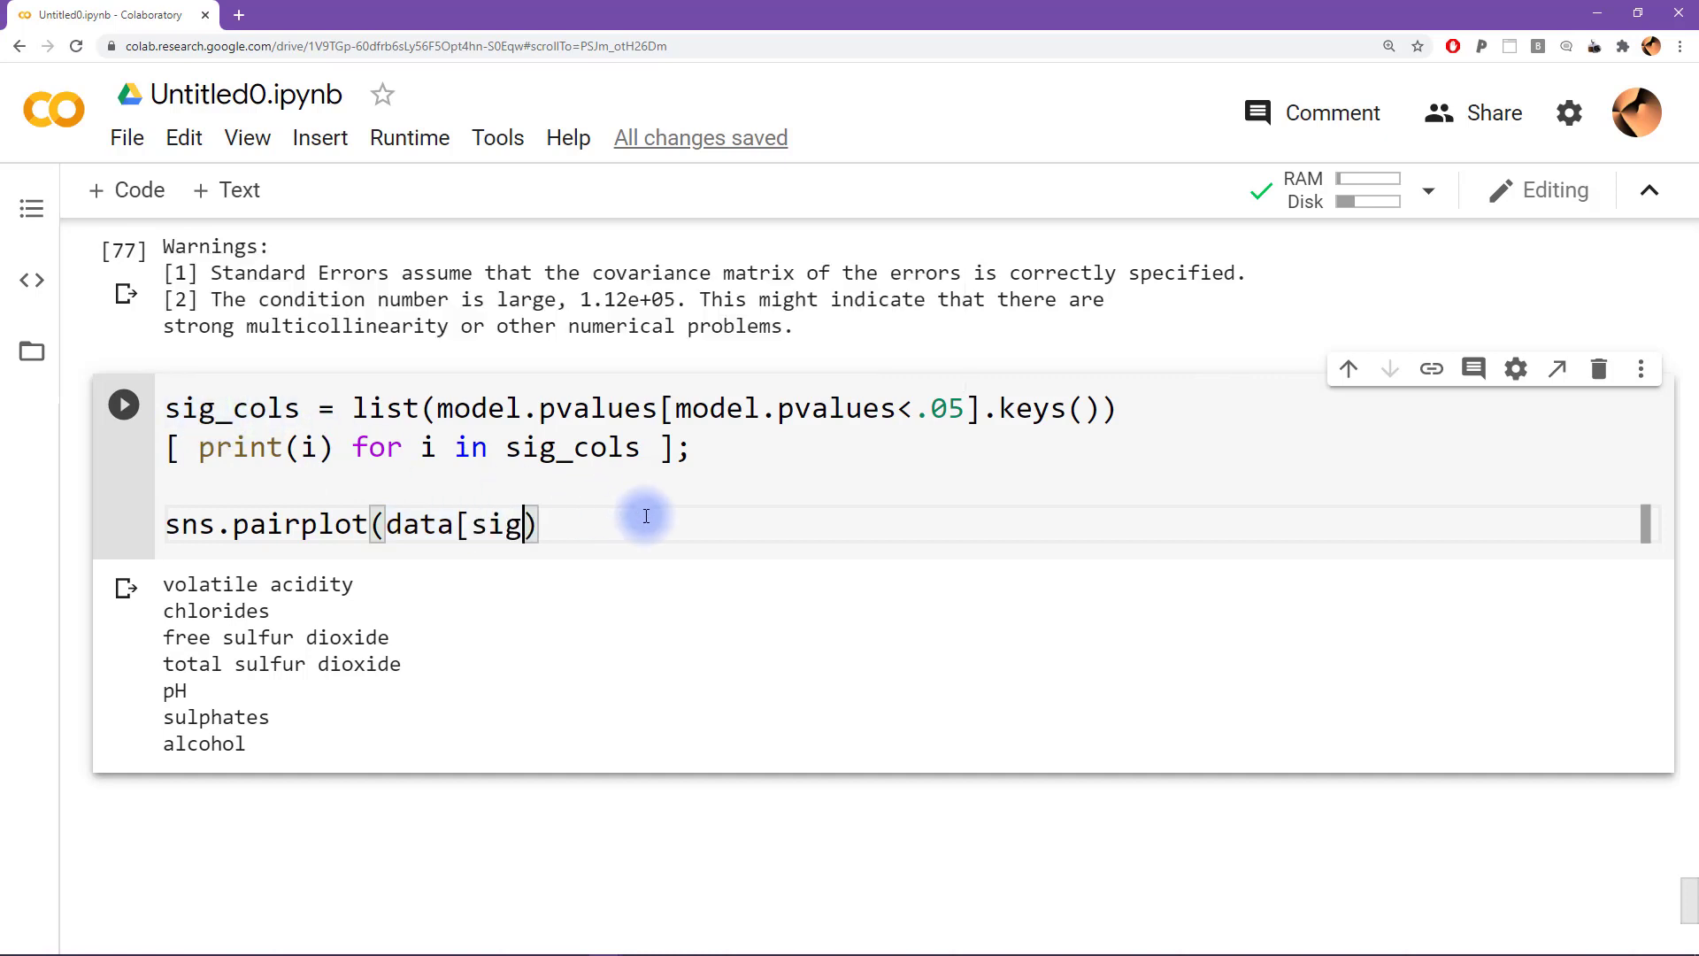
pyautogui.write('_cols]')
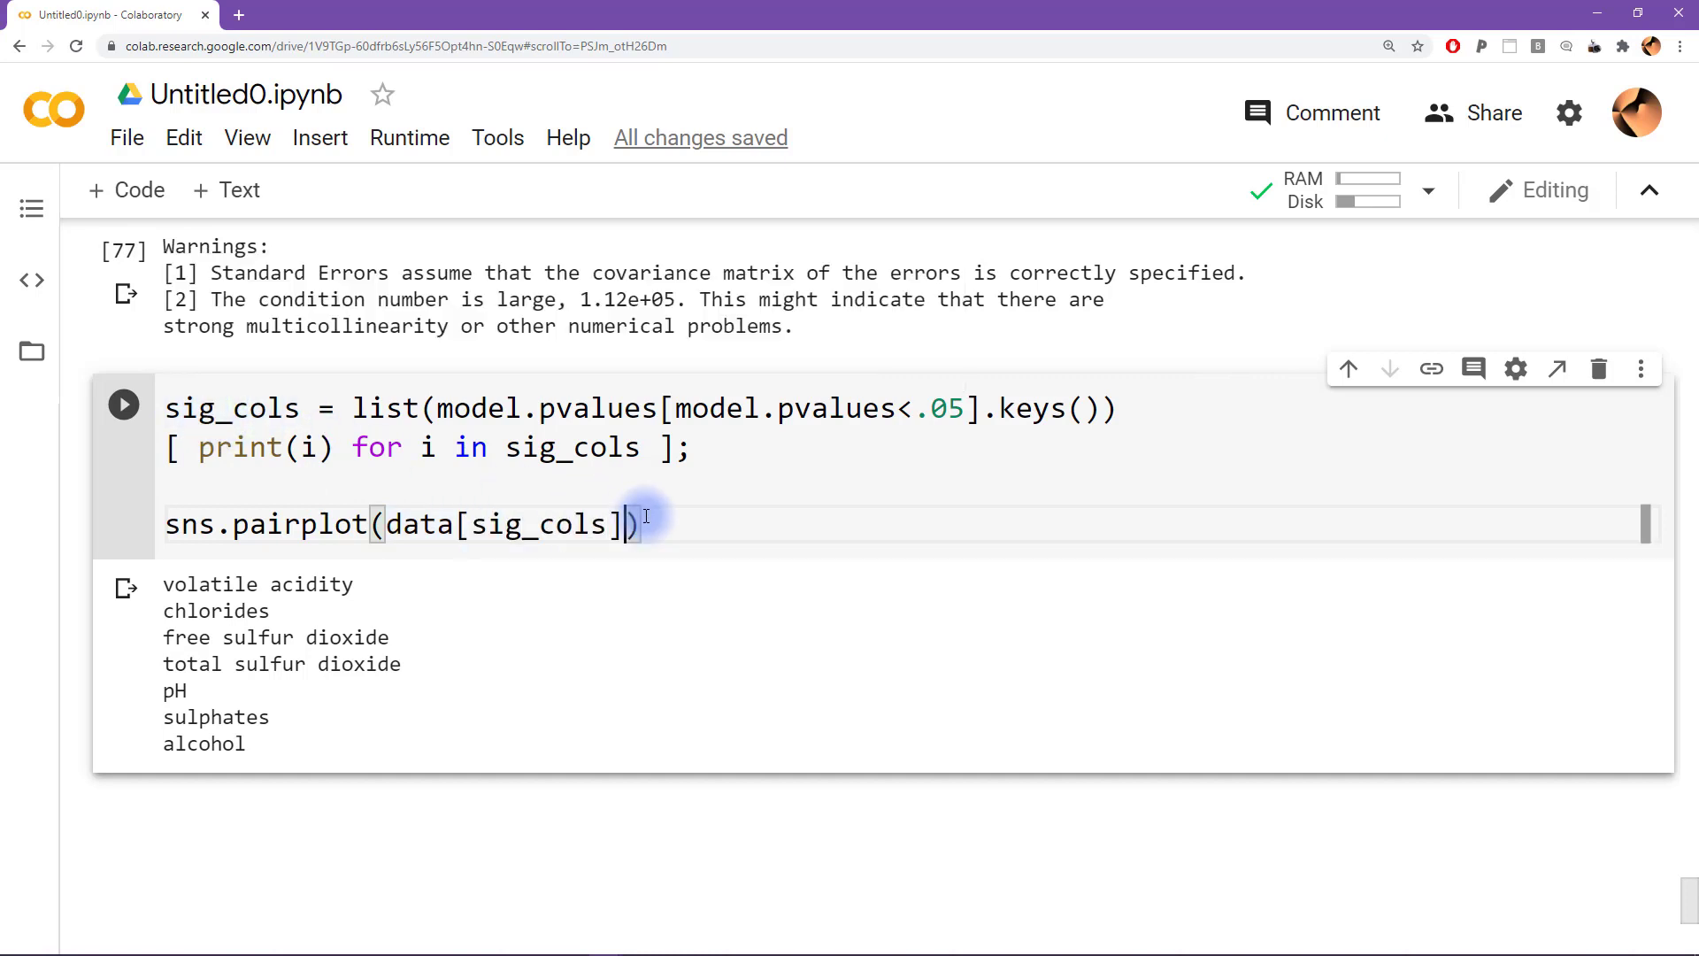
pyautogui.write(',kind')
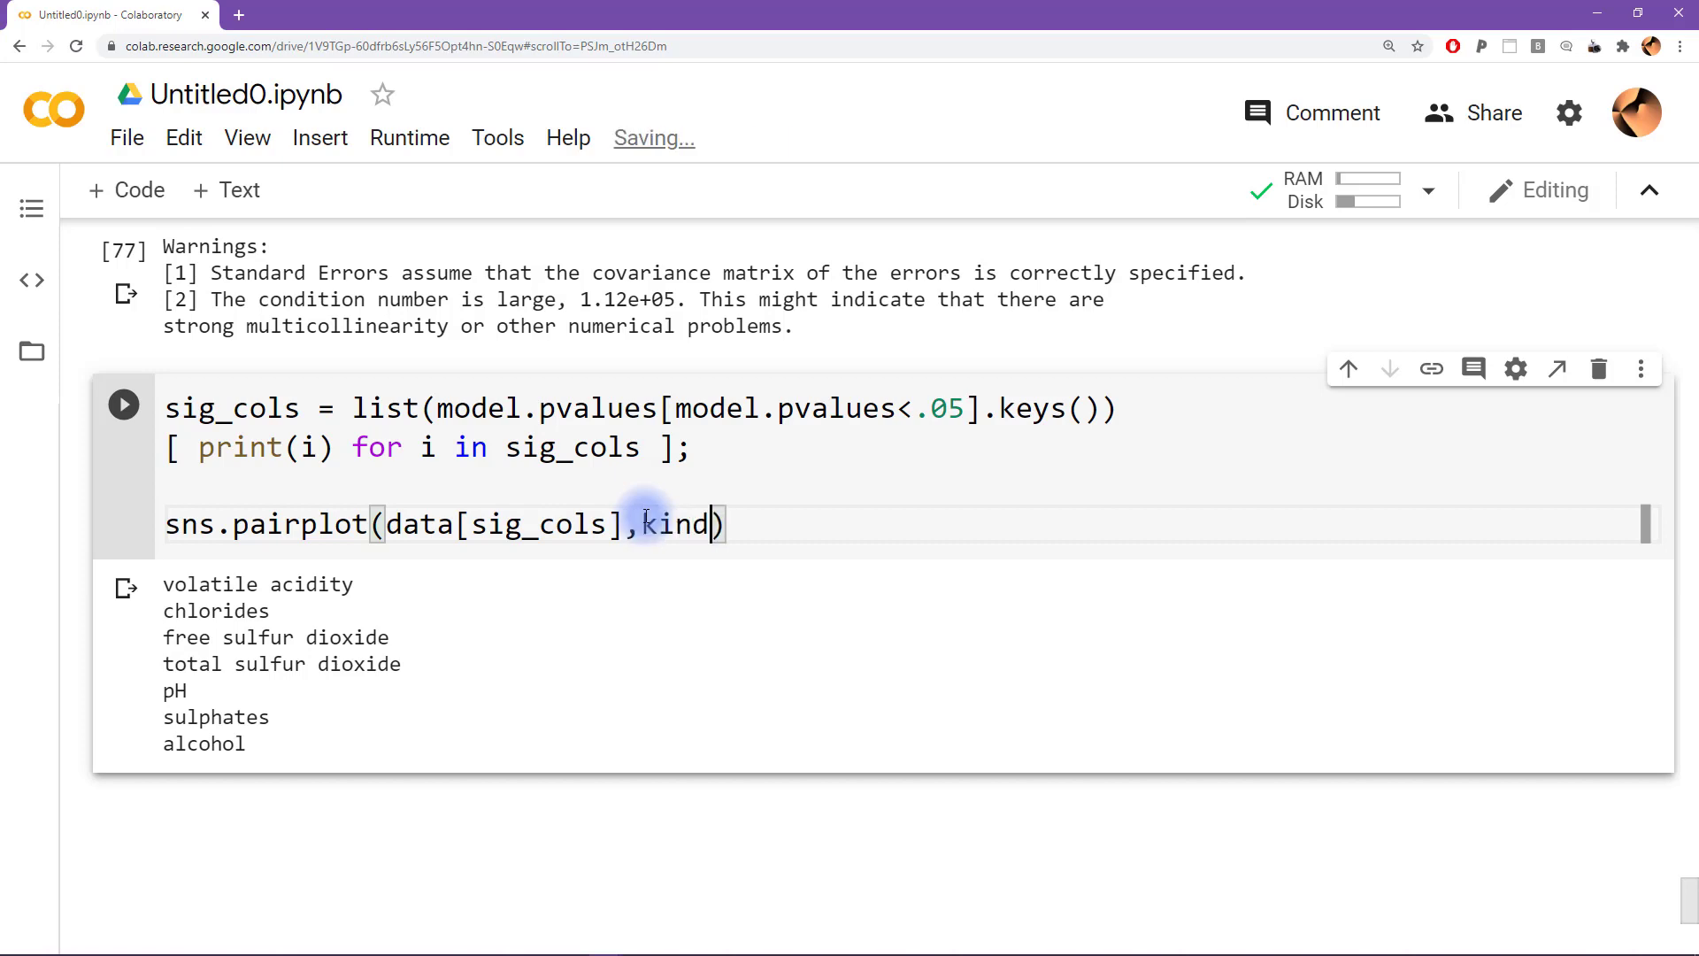
pyautogui.write("='reg'")
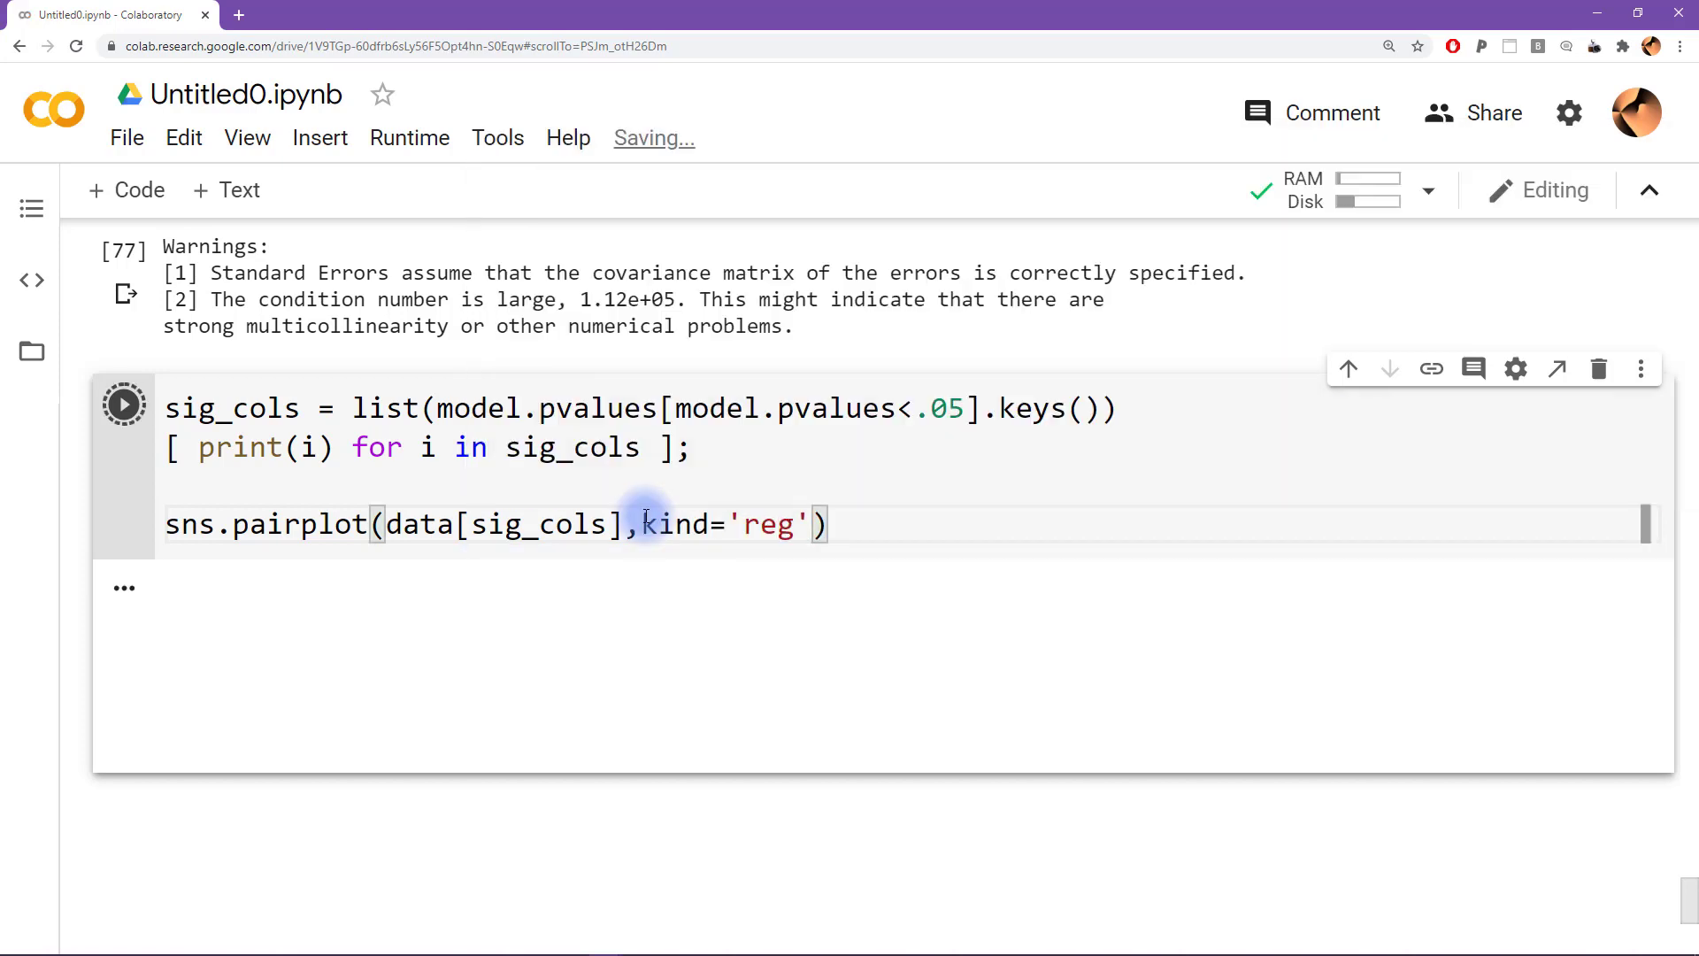
pyautogui.click(124, 404)
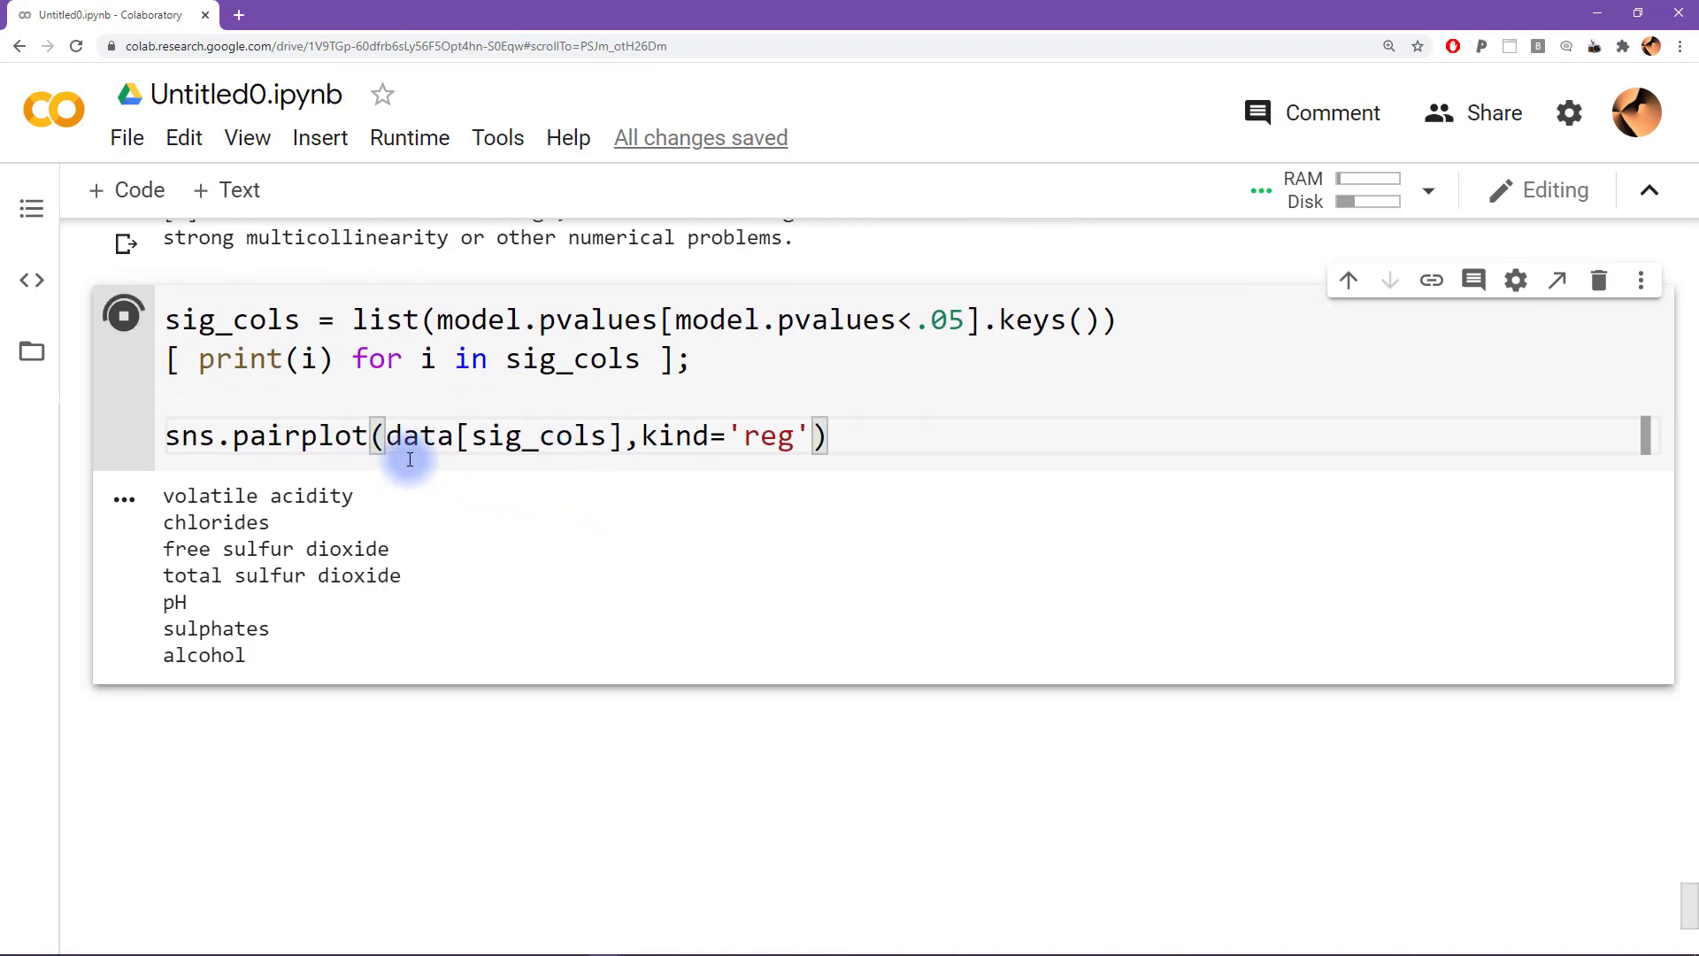
pyautogui.moveTo(504, 470)
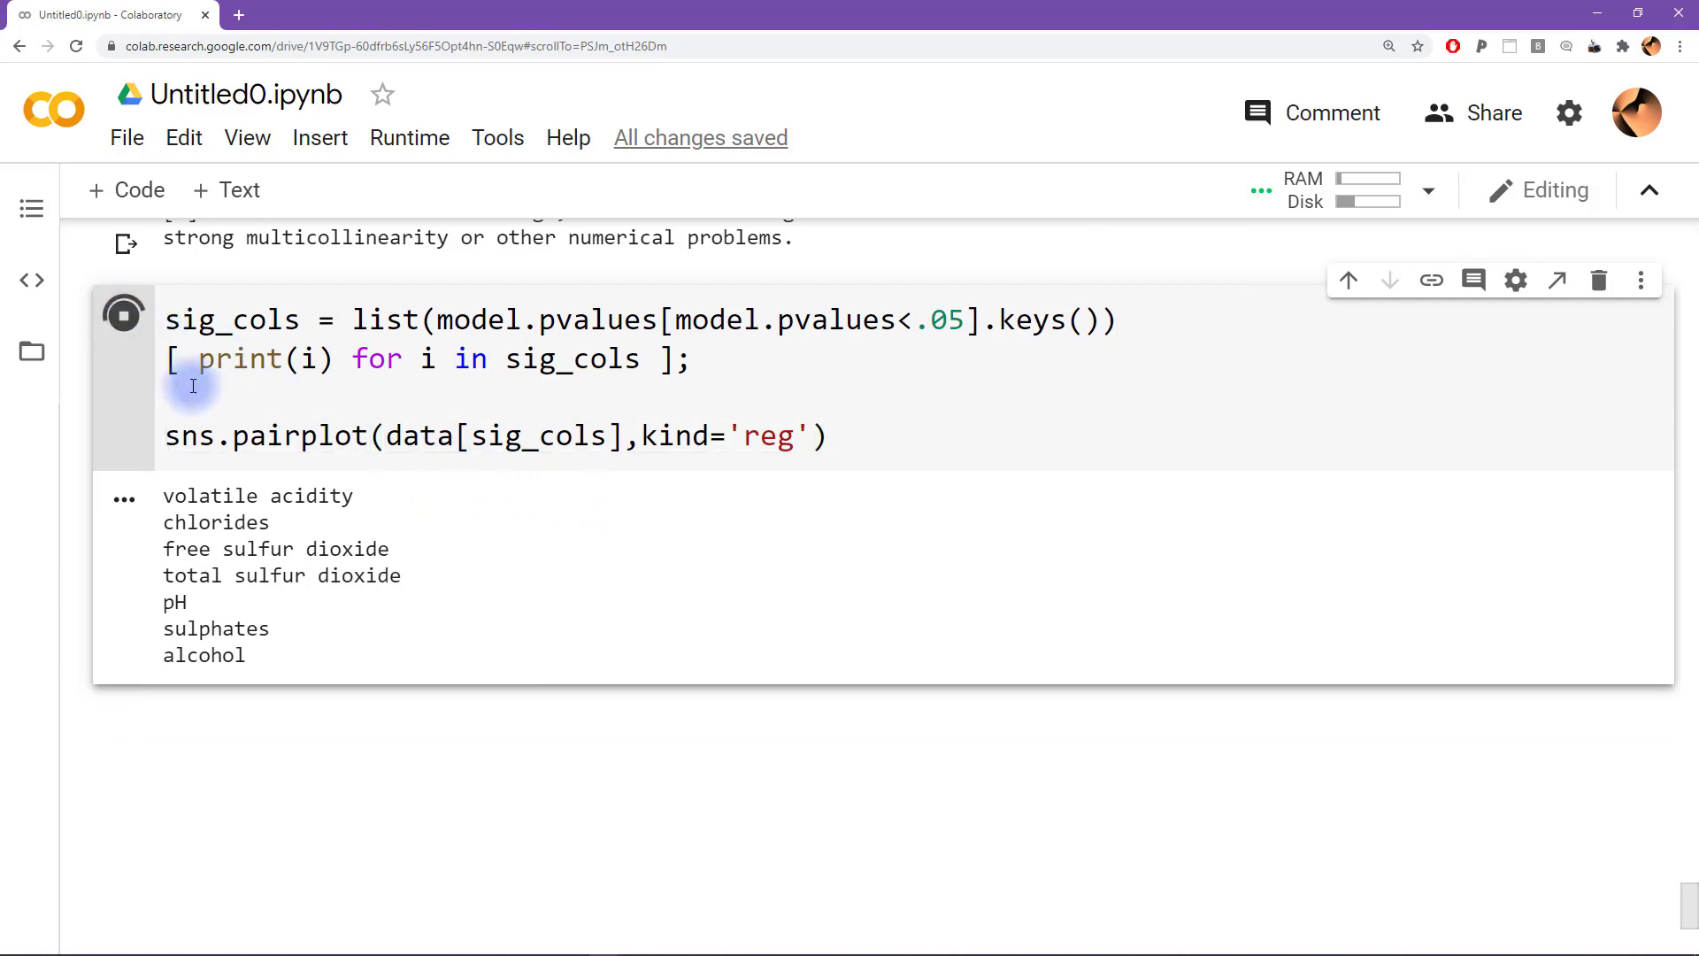
pyautogui.click(122, 314)
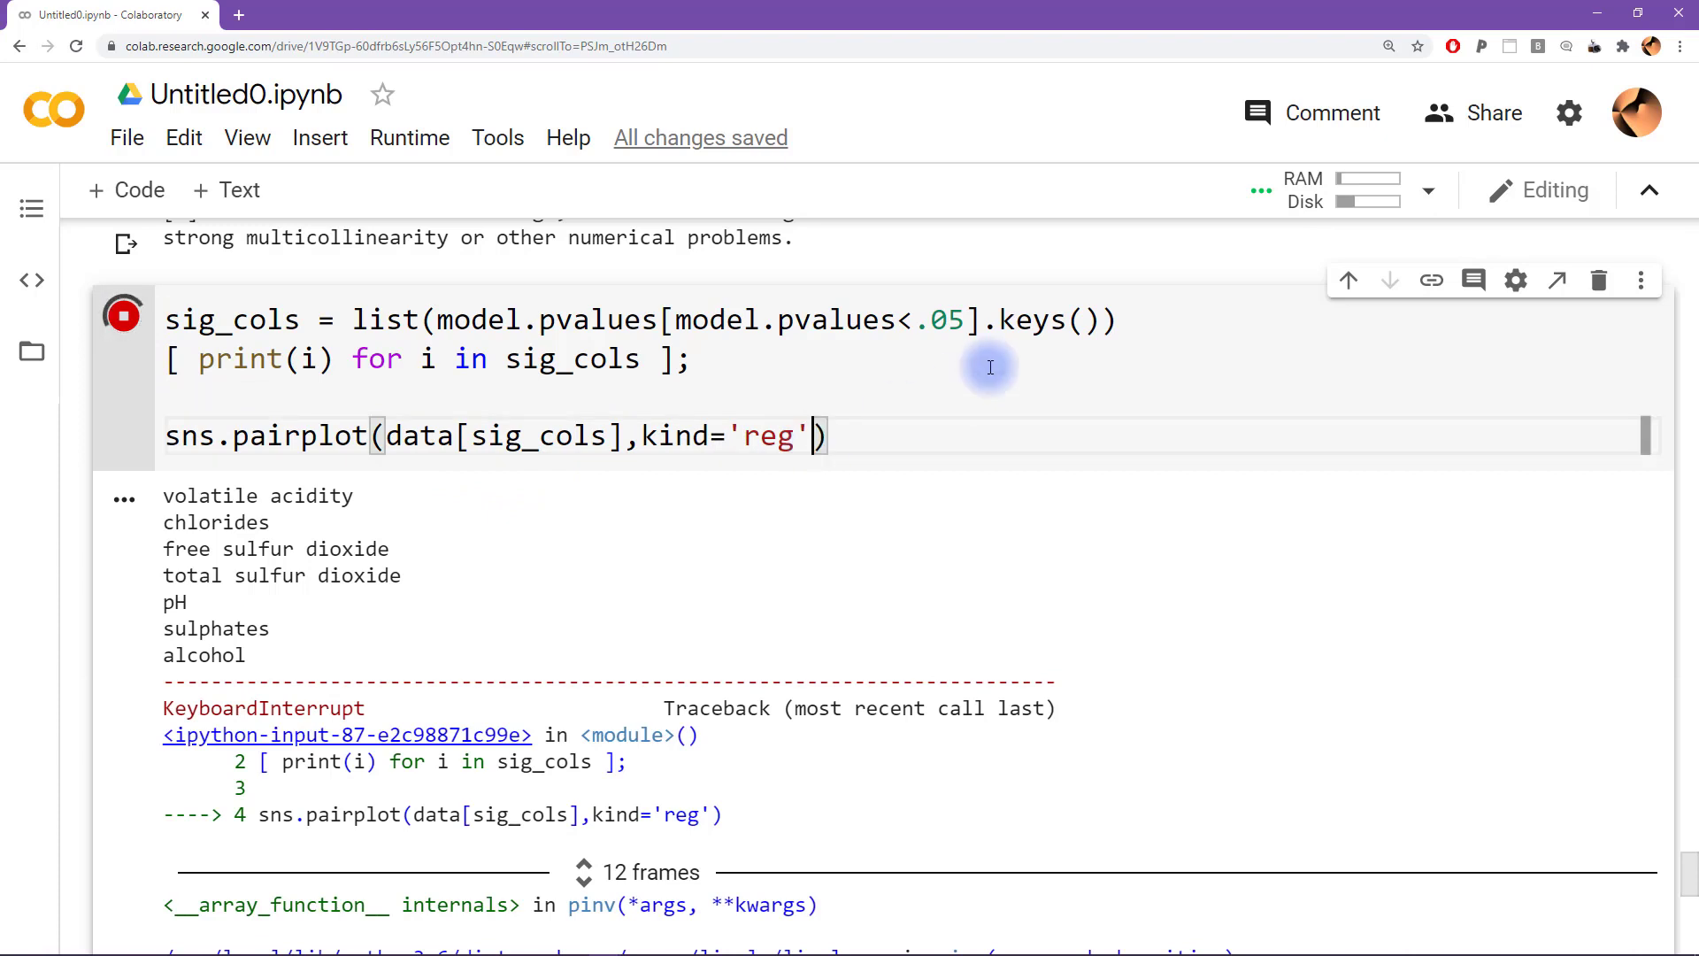
# Pass hue='quality' to the pairplot call and add a blank line above it
pyautogui.write(",hue='quality")
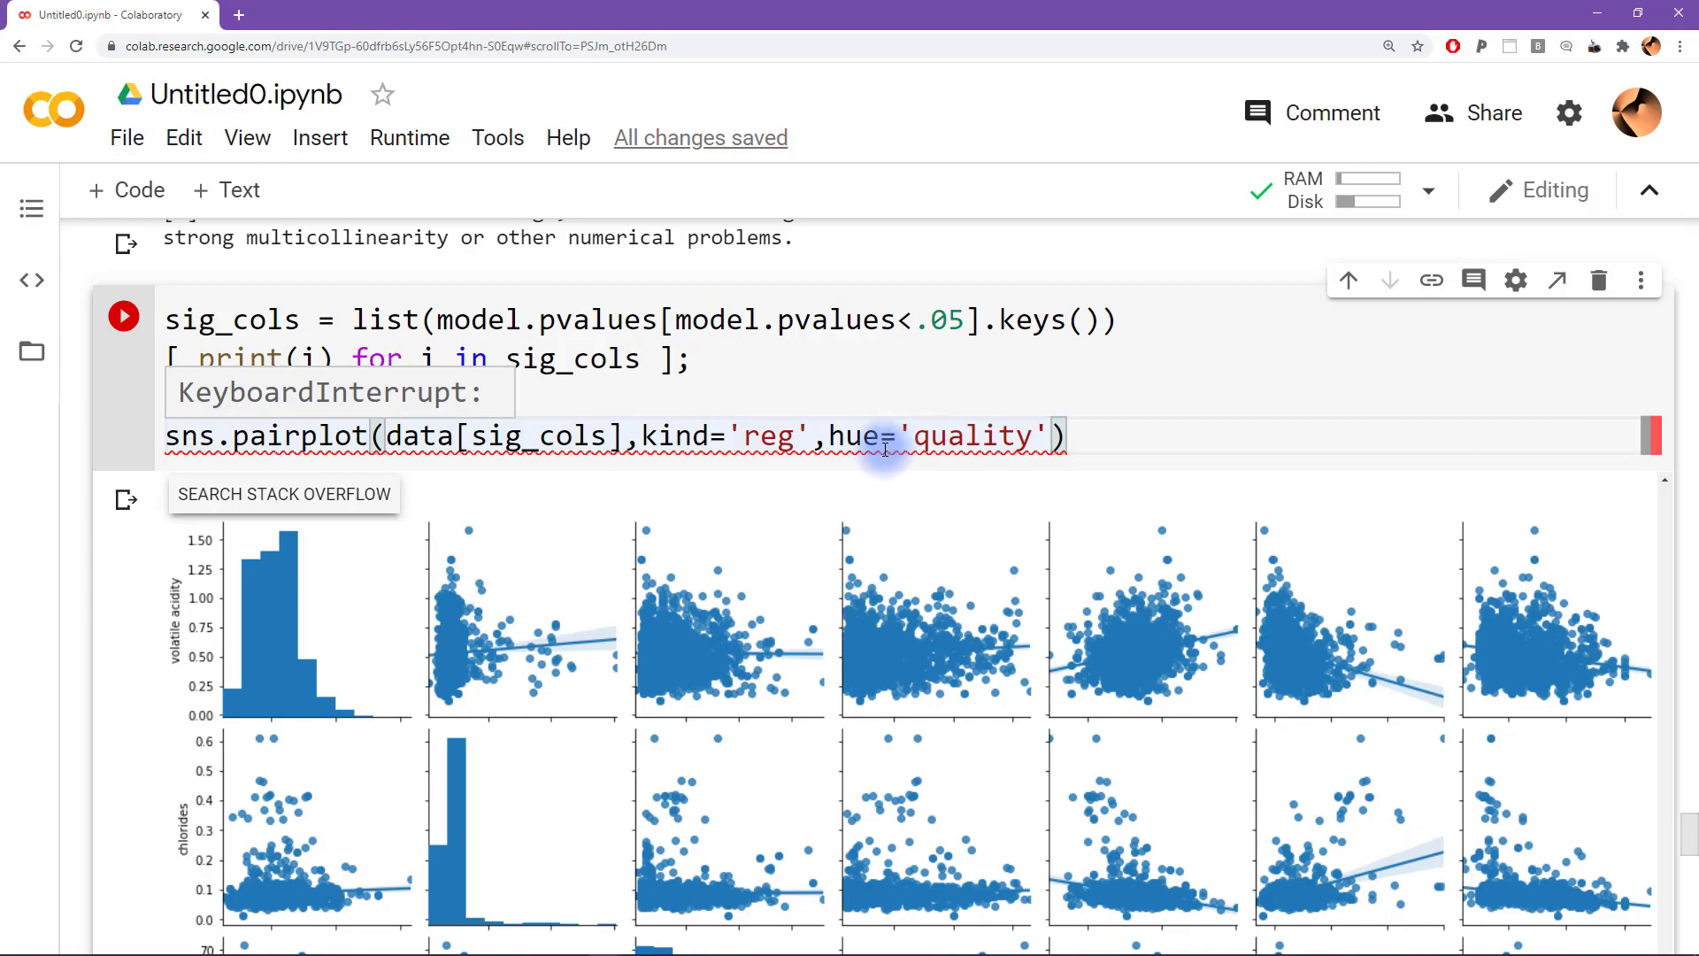
pyautogui.scroll(-3)
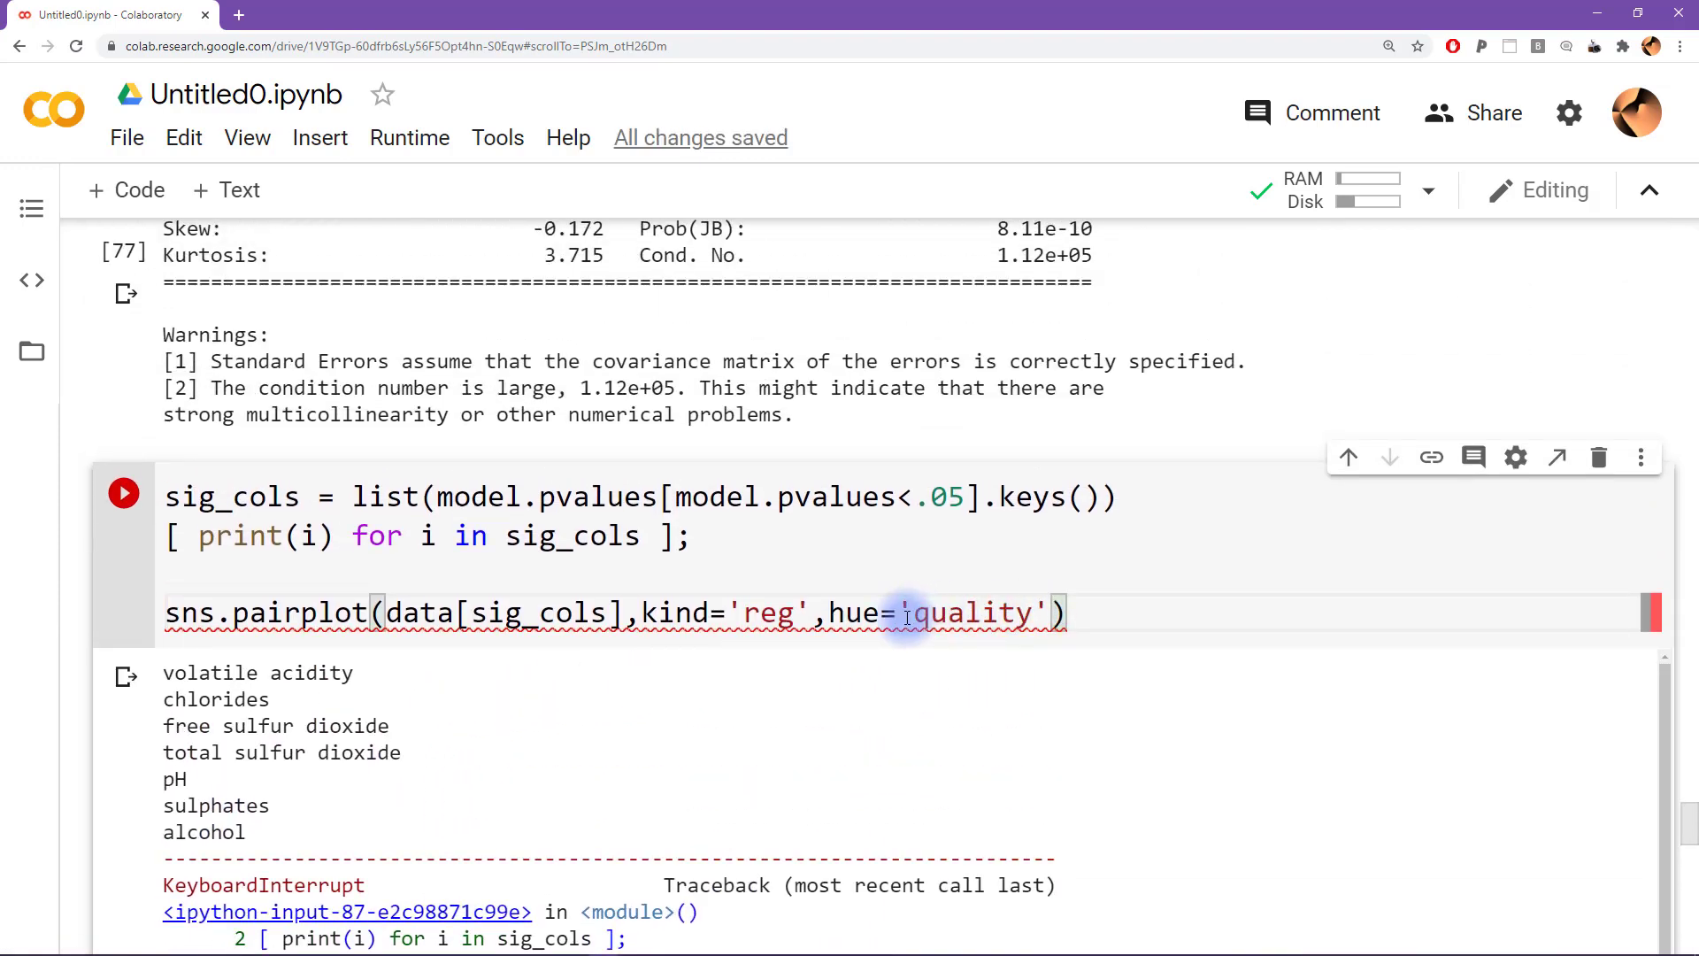
pyautogui.doubleClick(539, 613)
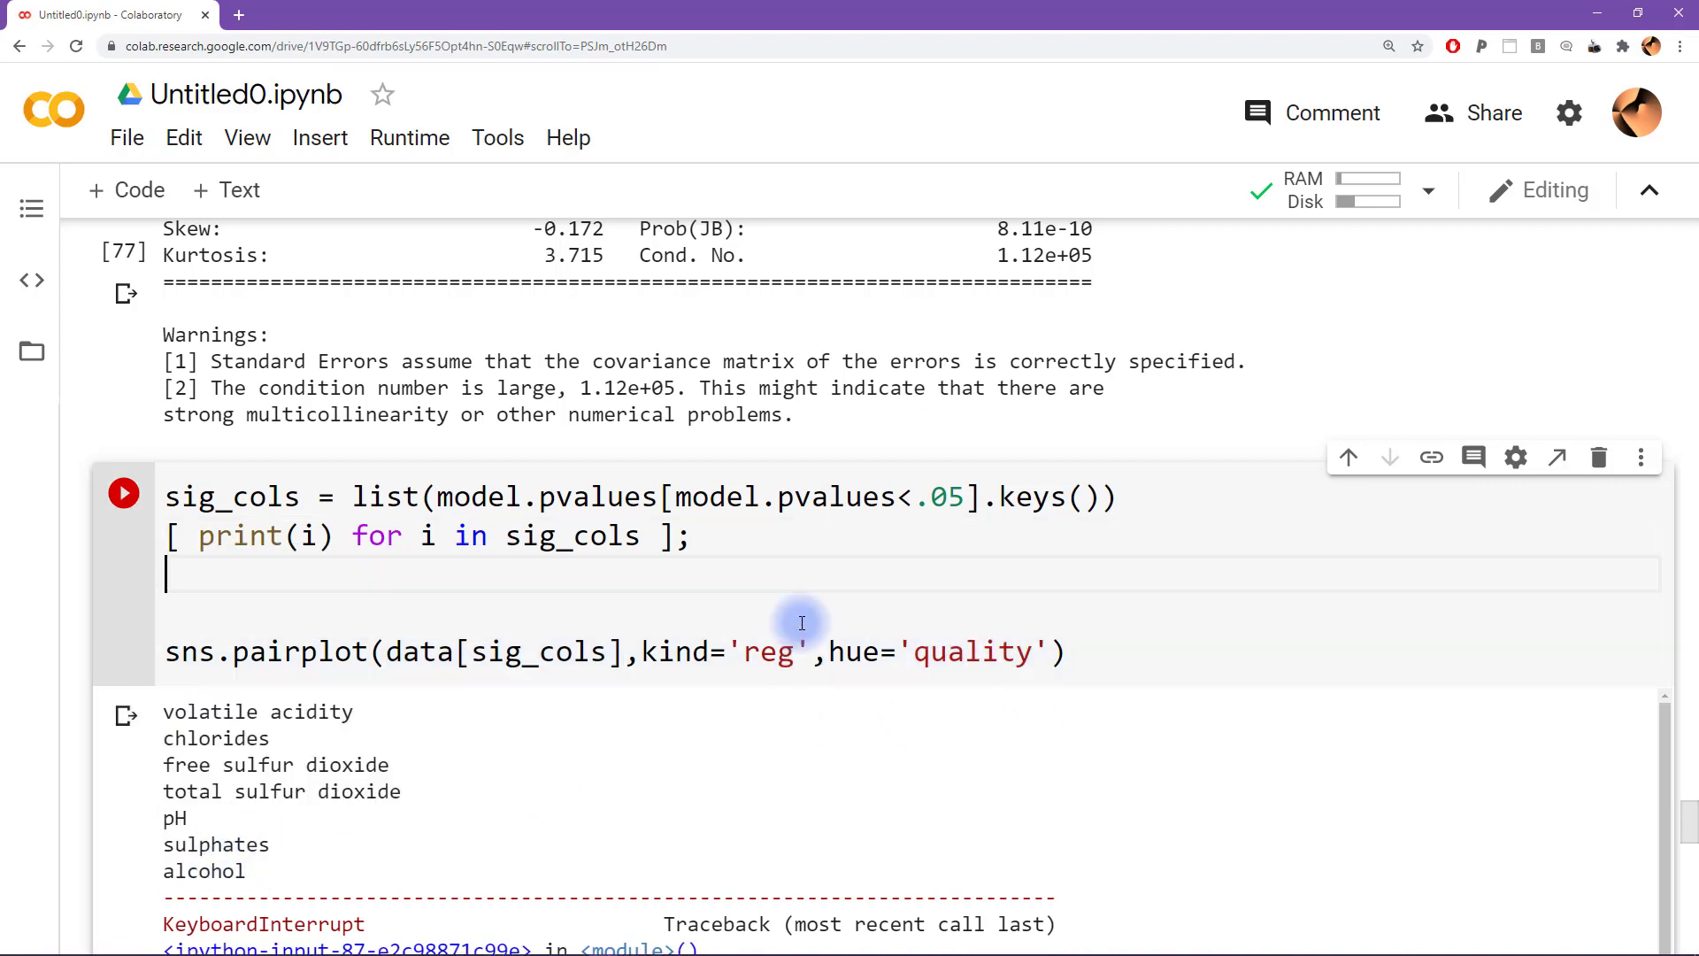
# Insert sig_cols.append('quality') above the pairplot and highlight where sig_cols is used
pyautogui.write('sig_')
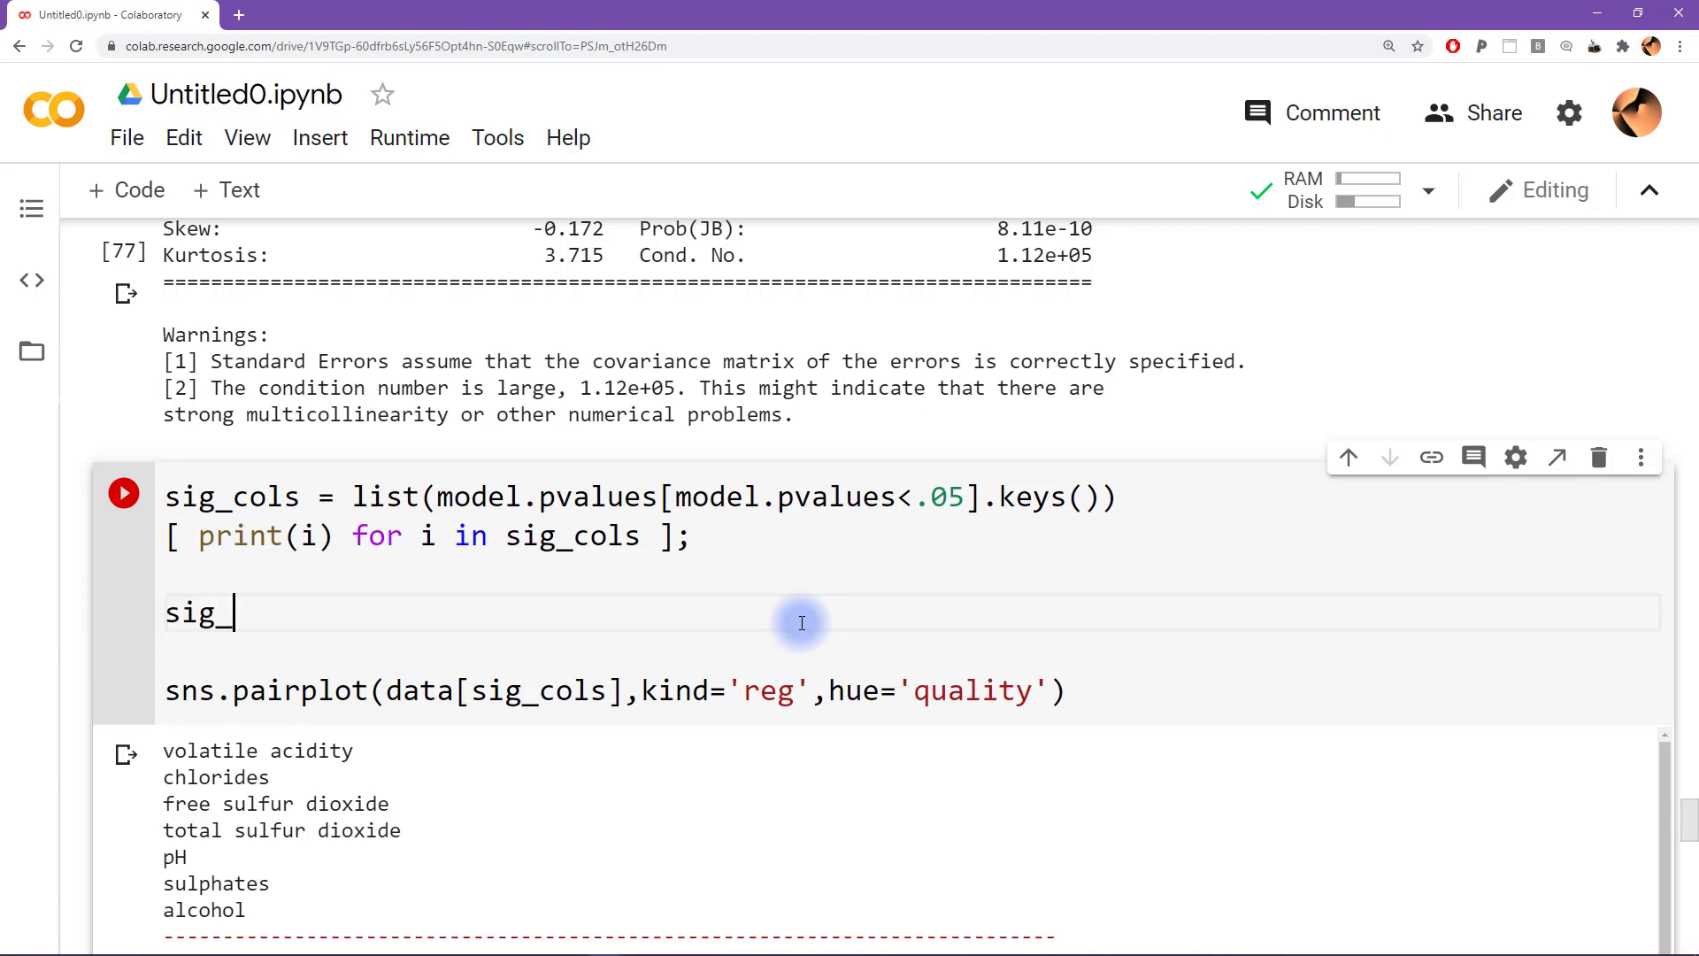
pyautogui.write('cols.append(')
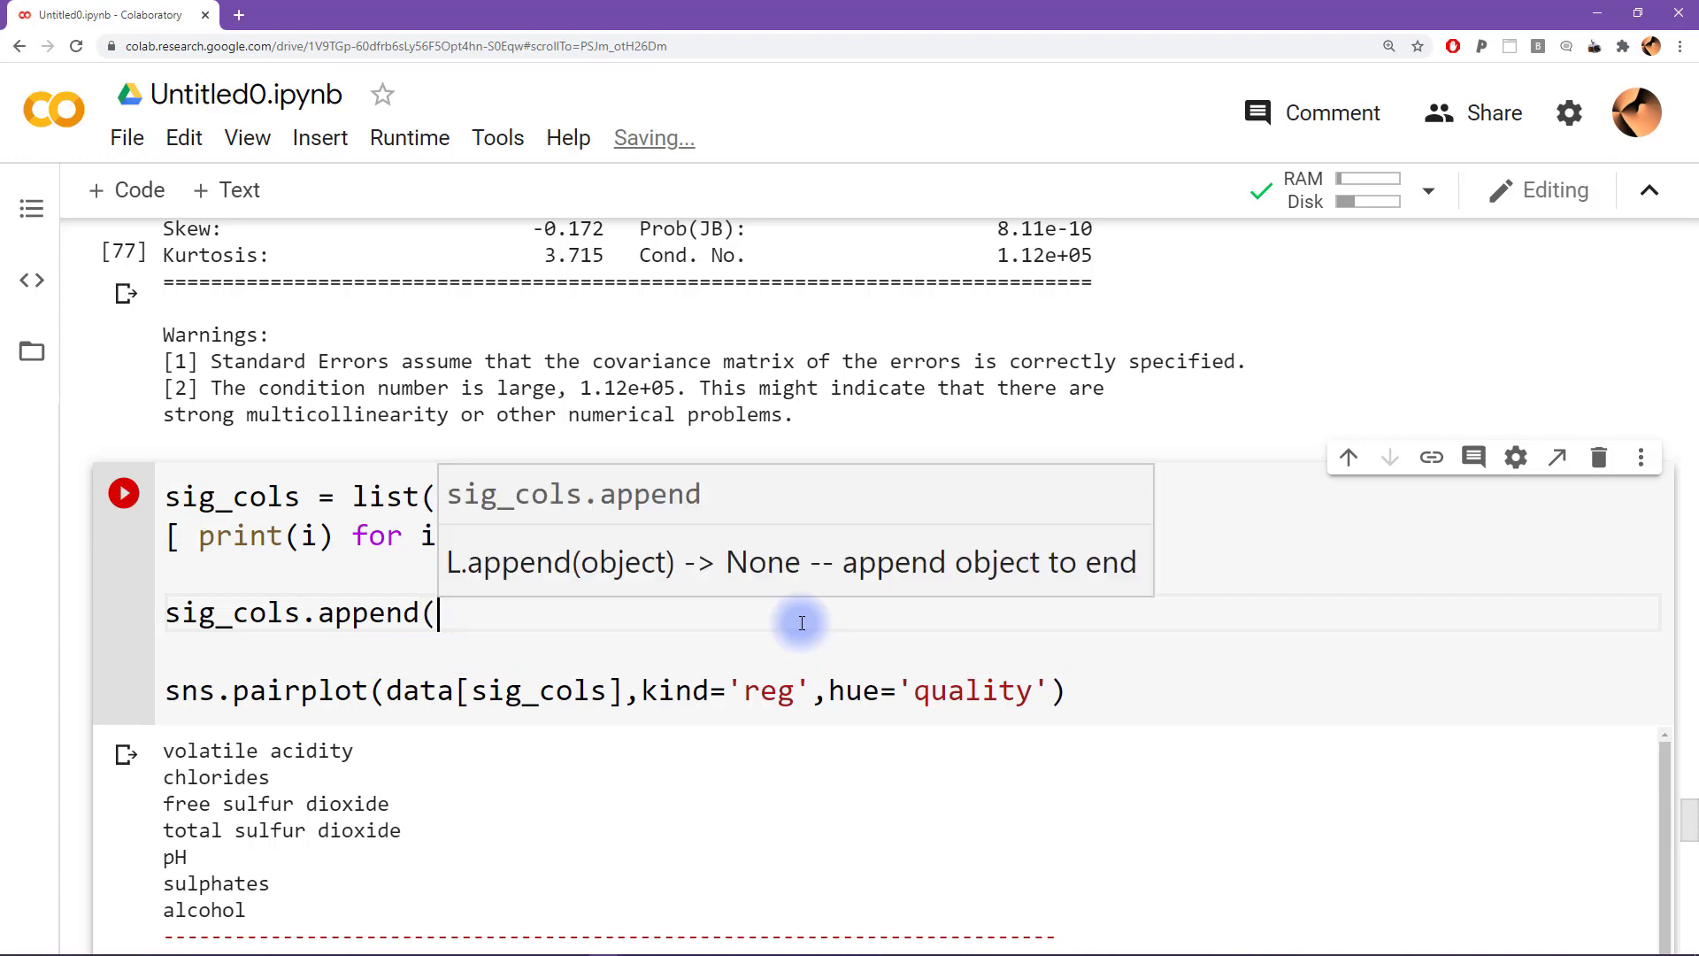
pyautogui.write("'qualit")
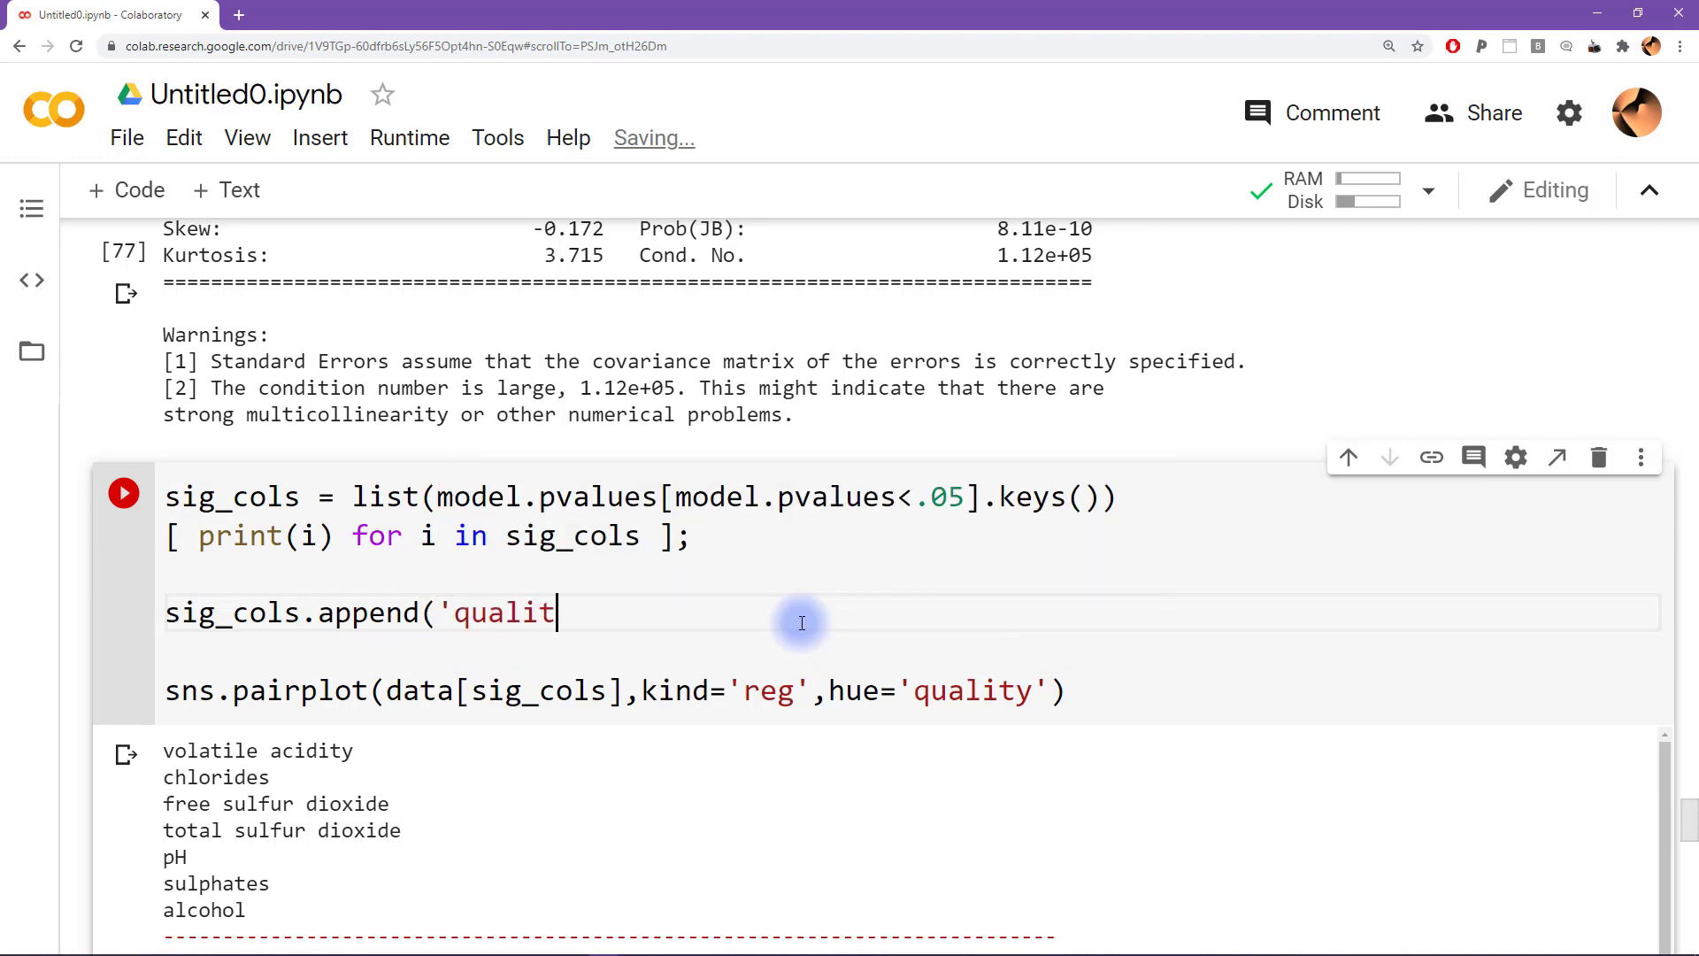
pyautogui.write("y')")
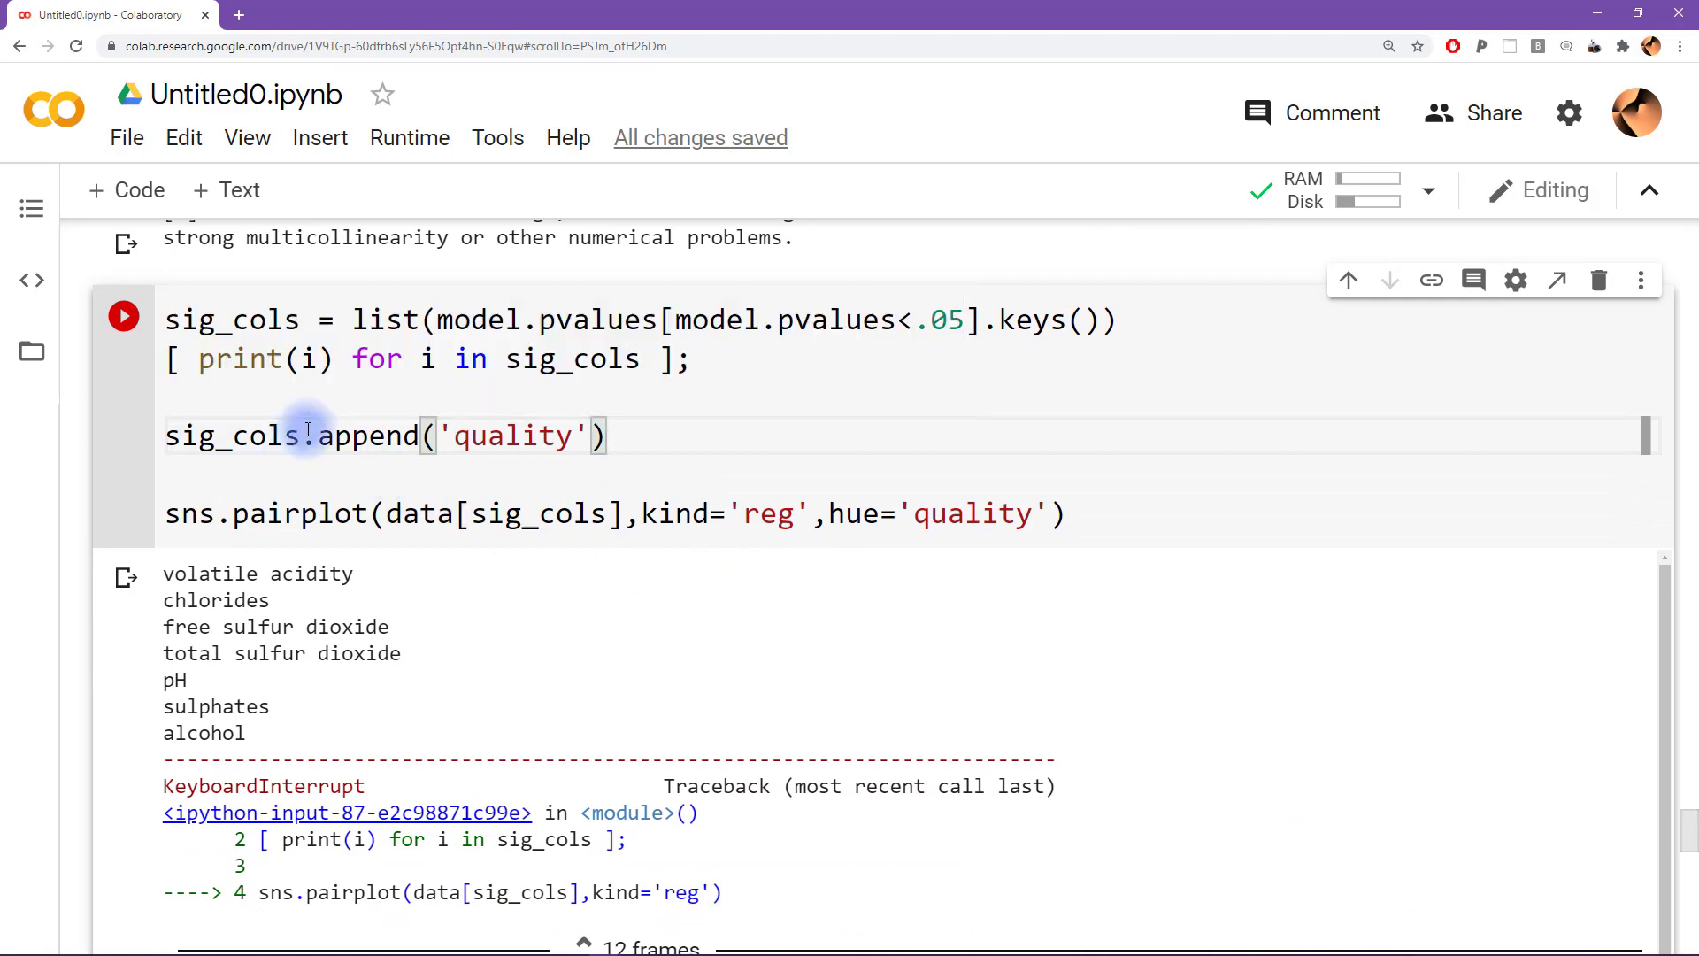
pyautogui.doubleClick(231, 435)
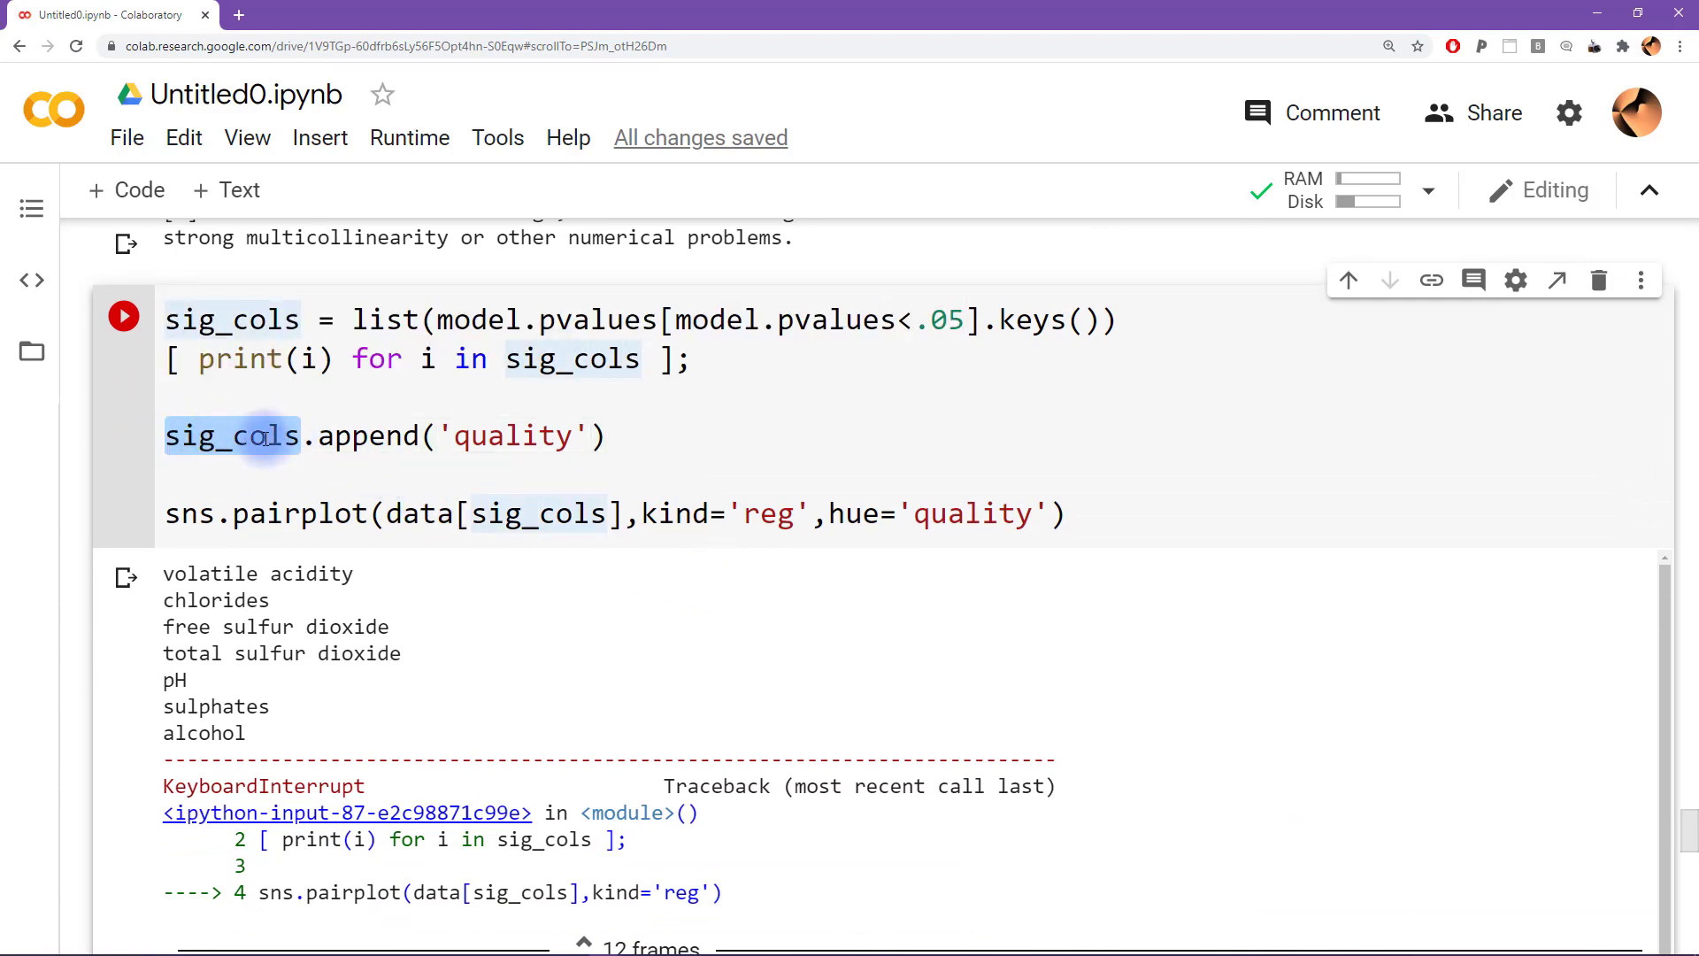
pyautogui.click(486, 434)
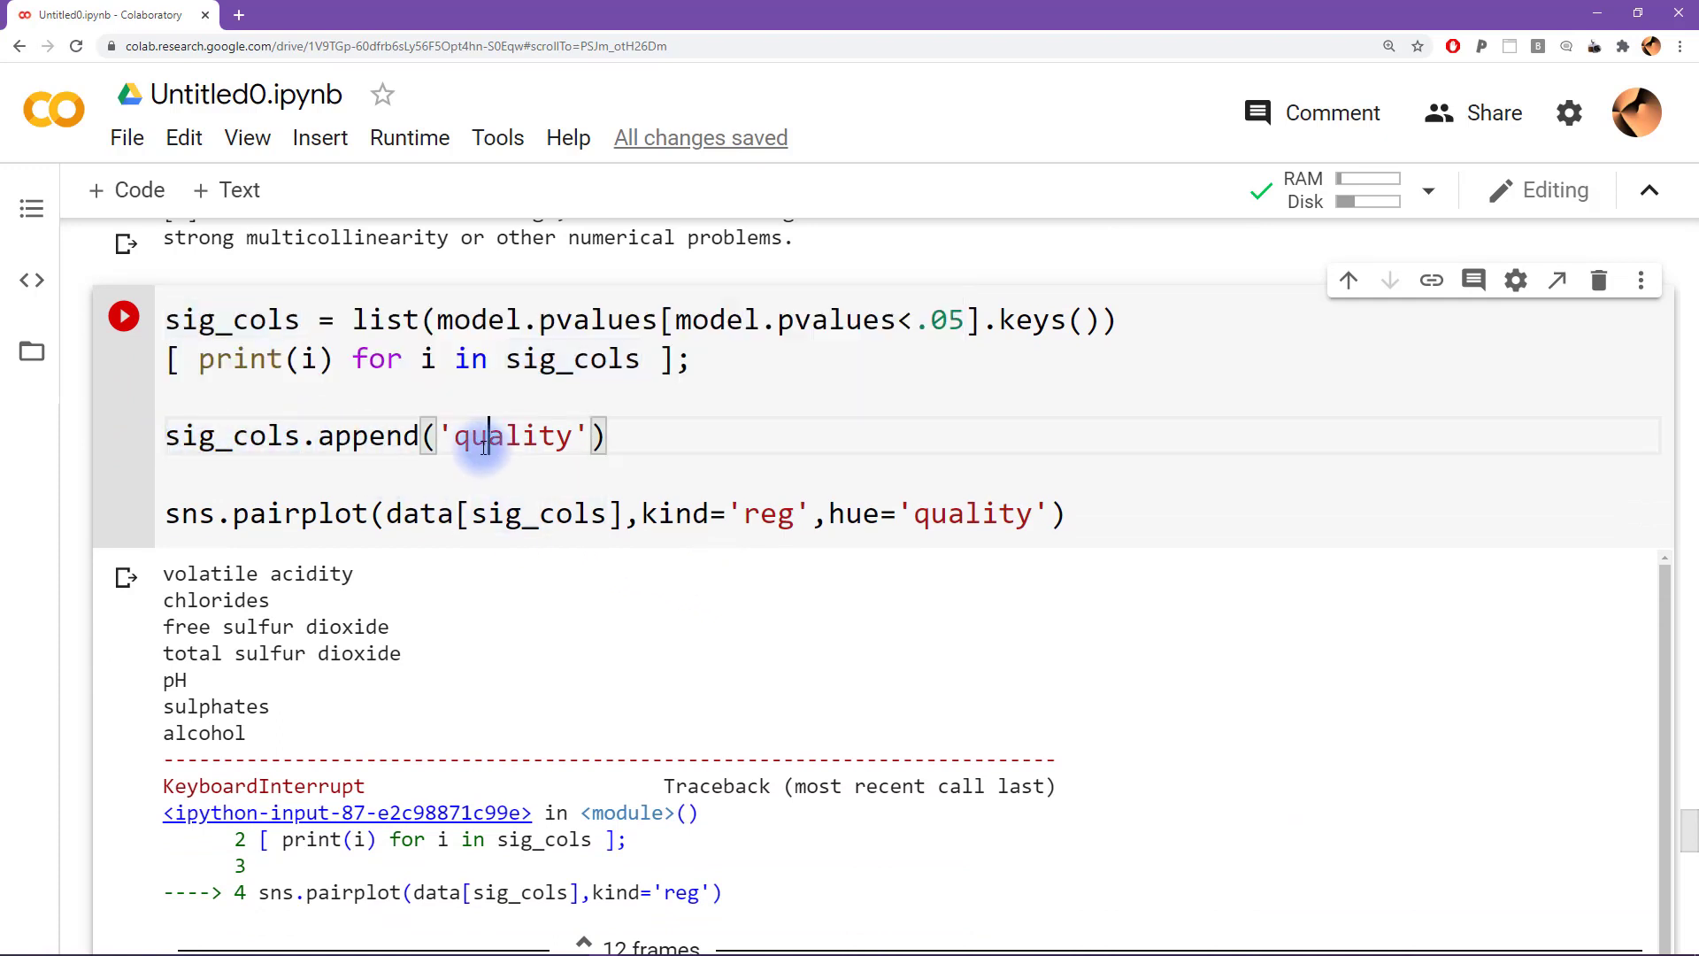
pyautogui.doubleClick(510, 434)
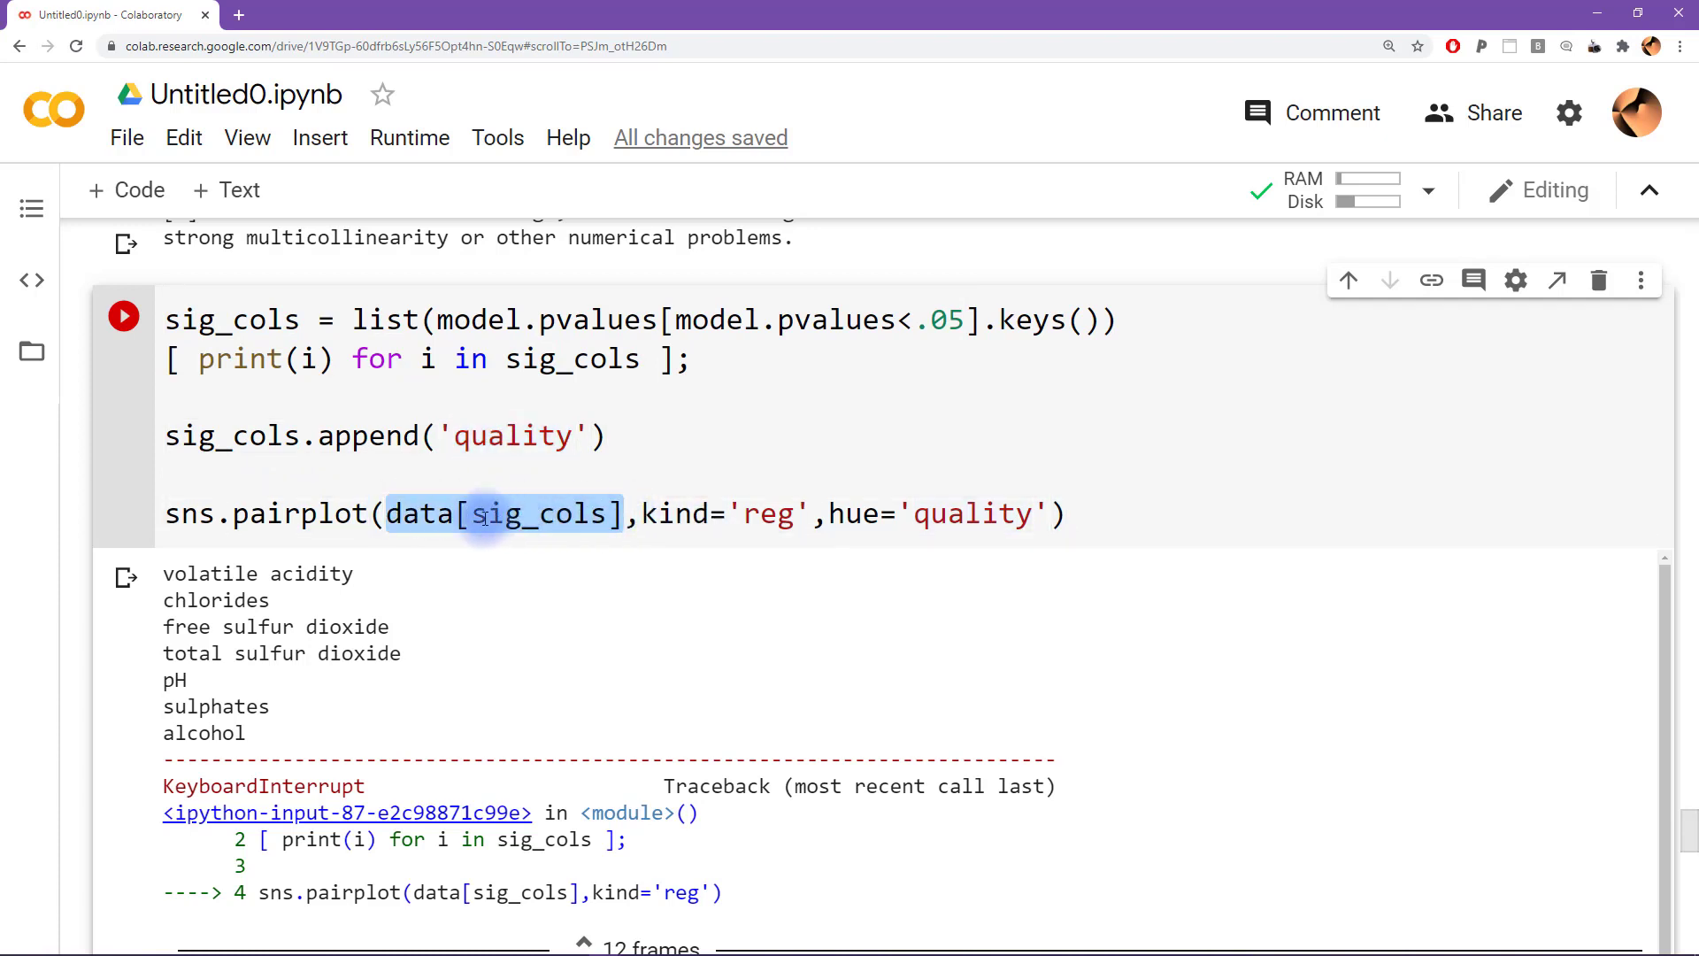
pyautogui.moveTo(805, 486)
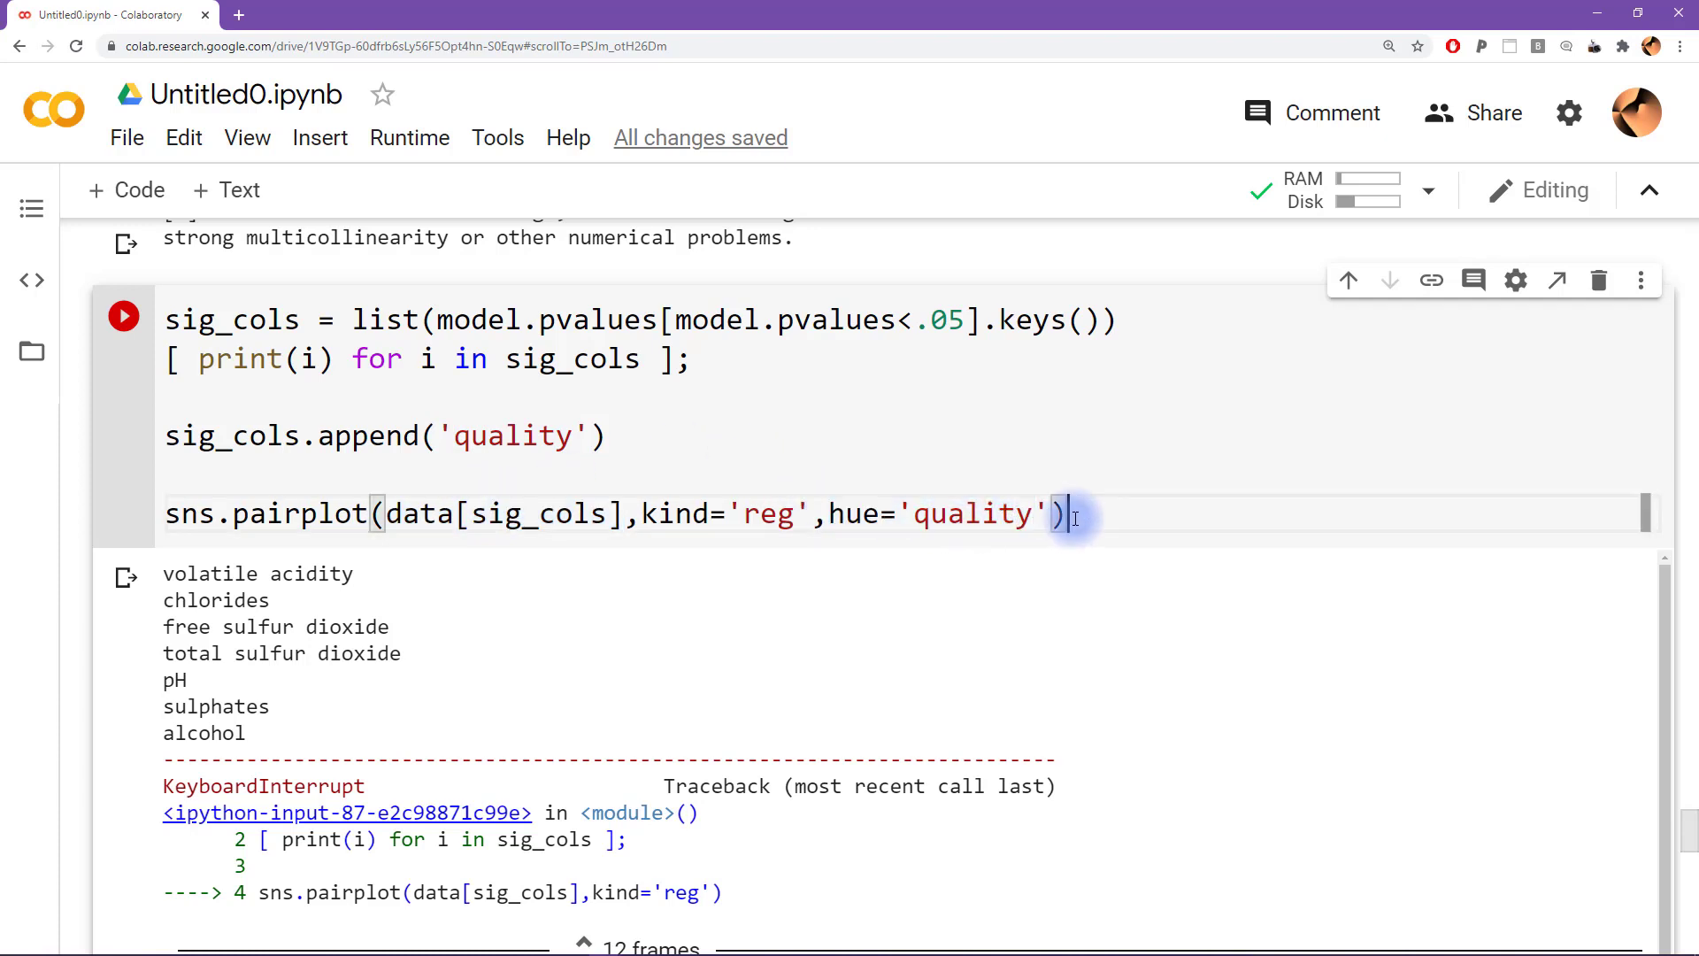
# Rerun the cell to render the quality-coloured regression pairplot
pyautogui.click(122, 315)
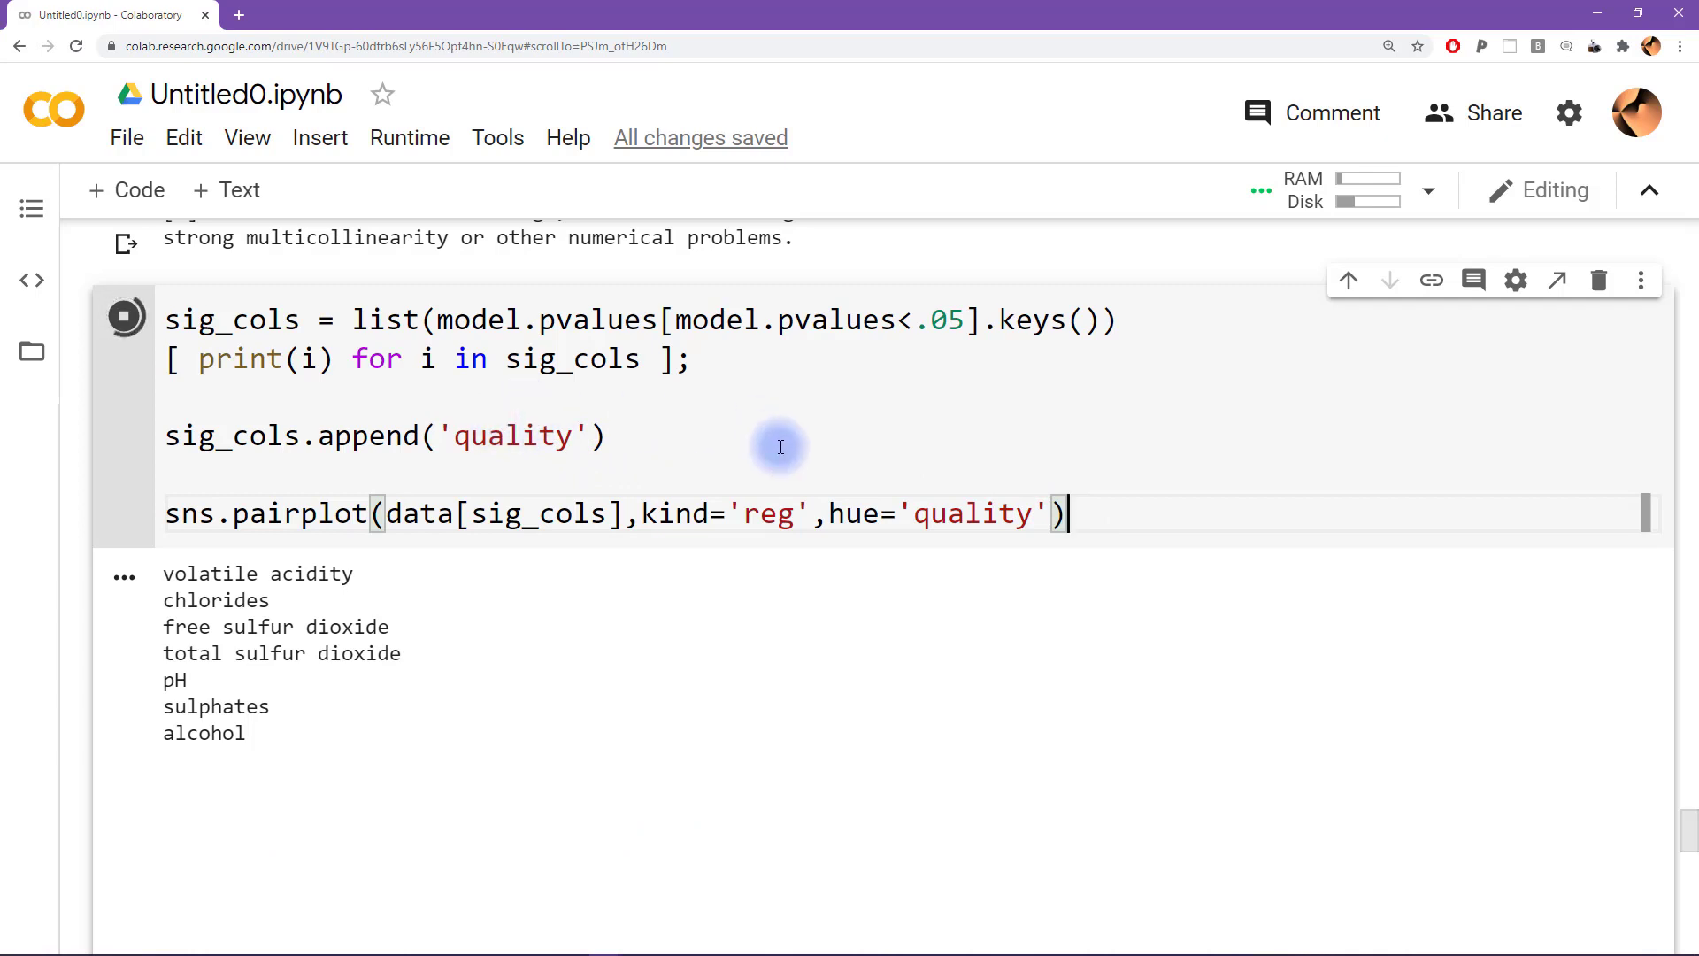
pyautogui.moveTo(821, 480)
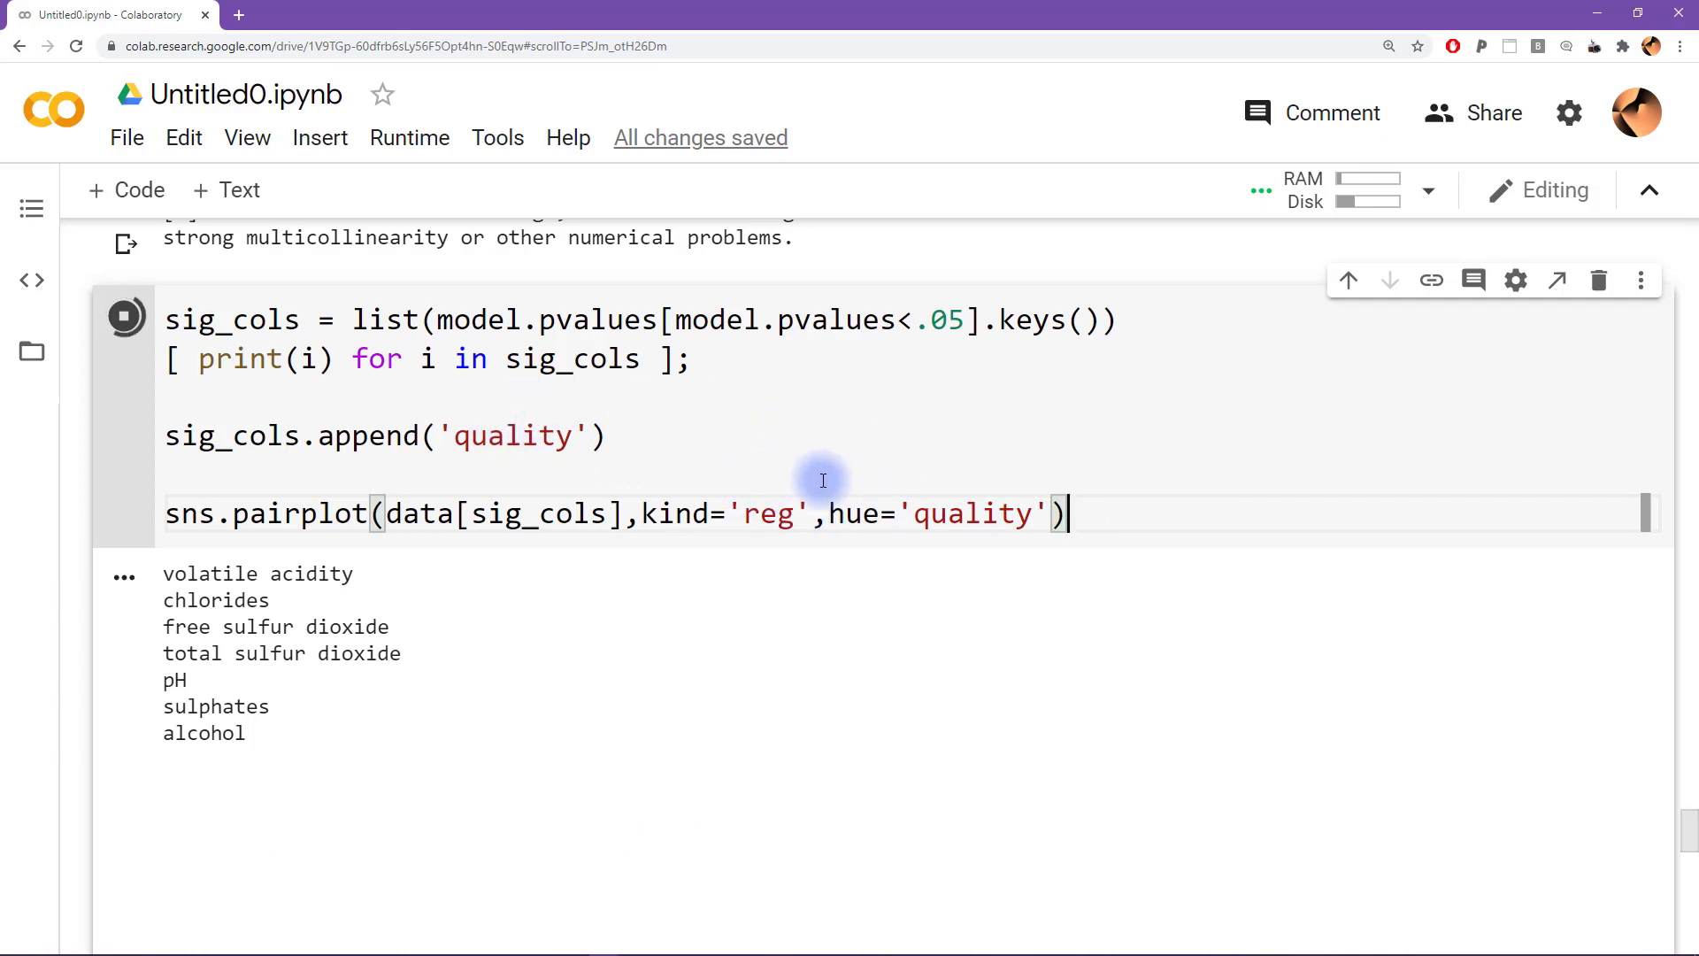
pyautogui.moveTo(752, 492)
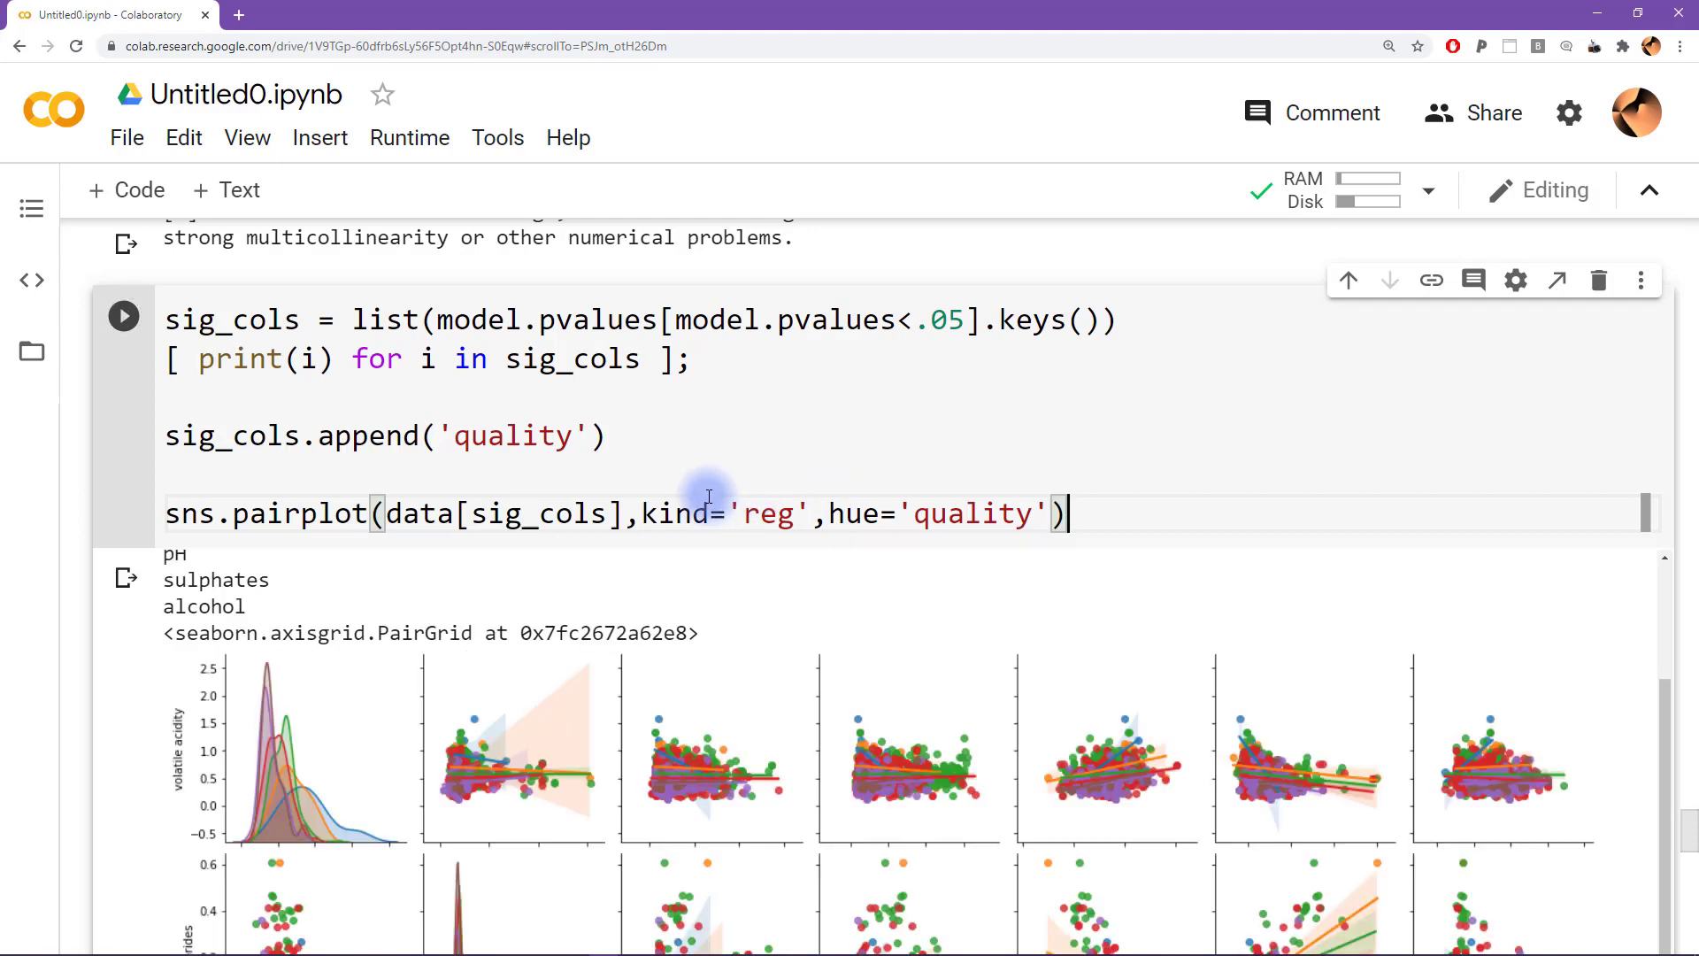
pyautogui.scroll(-3)
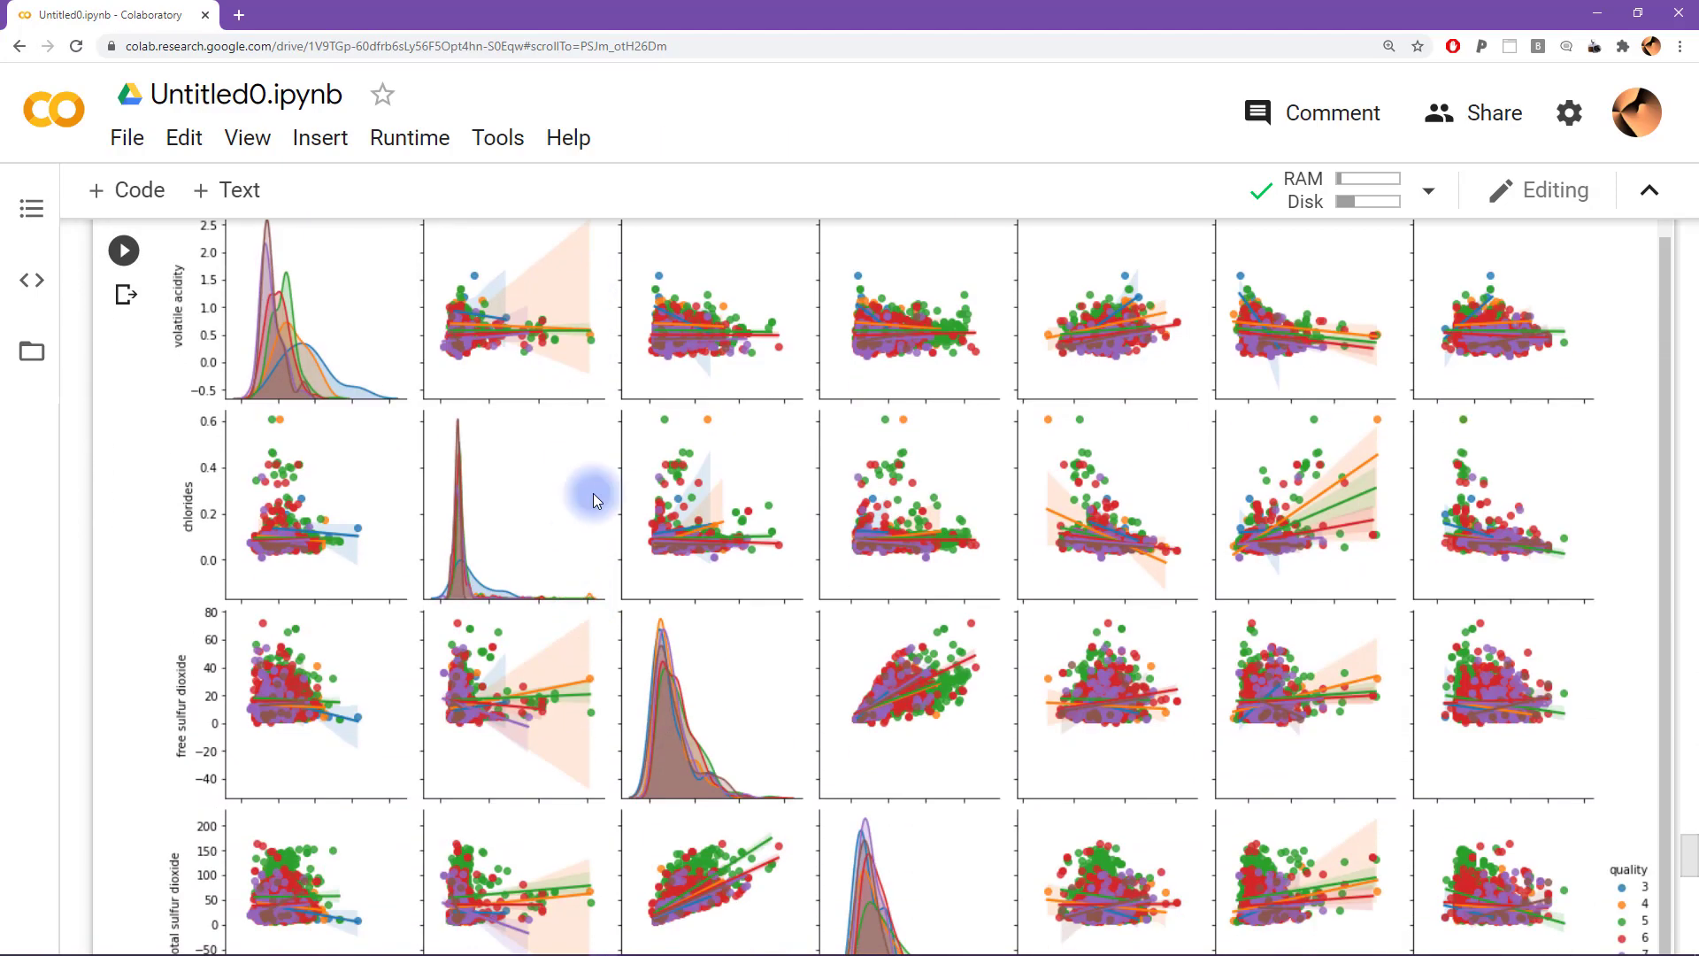
pyautogui.press('ctrl+plus')
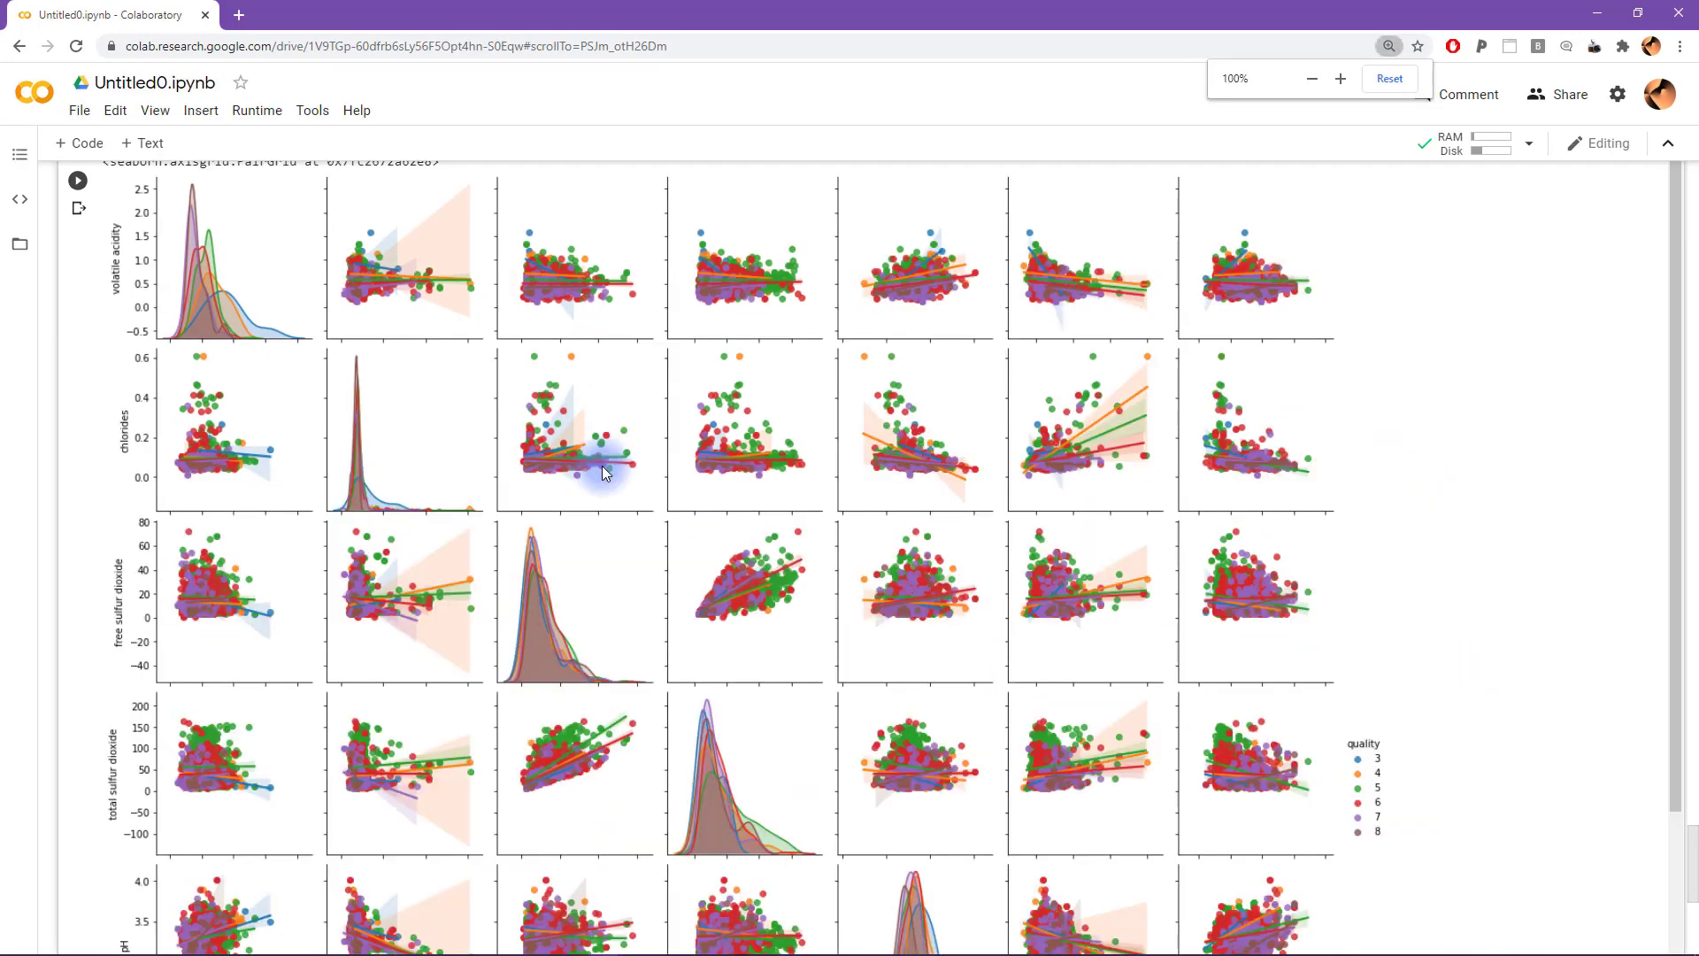
pyautogui.click(1312, 78)
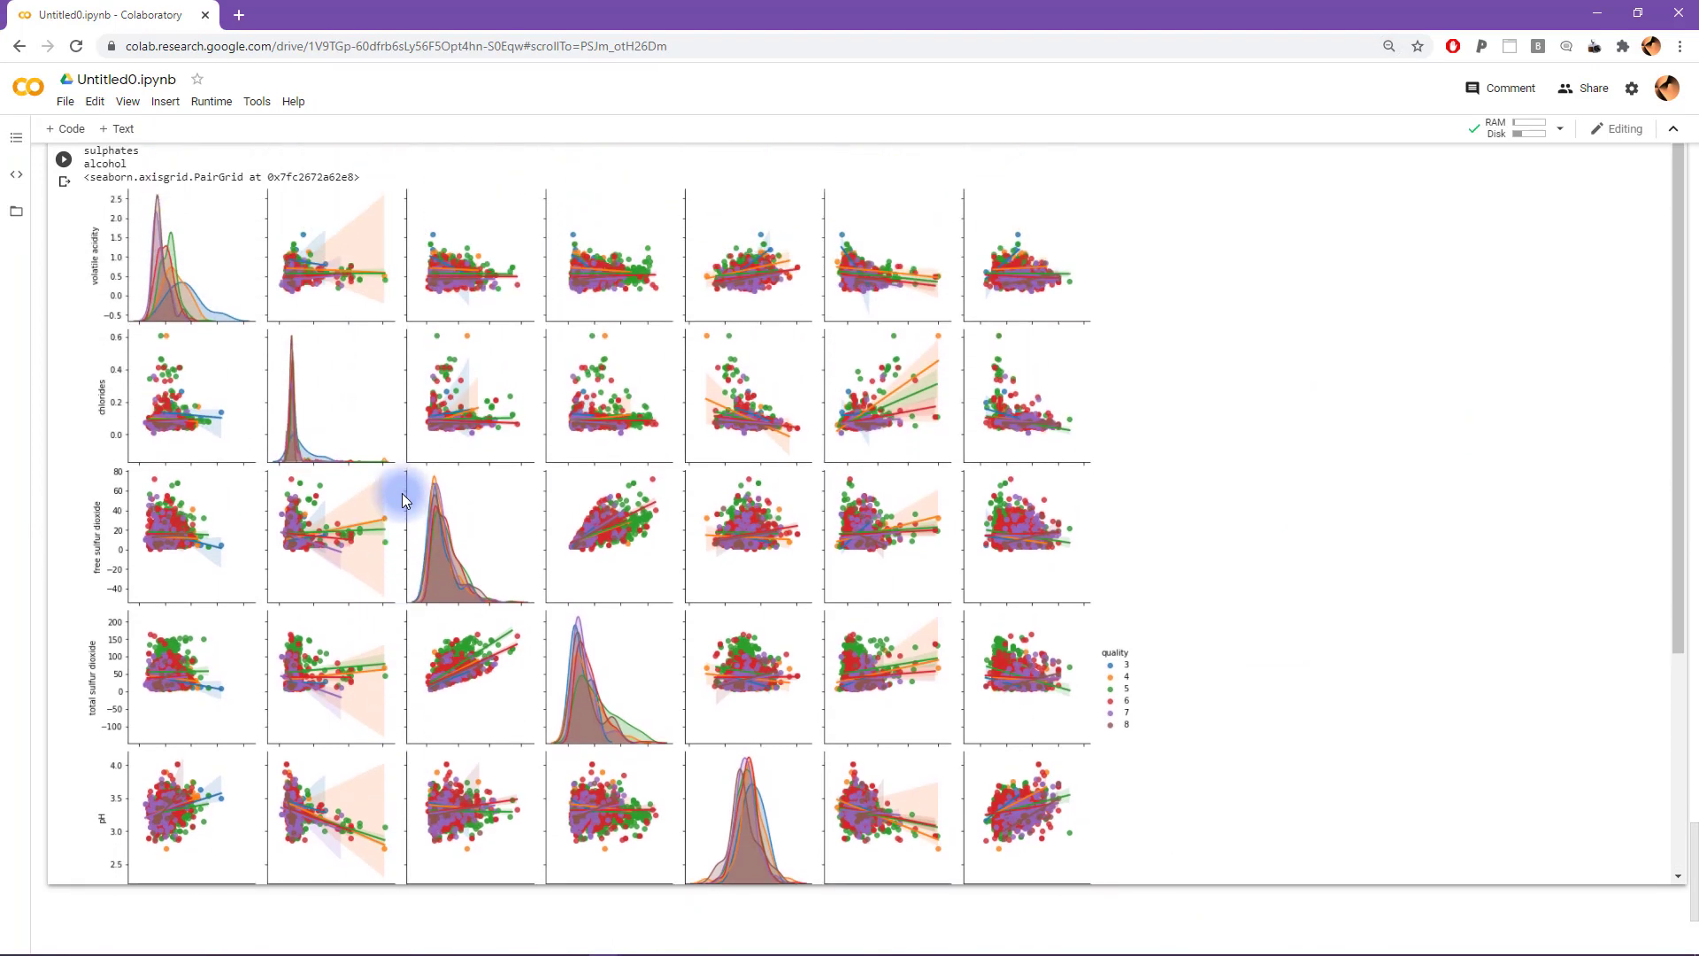
pyautogui.scroll(-3)
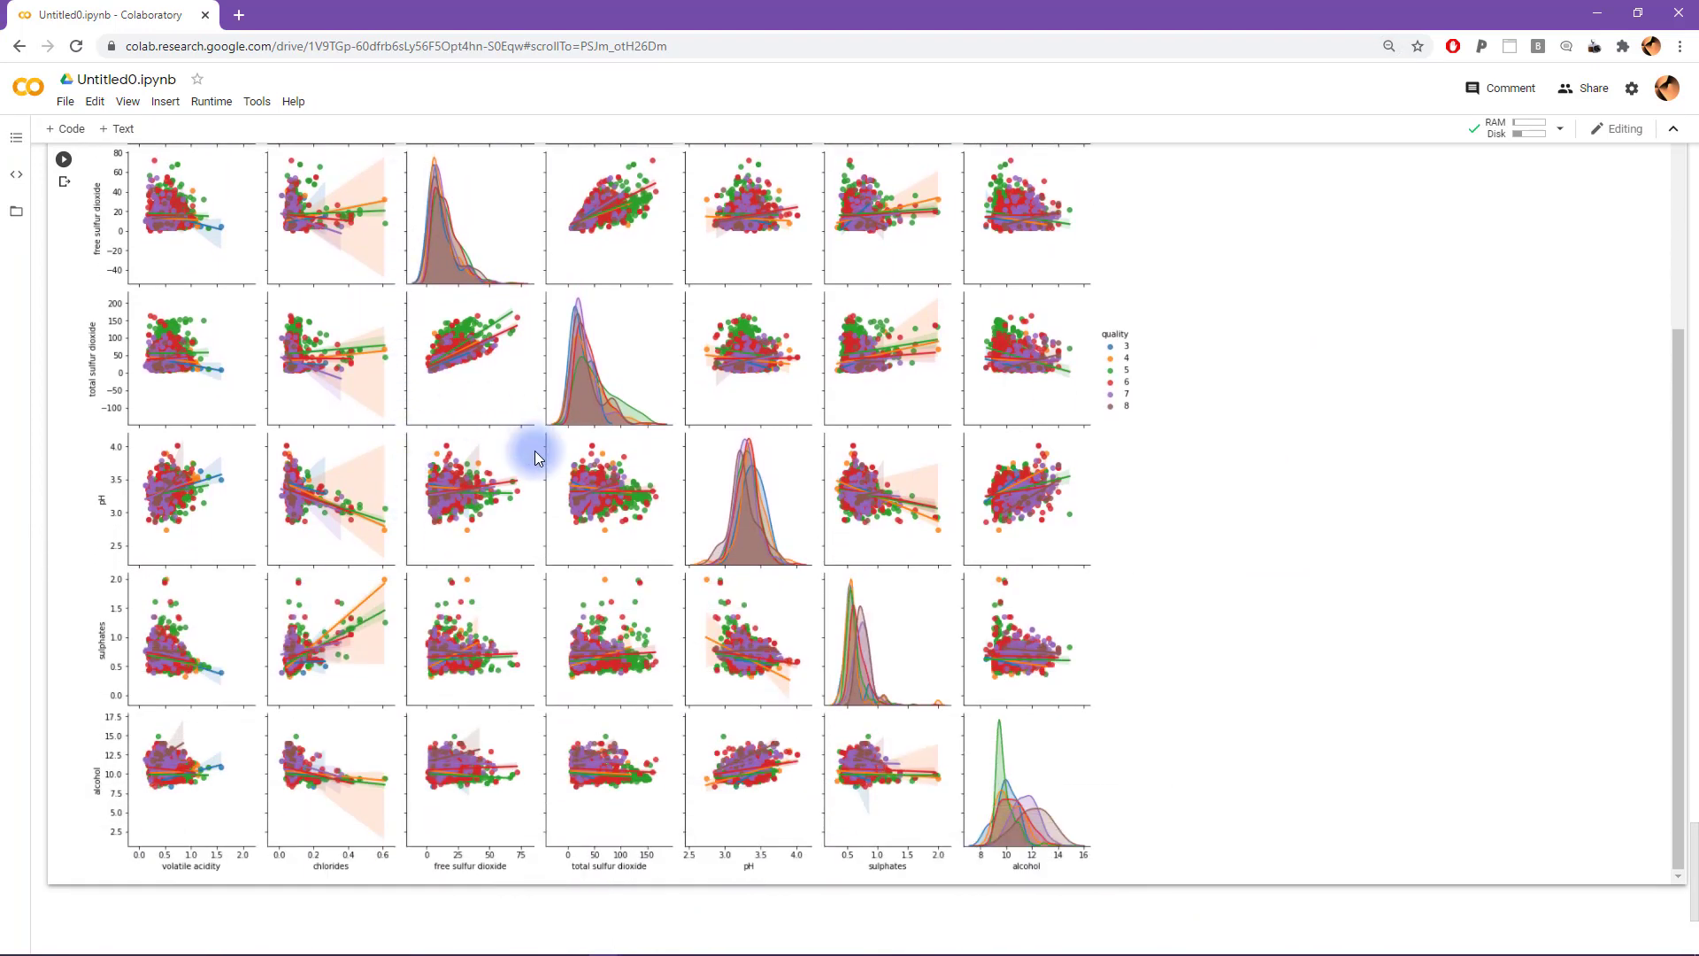
pyautogui.moveTo(600, 435)
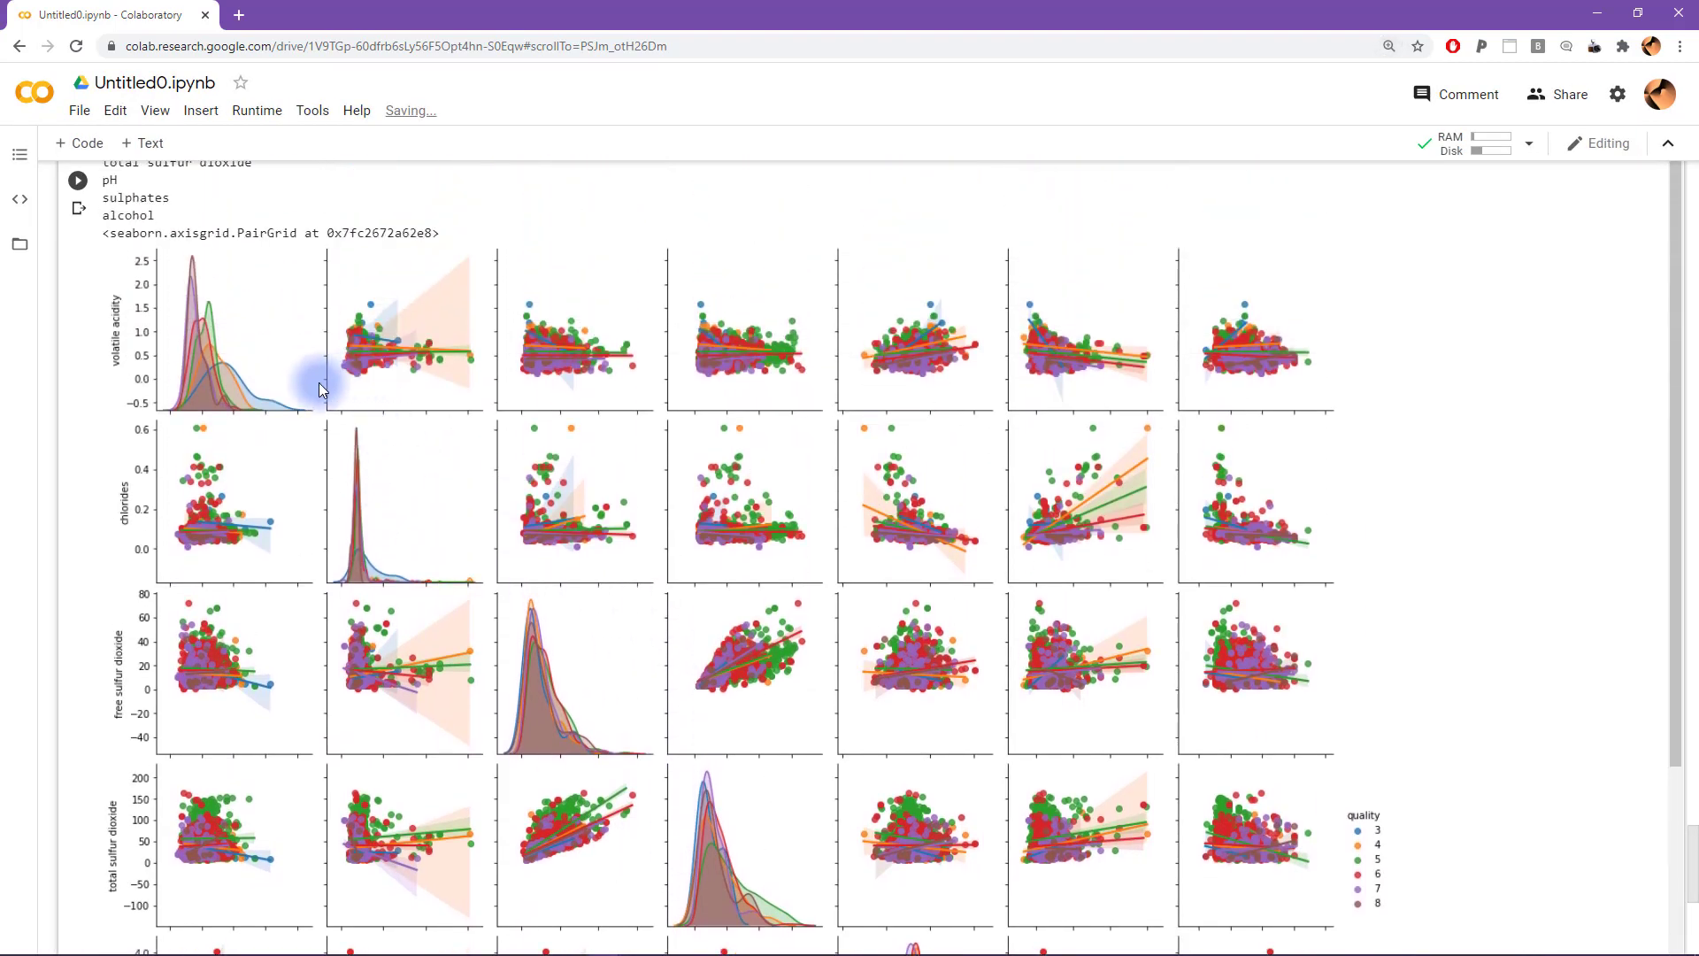
pyautogui.moveTo(703, 800)
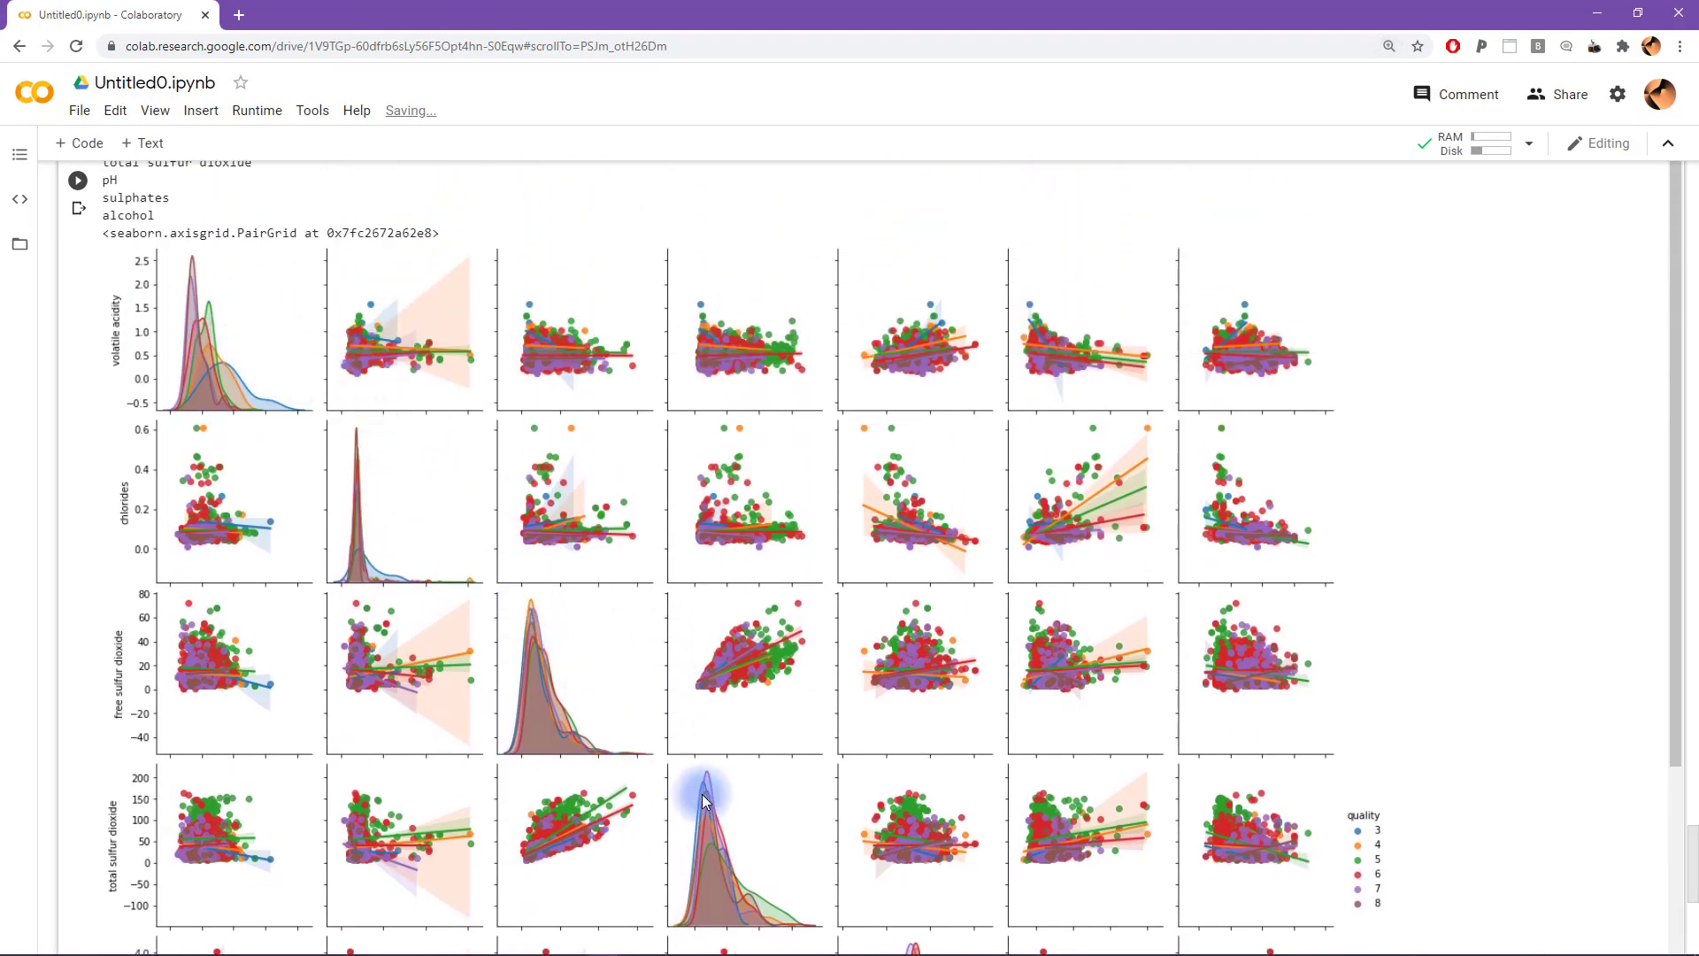
pyautogui.moveTo(307, 419)
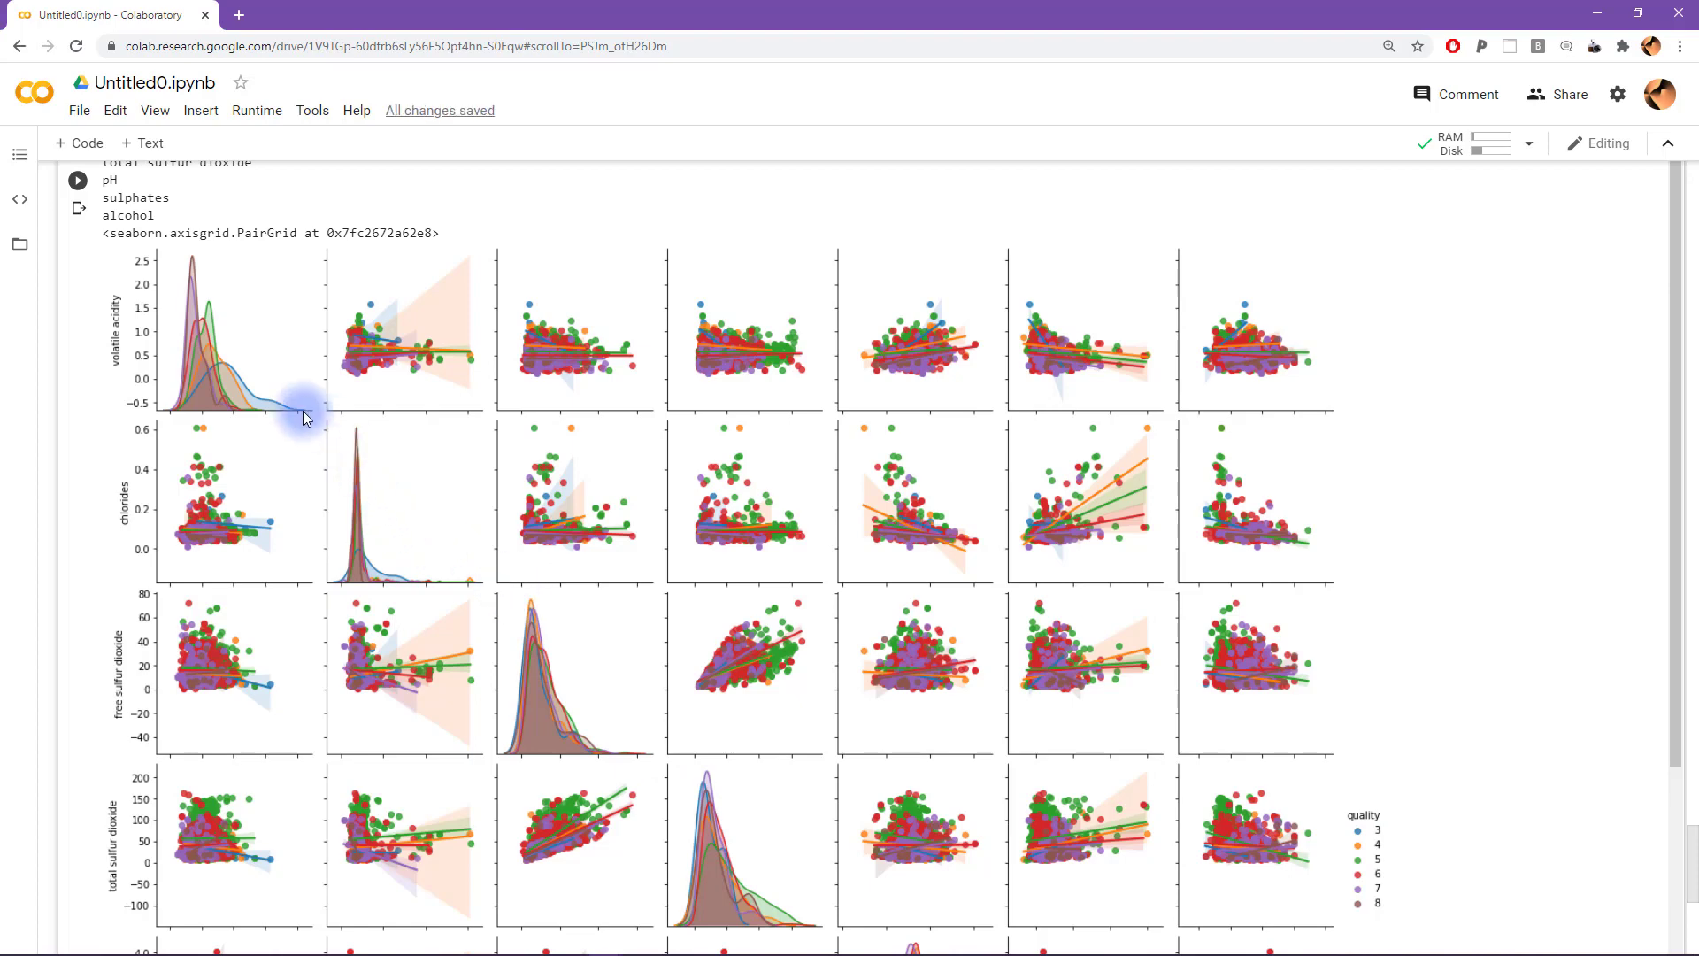
pyautogui.moveTo(183, 366)
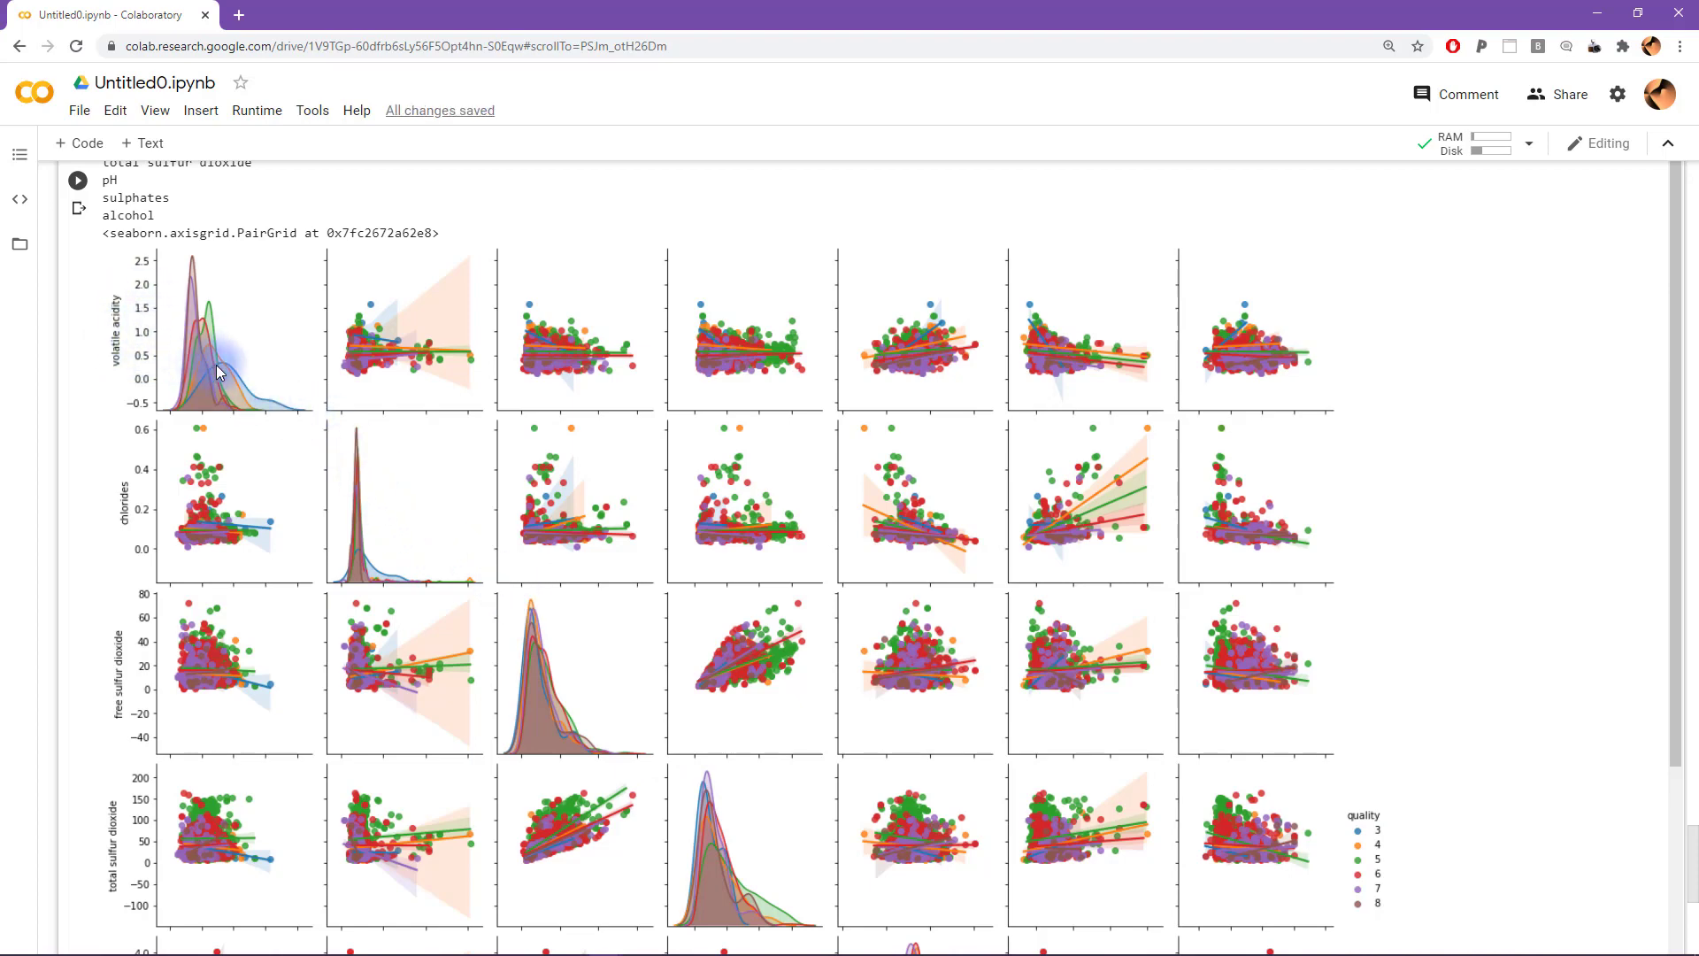
pyautogui.moveTo(190, 330)
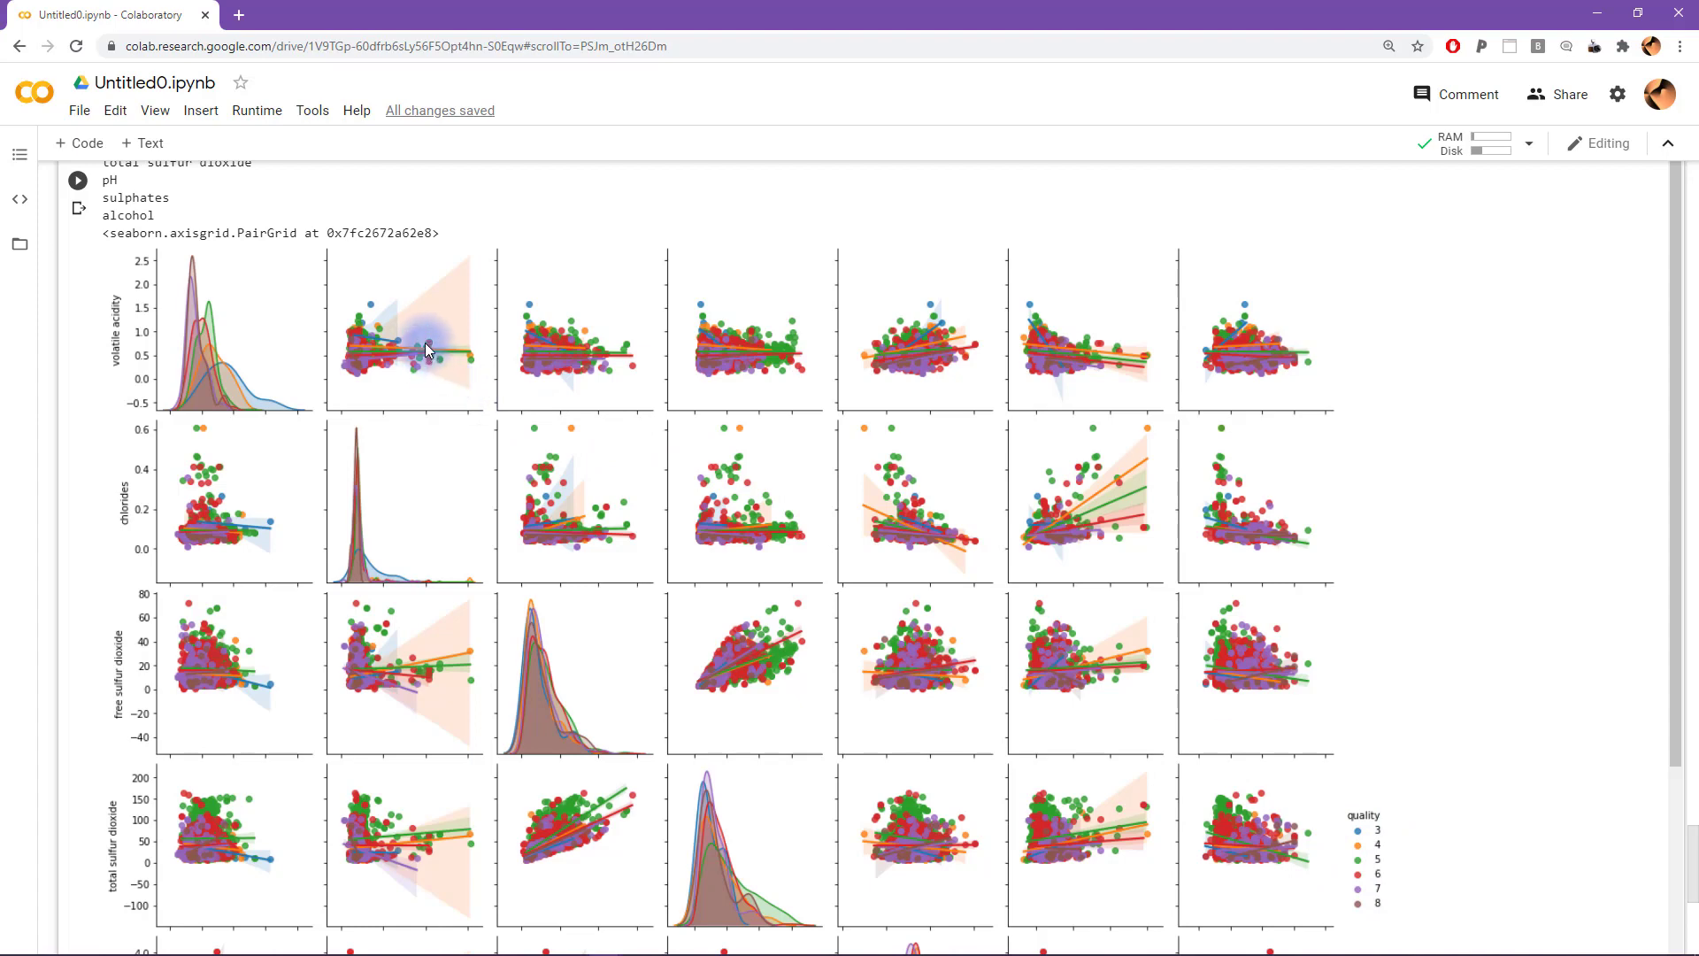
pyautogui.moveTo(910, 336)
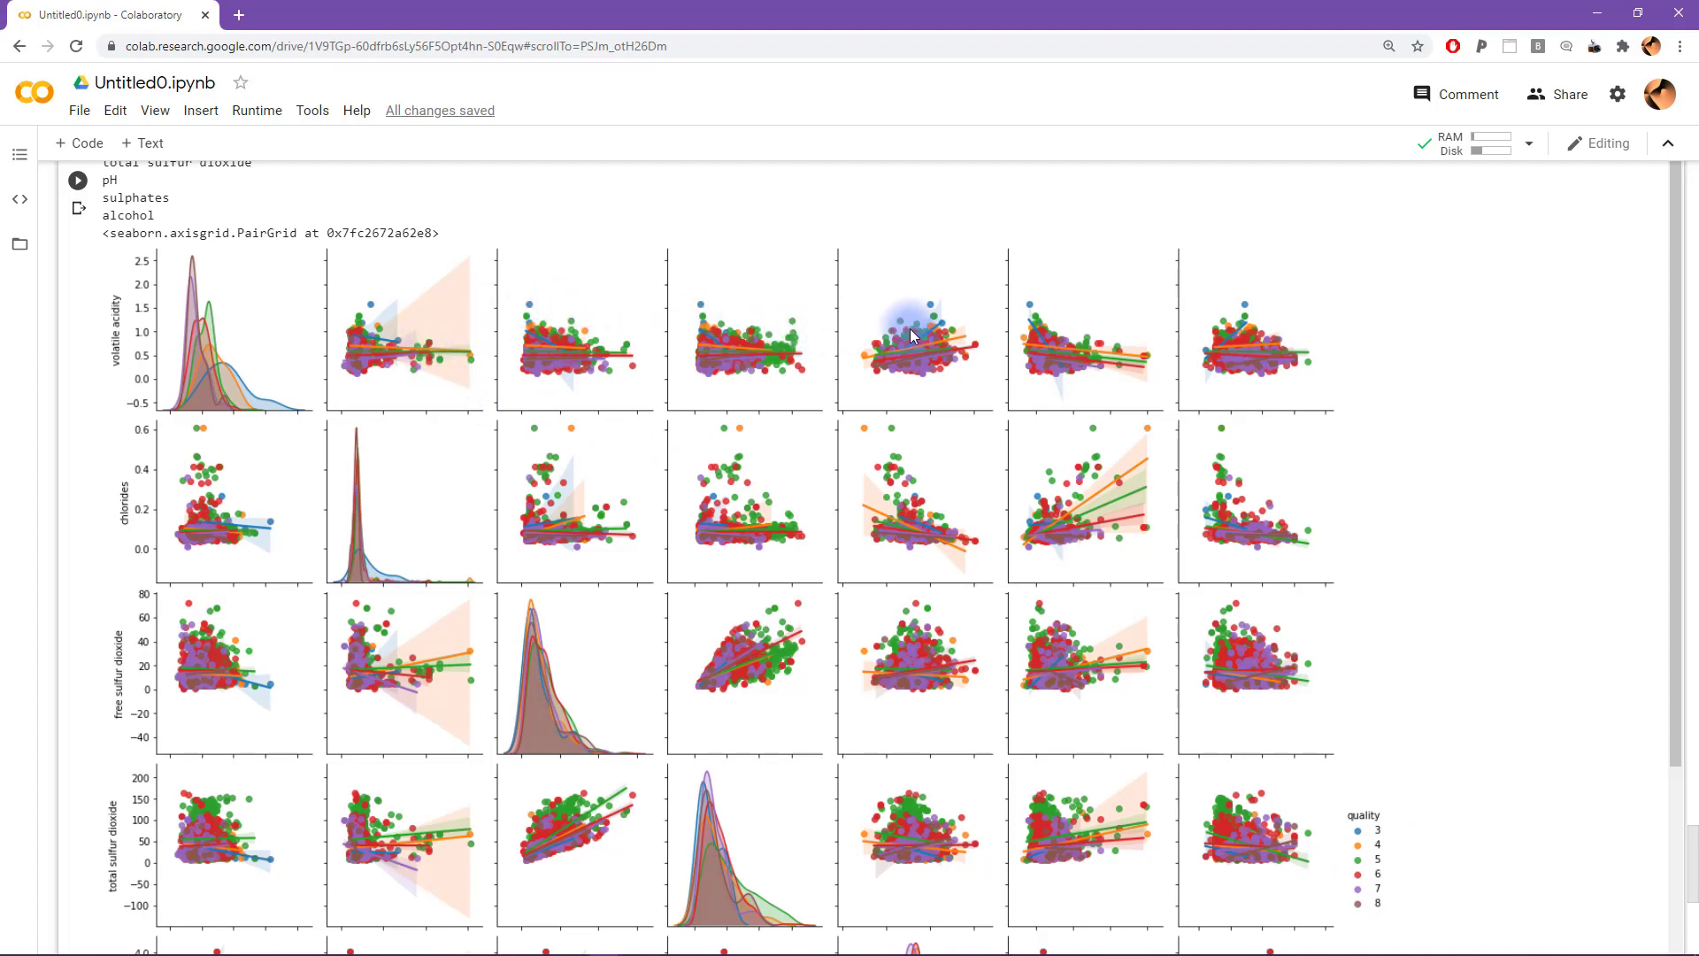
pyautogui.moveTo(1084, 506)
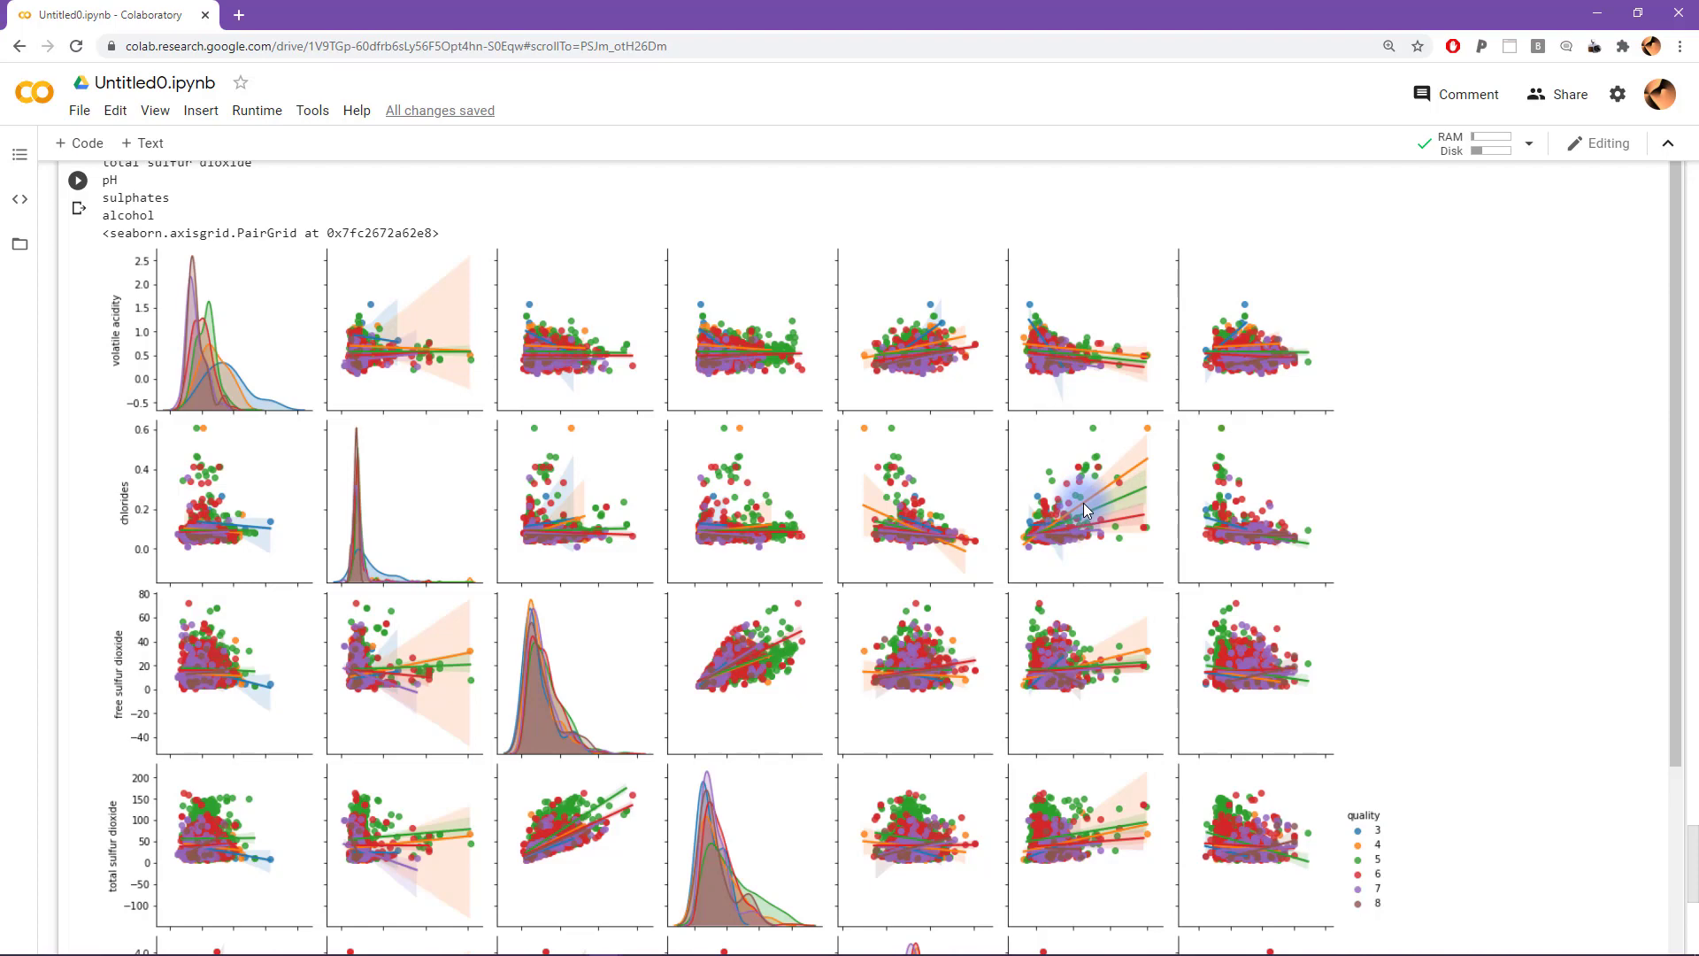
pyautogui.moveTo(1082, 491)
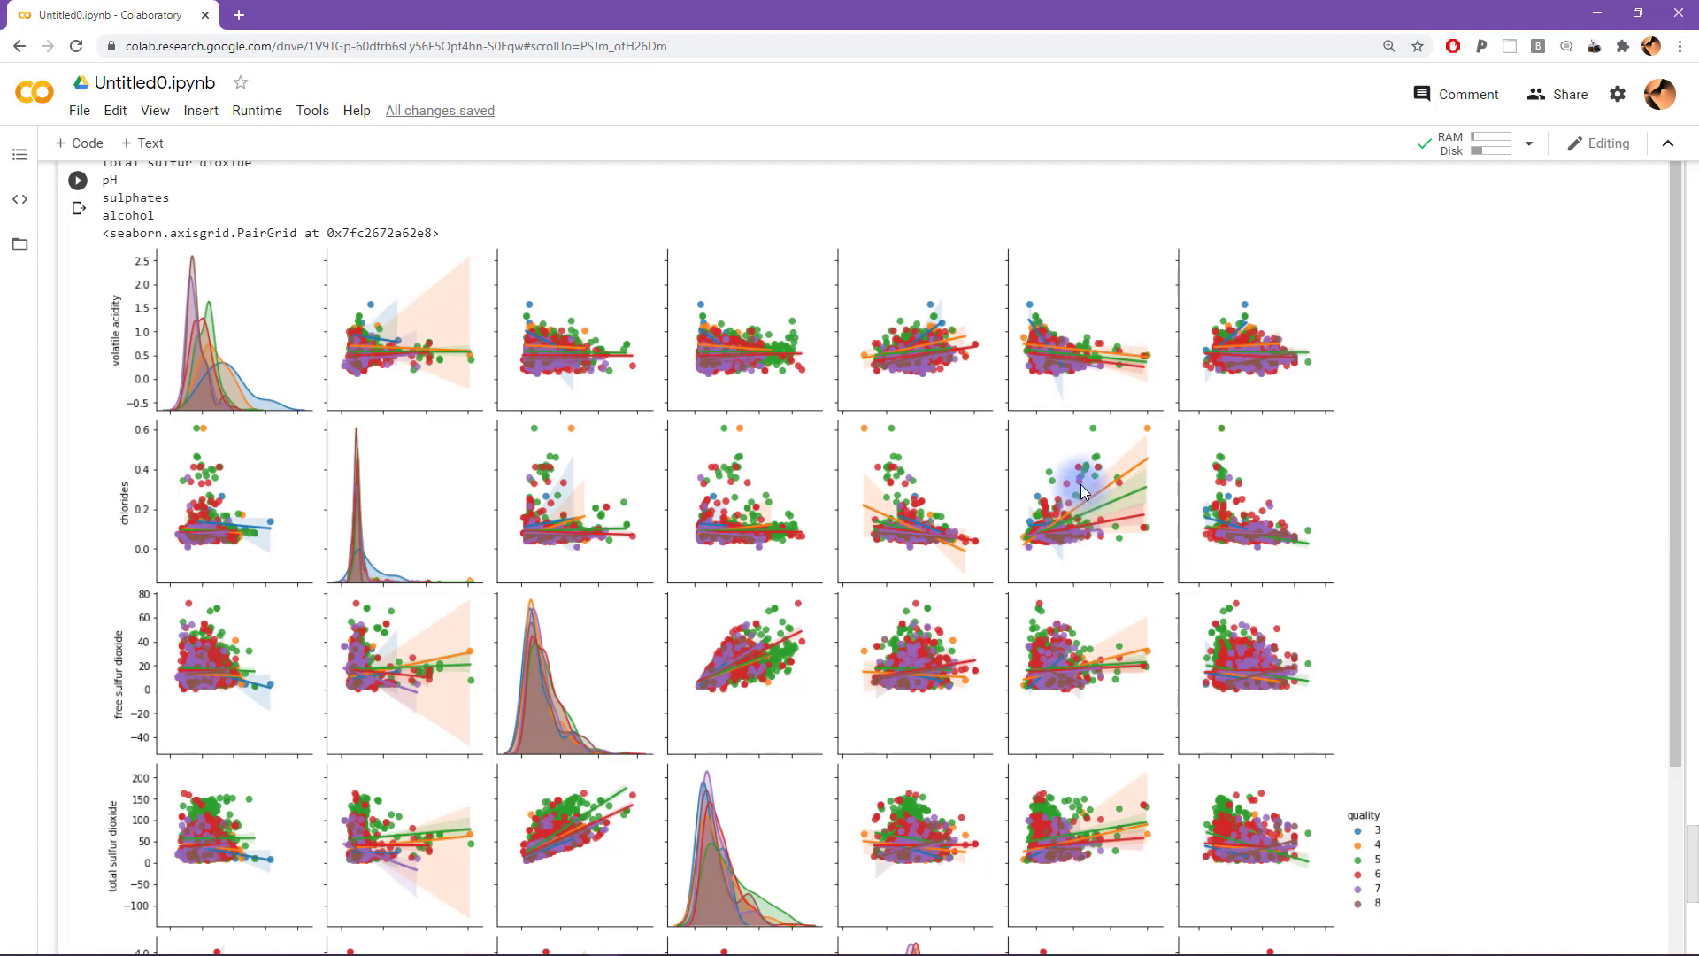
pyautogui.scroll(-3)
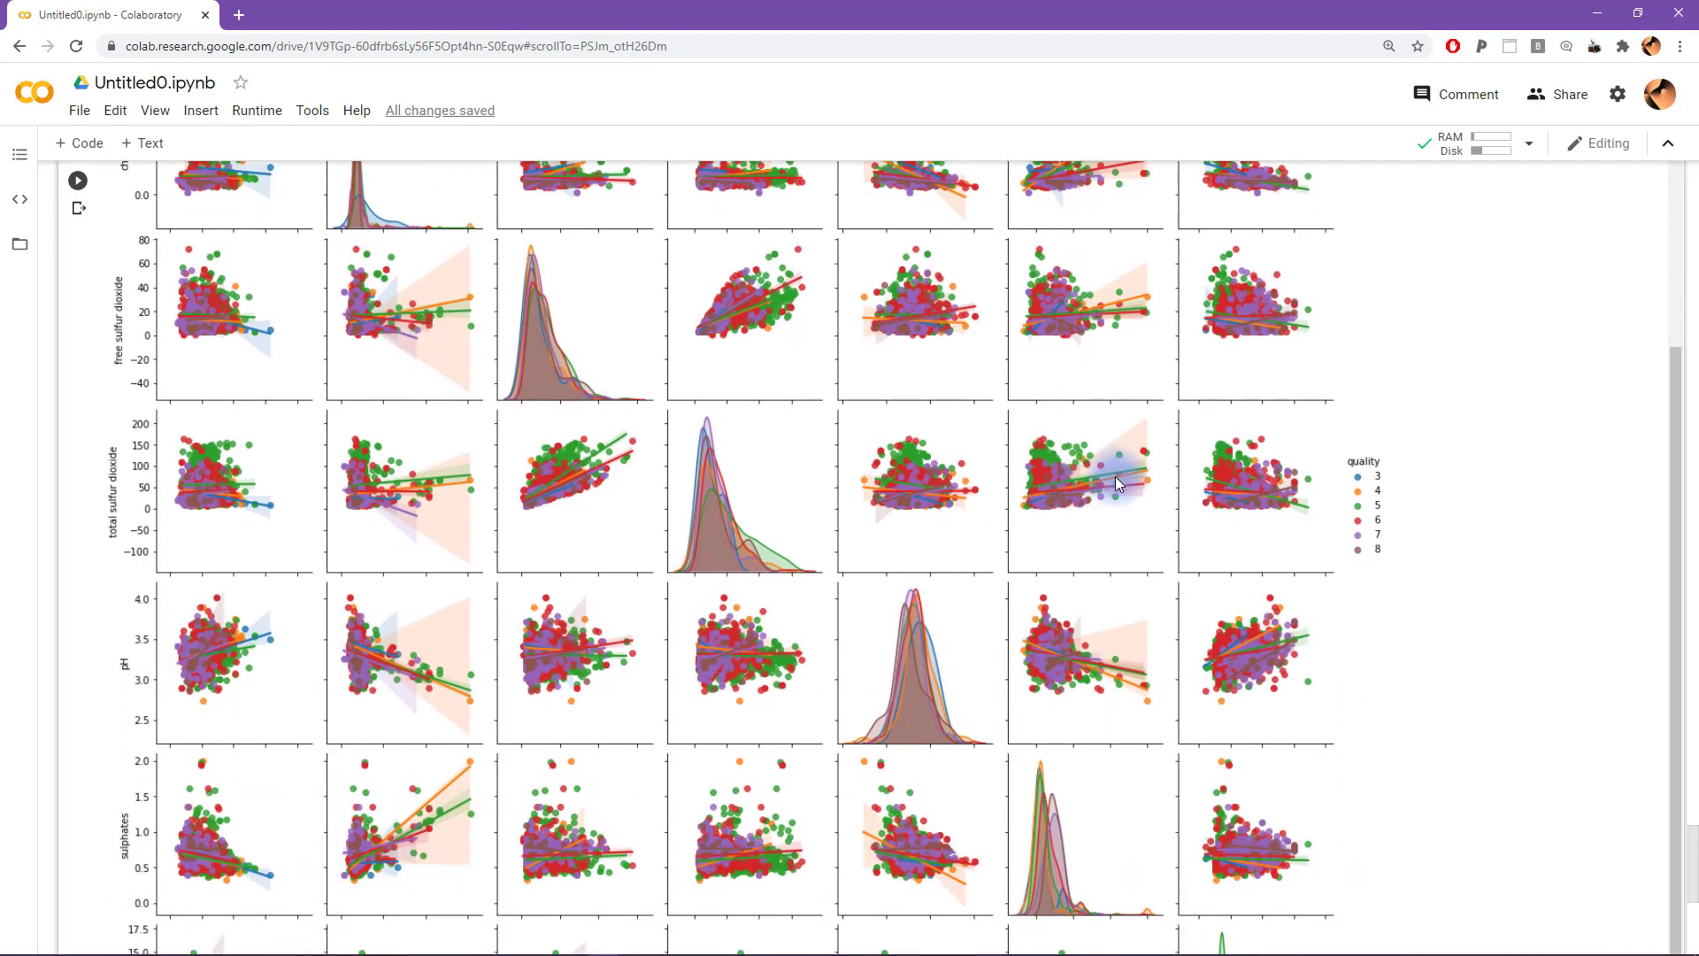
pyautogui.moveTo(911, 485)
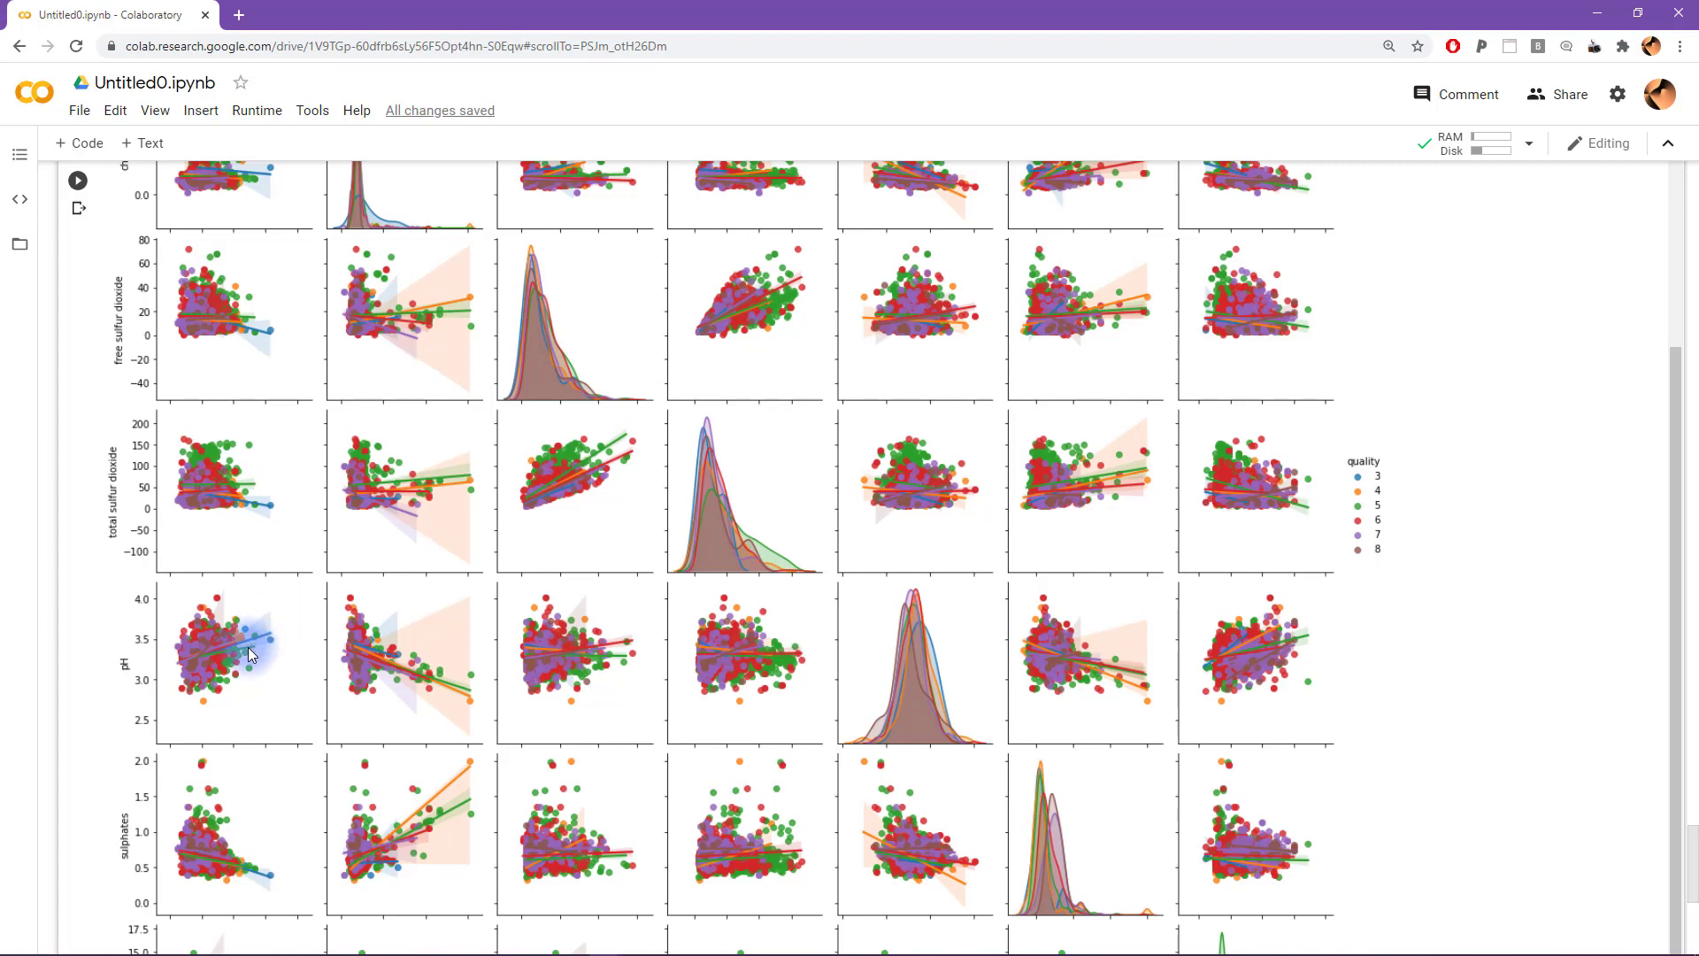
pyautogui.moveTo(1260, 404)
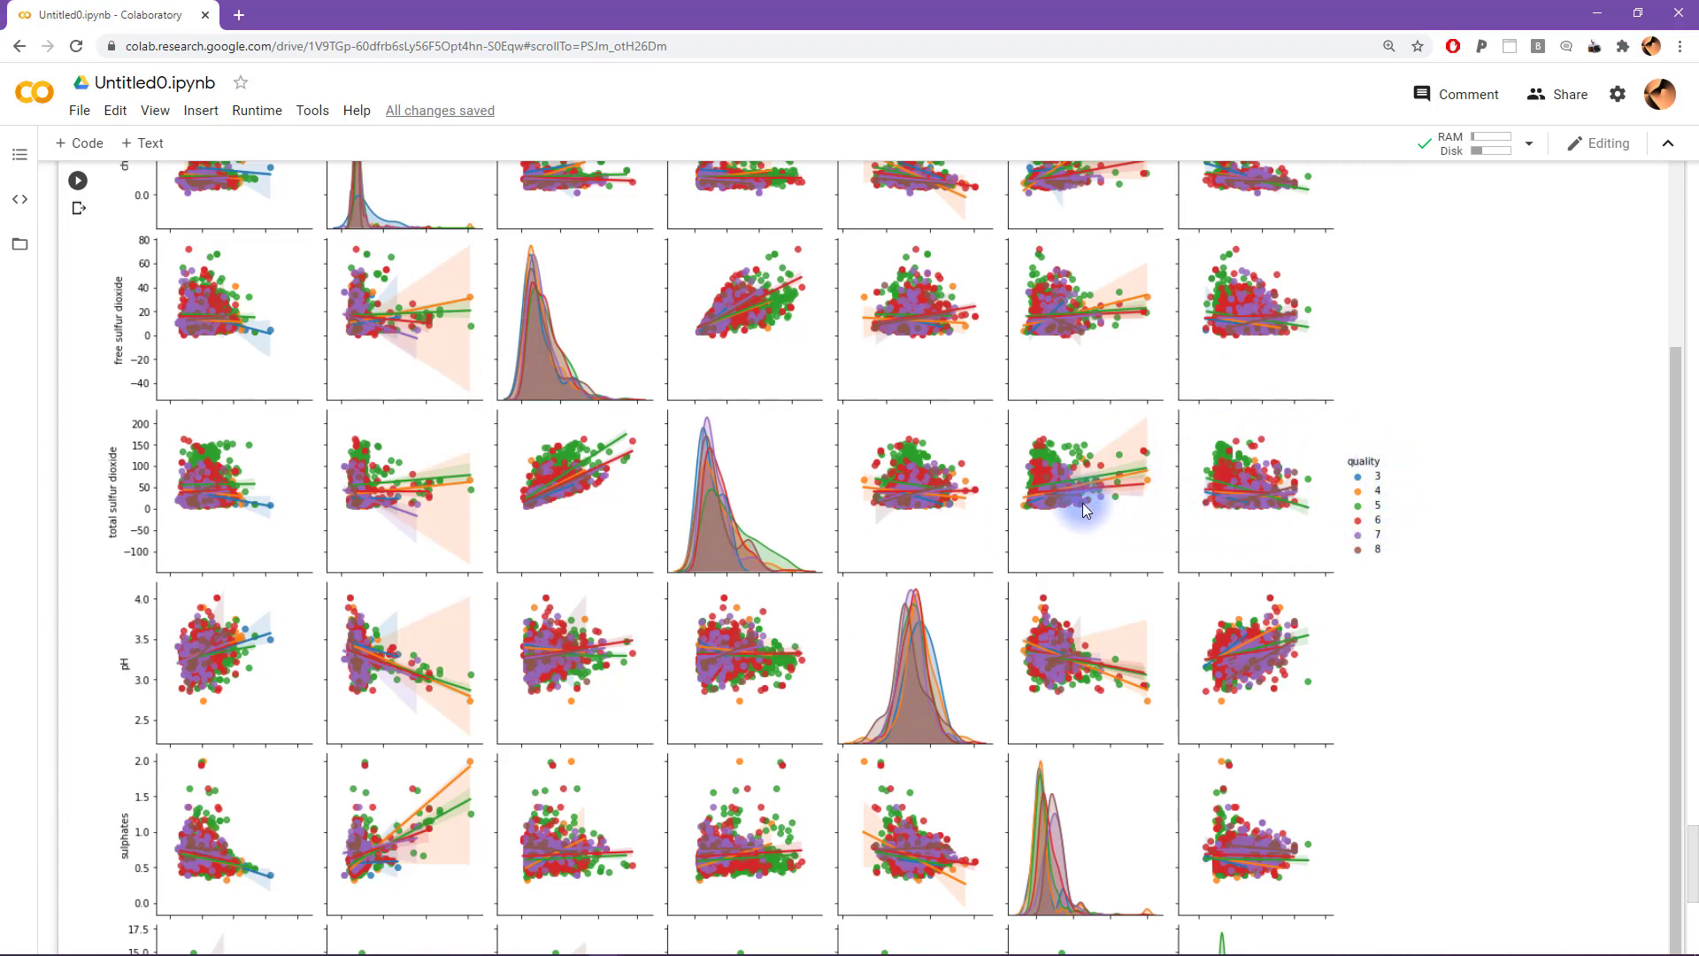
pyautogui.scroll(-3)
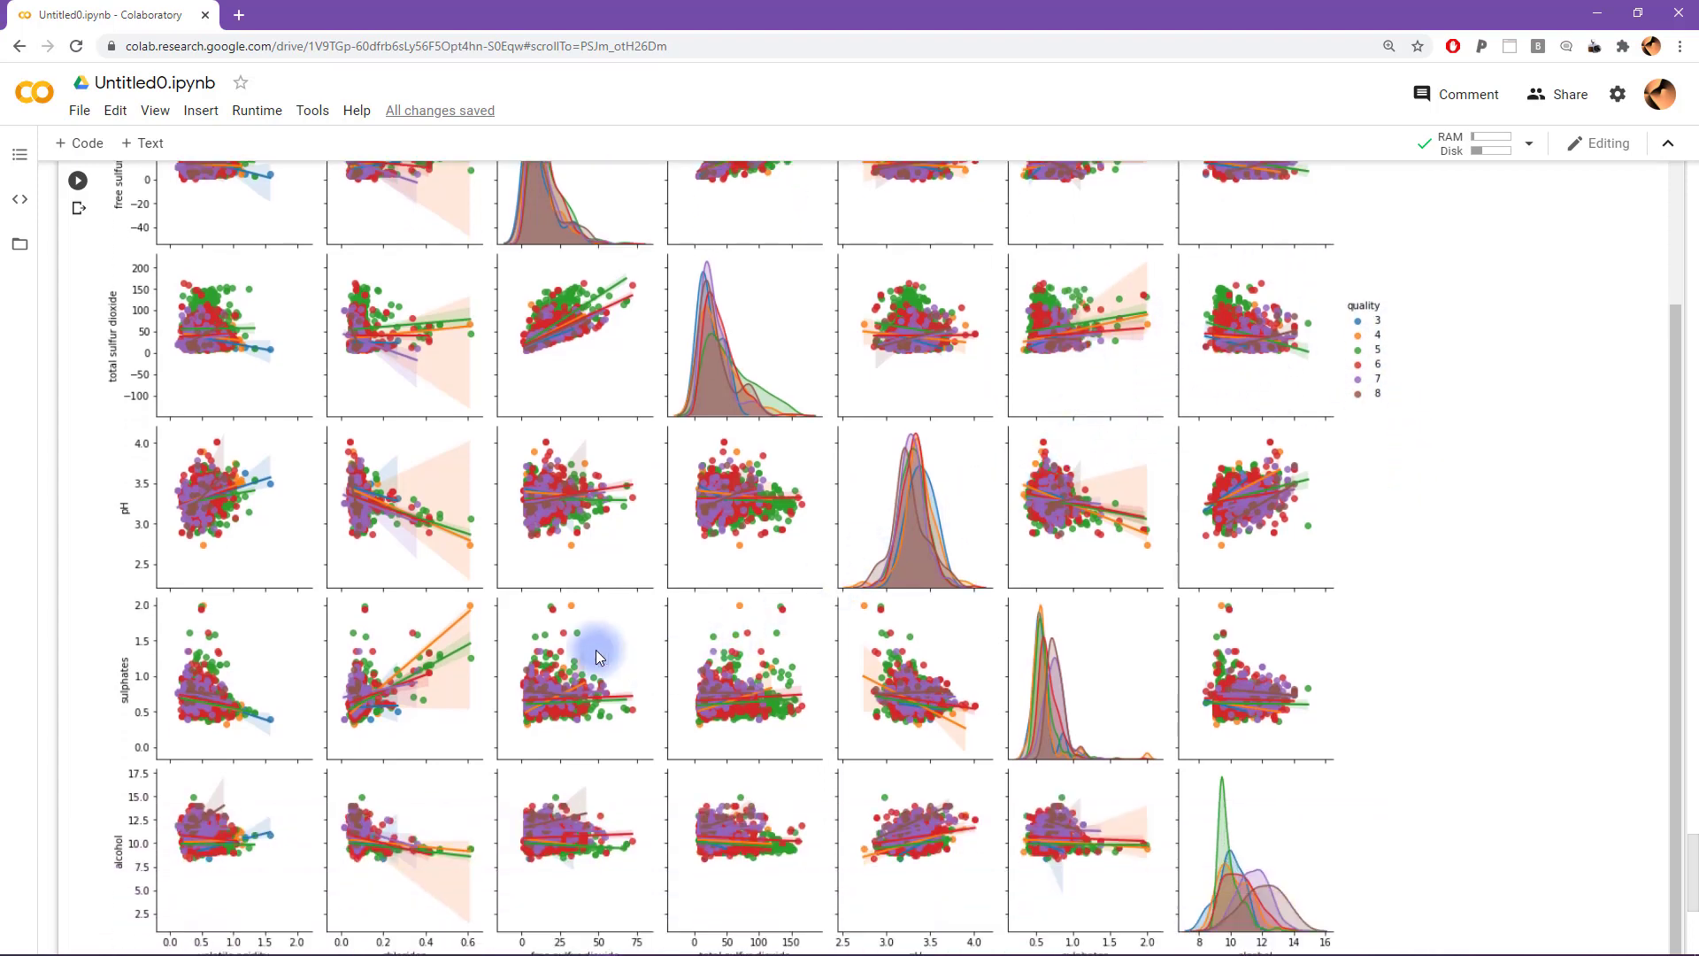
pyautogui.moveTo(748, 595)
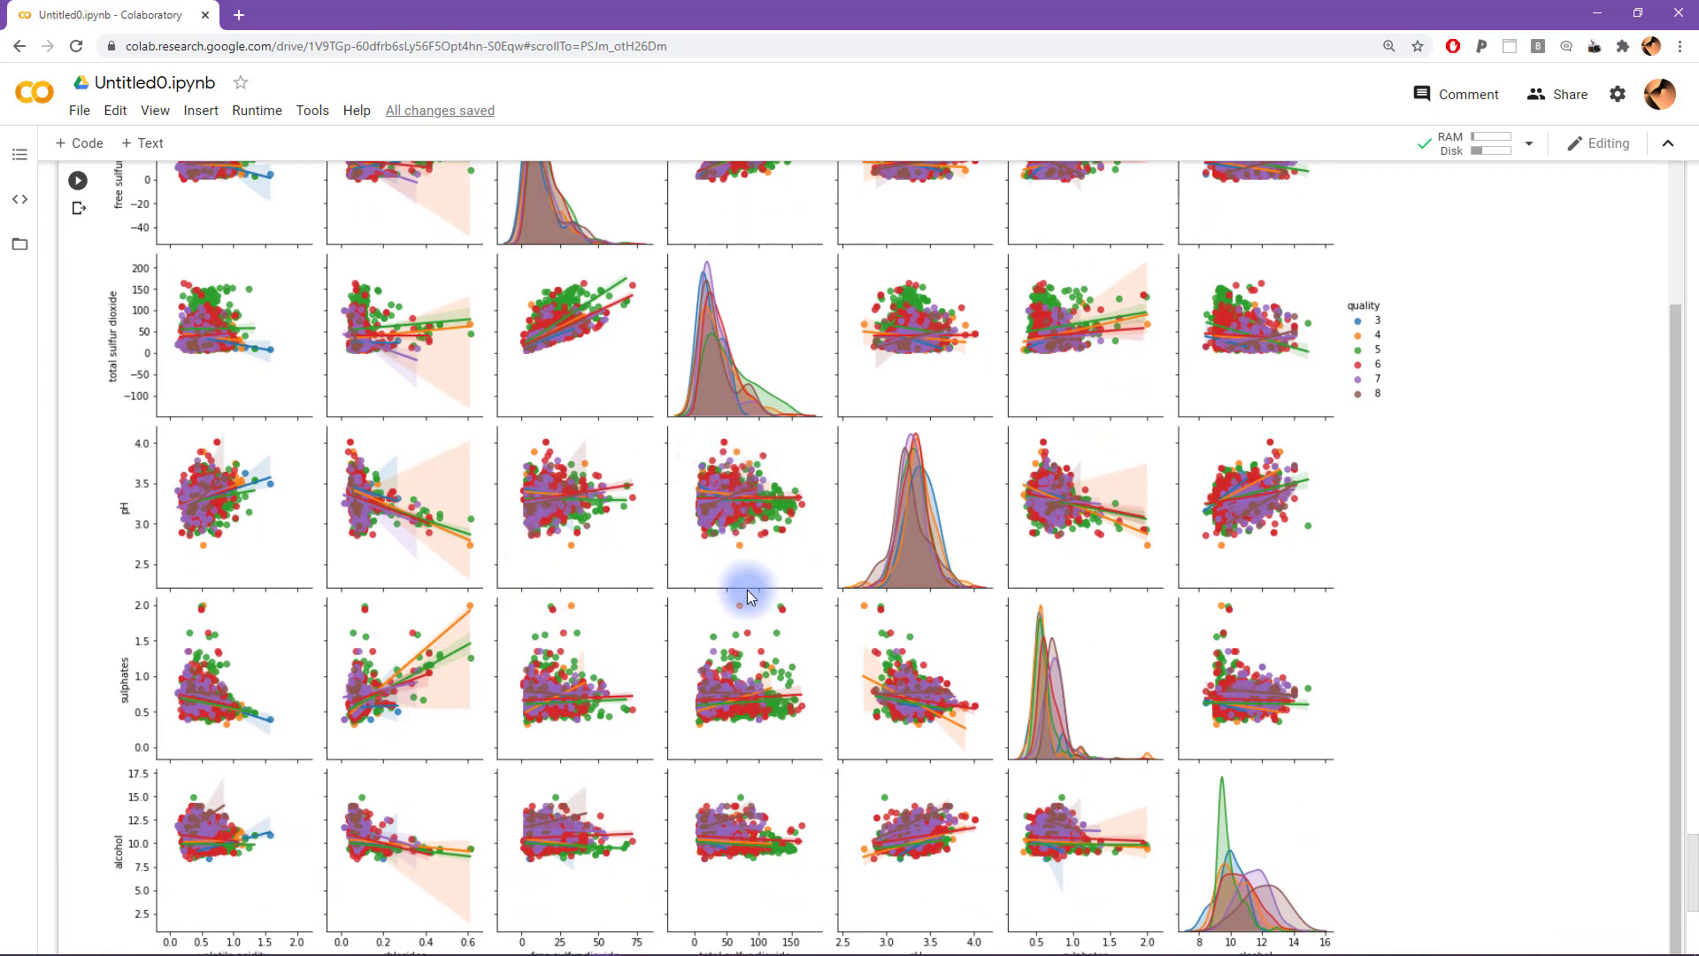
pyautogui.moveTo(751, 618)
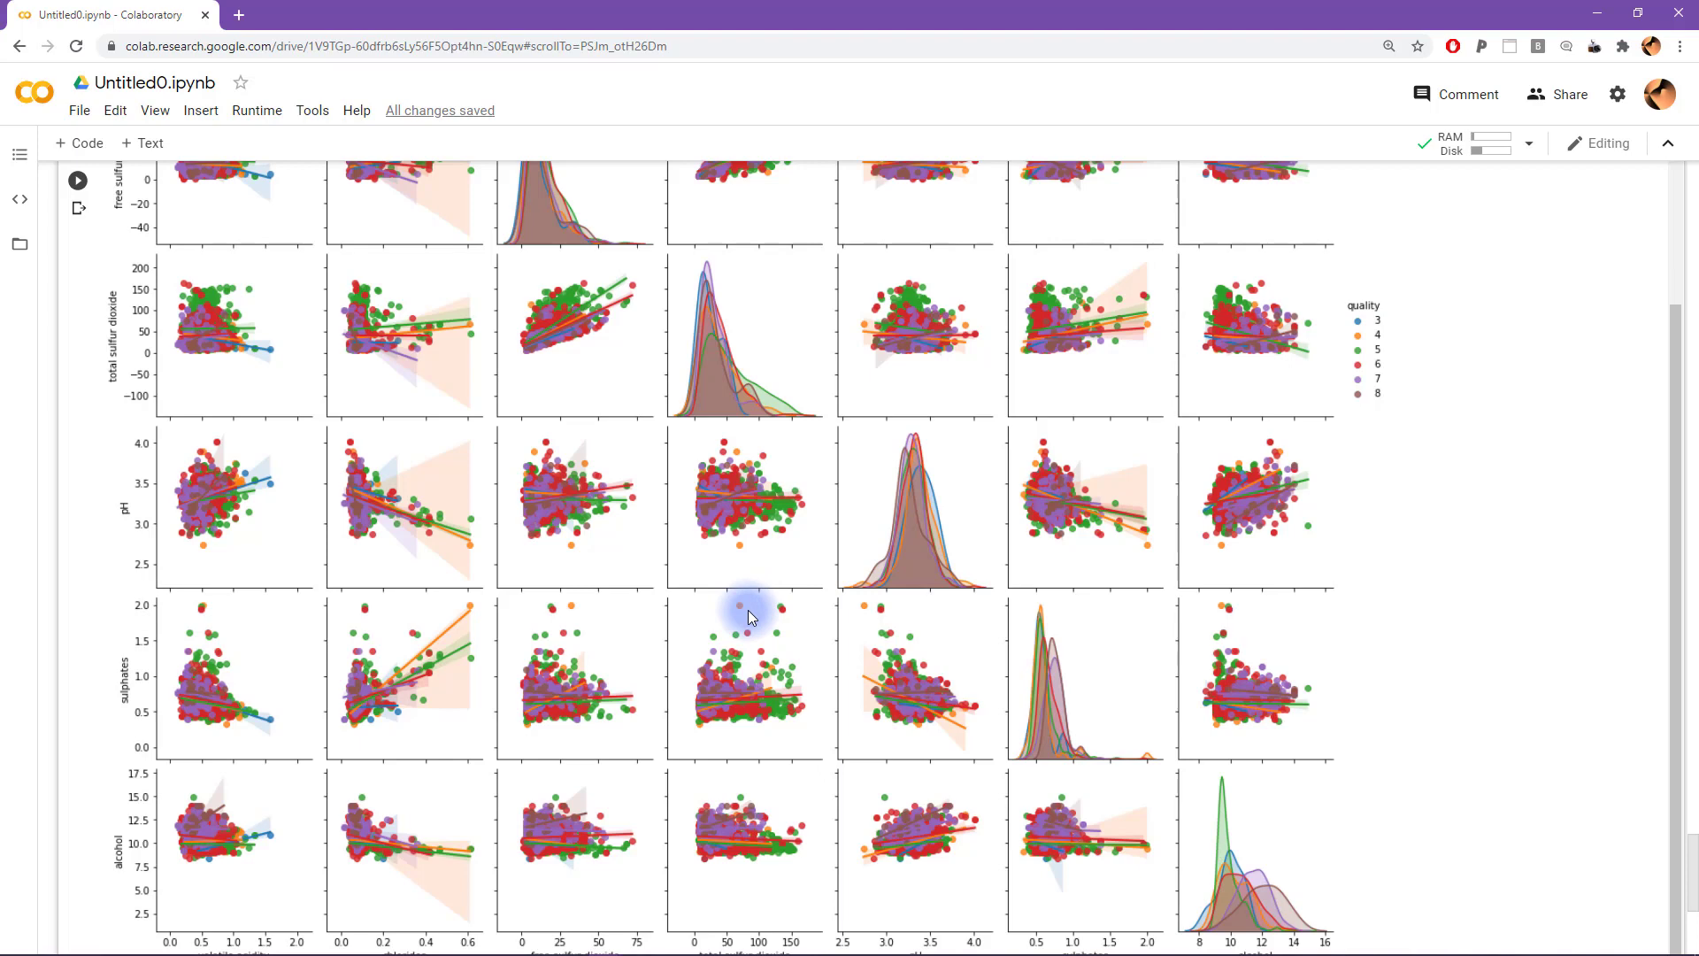
pyautogui.moveTo(809, 446)
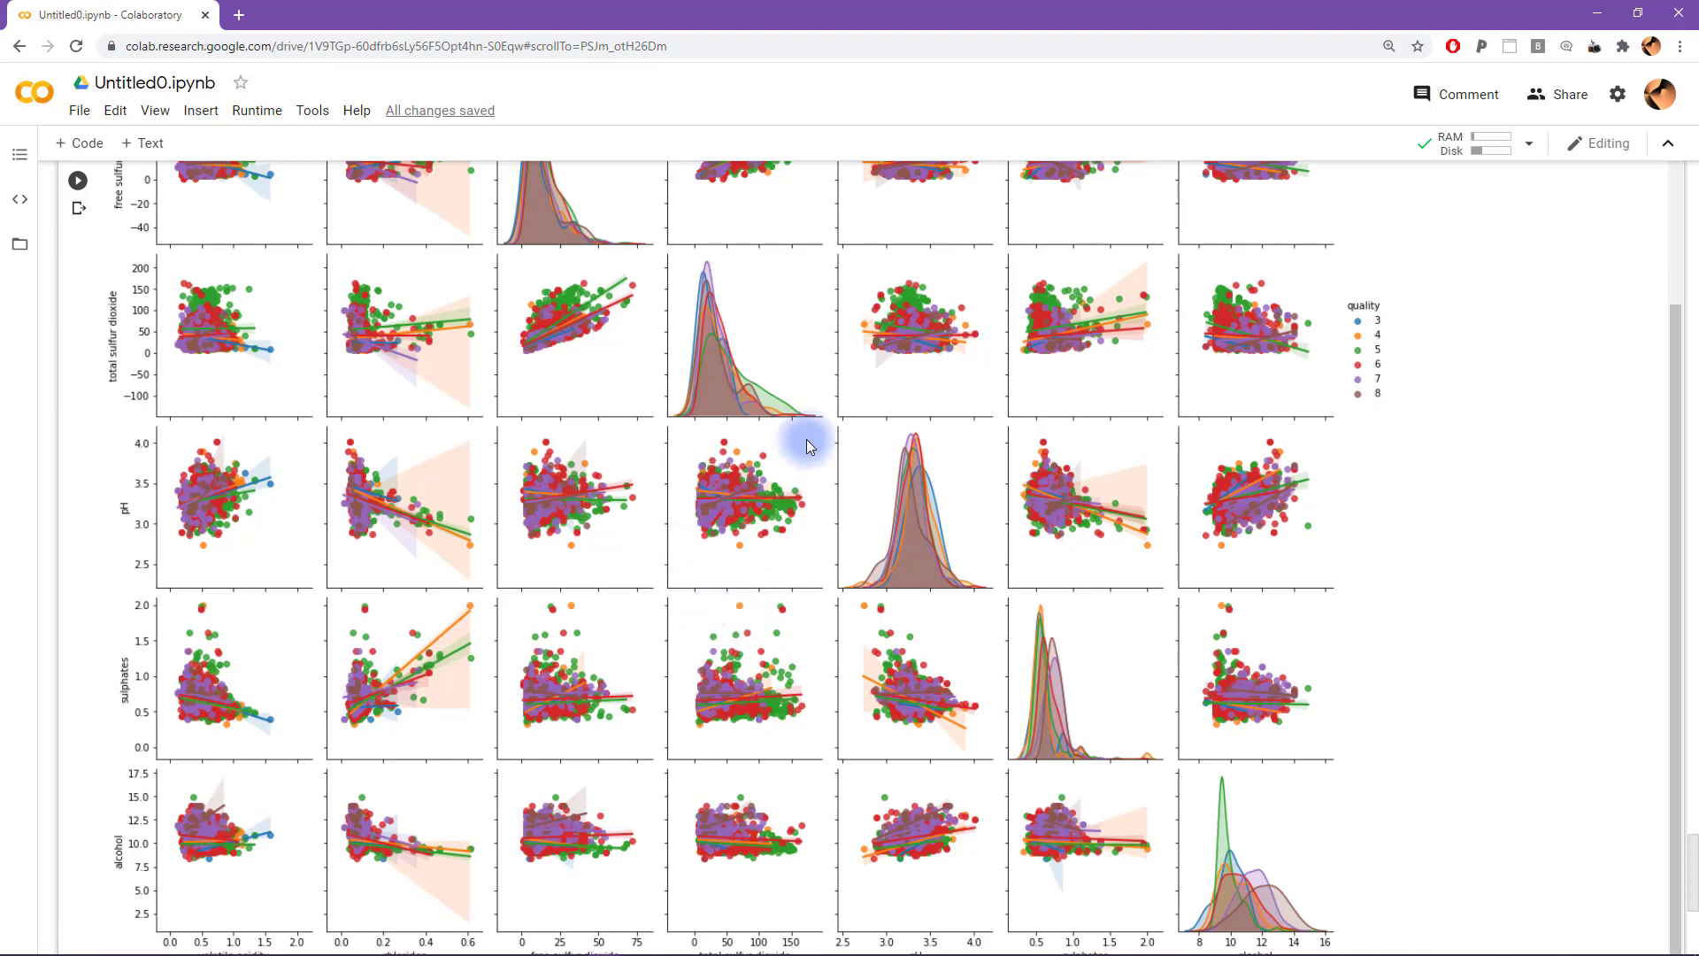